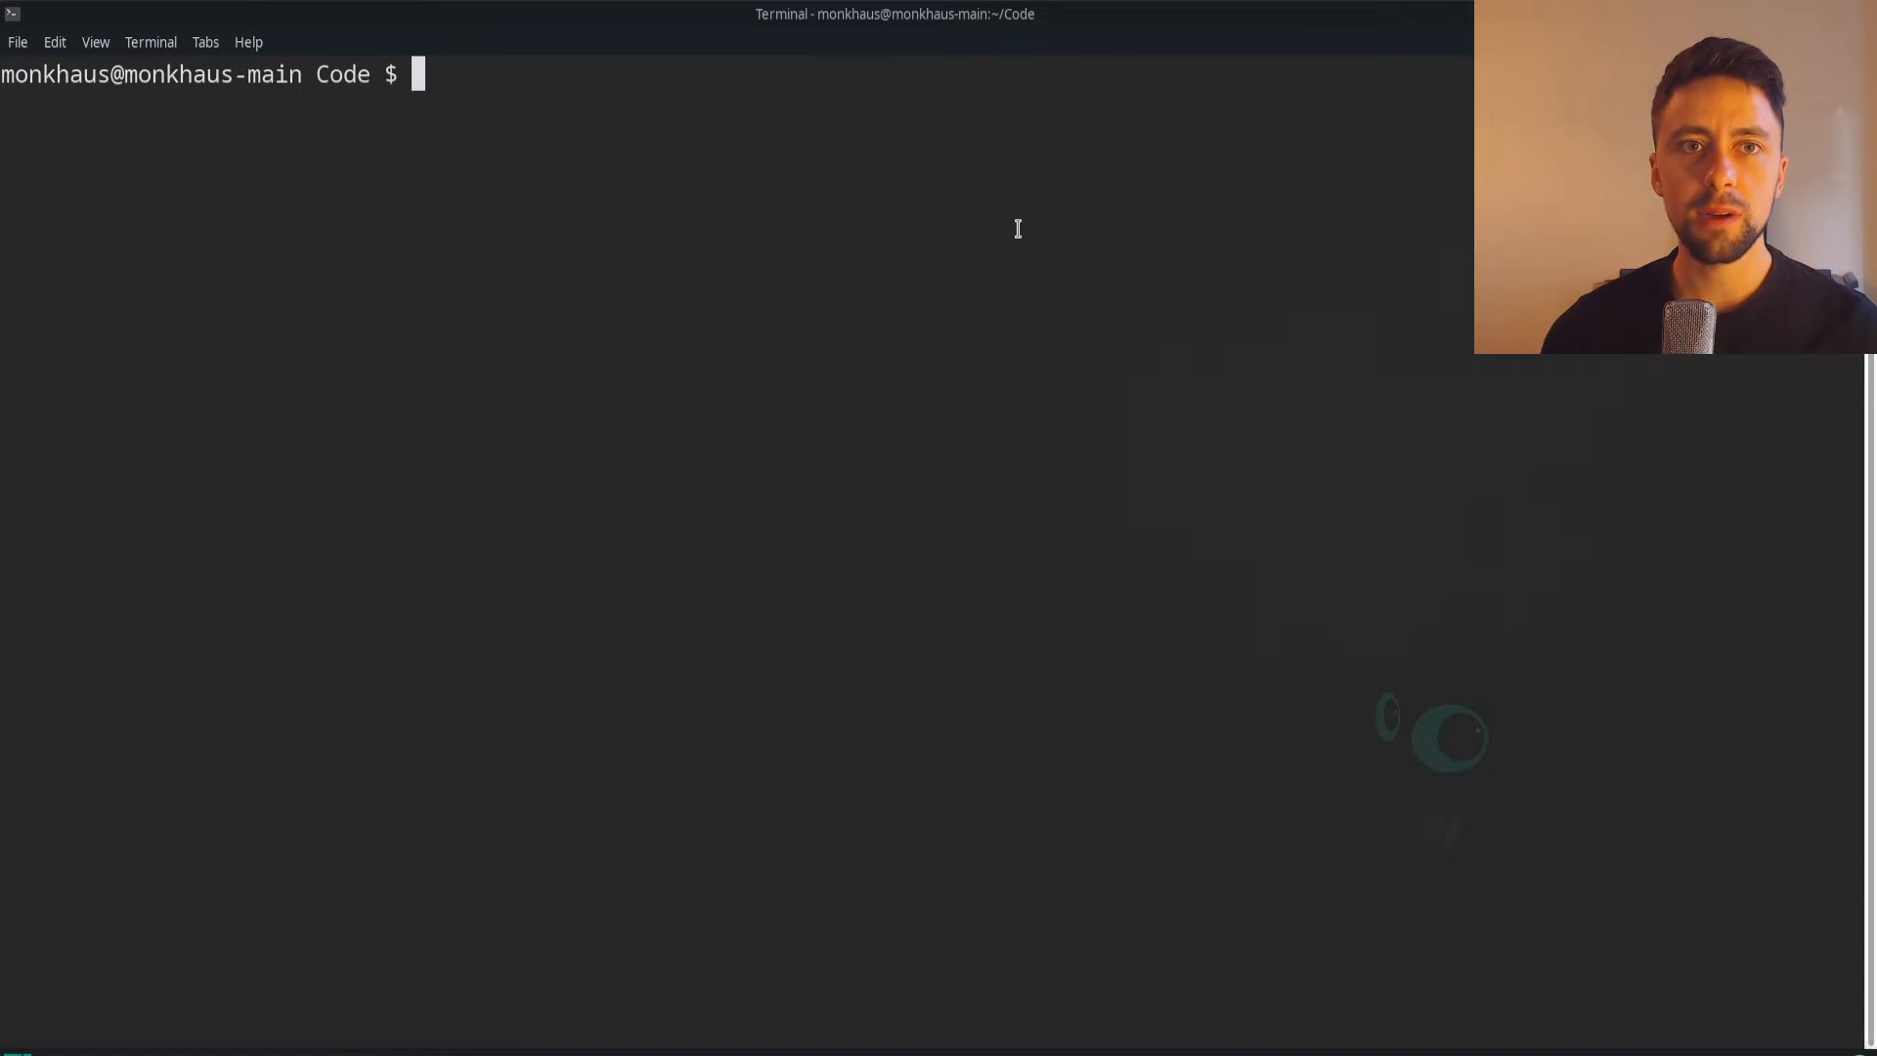
Create the my-test-django-project folder and move into it
type("mkdir m")
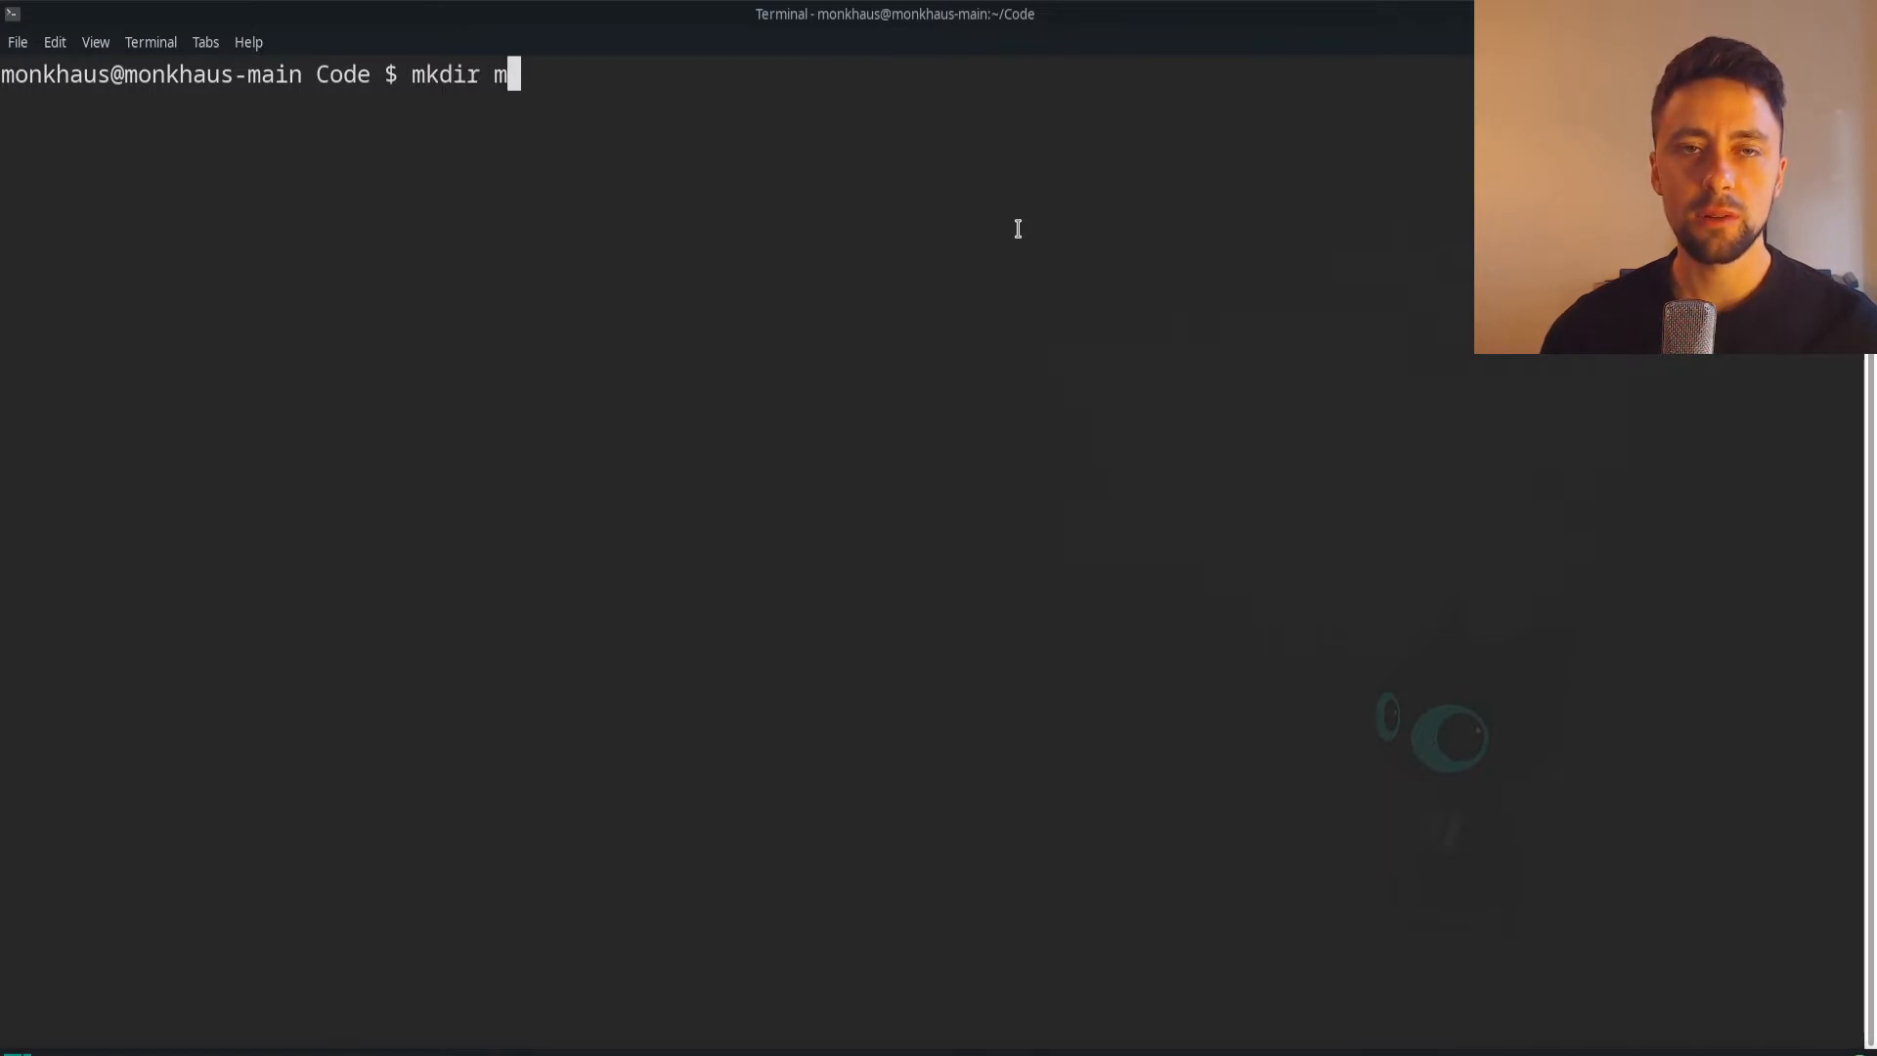
type("y-test-djan")
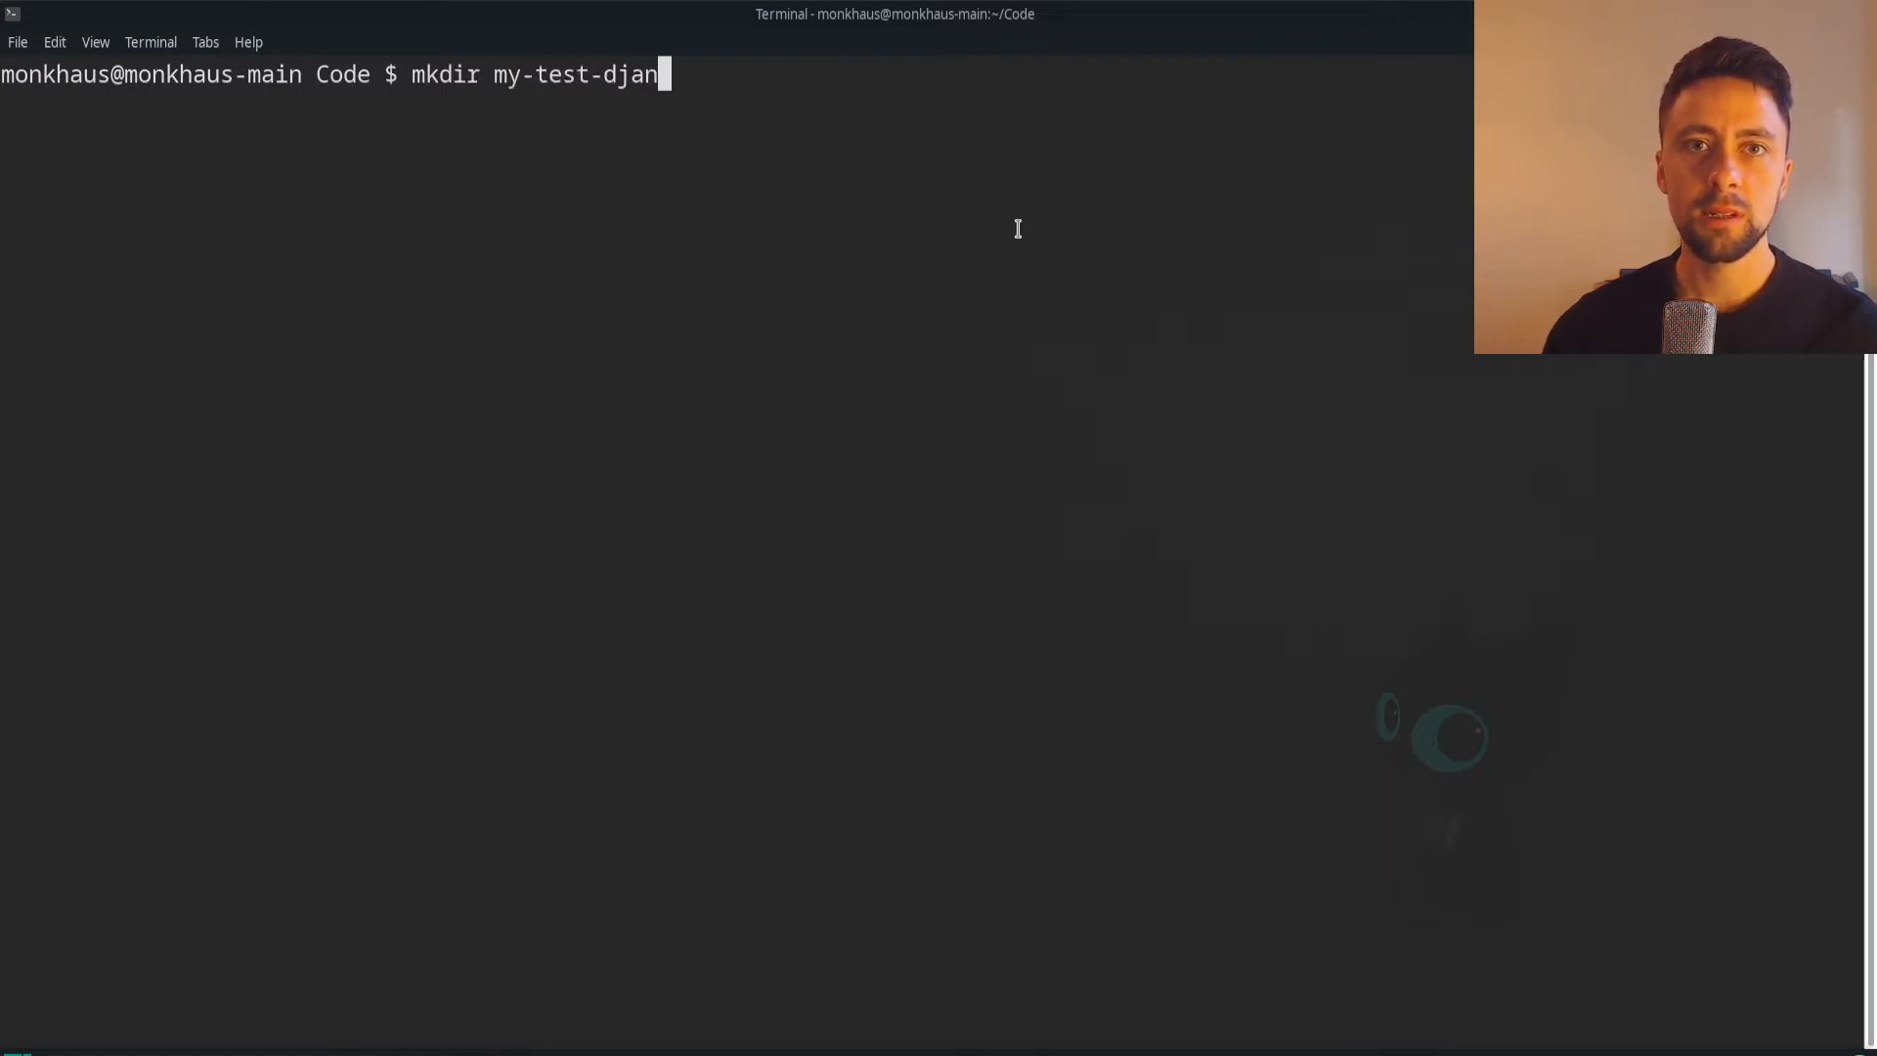
type("go-pr")
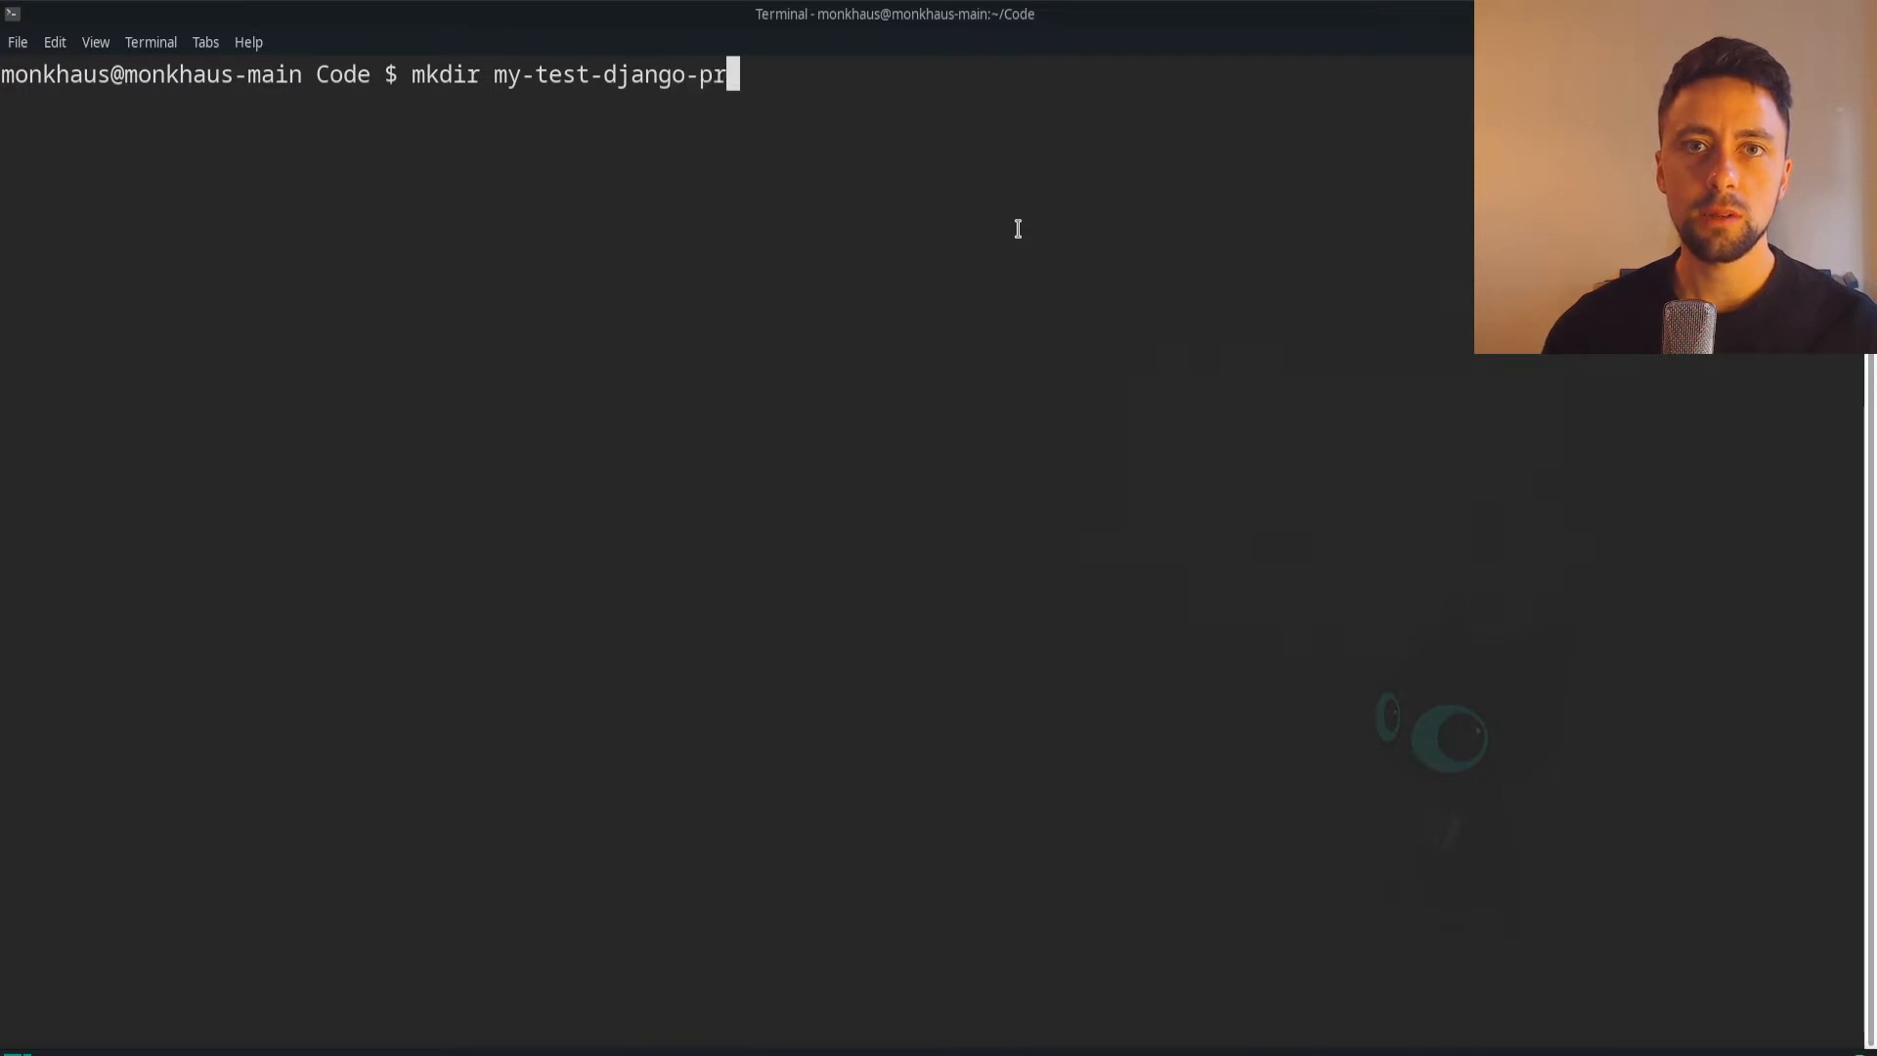
type("oject &&")
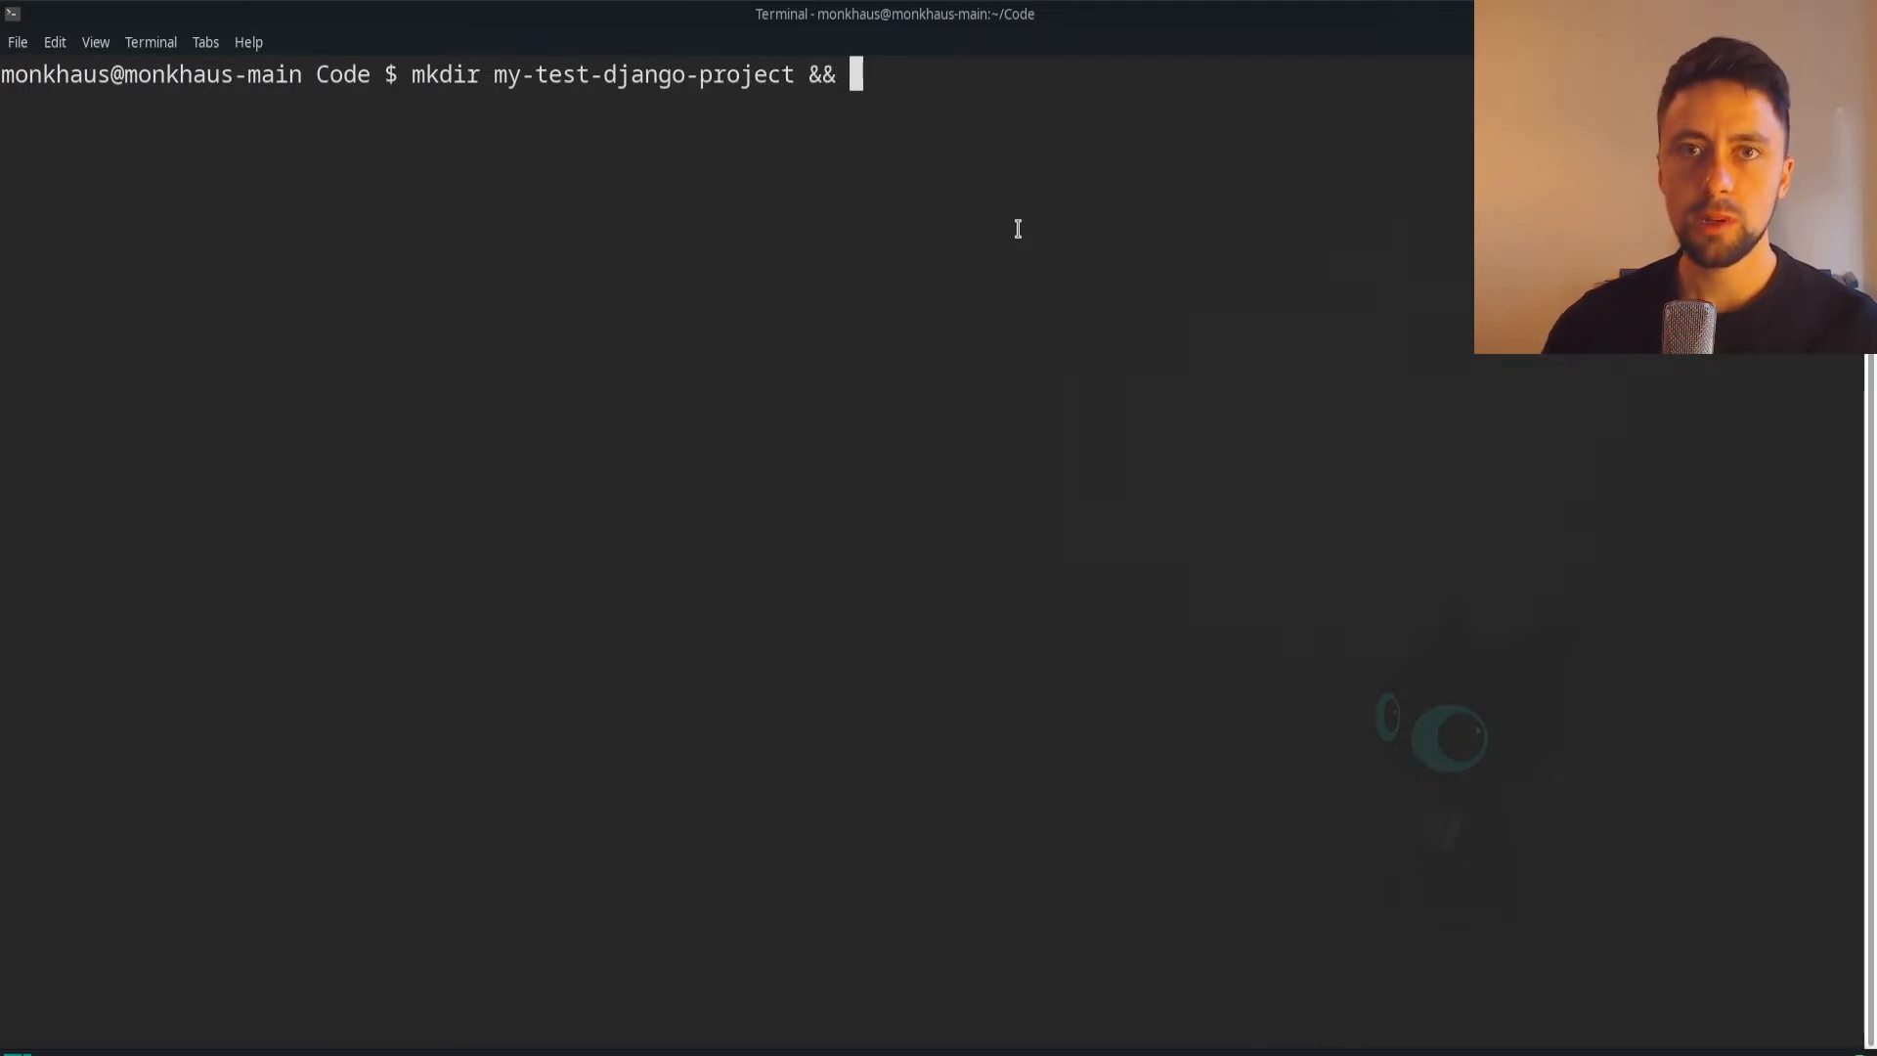
type("cd my-test-django-project")
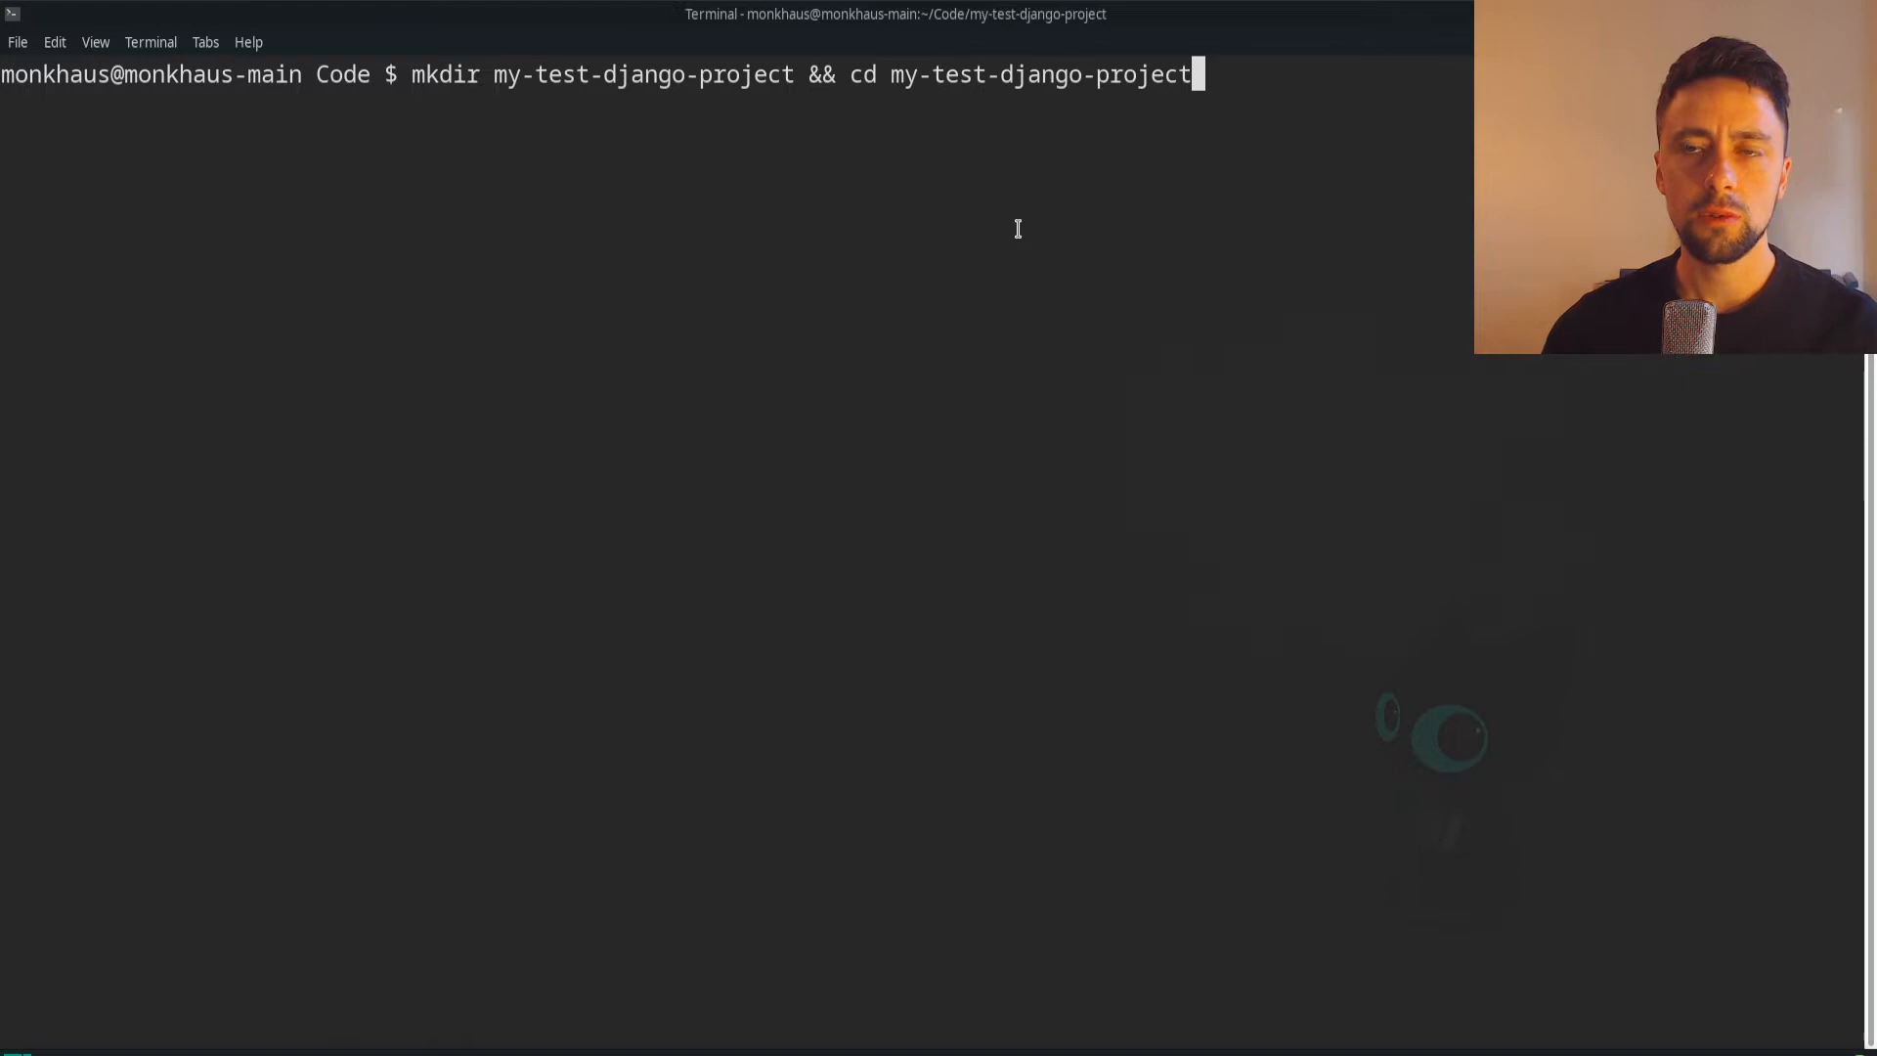
key("Return")
type("ls")
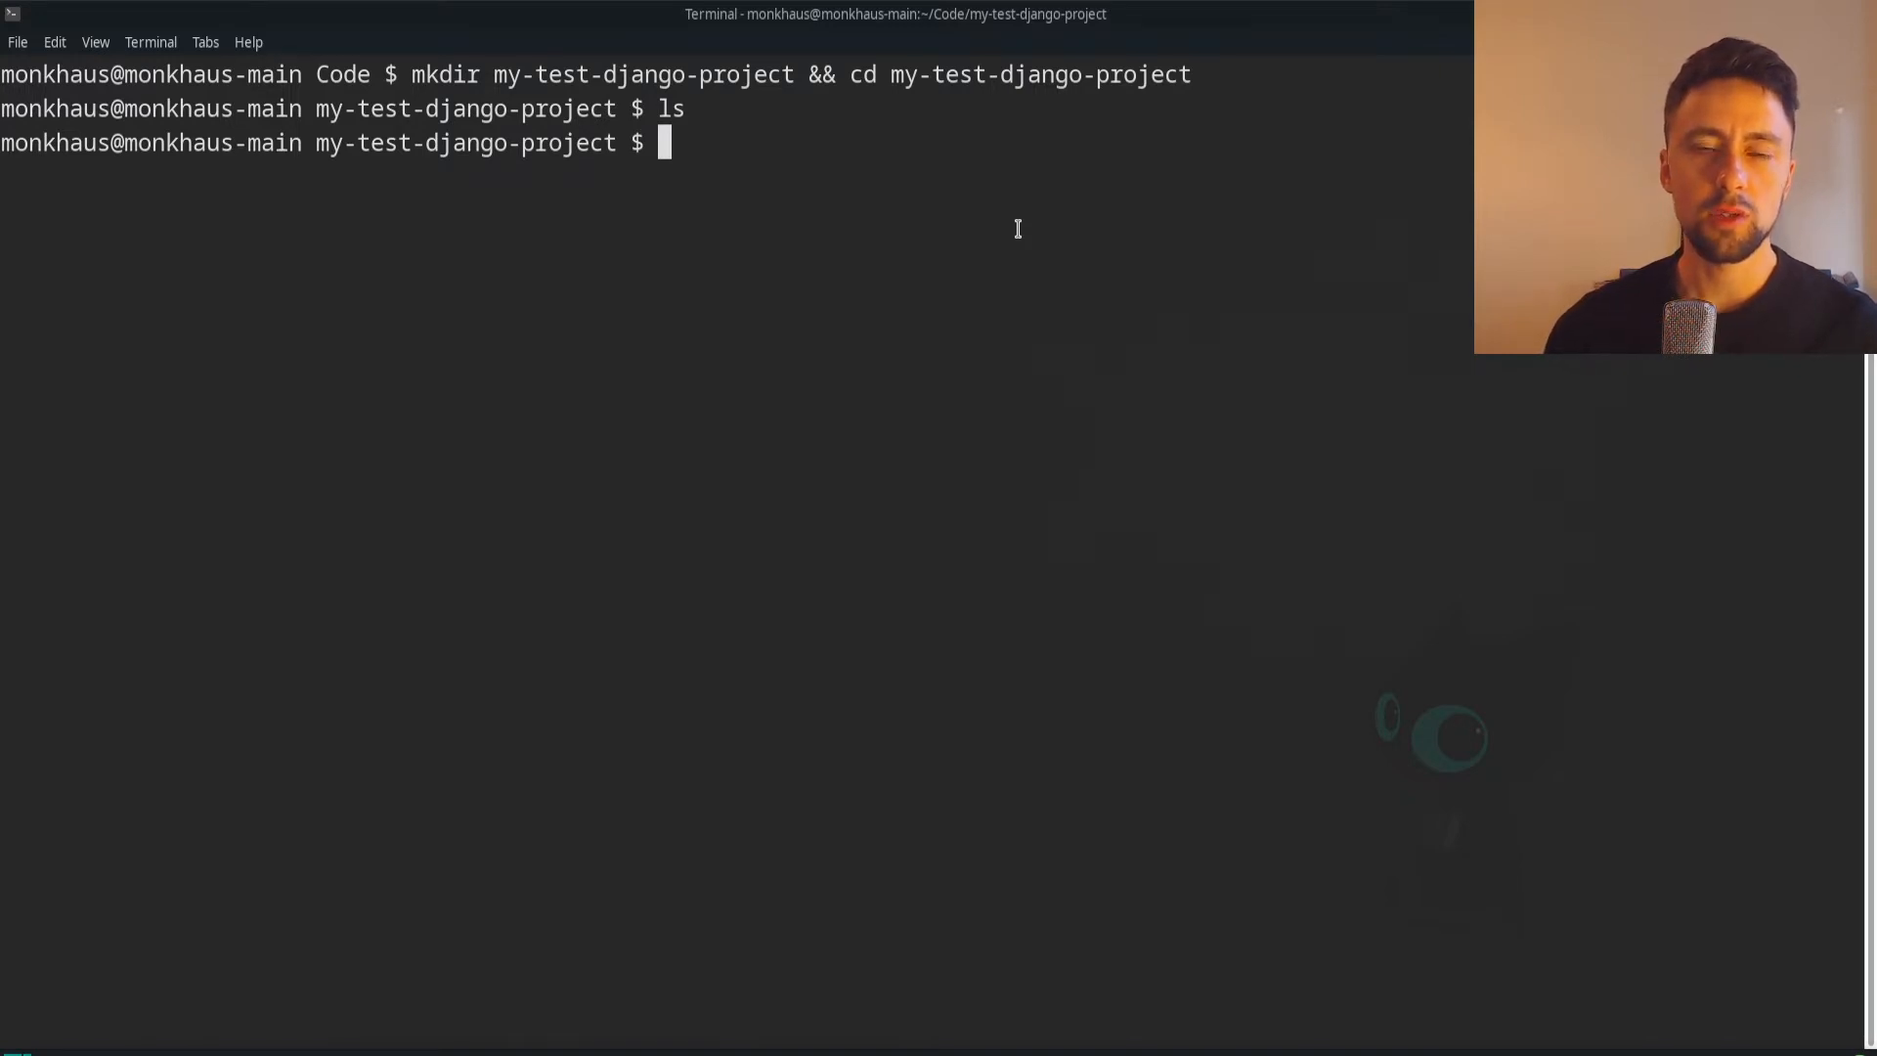
Create the tenv virtual environment and activate it with source tenv/bin/activate
type("python3 -m venv tenv")
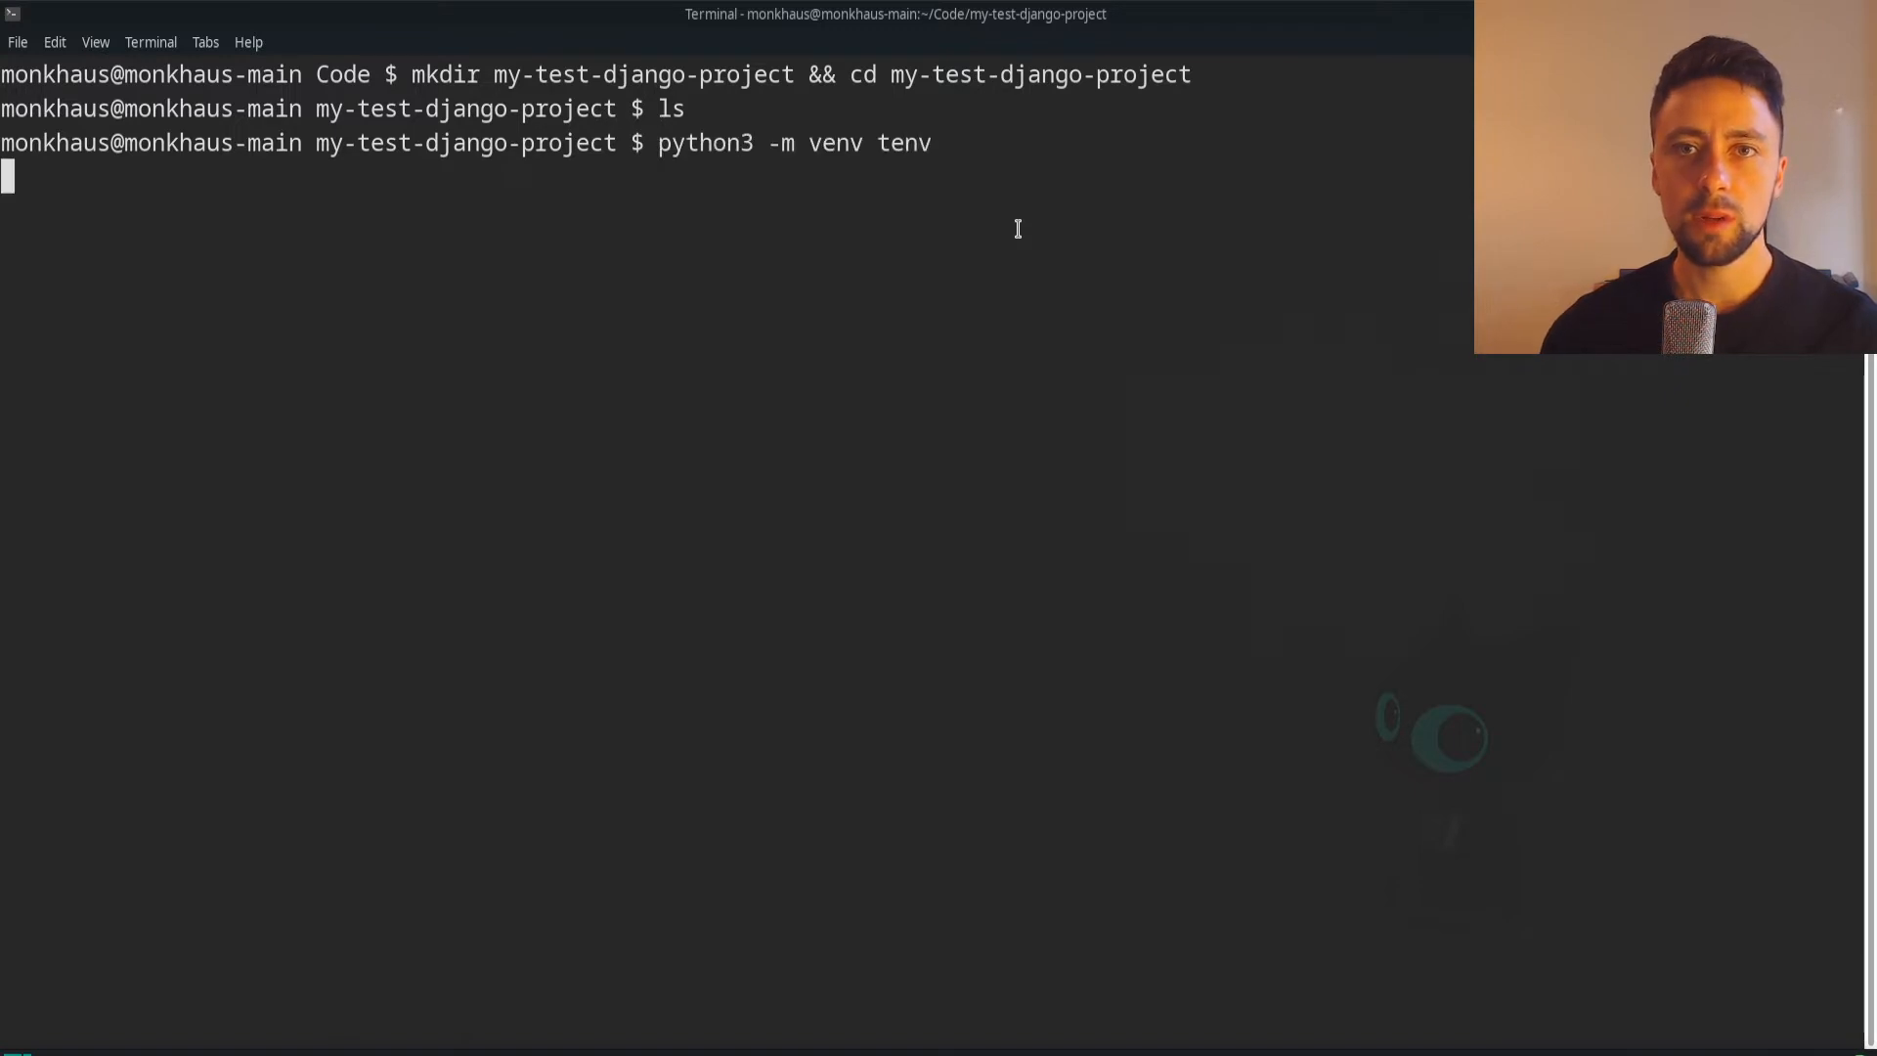
key("Return")
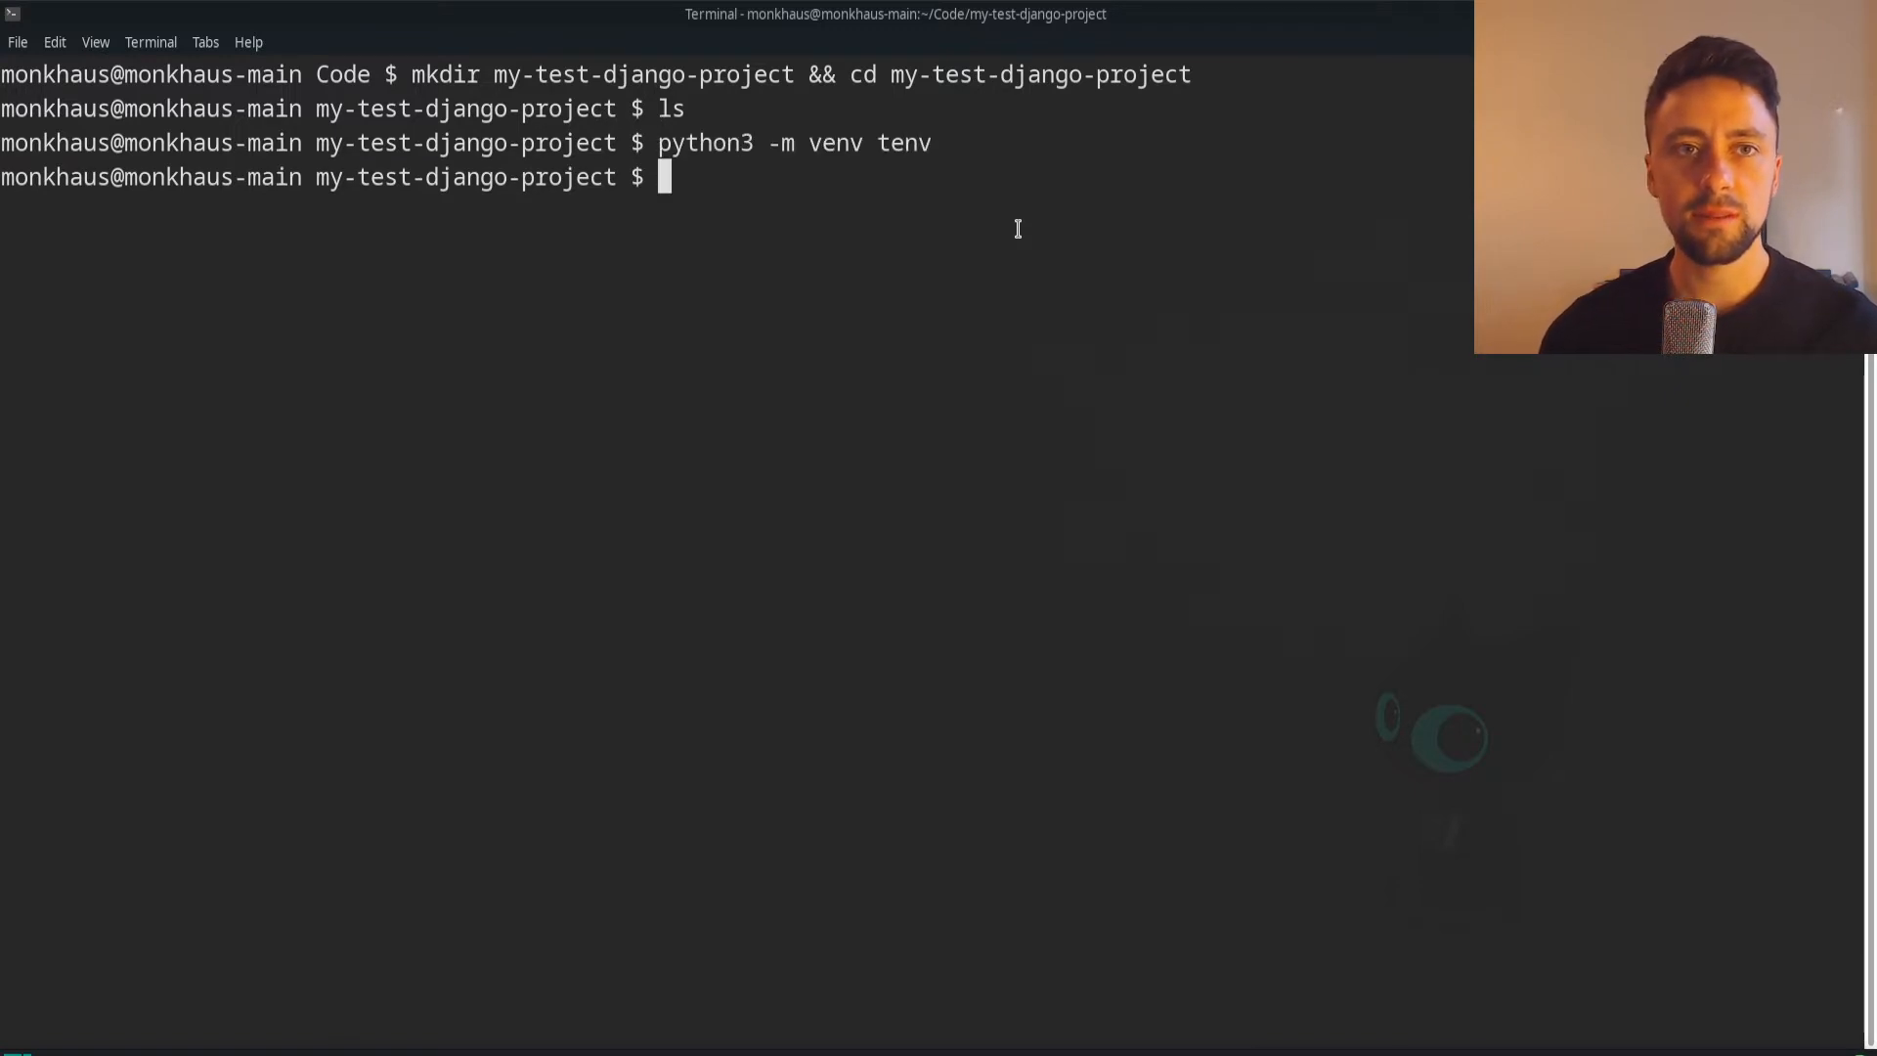
type("so")
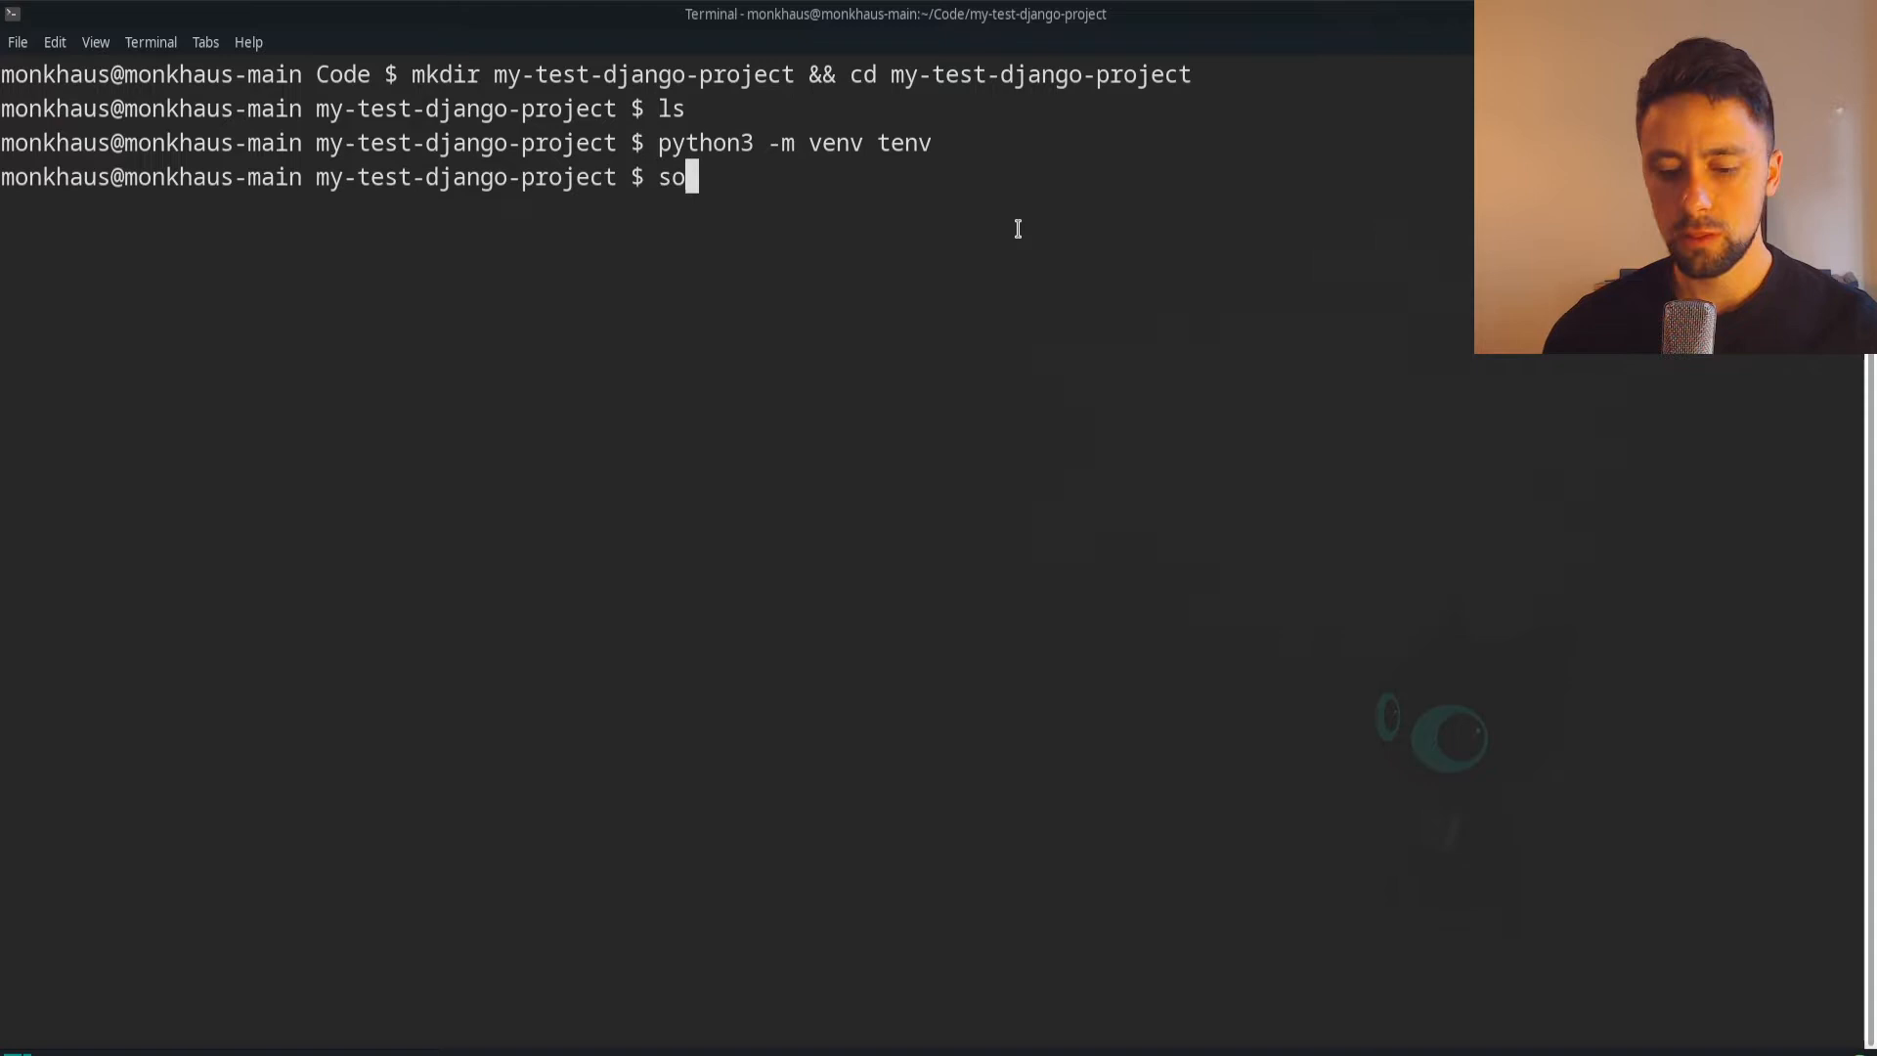
type("urce tenv")
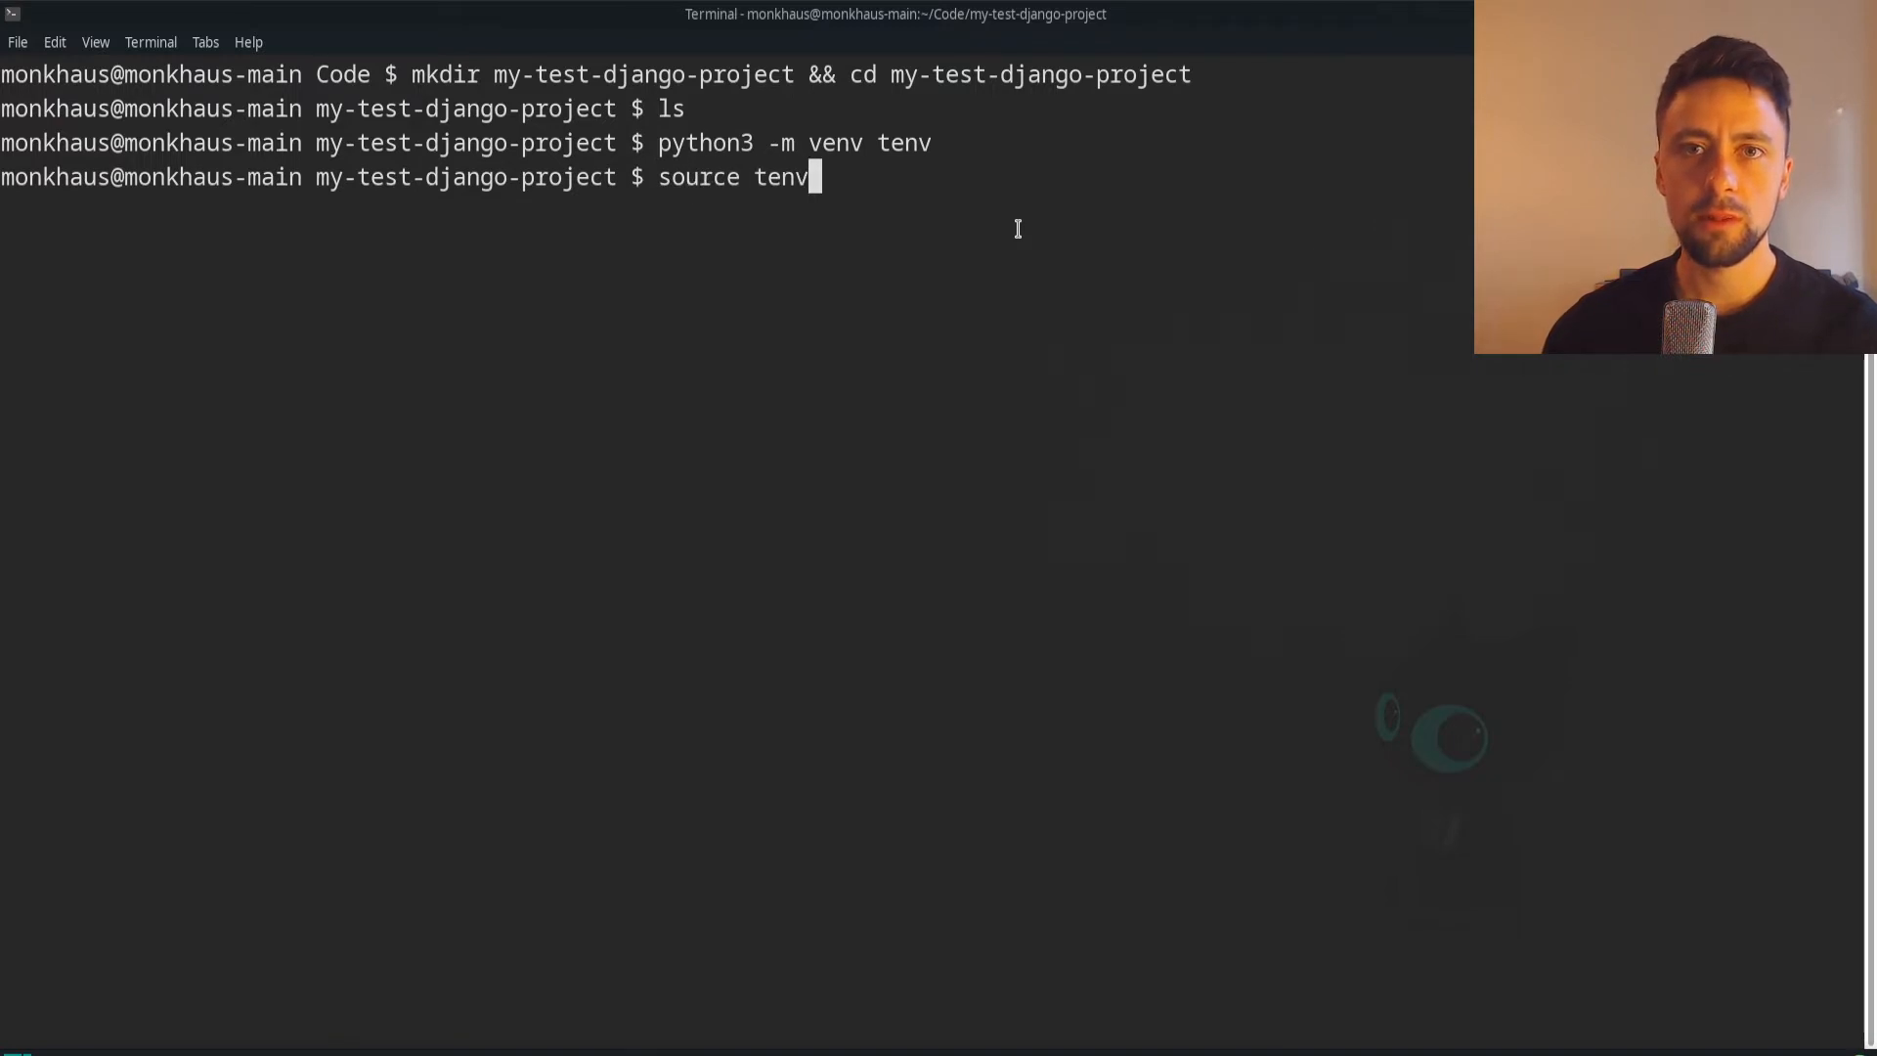
type("/bin/activate")
type("python")
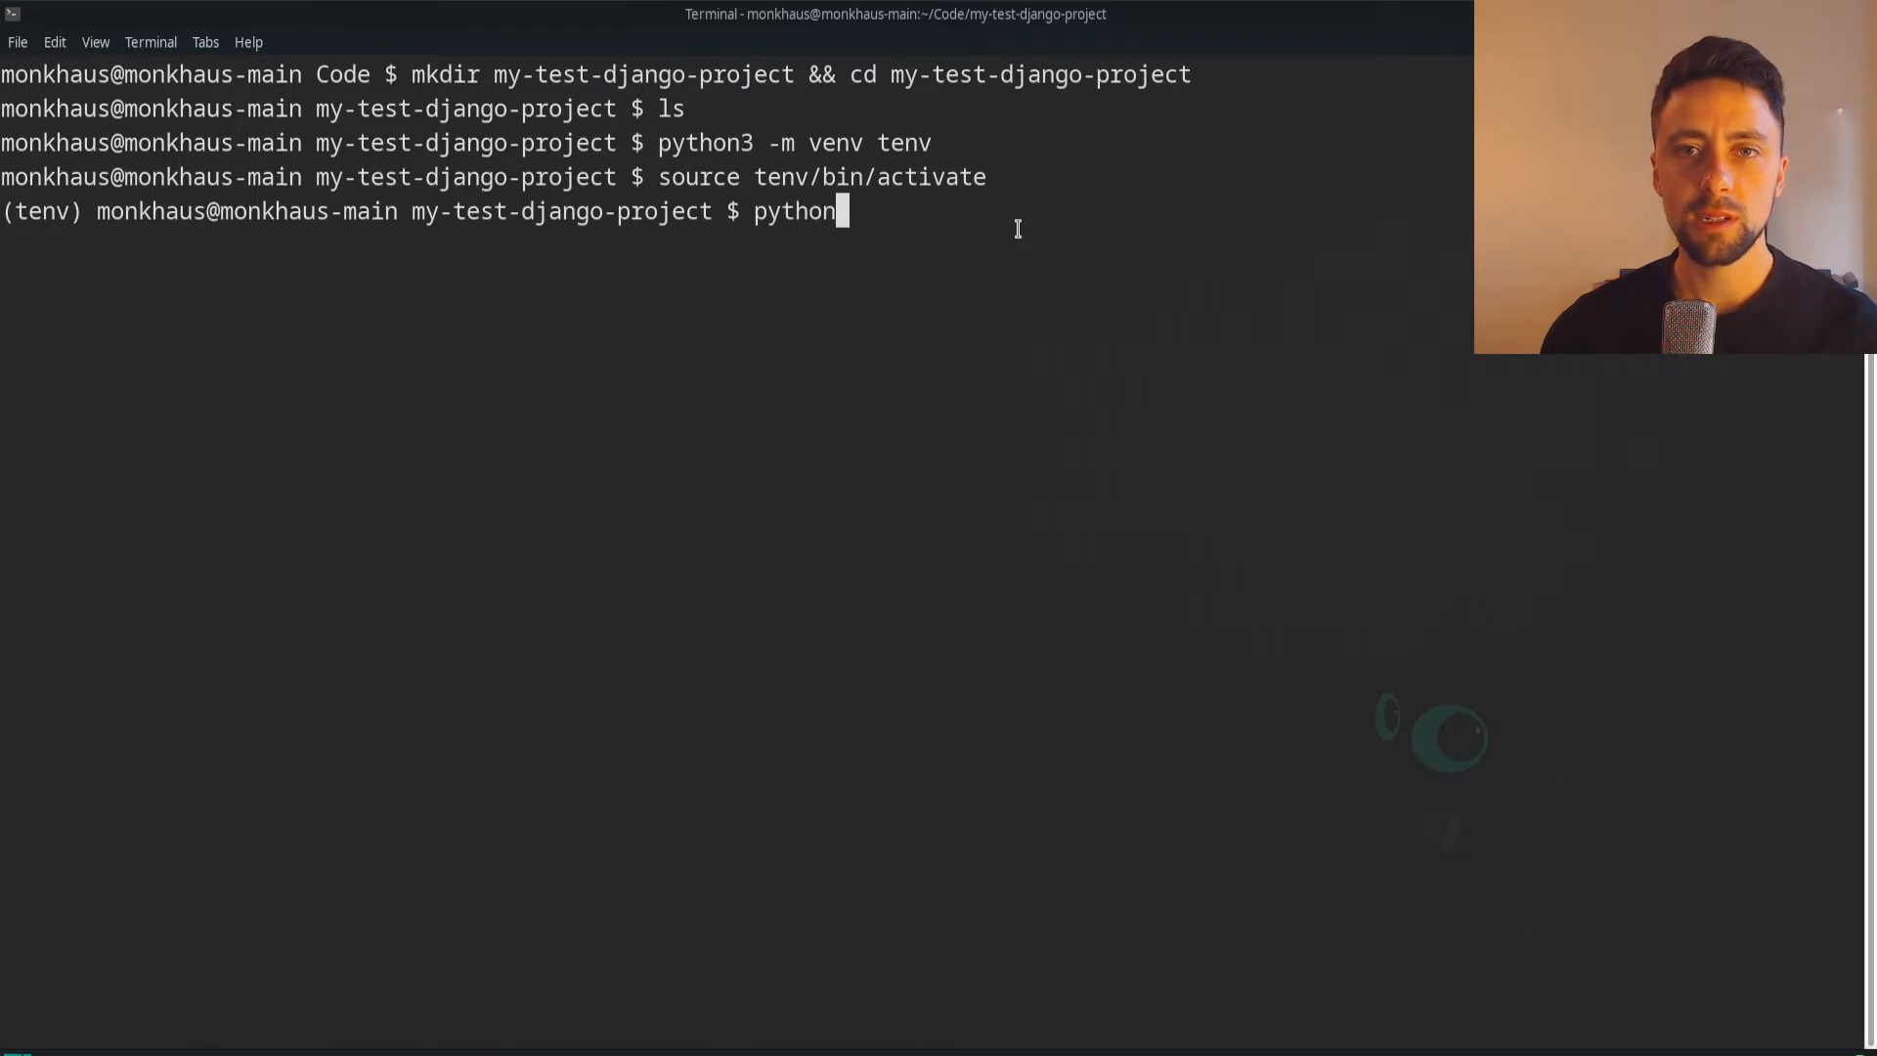
Install Django with python -m pip install django
type("-m p")
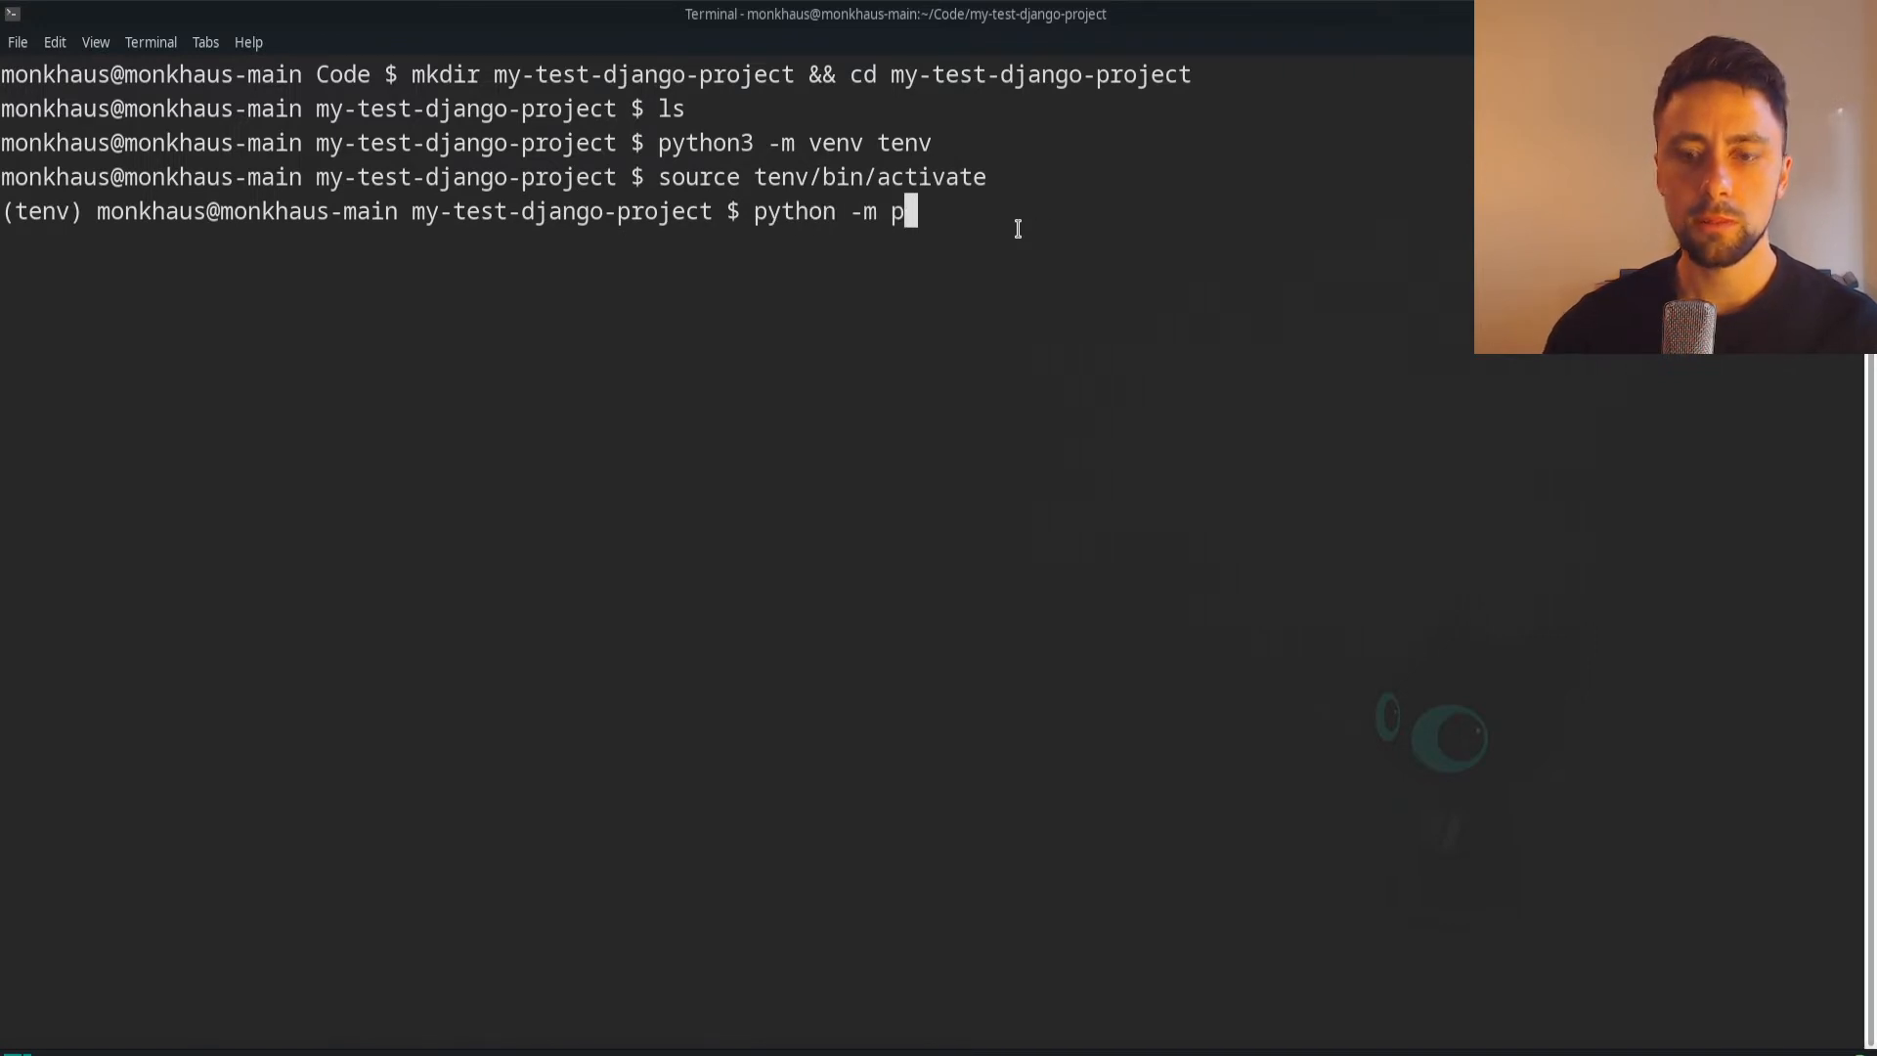
type("ip install")
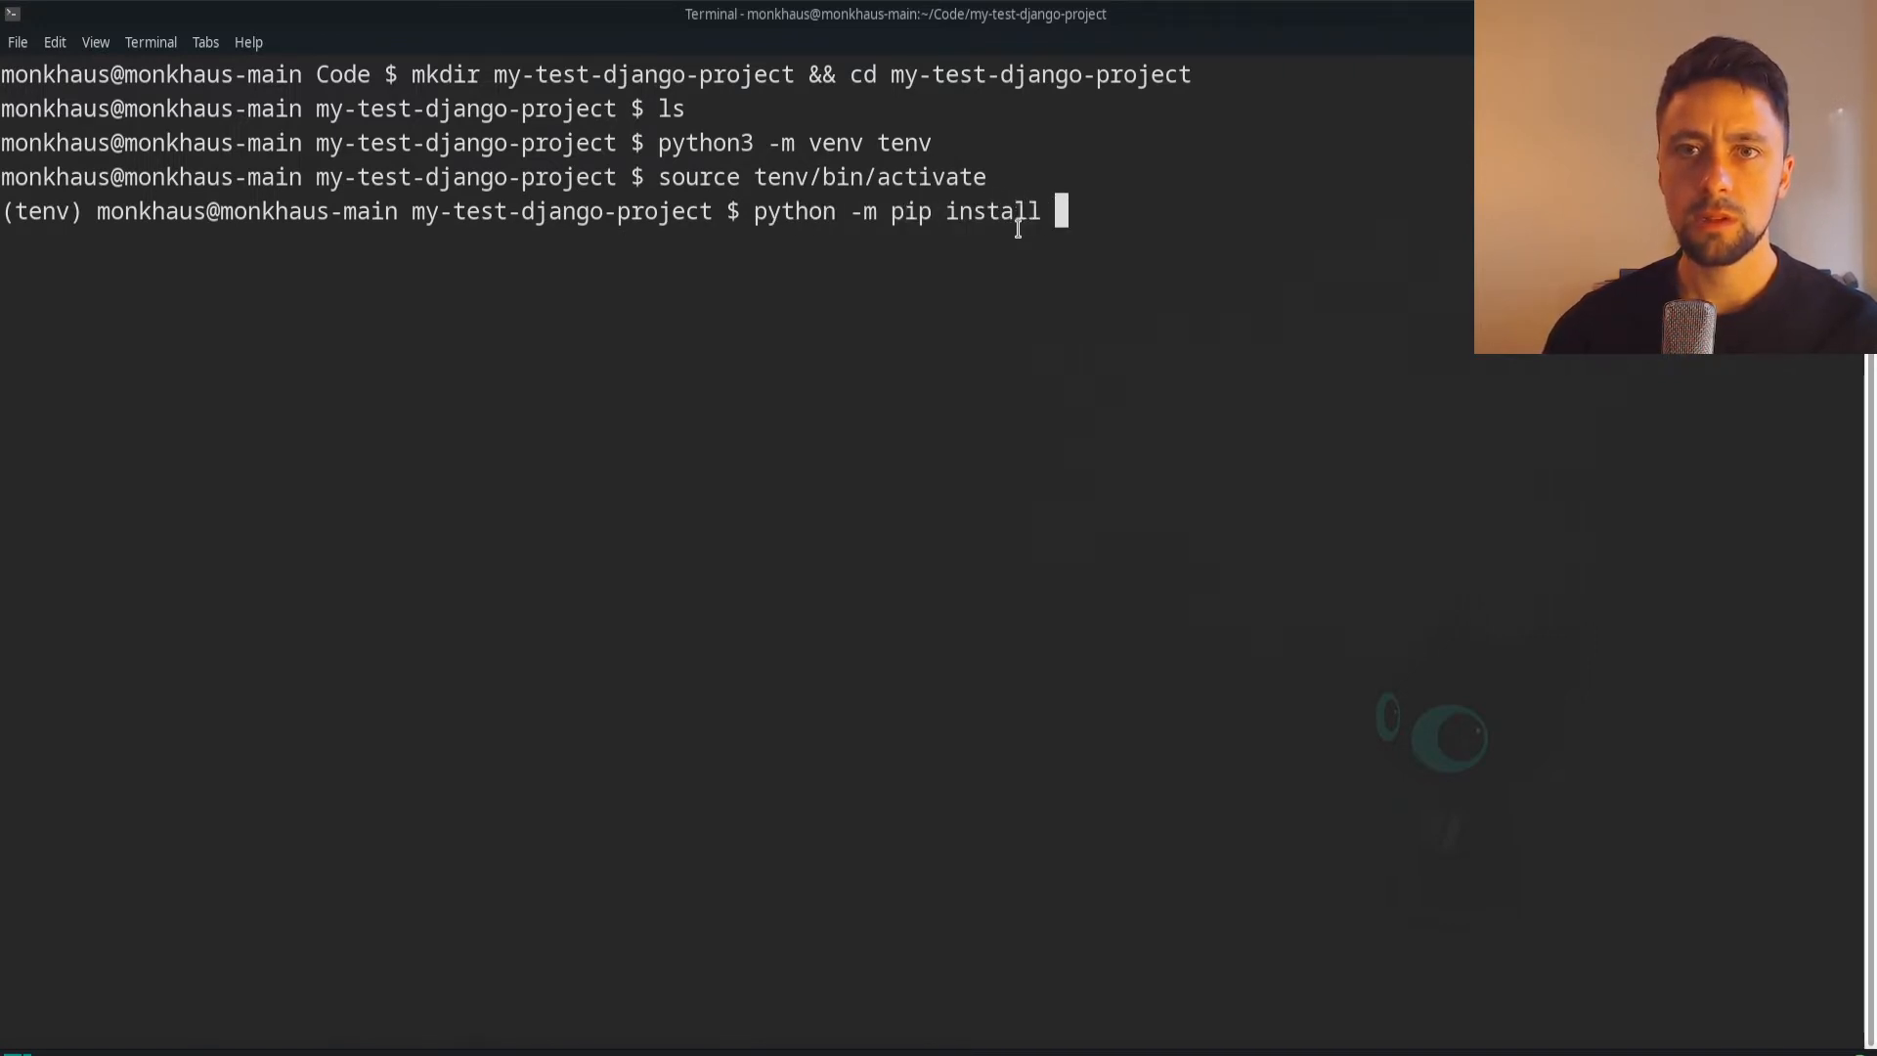
type("django")
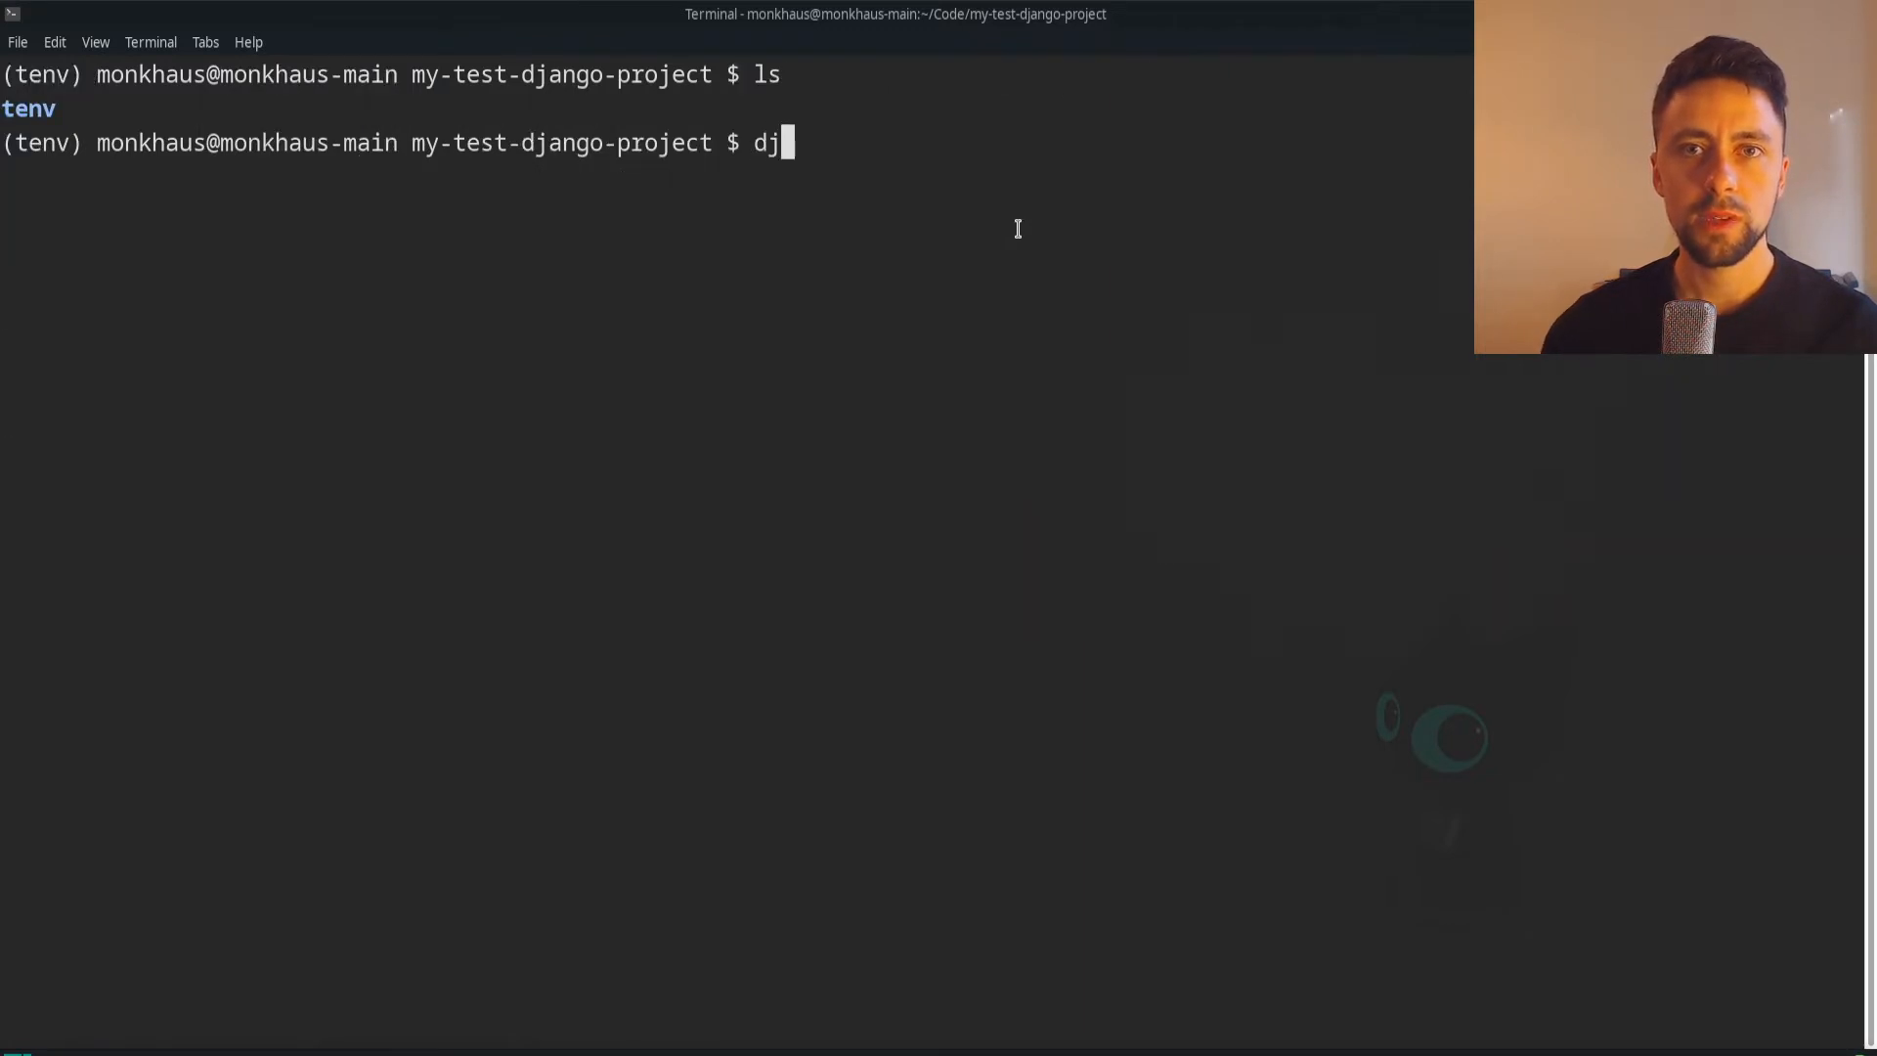
Start the Django project myproj, look inside its folder, then go back up
type("ango-admin startp")
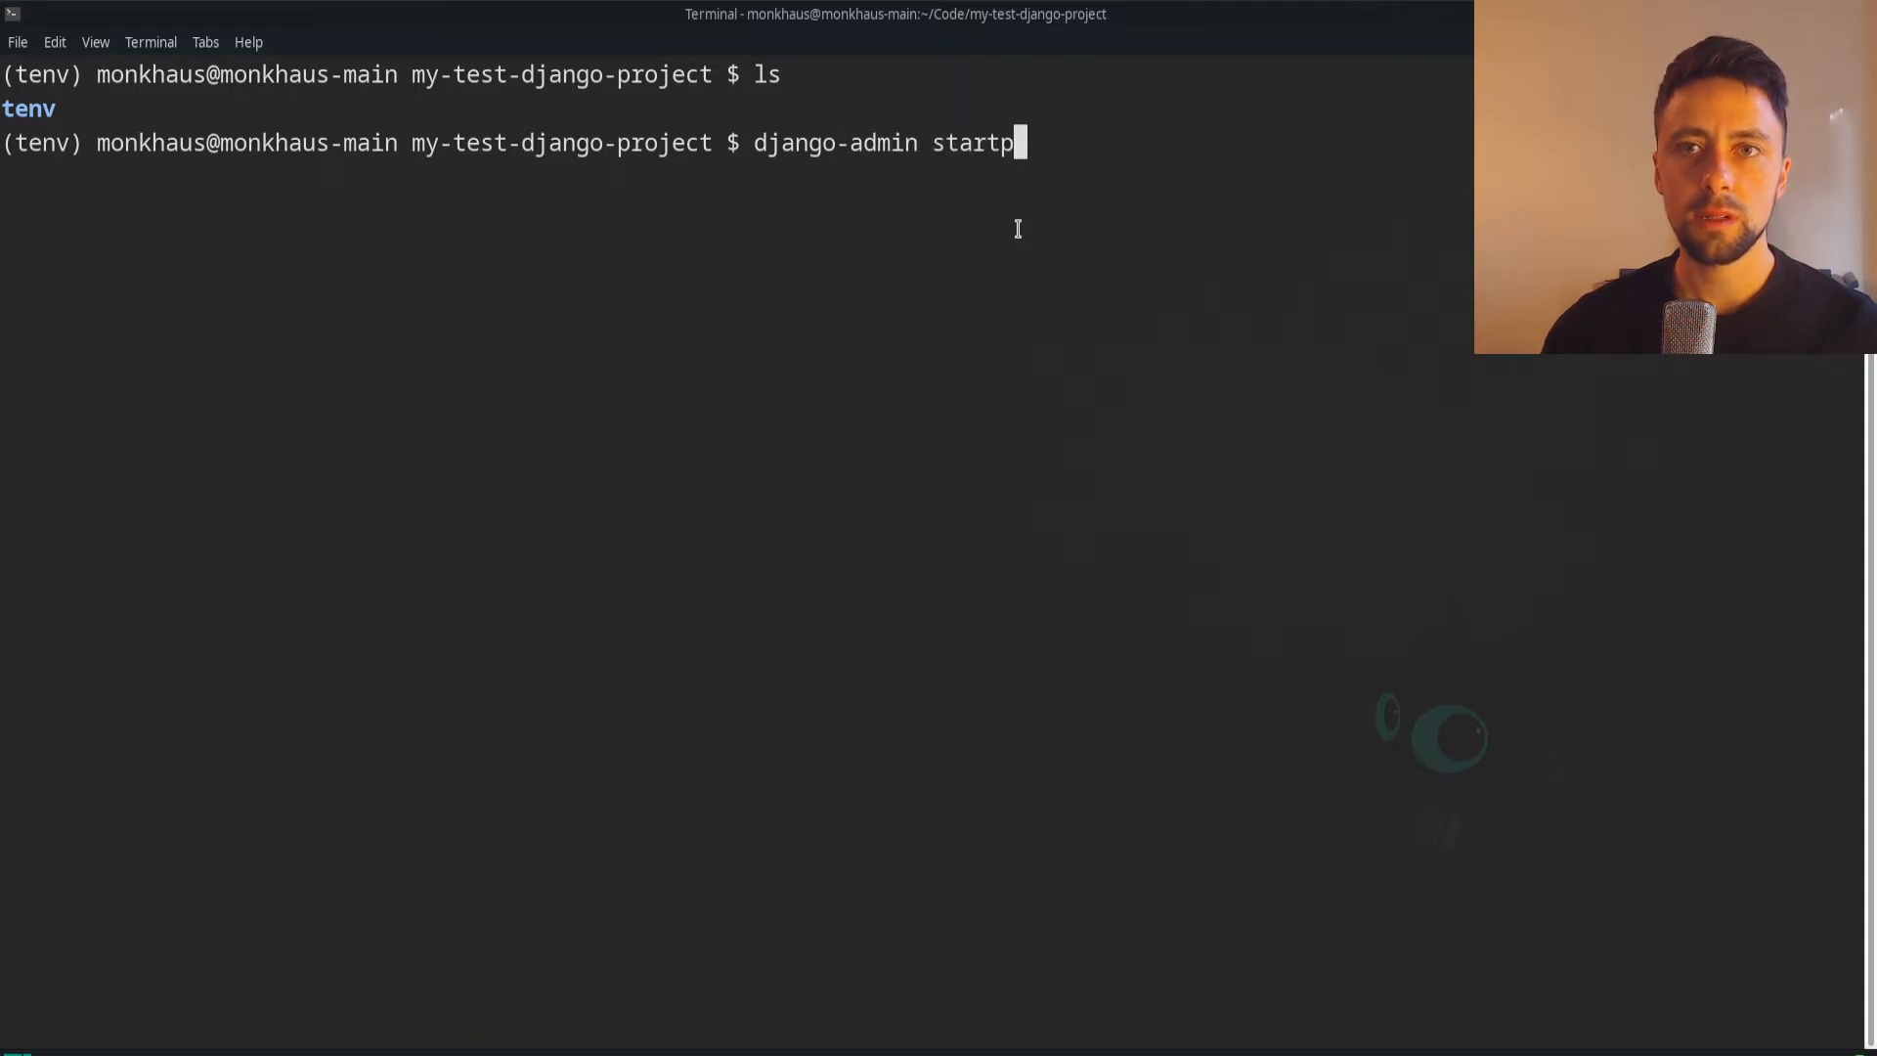
type("roject")
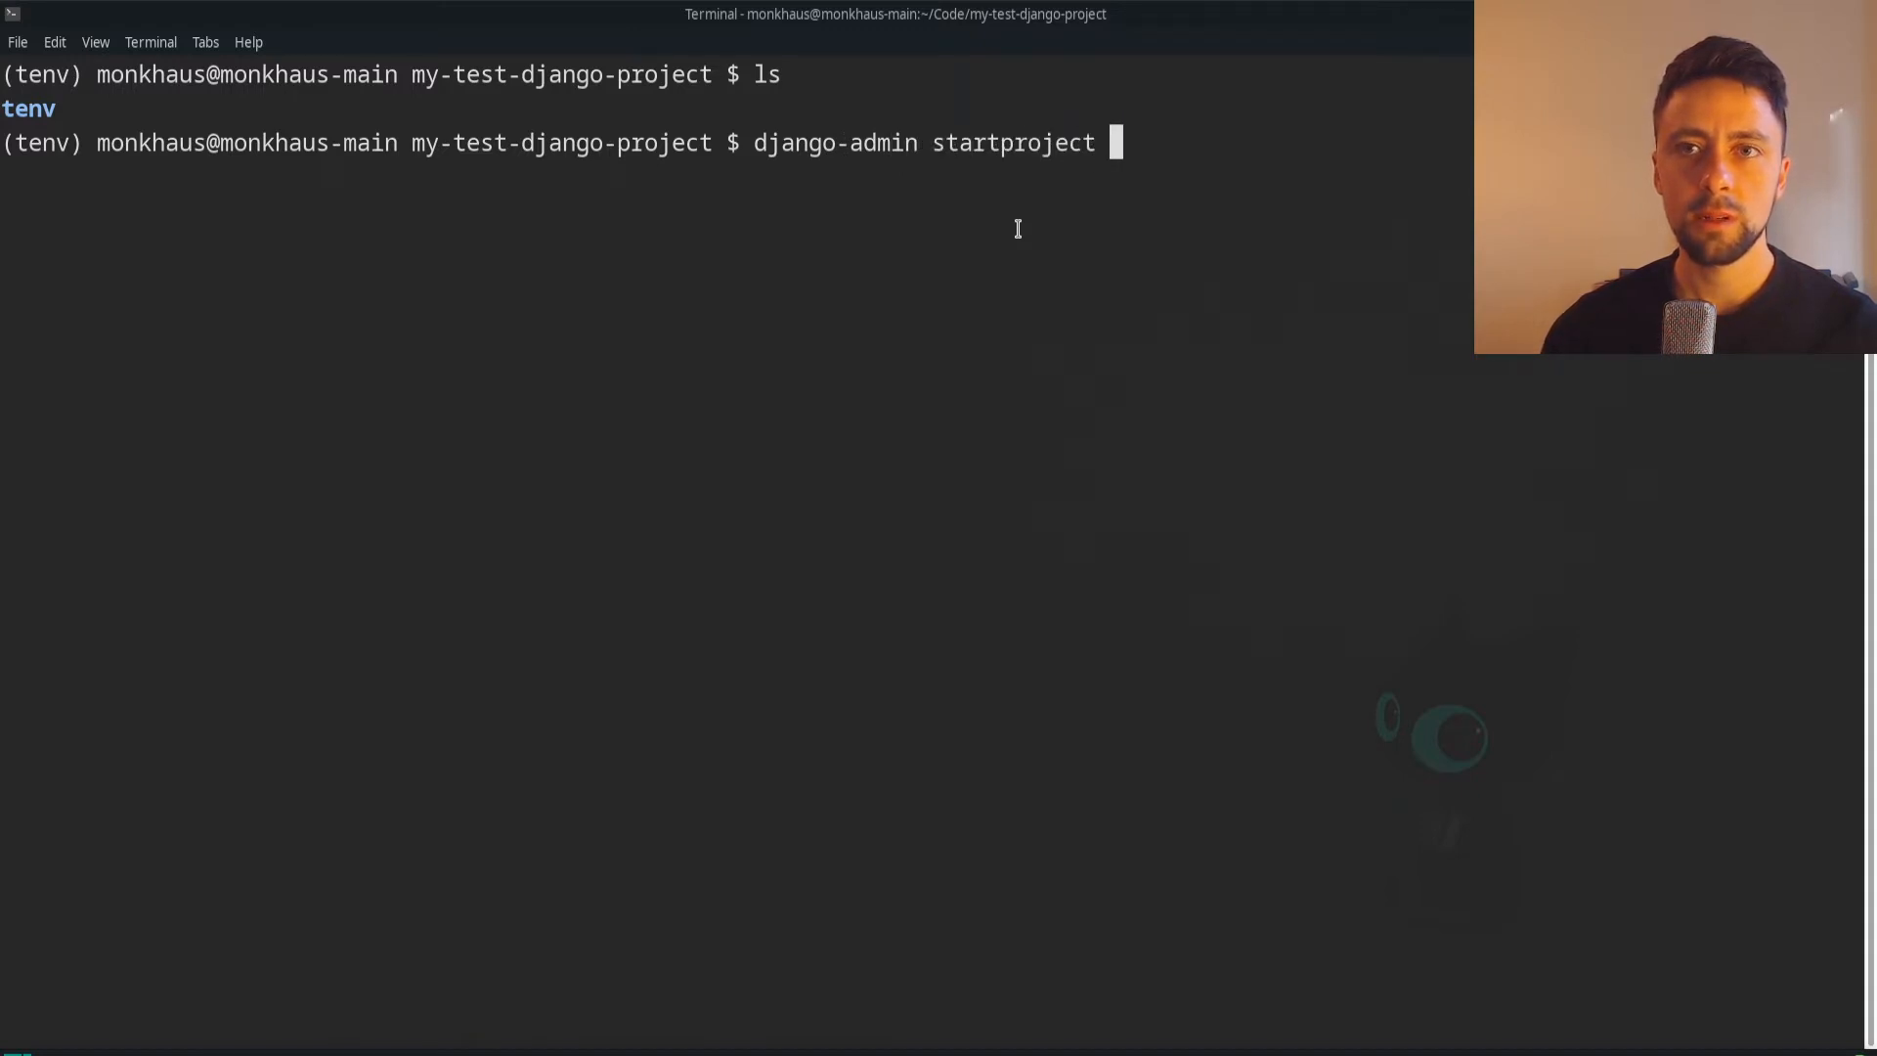
type("myproj .")
type("ls")
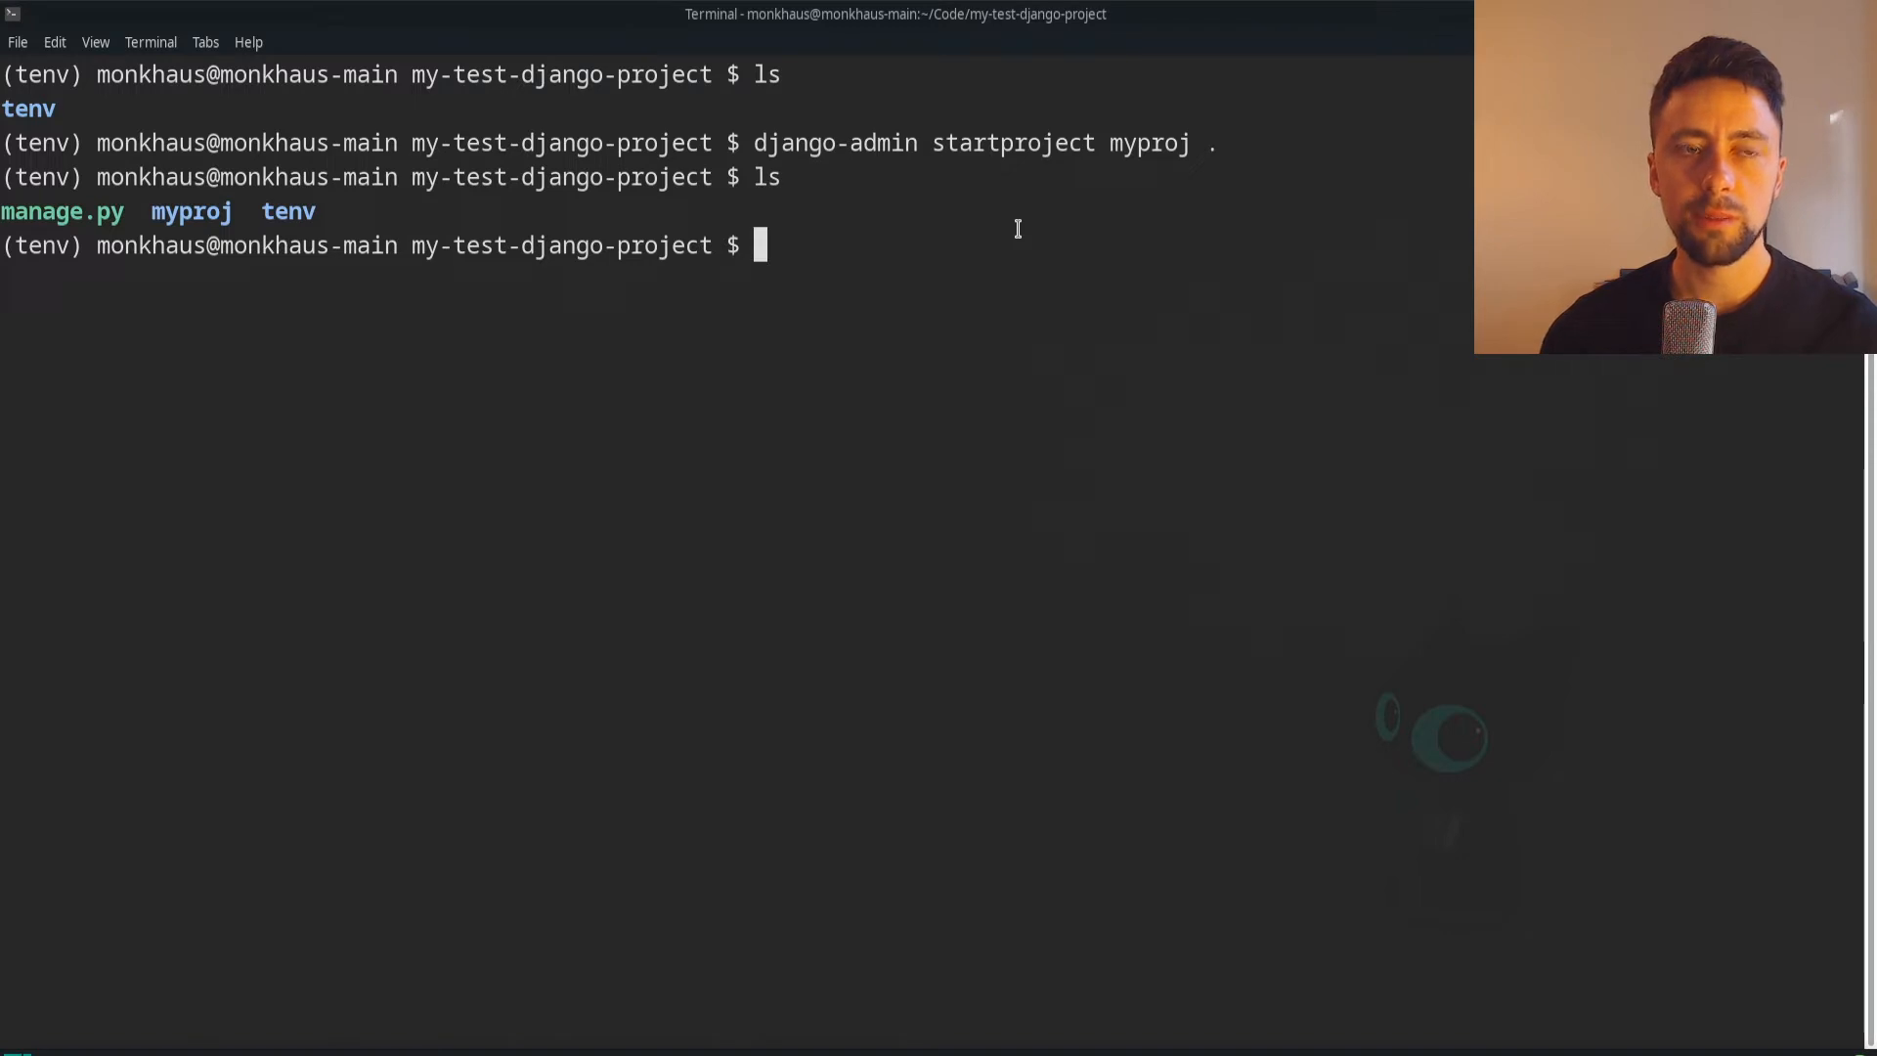
type("cd m")
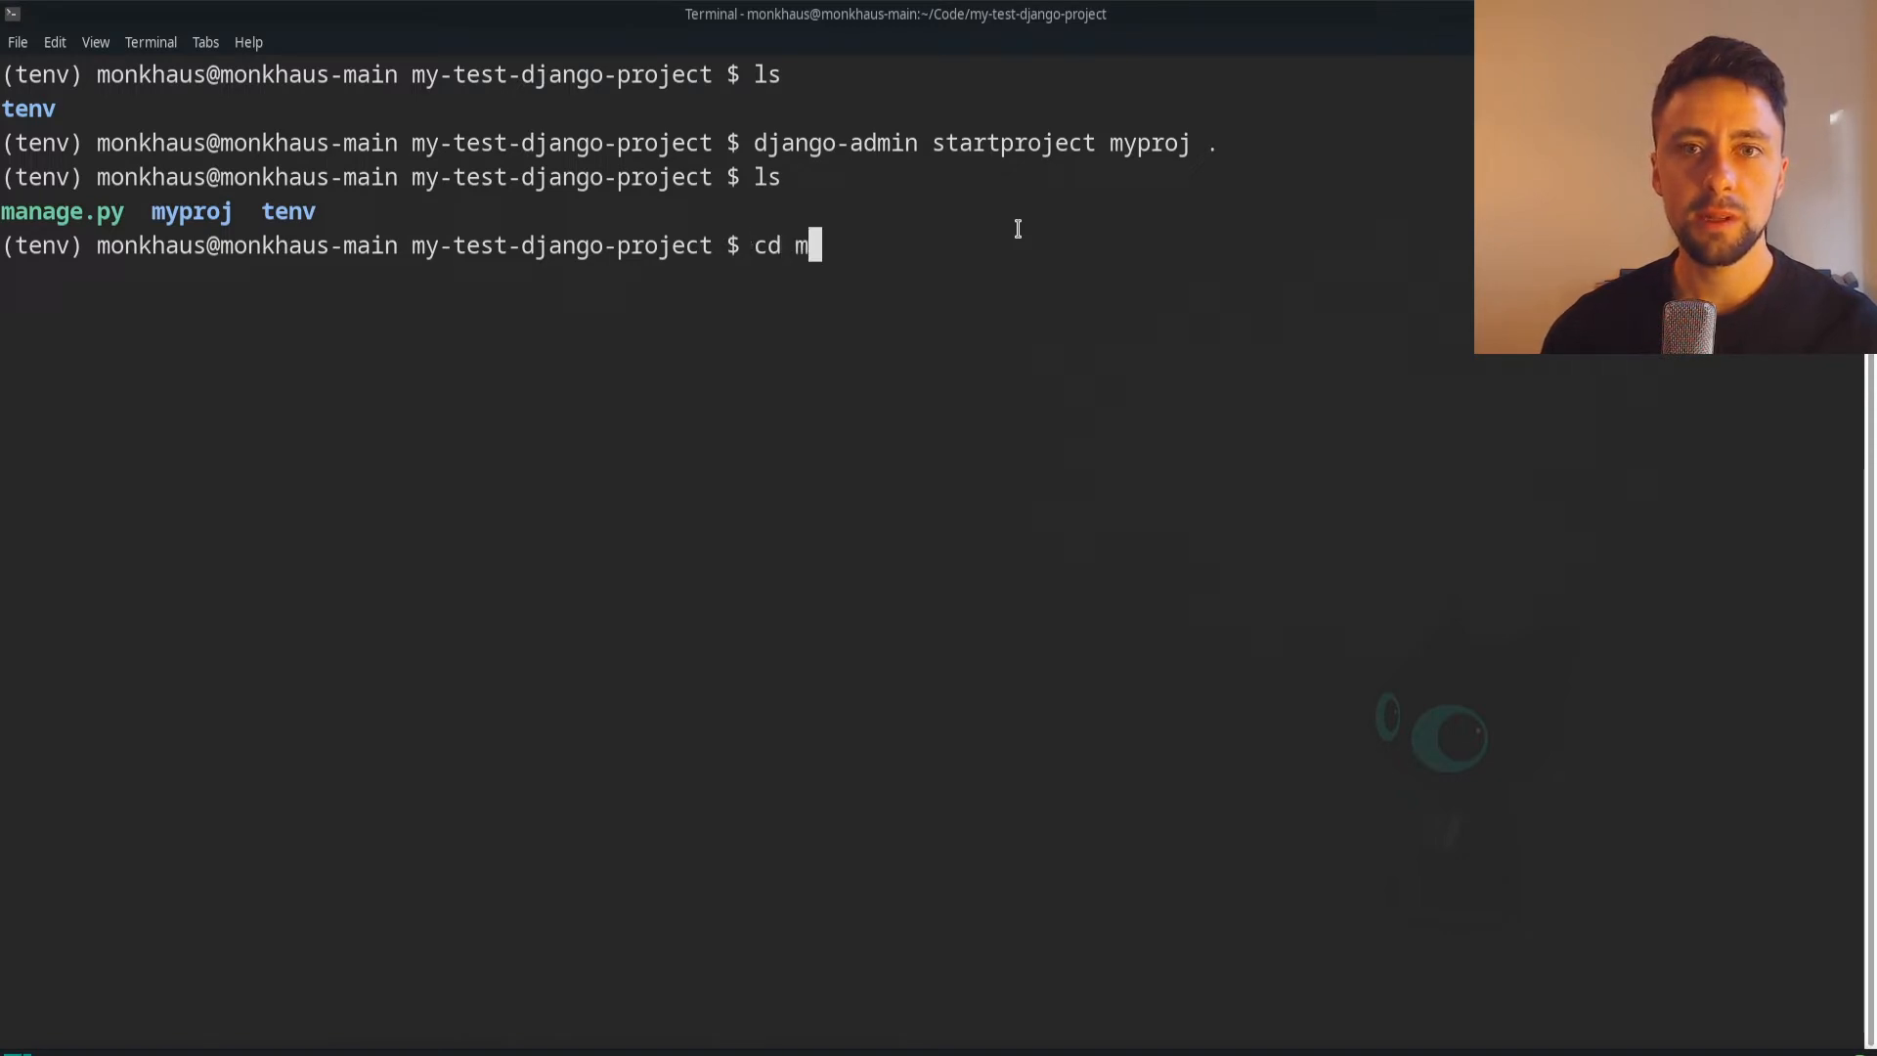
key("Return")
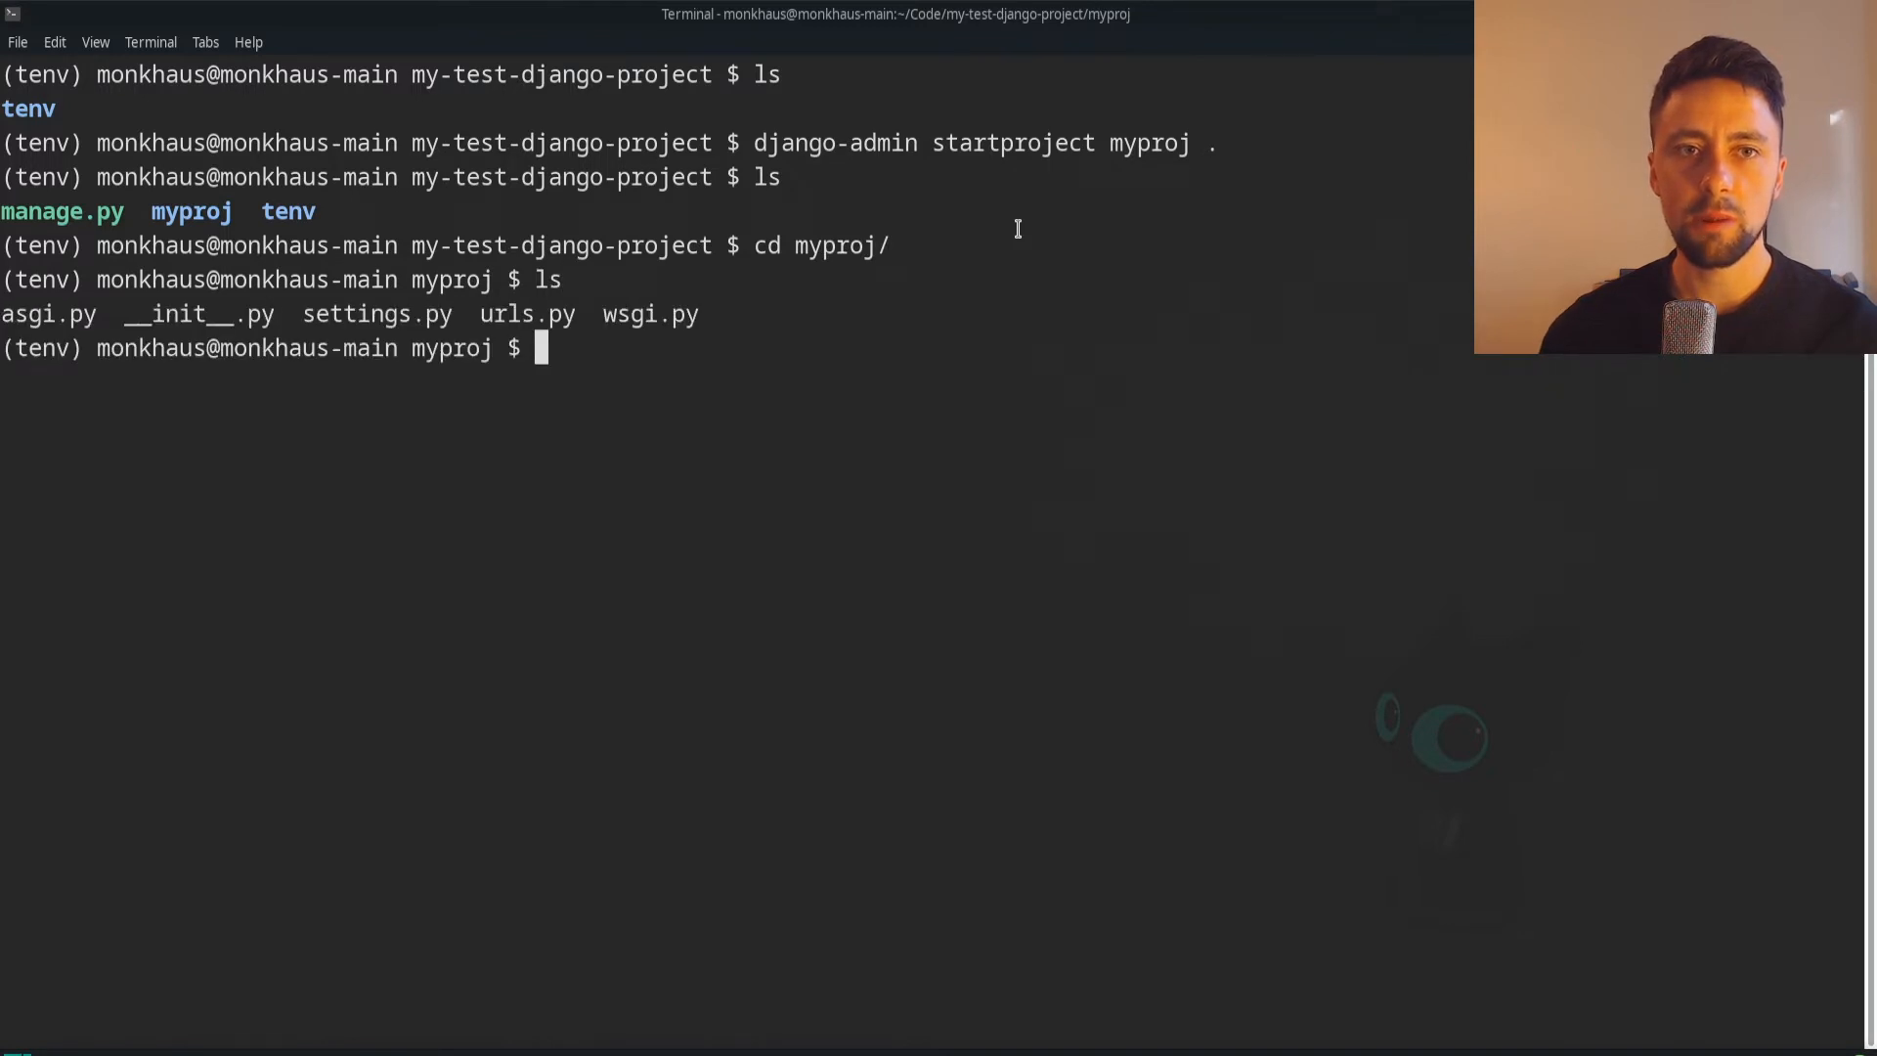
type("cd ../")
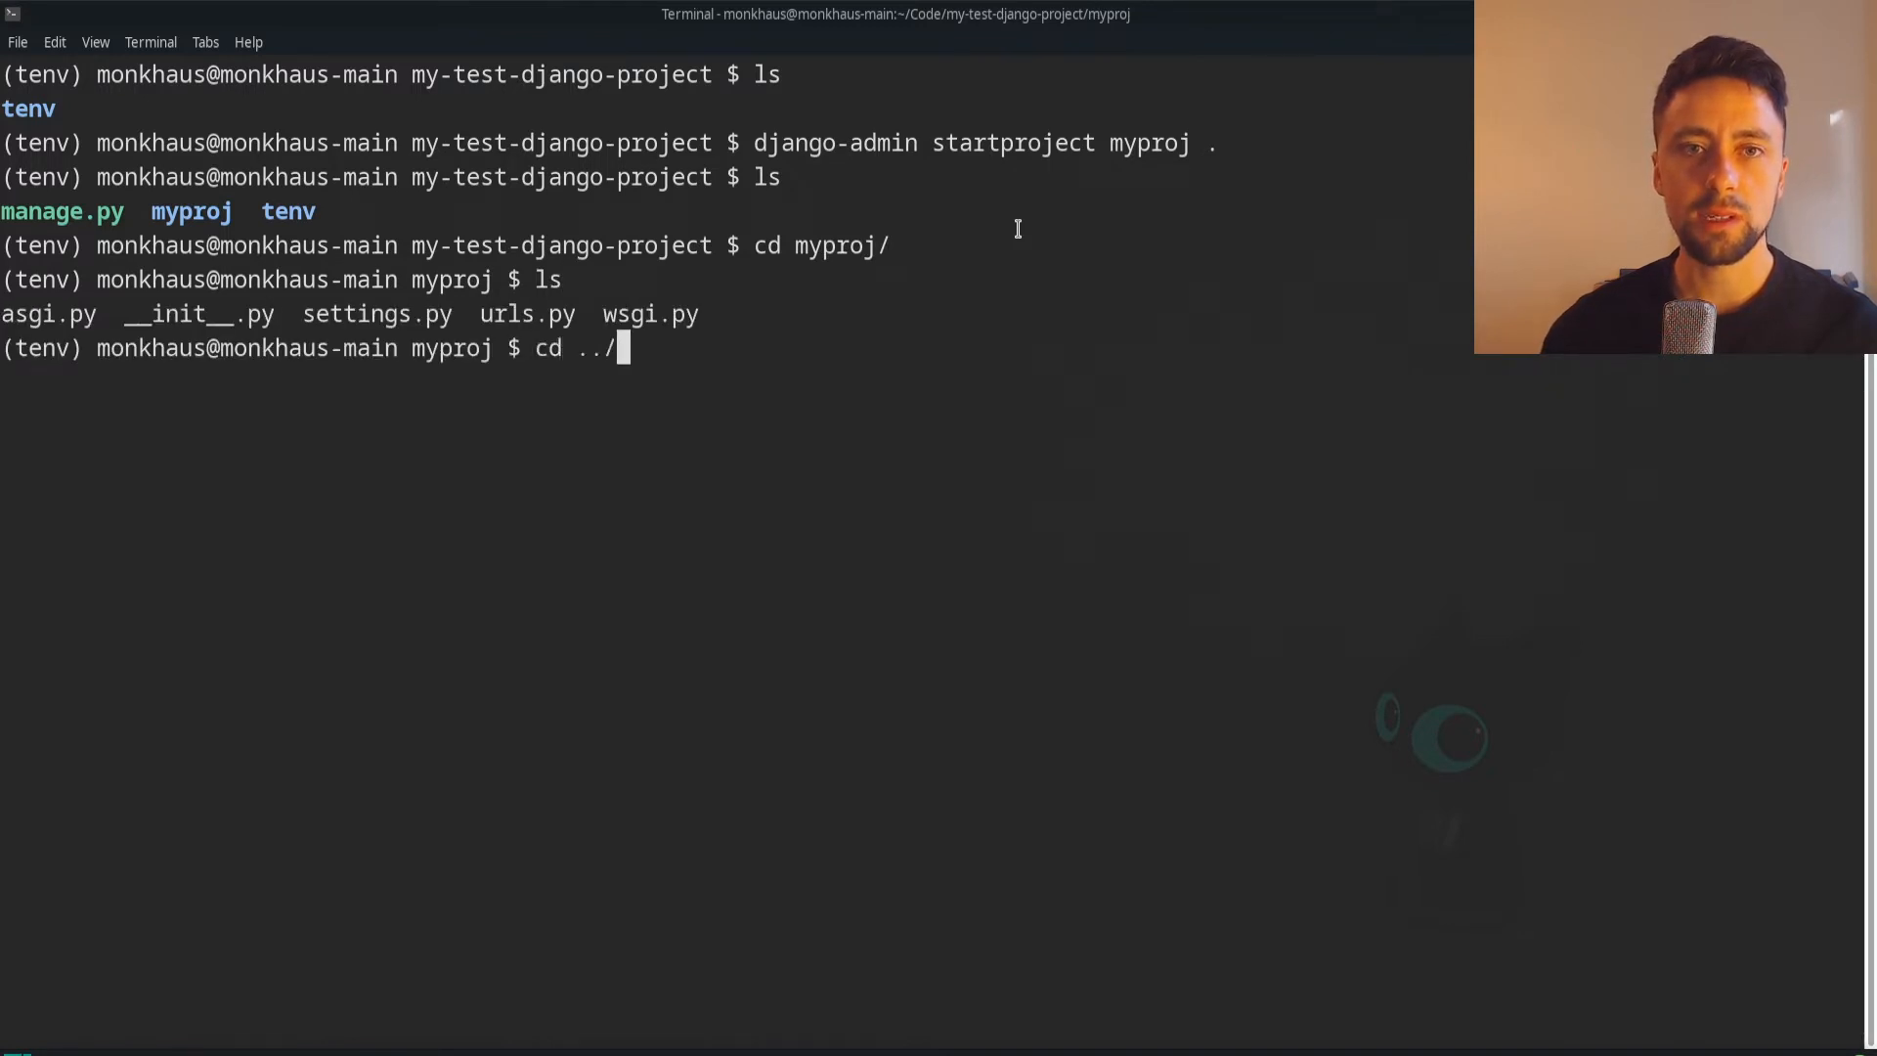
key("Return")
type("ls")
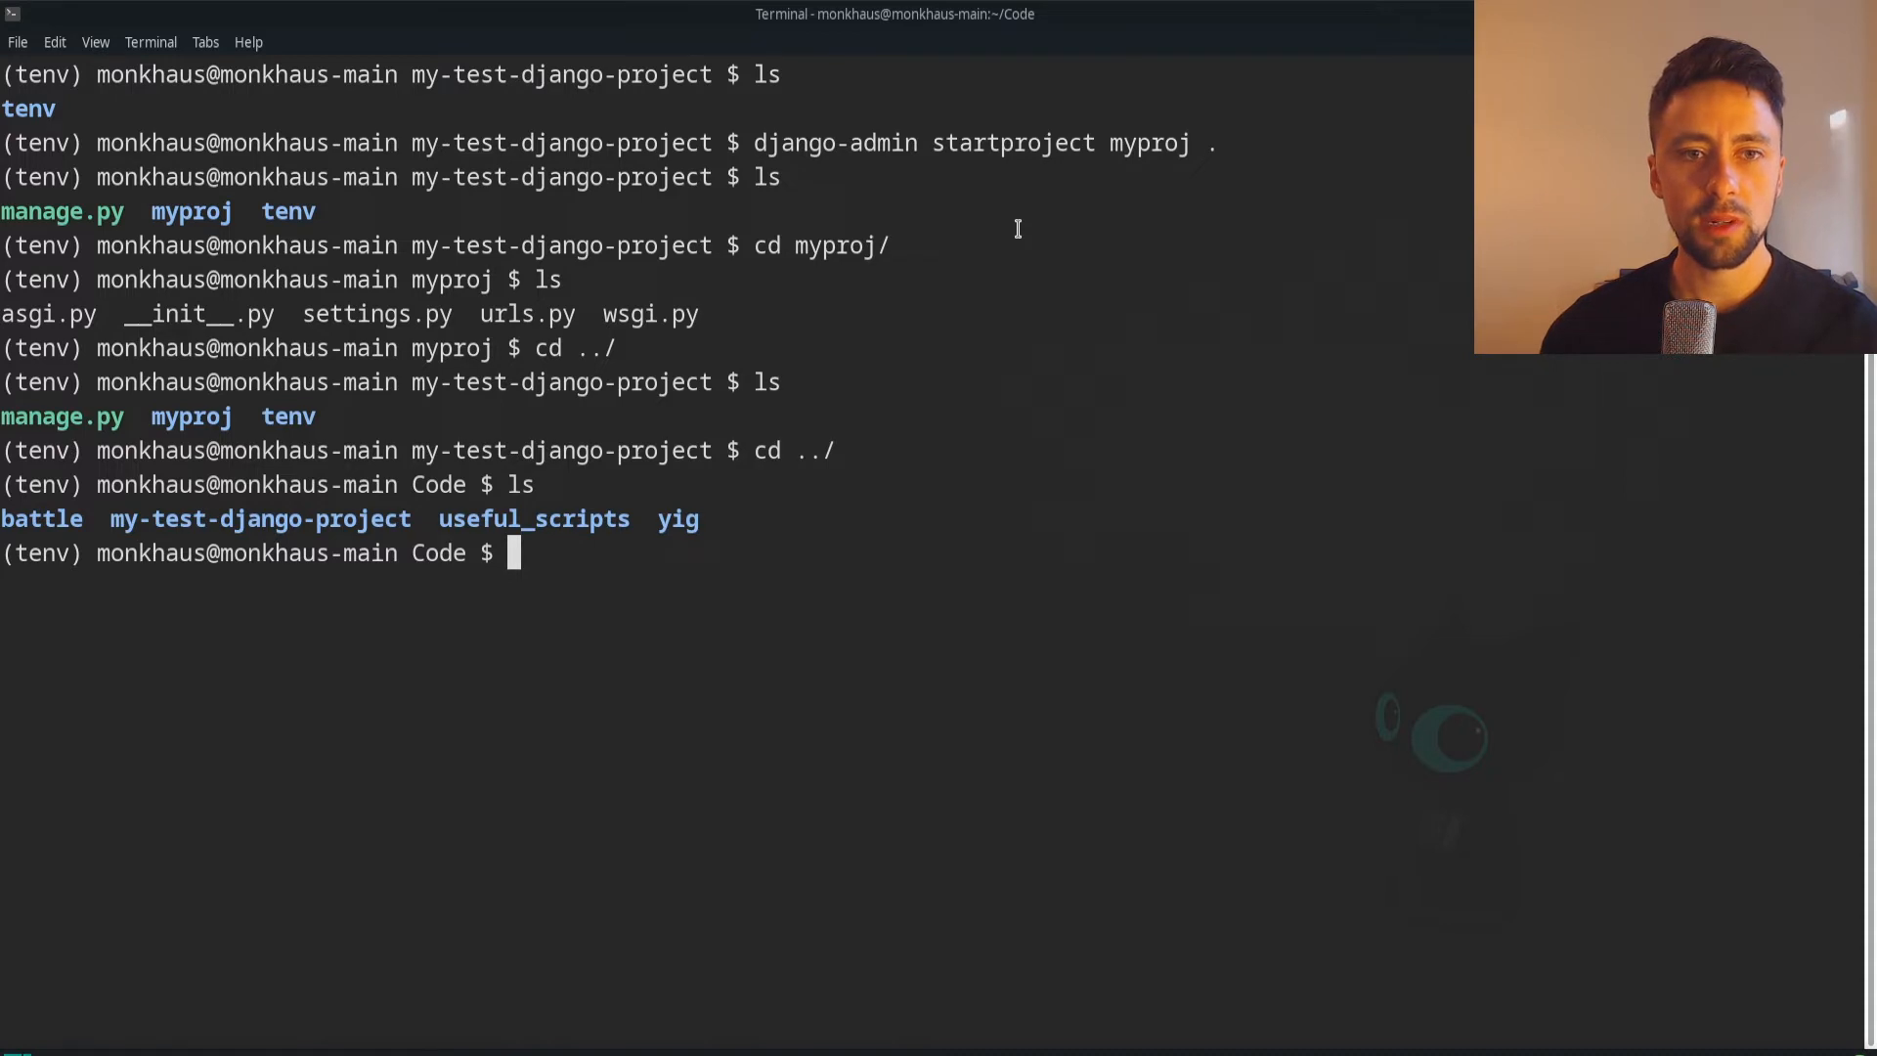
Move to useful_scripts and prepare to open create-api-project-structure.sh in the editor
type("cd useful_scripts/")
type("ls")
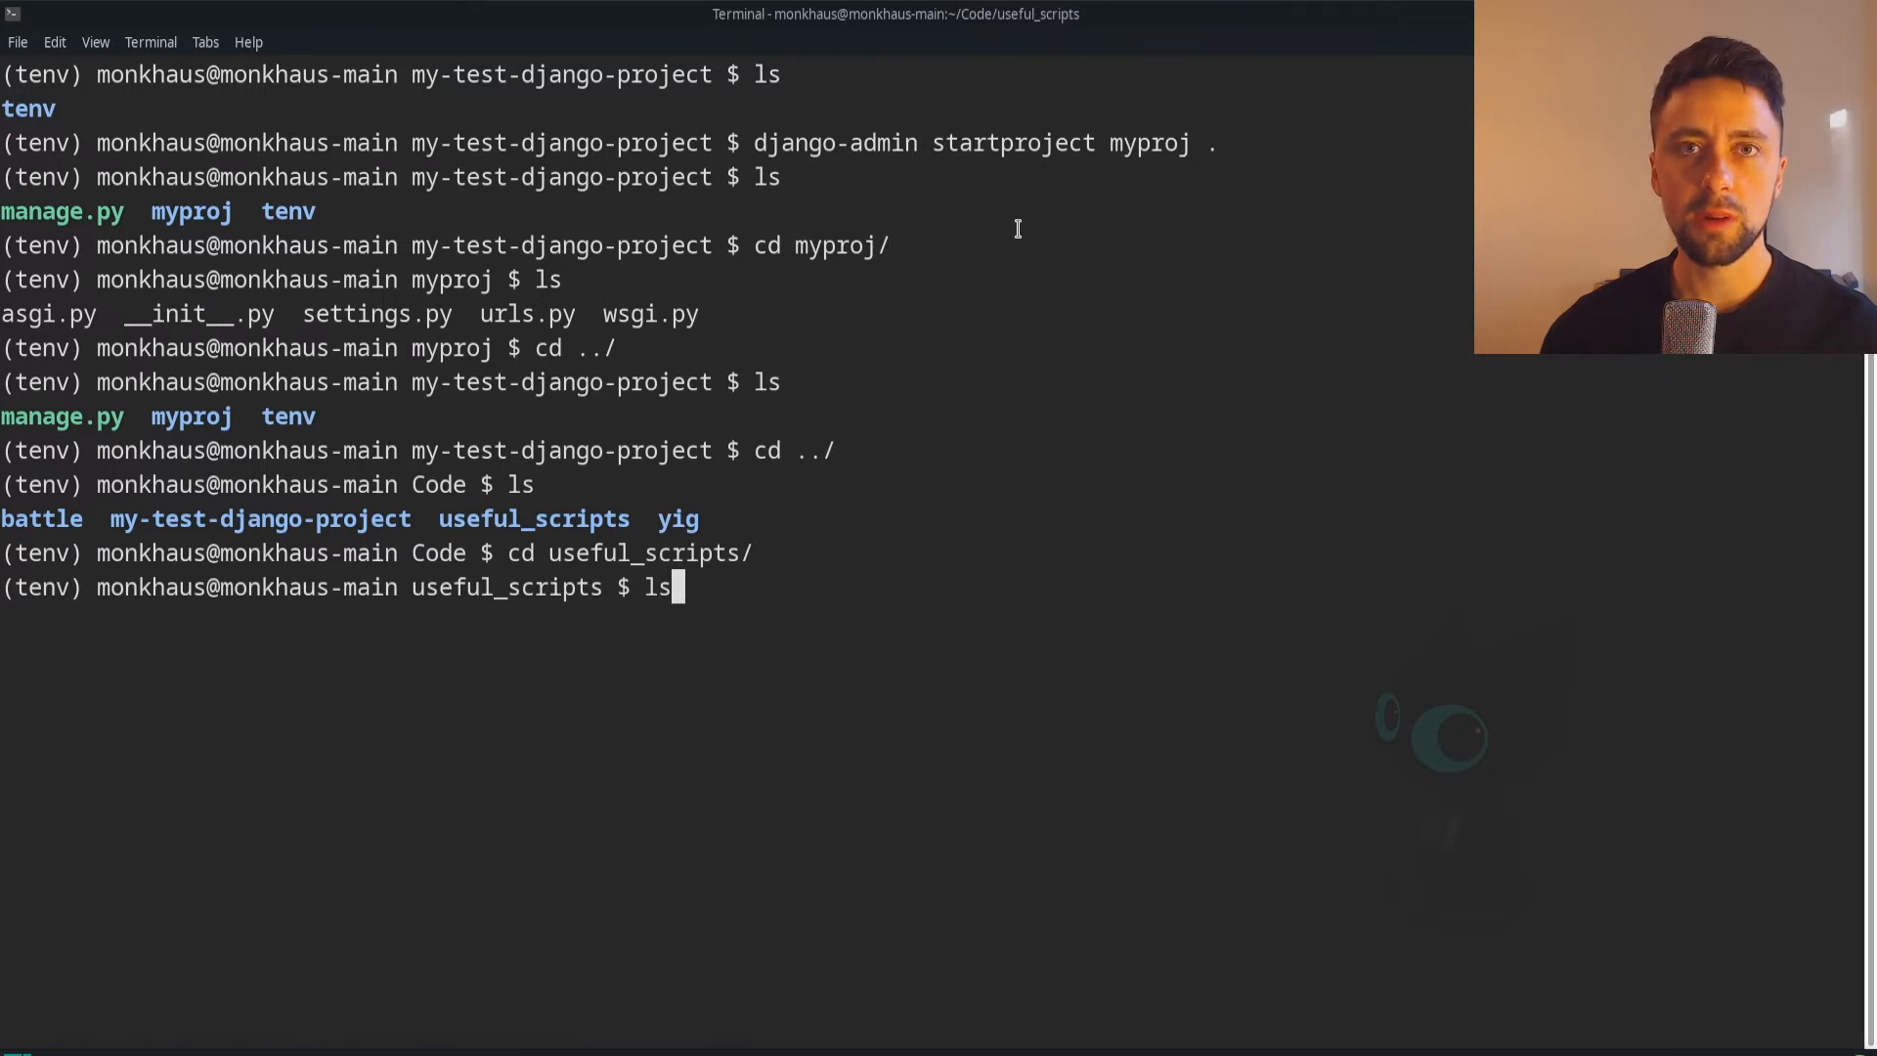
key("ctrl+u")
type("c")
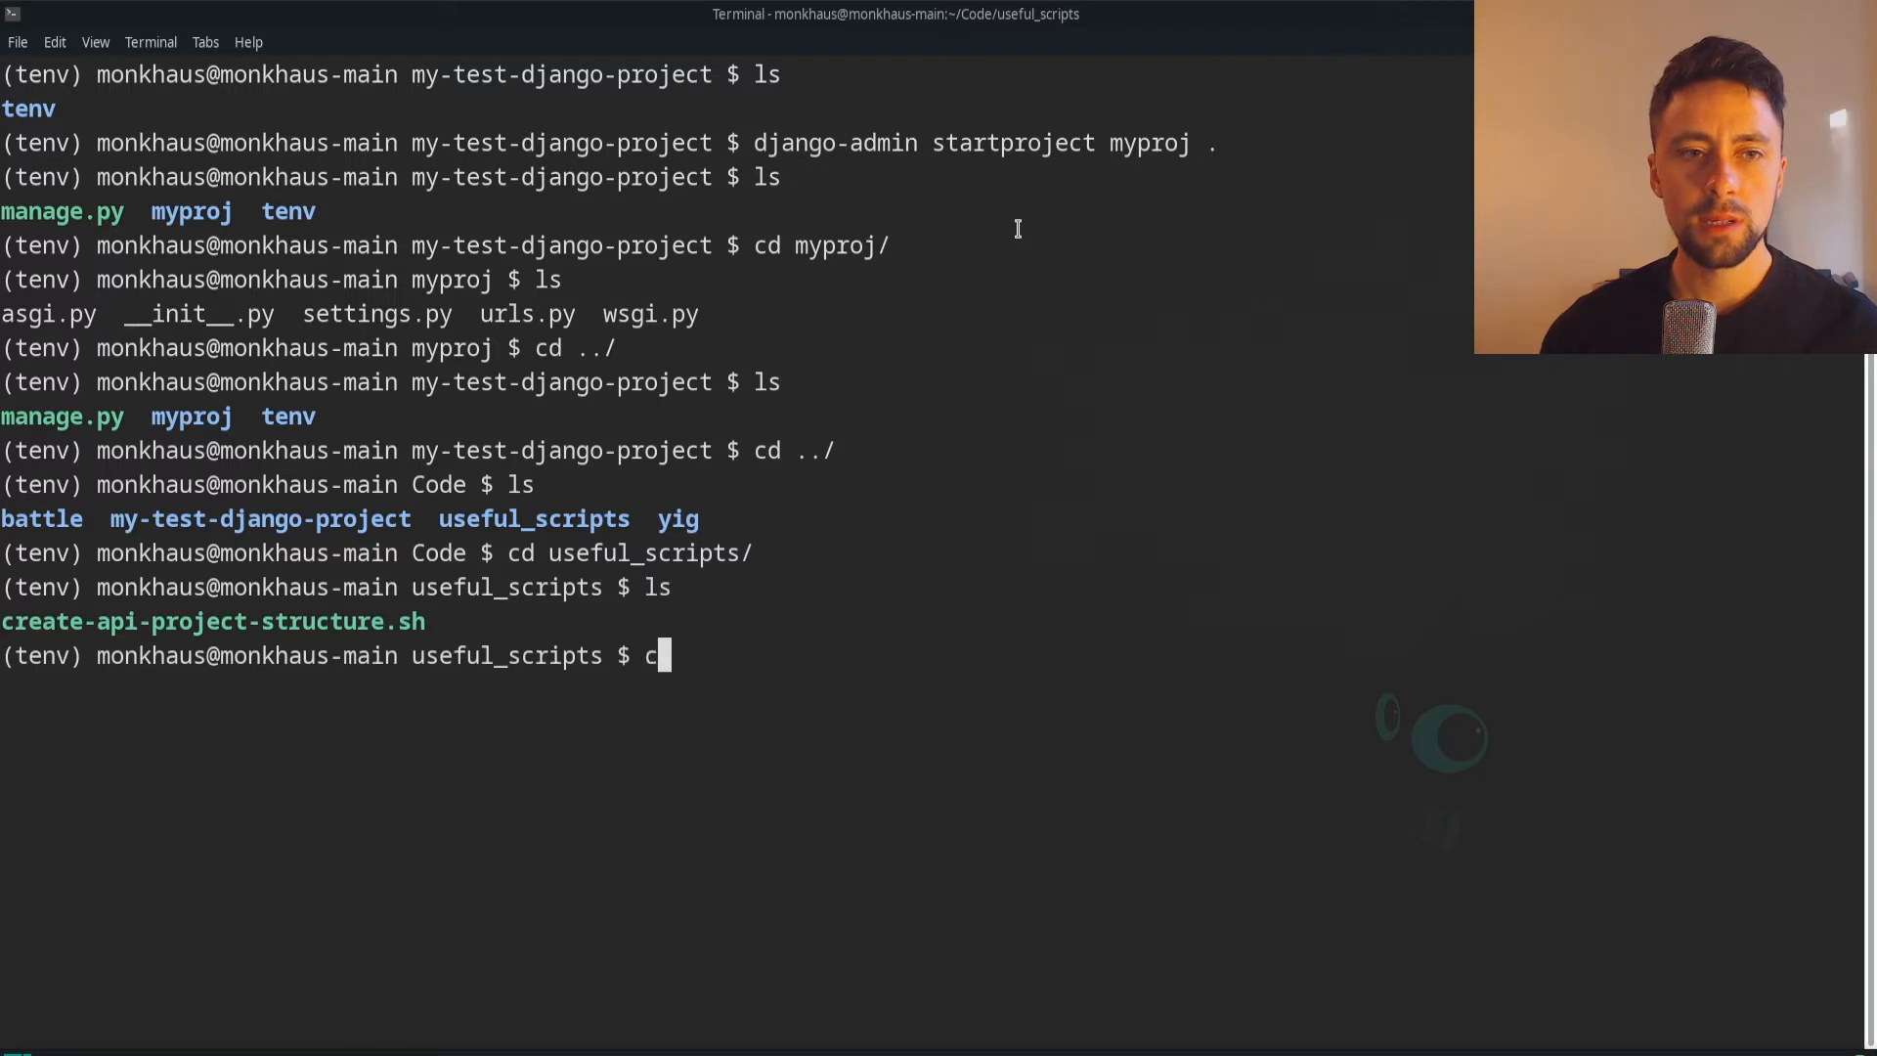
type("ode create-api-project-structure.sh")
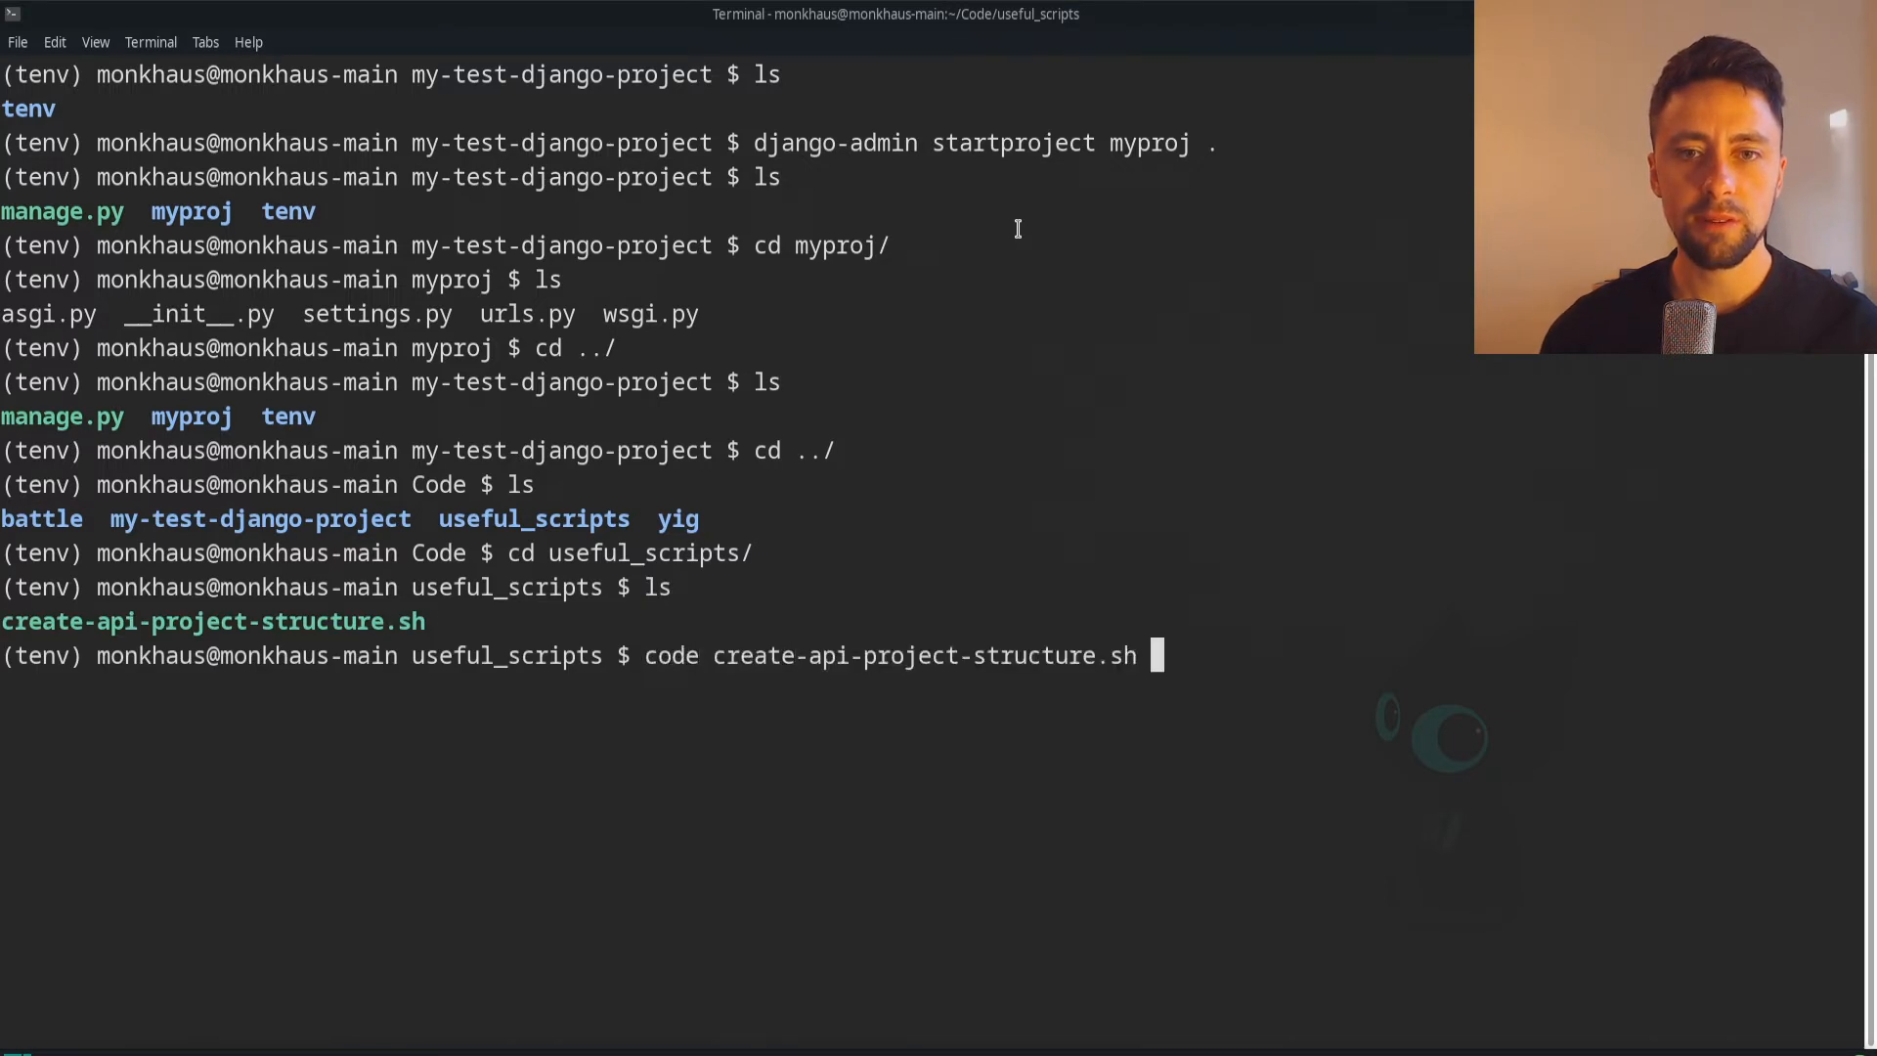
Open the structure script in Code - OSS and review the mkdir api and subfolder lines
key("Return")
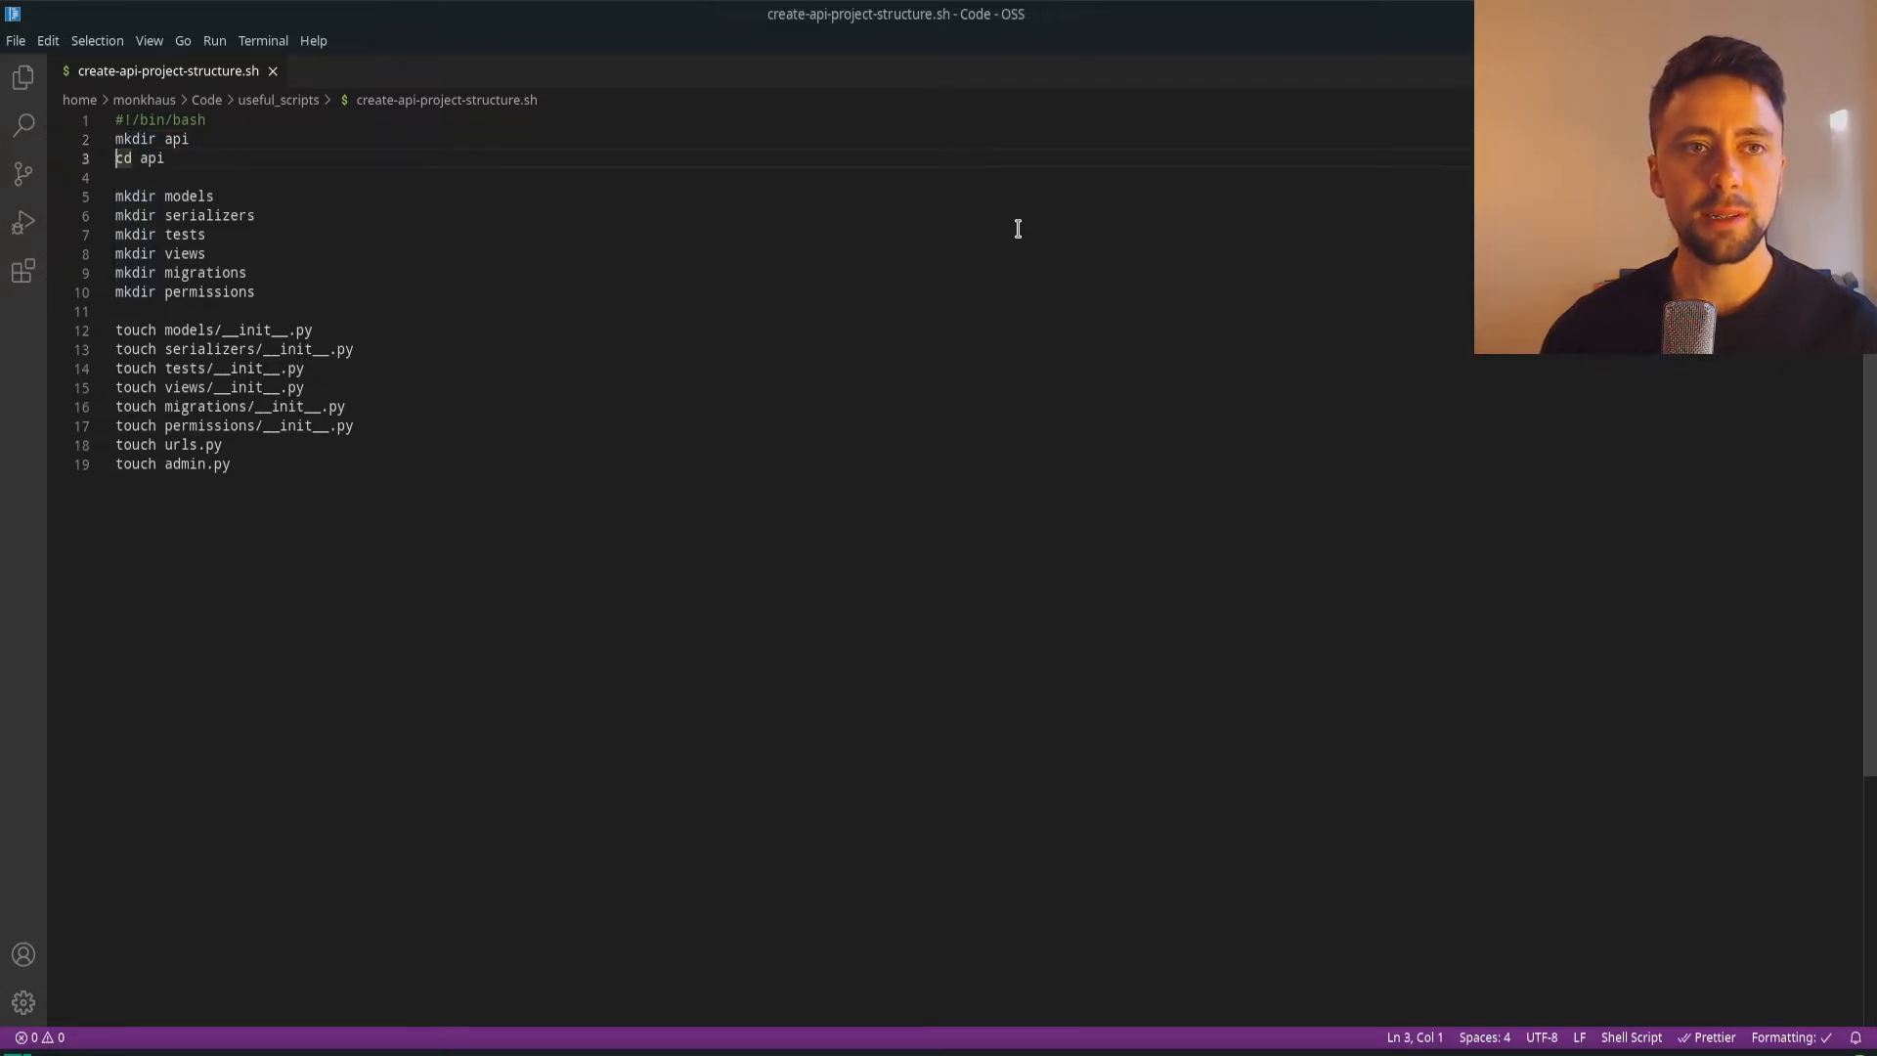
left_click(157, 195)
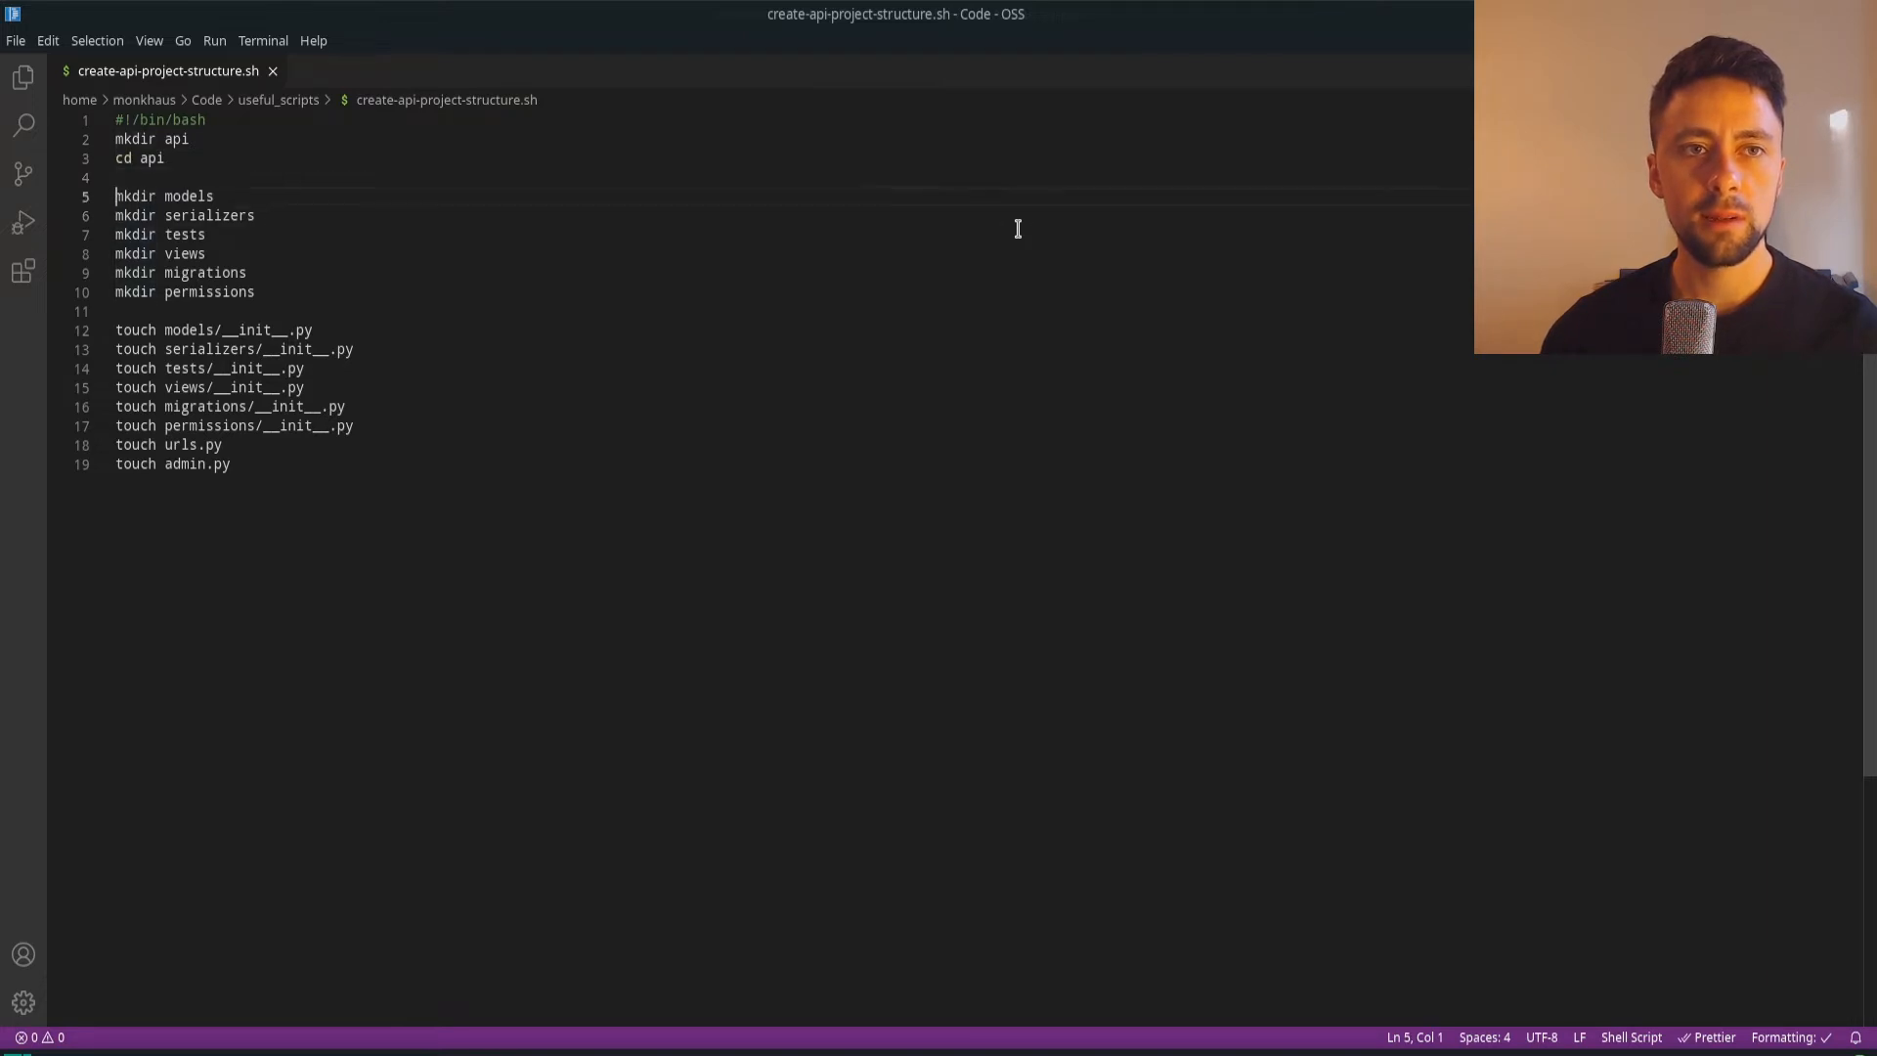
left_click(120, 291)
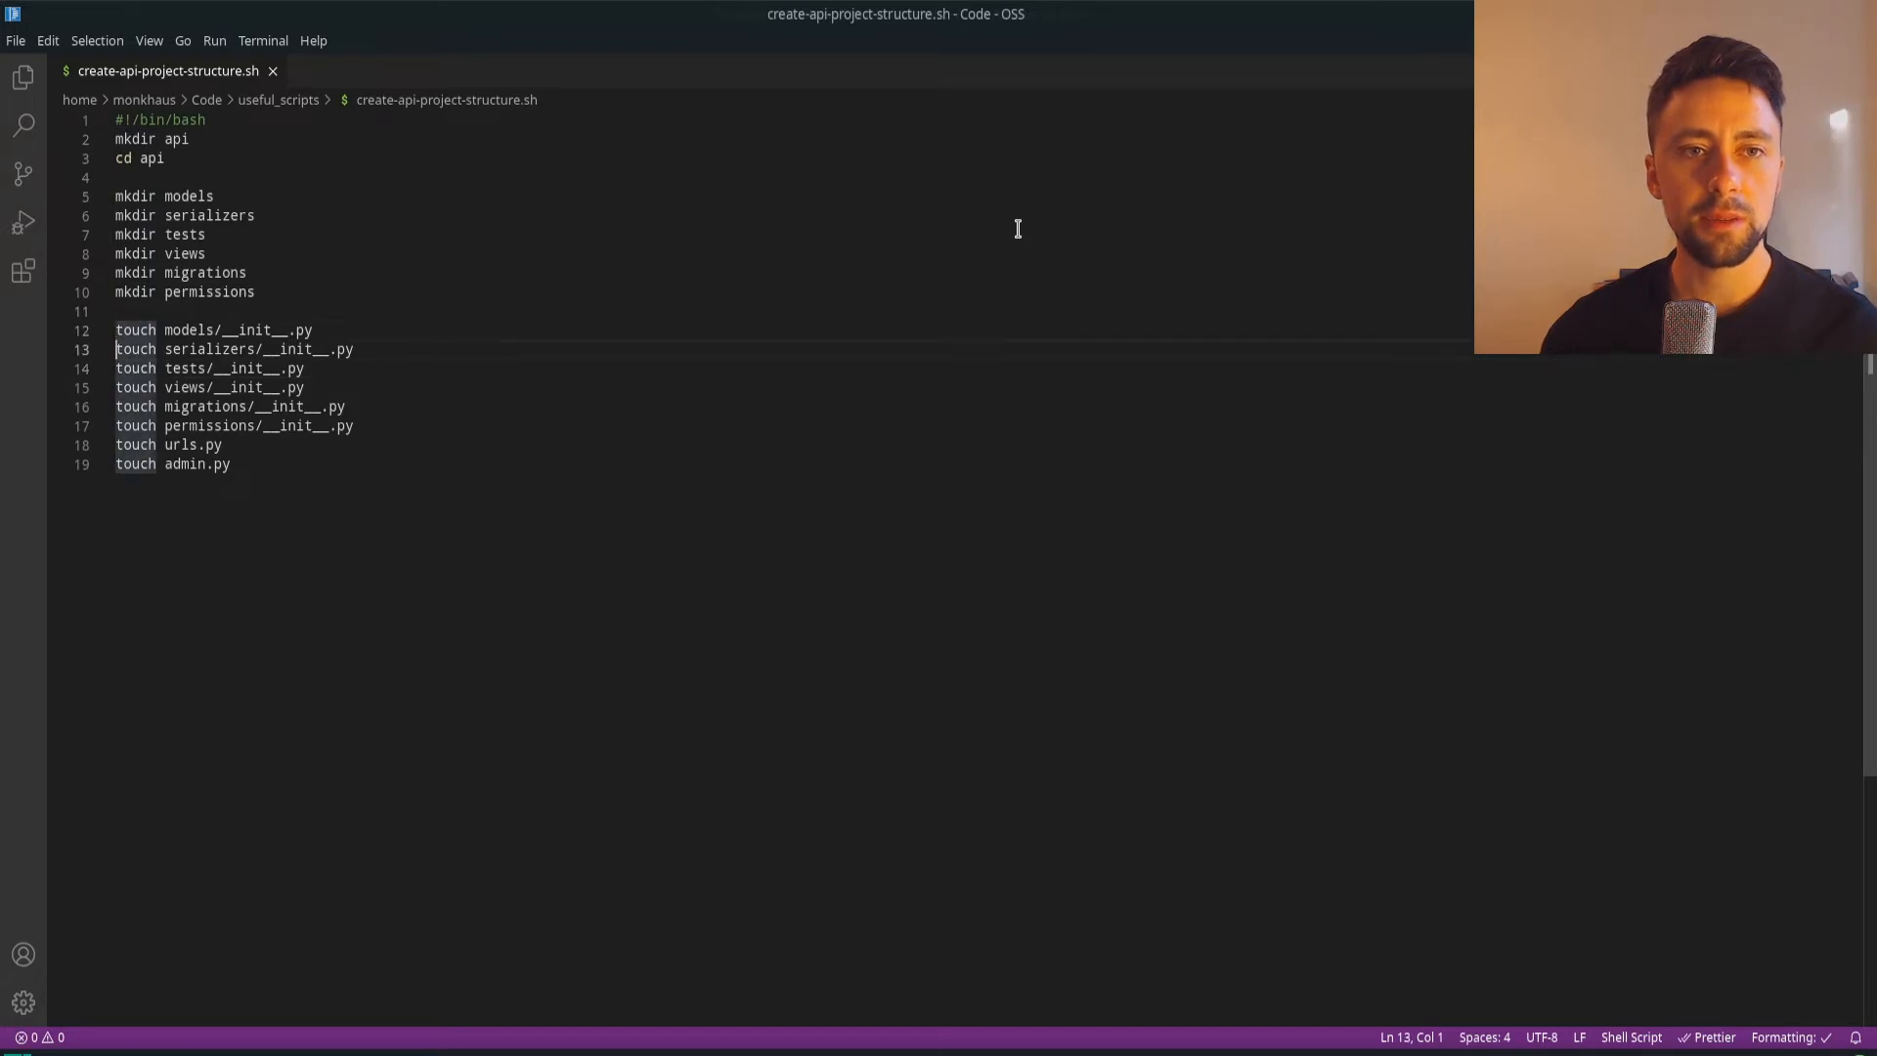
left_click(143, 310)
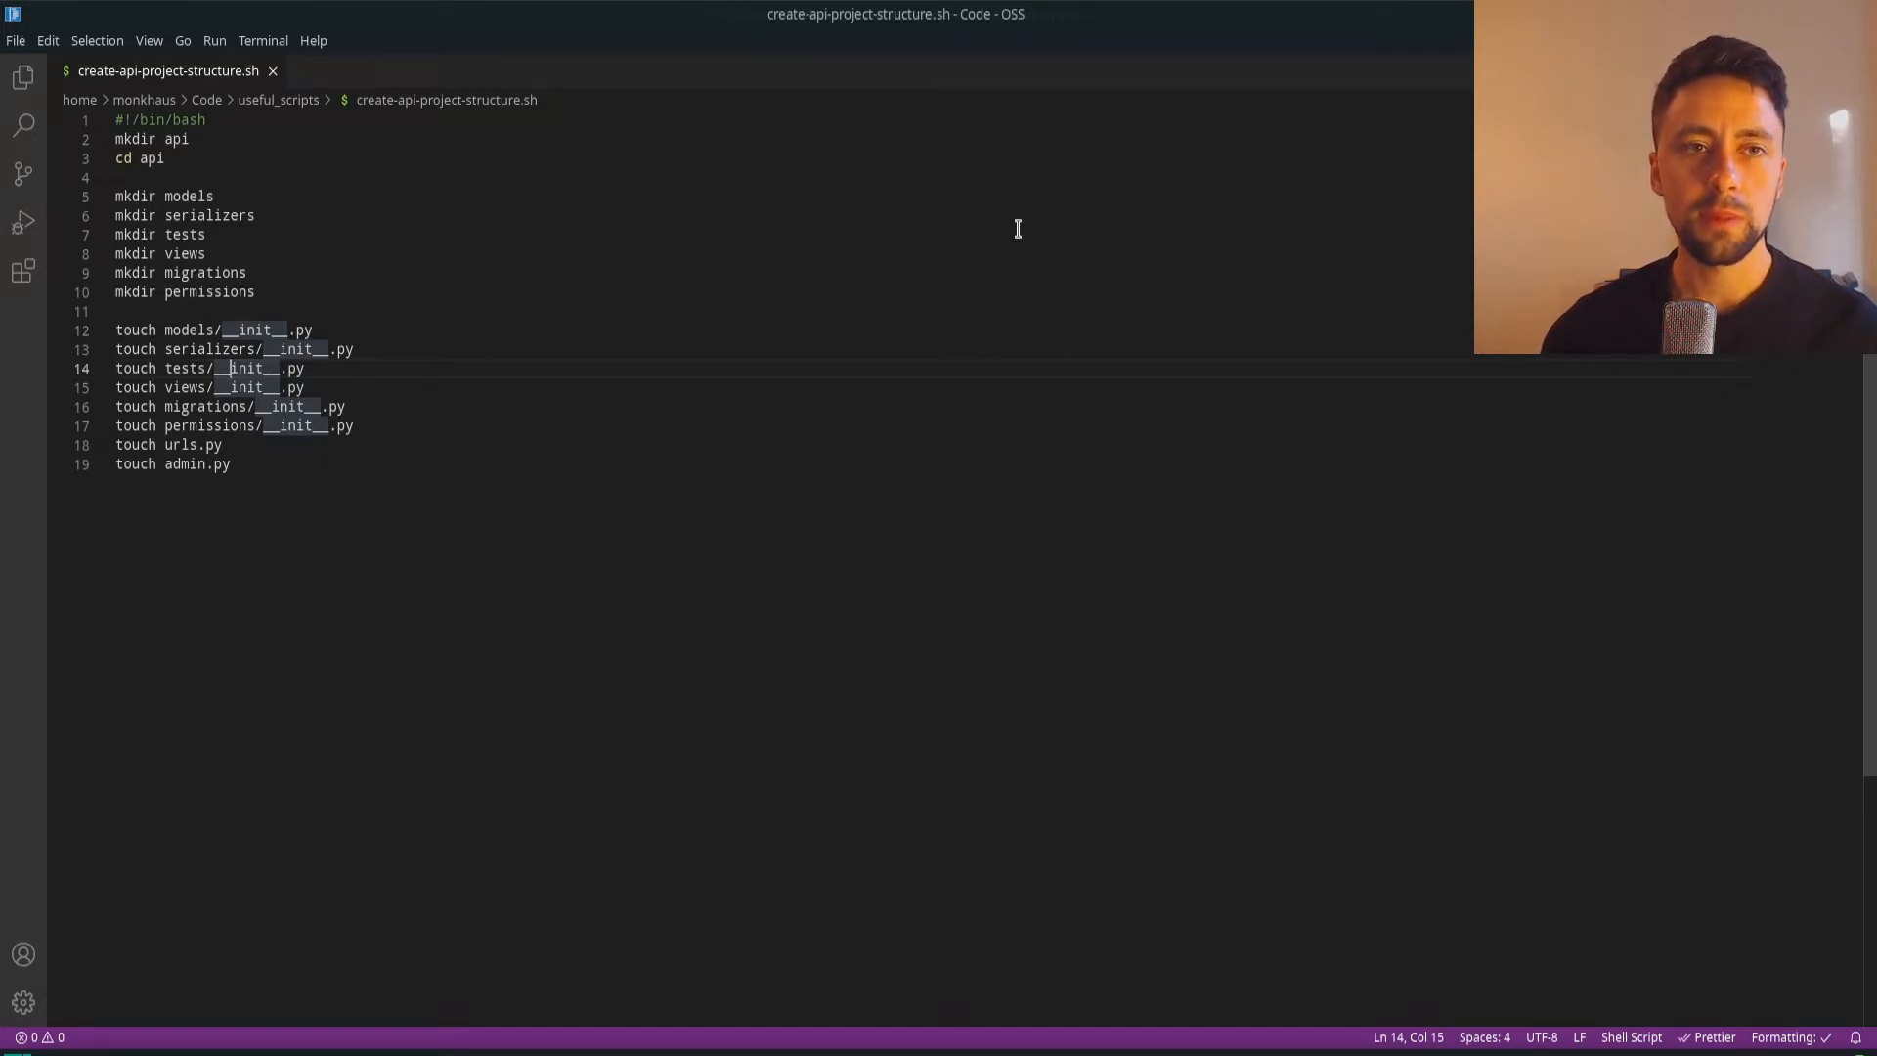
Review the touch __init__.py, urls.py and admin.py lines, then return to the terminal
left_click(231, 215)
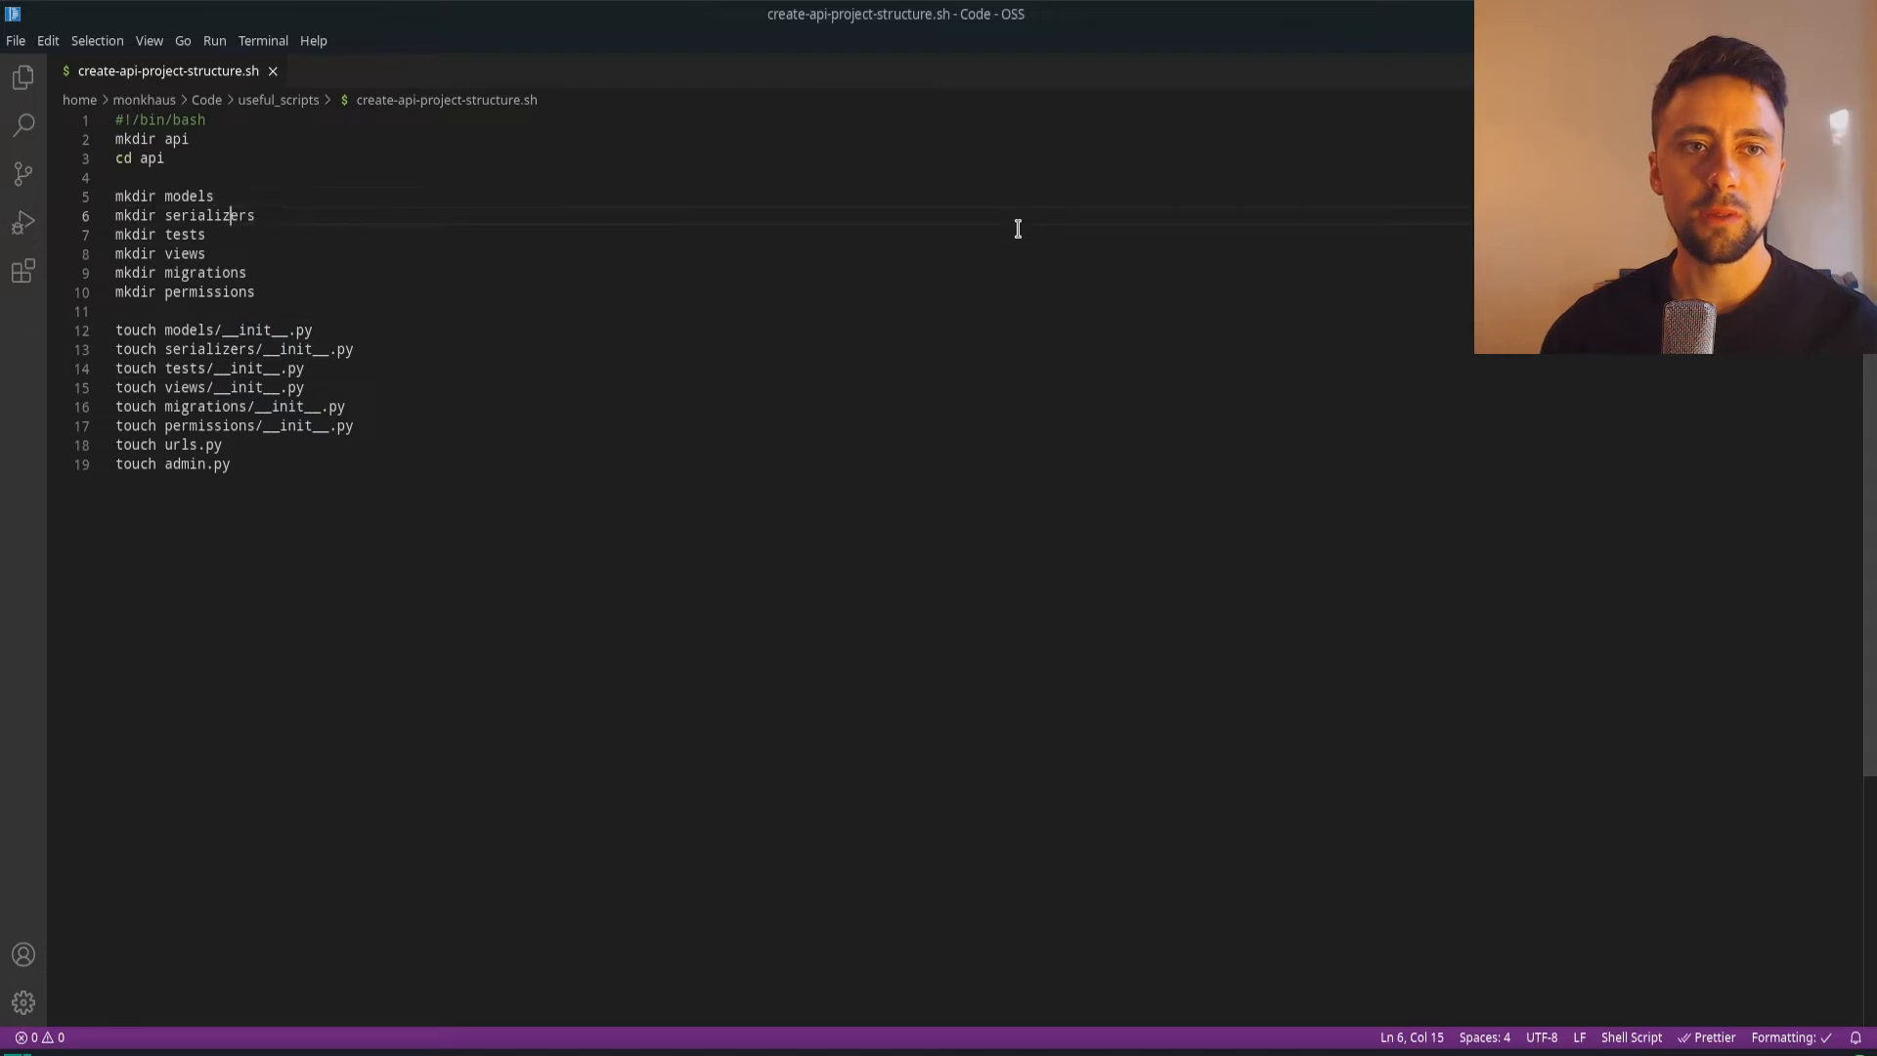
left_click(221, 387)
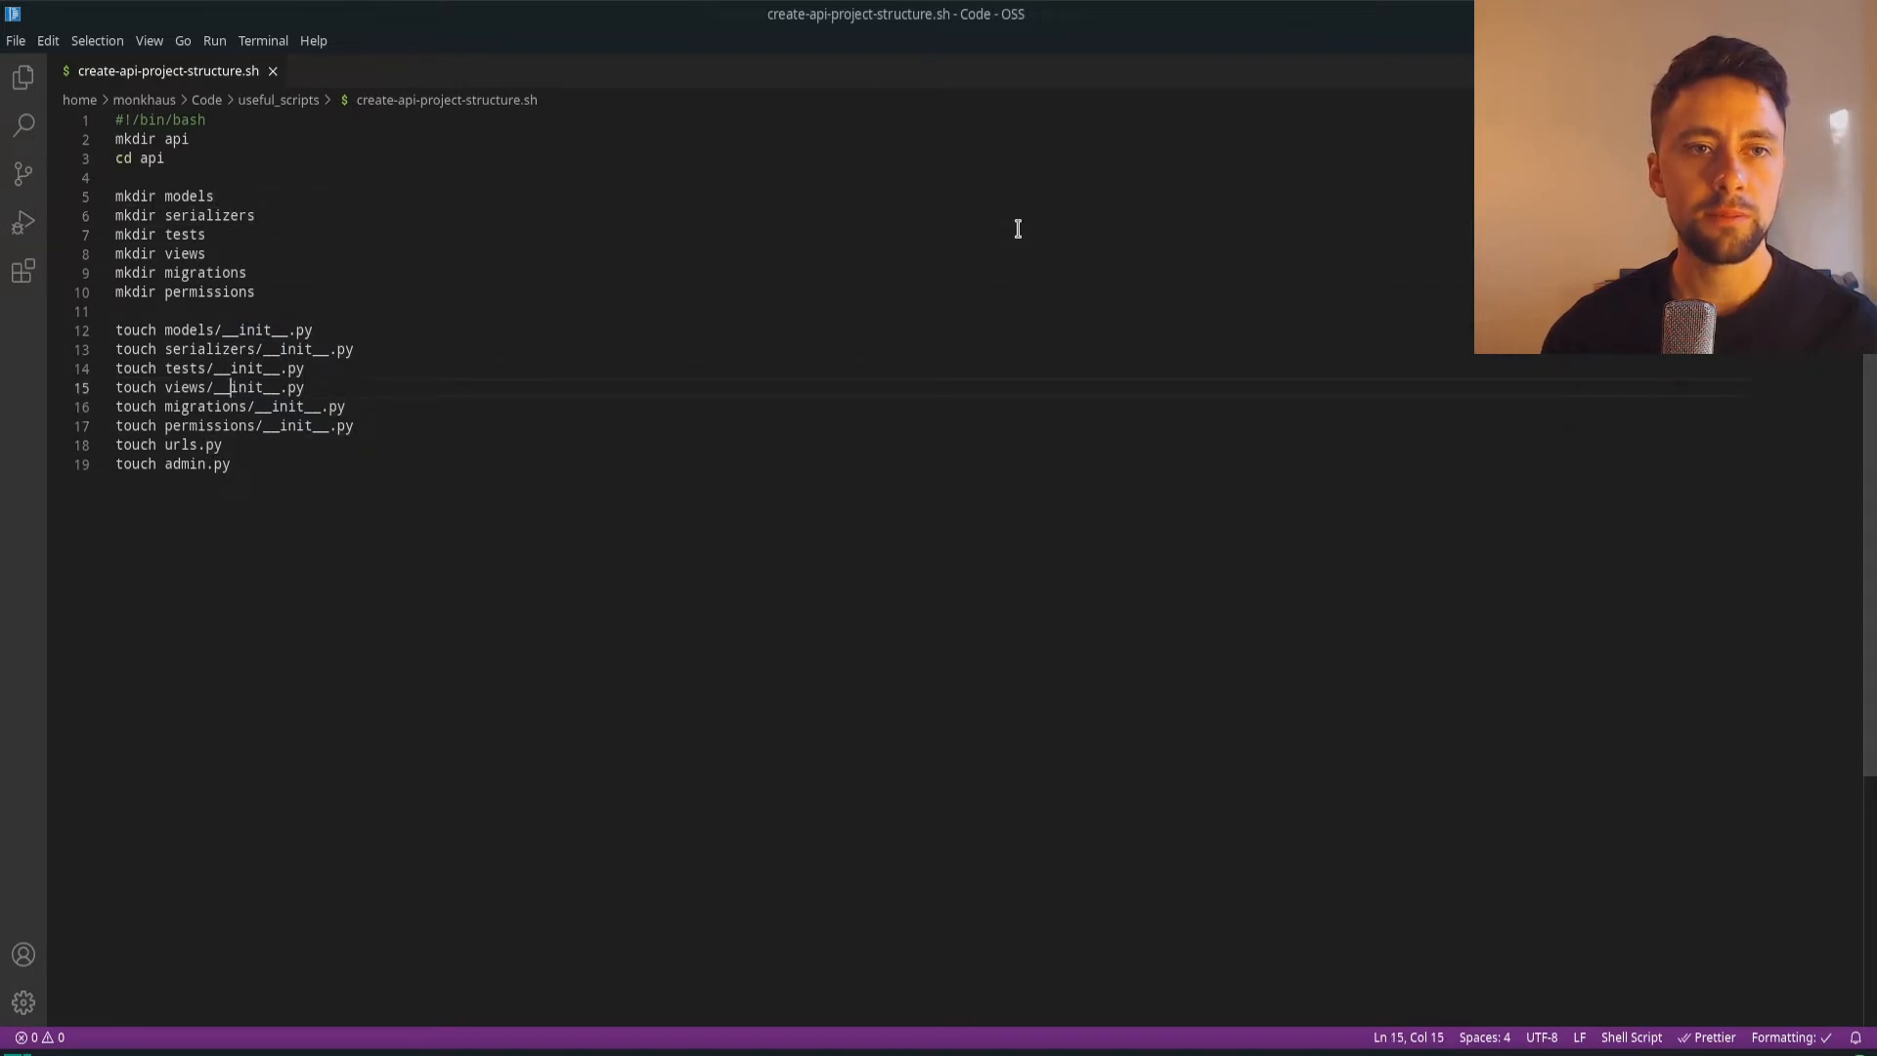
left_click(221, 444)
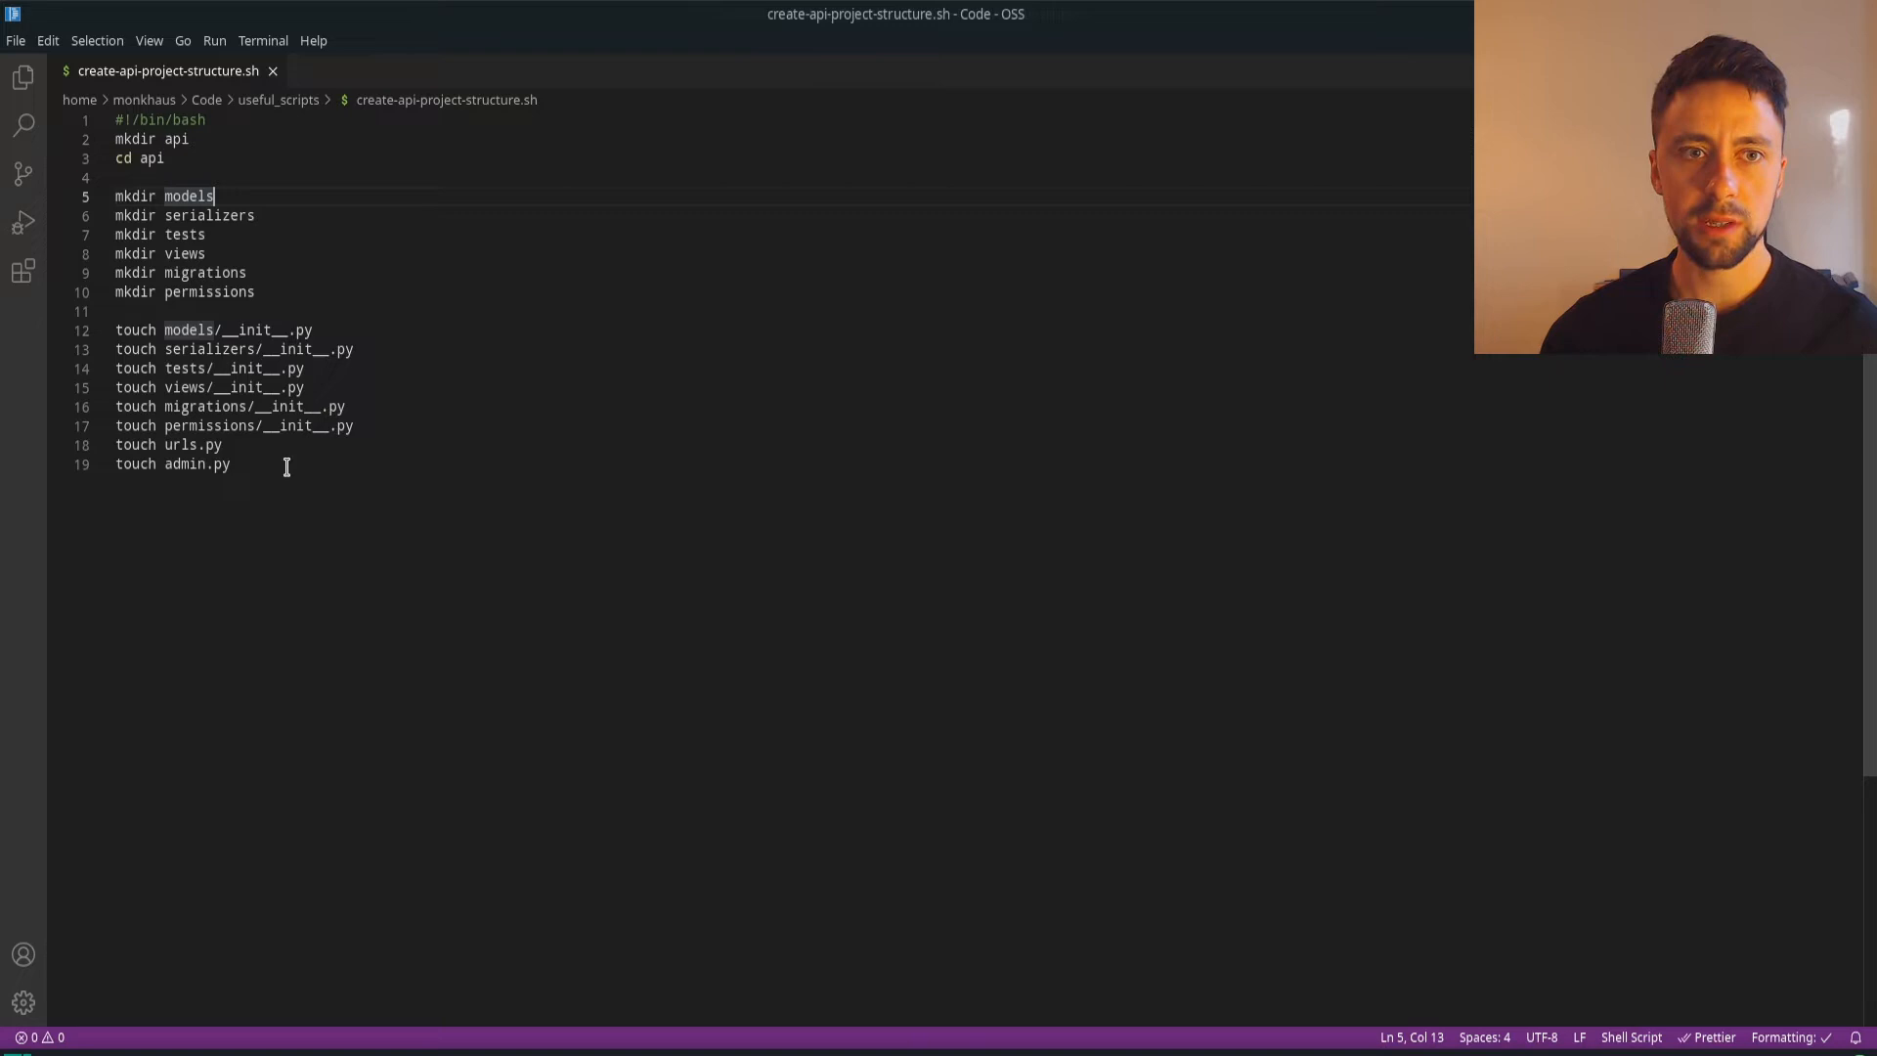
key("ctrl+a")
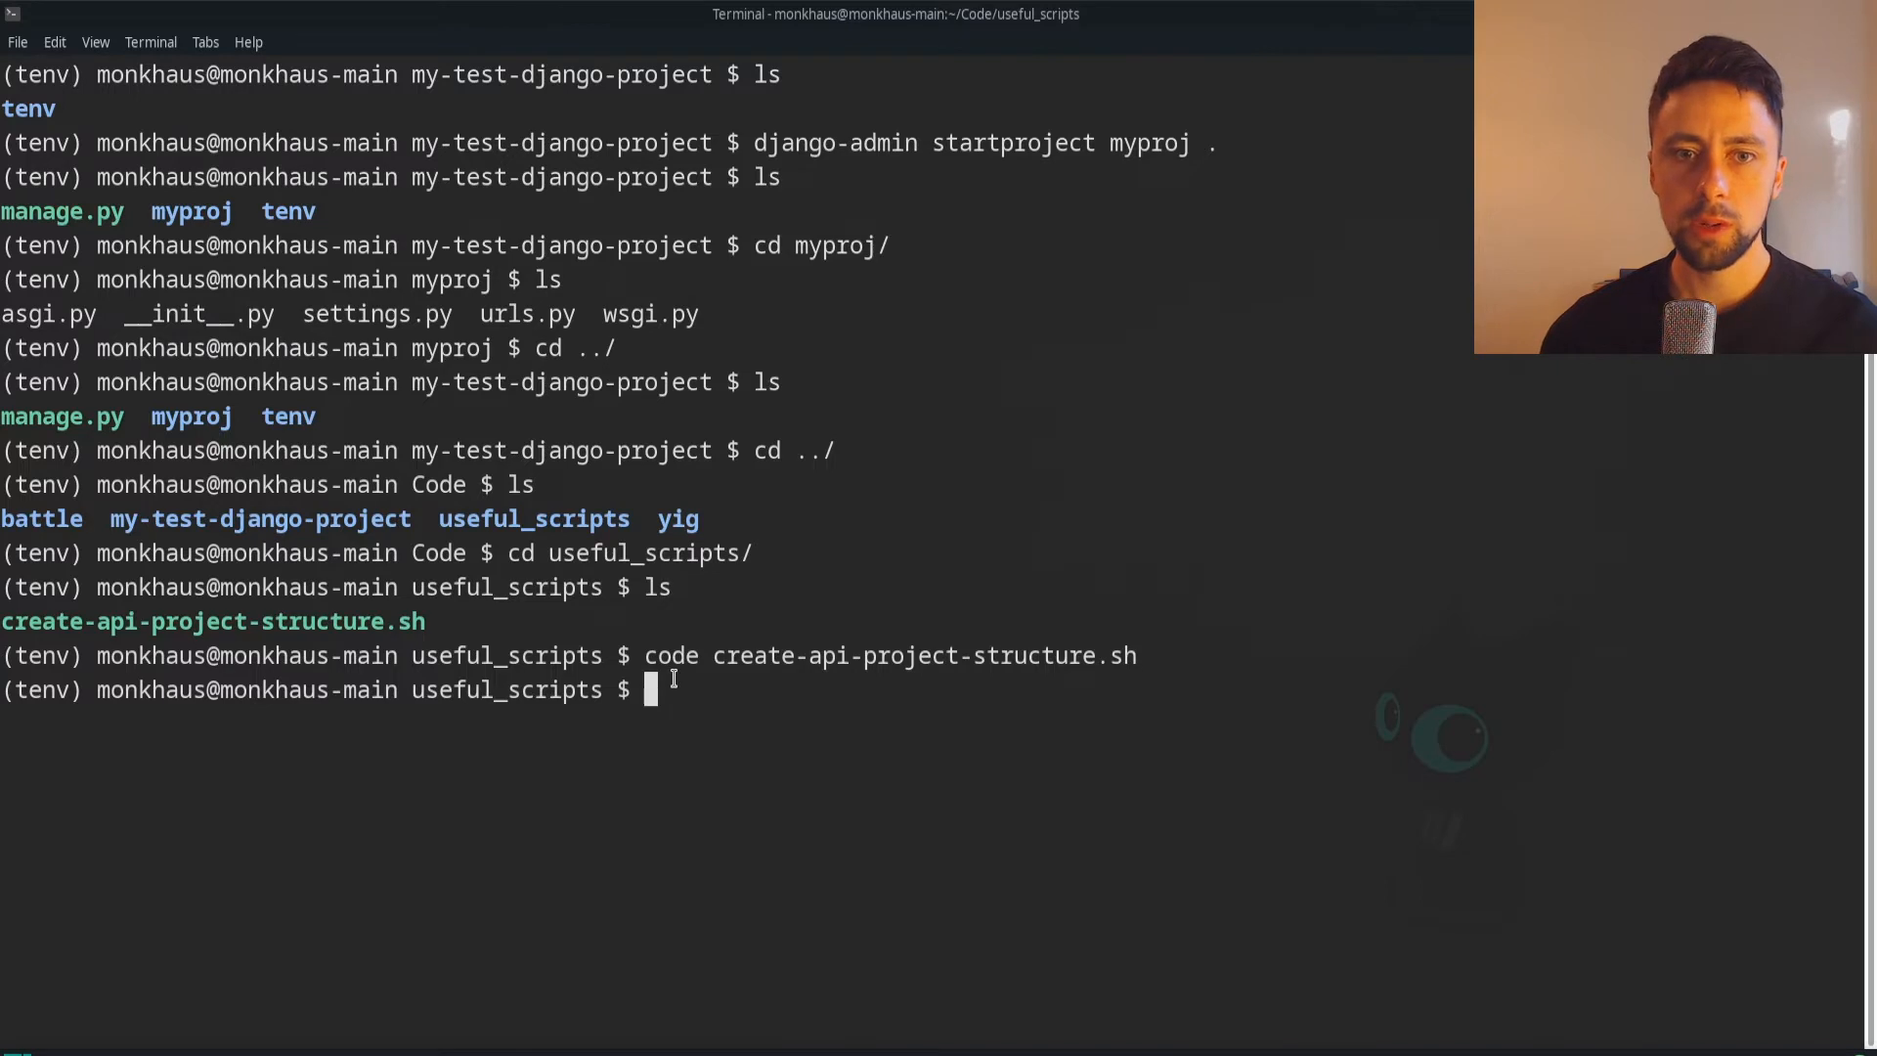
Start a chmod u+x command, abandon it, and list the useful_scripts folder contents
key("Up")
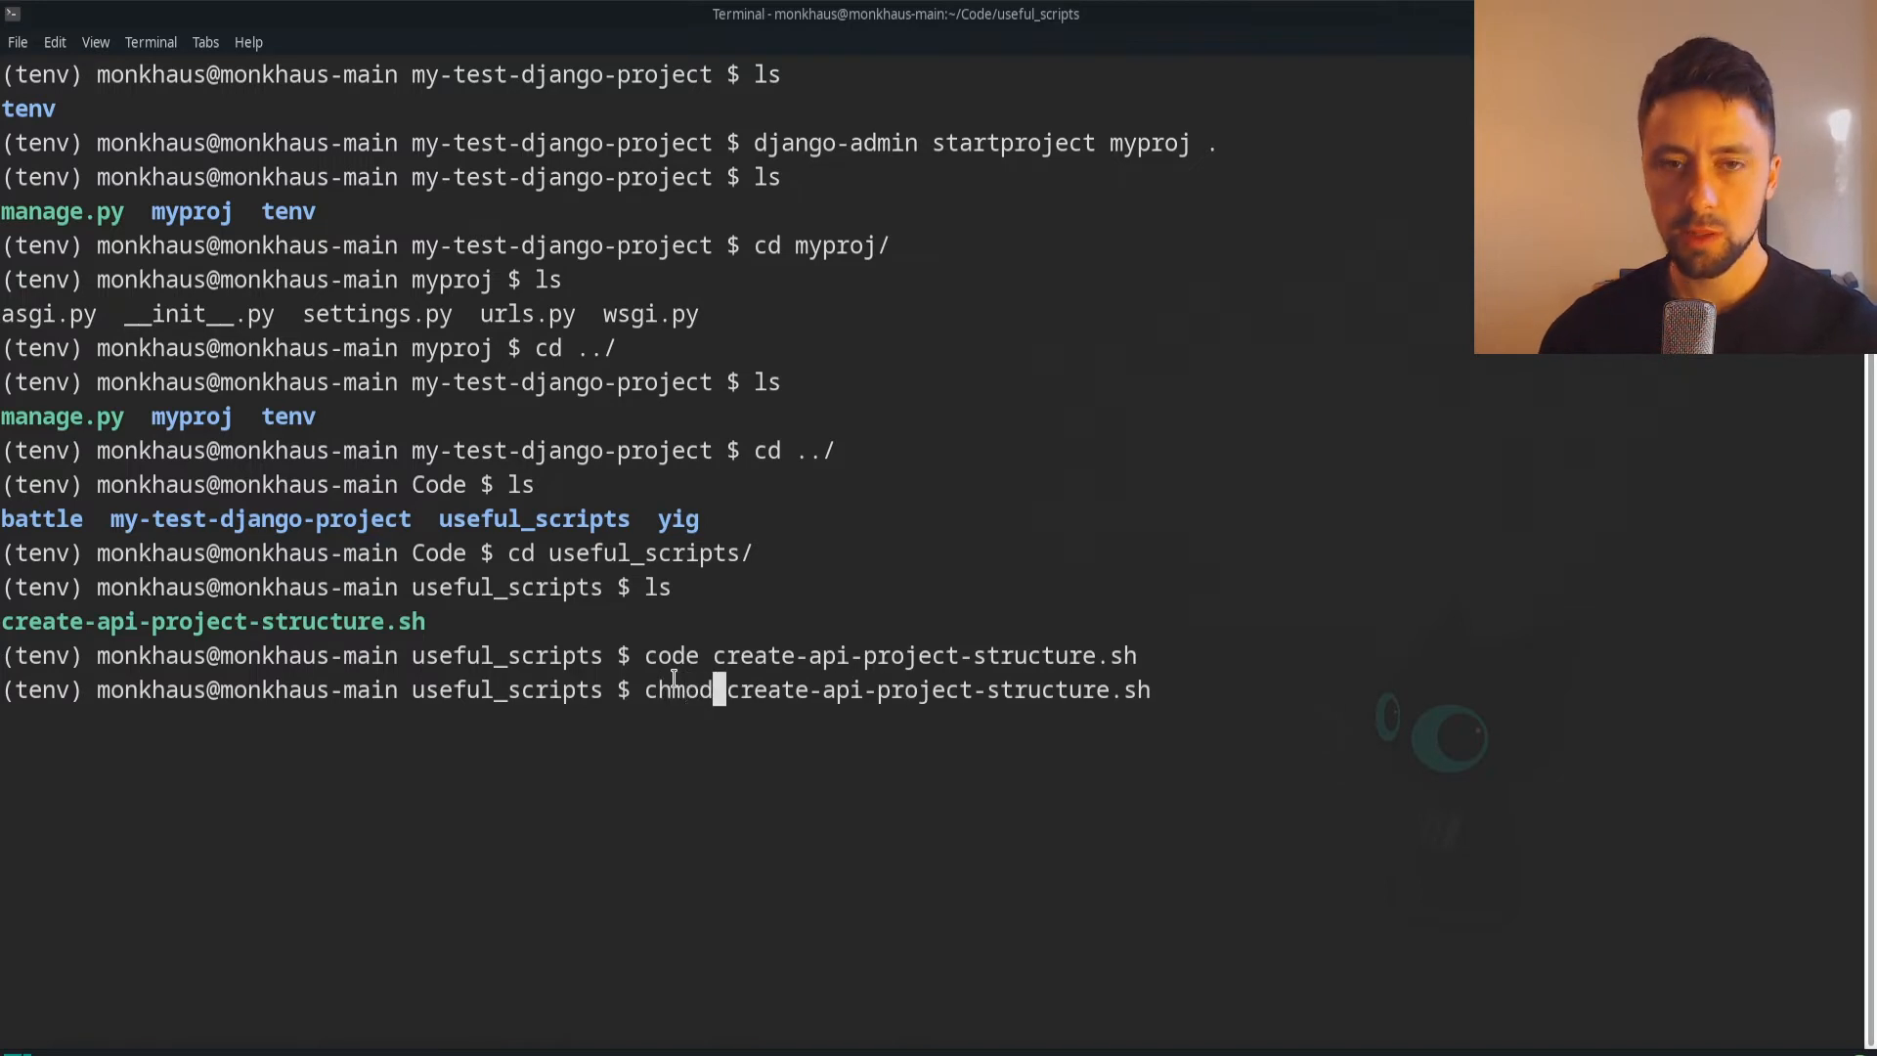
type("u+")
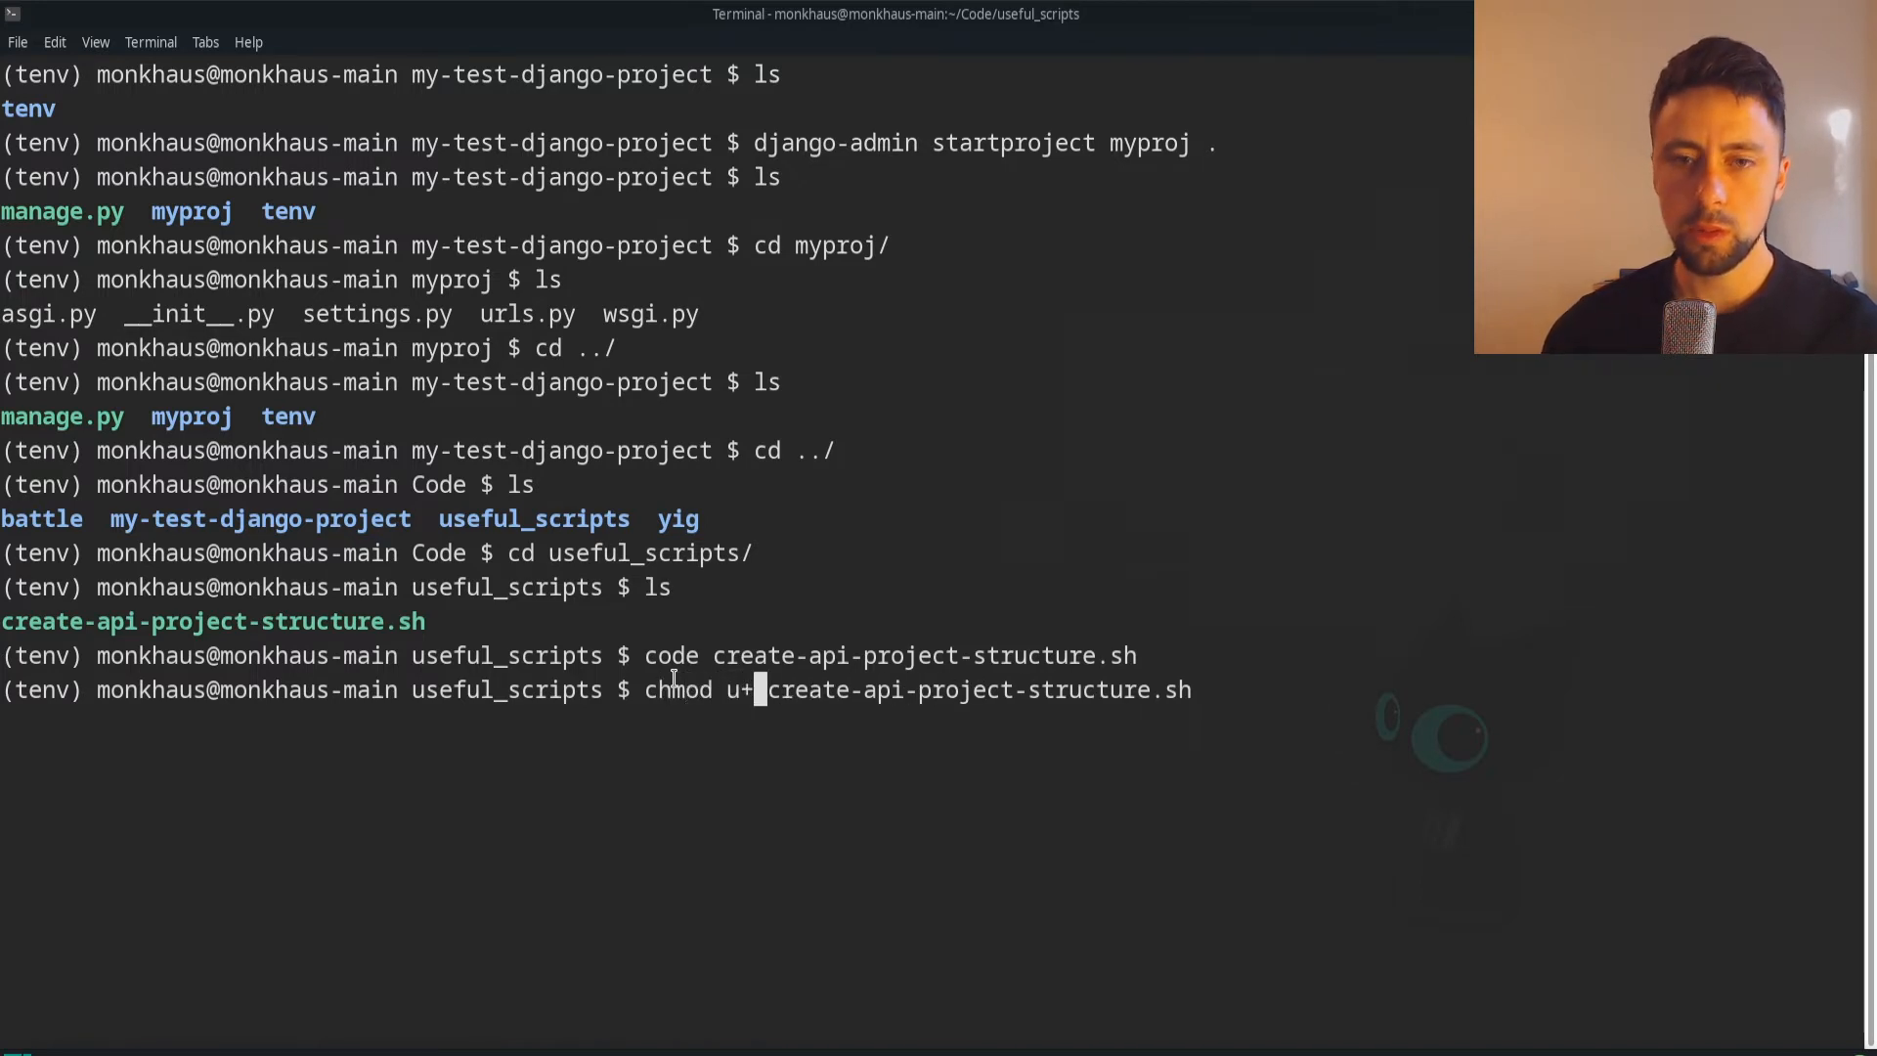
type("x")
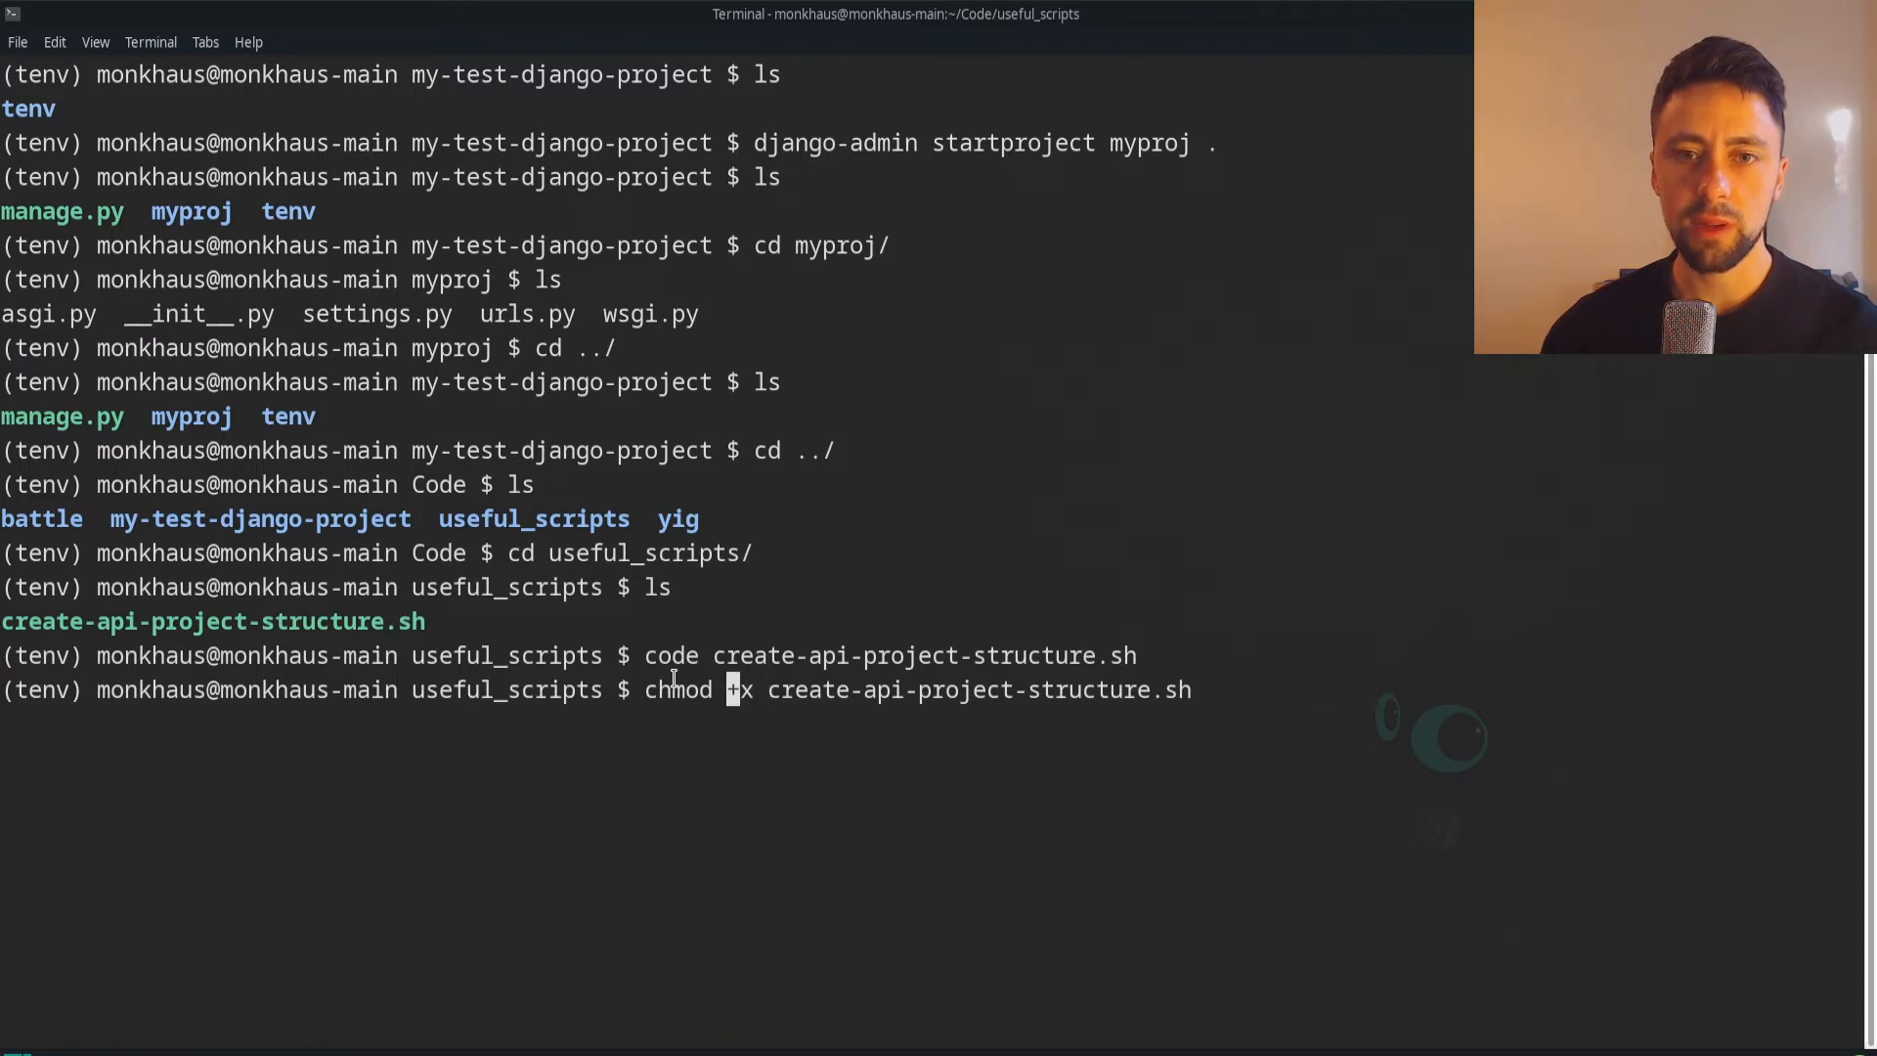
type("u")
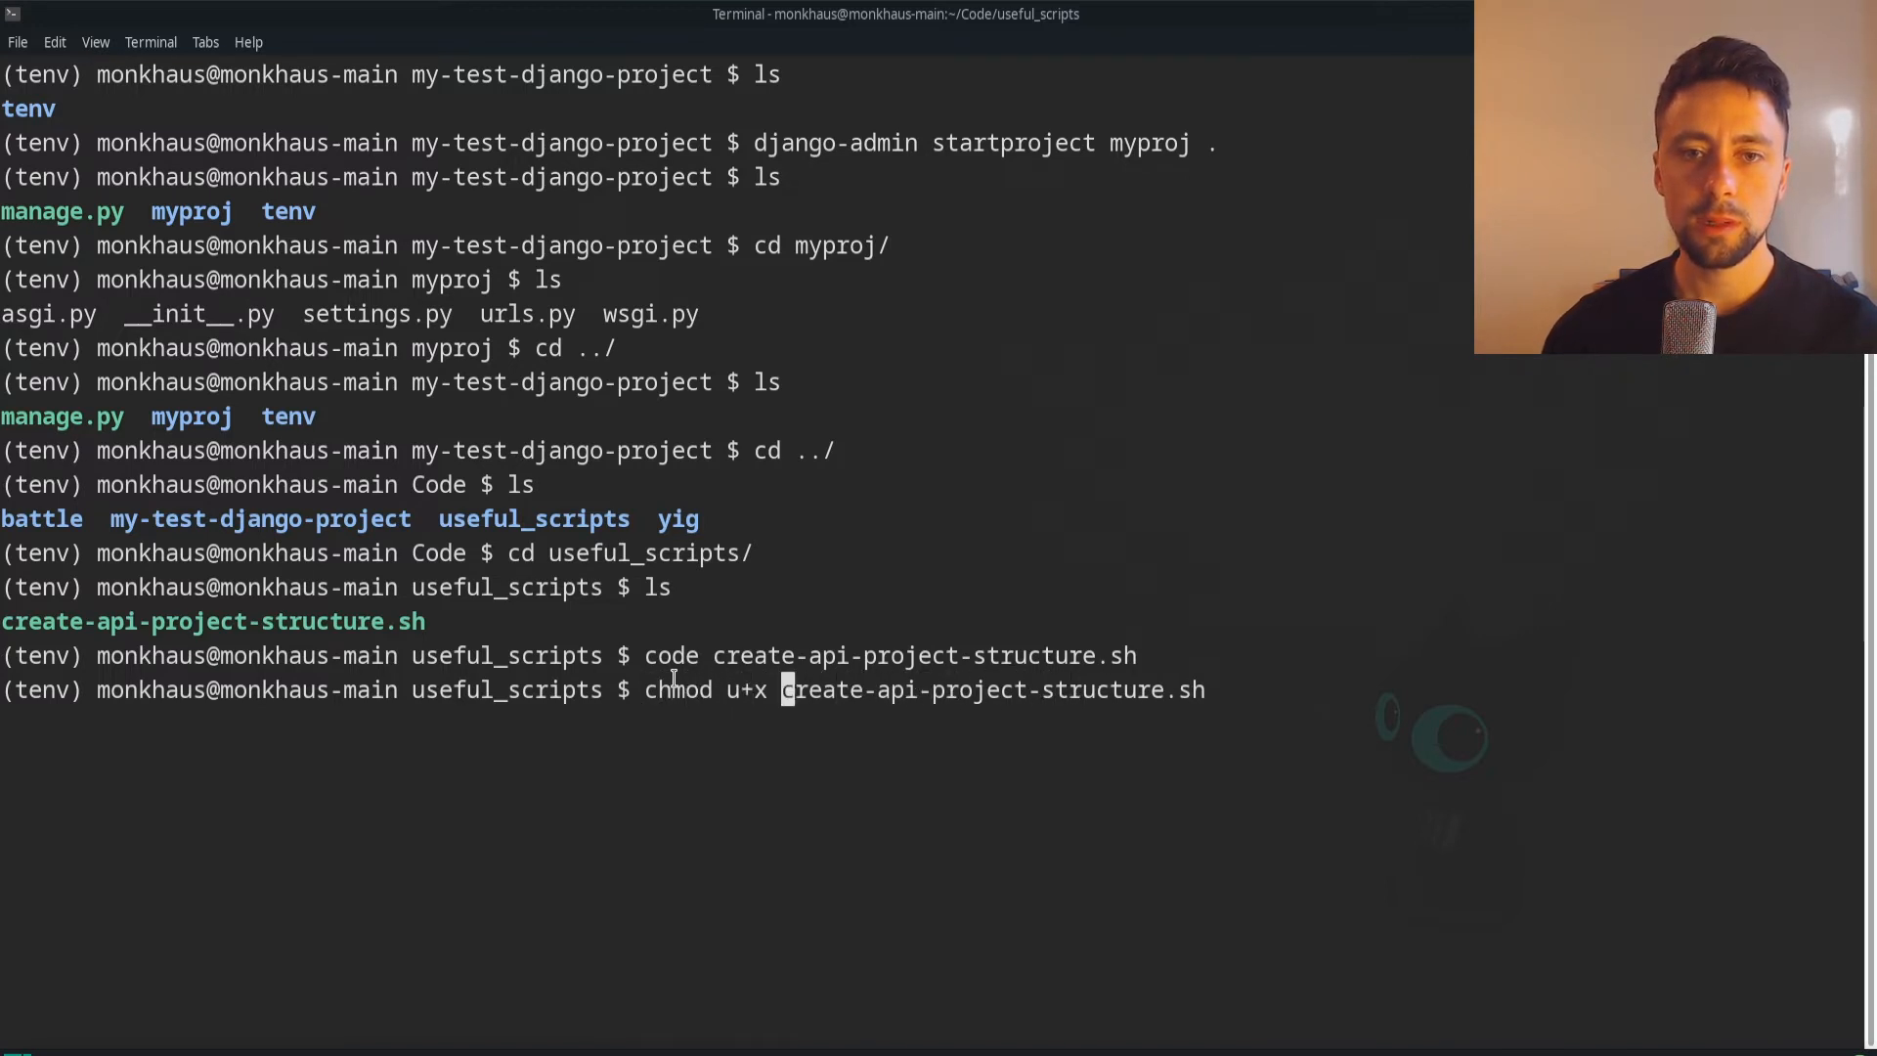
type("ls")
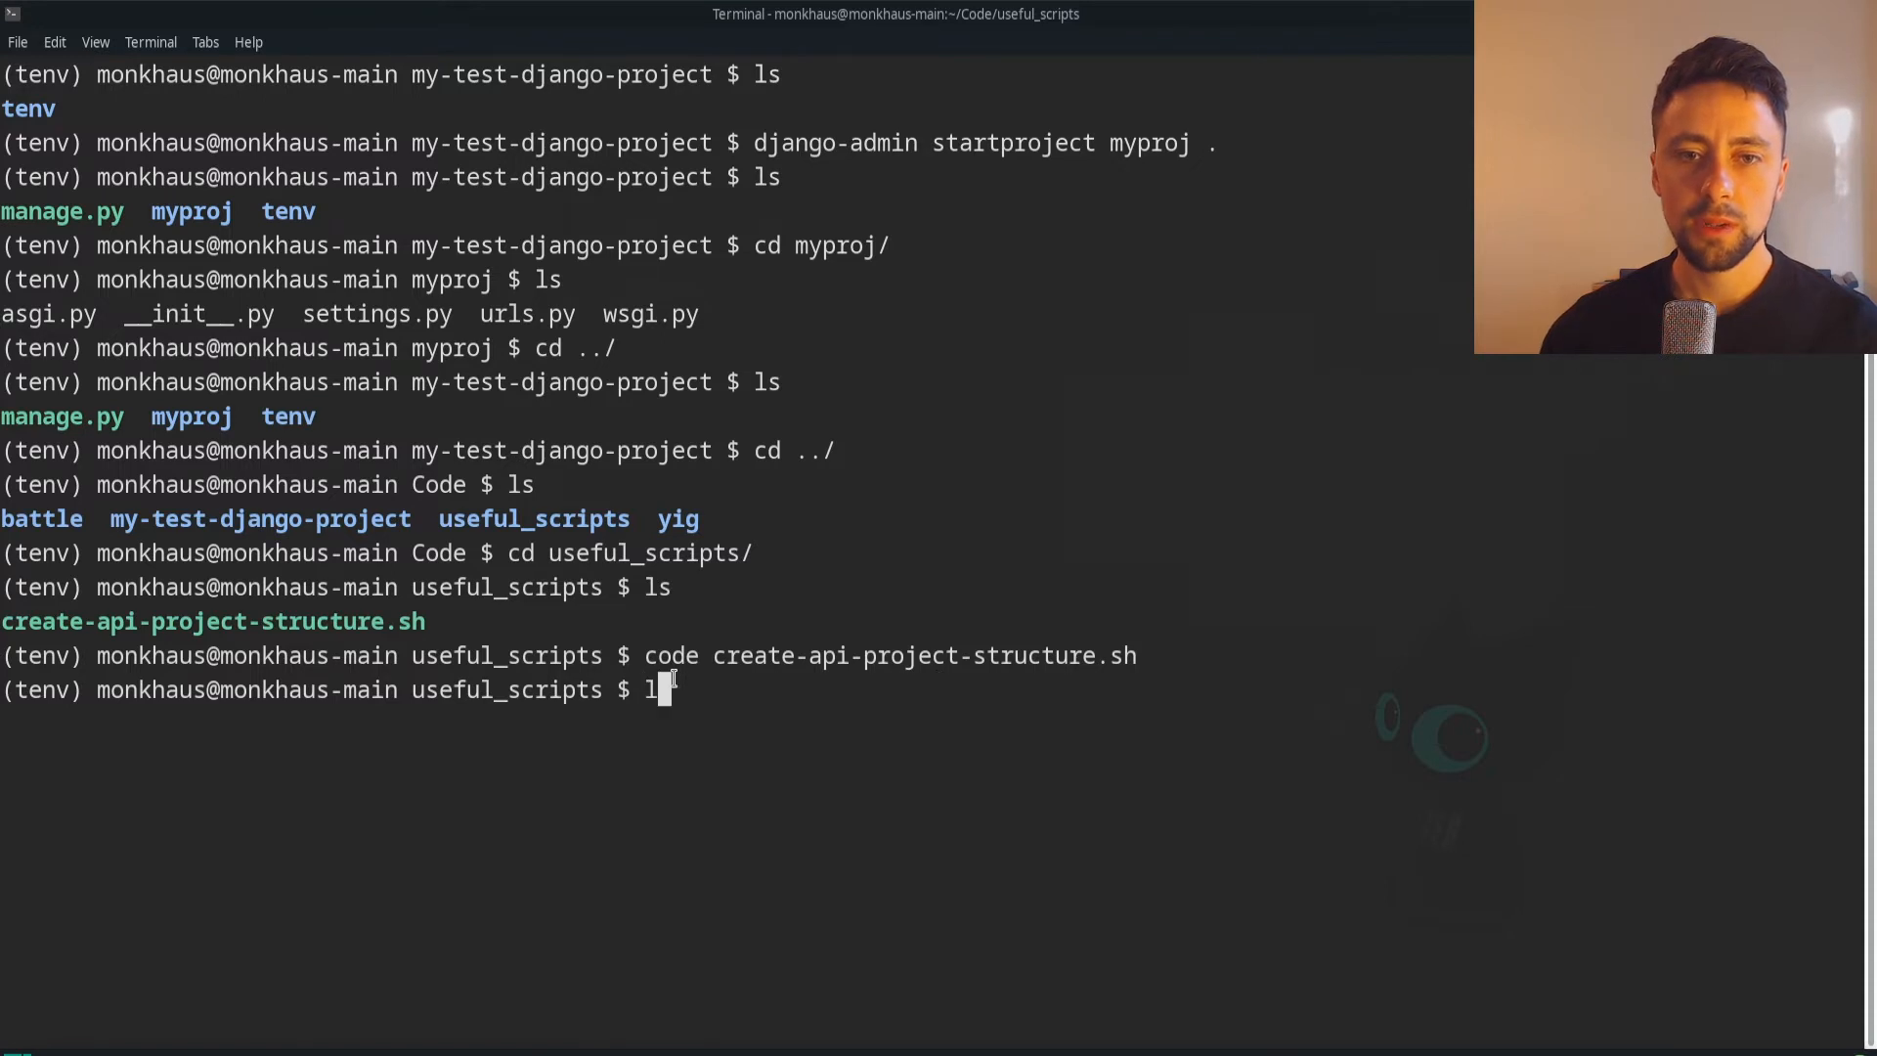
key("Return")
type("clear")
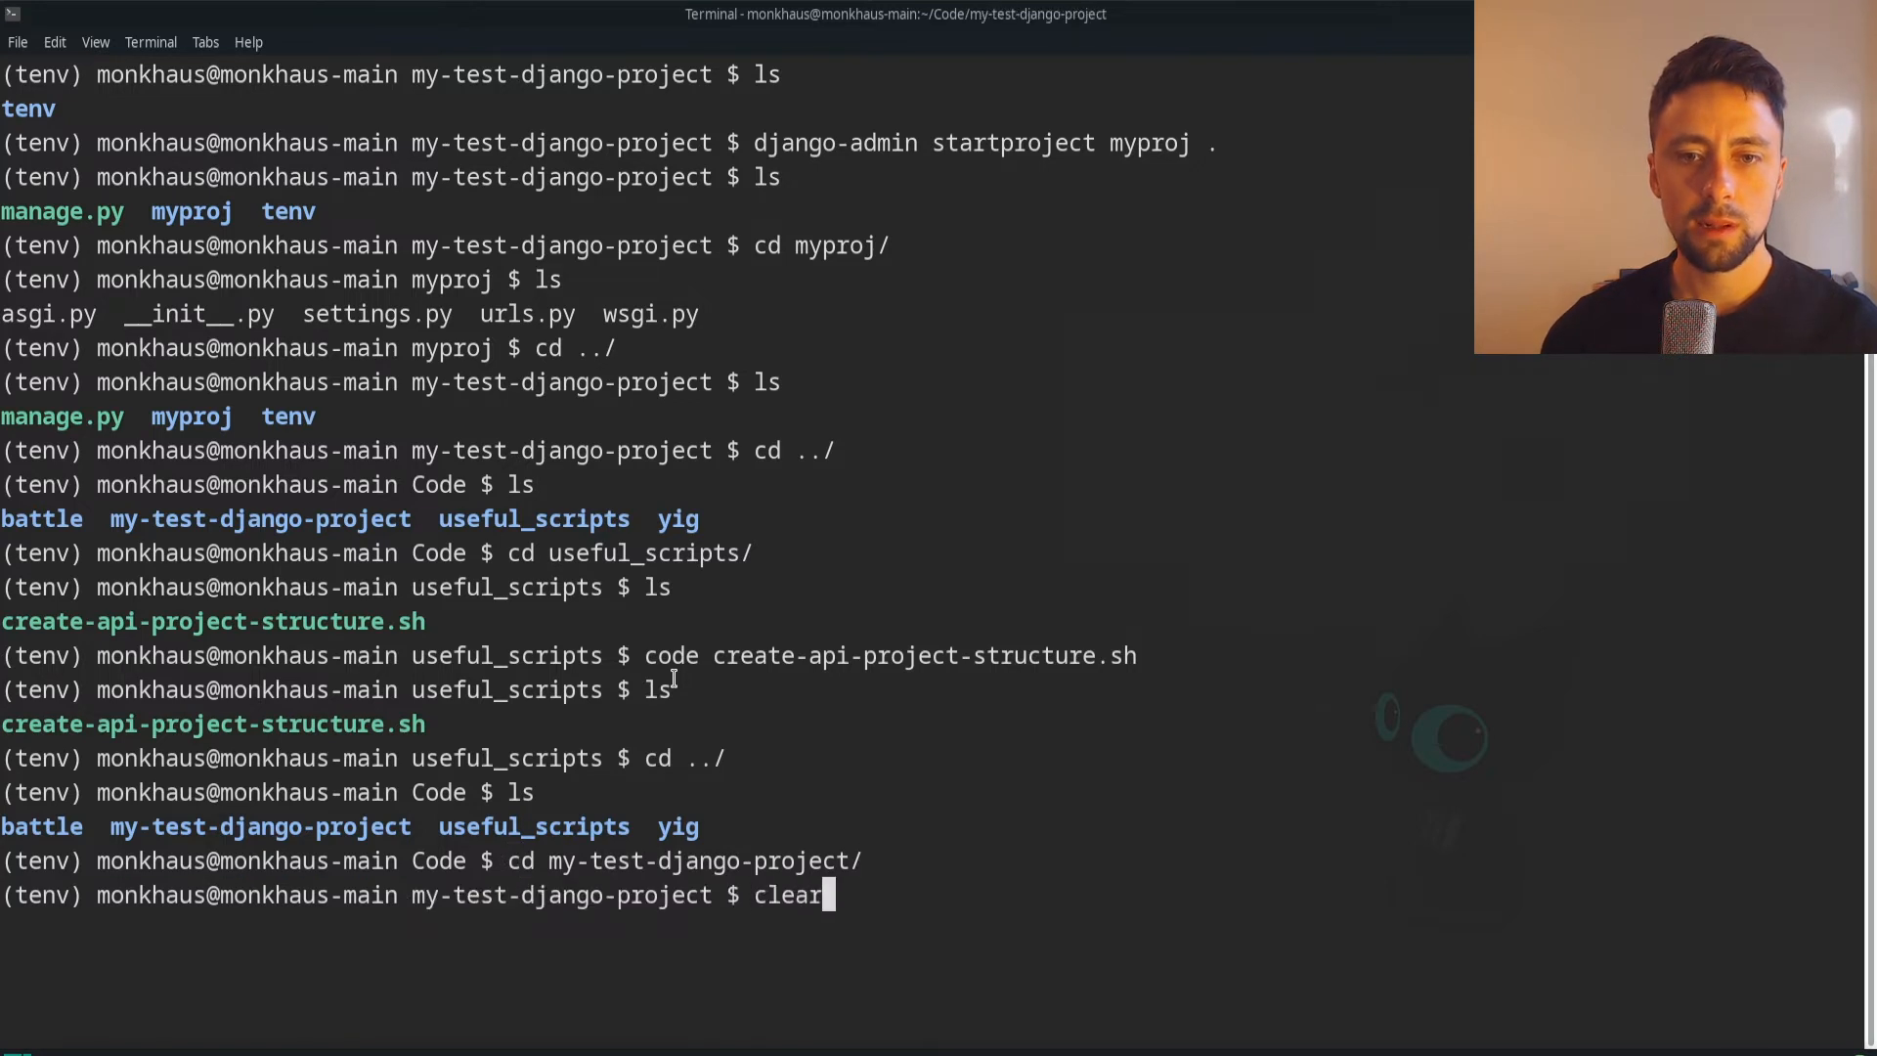
Clear the terminal and run ../useful_scripts/create-api-project-structure.sh in the project folder
key("Return")
type("ls")
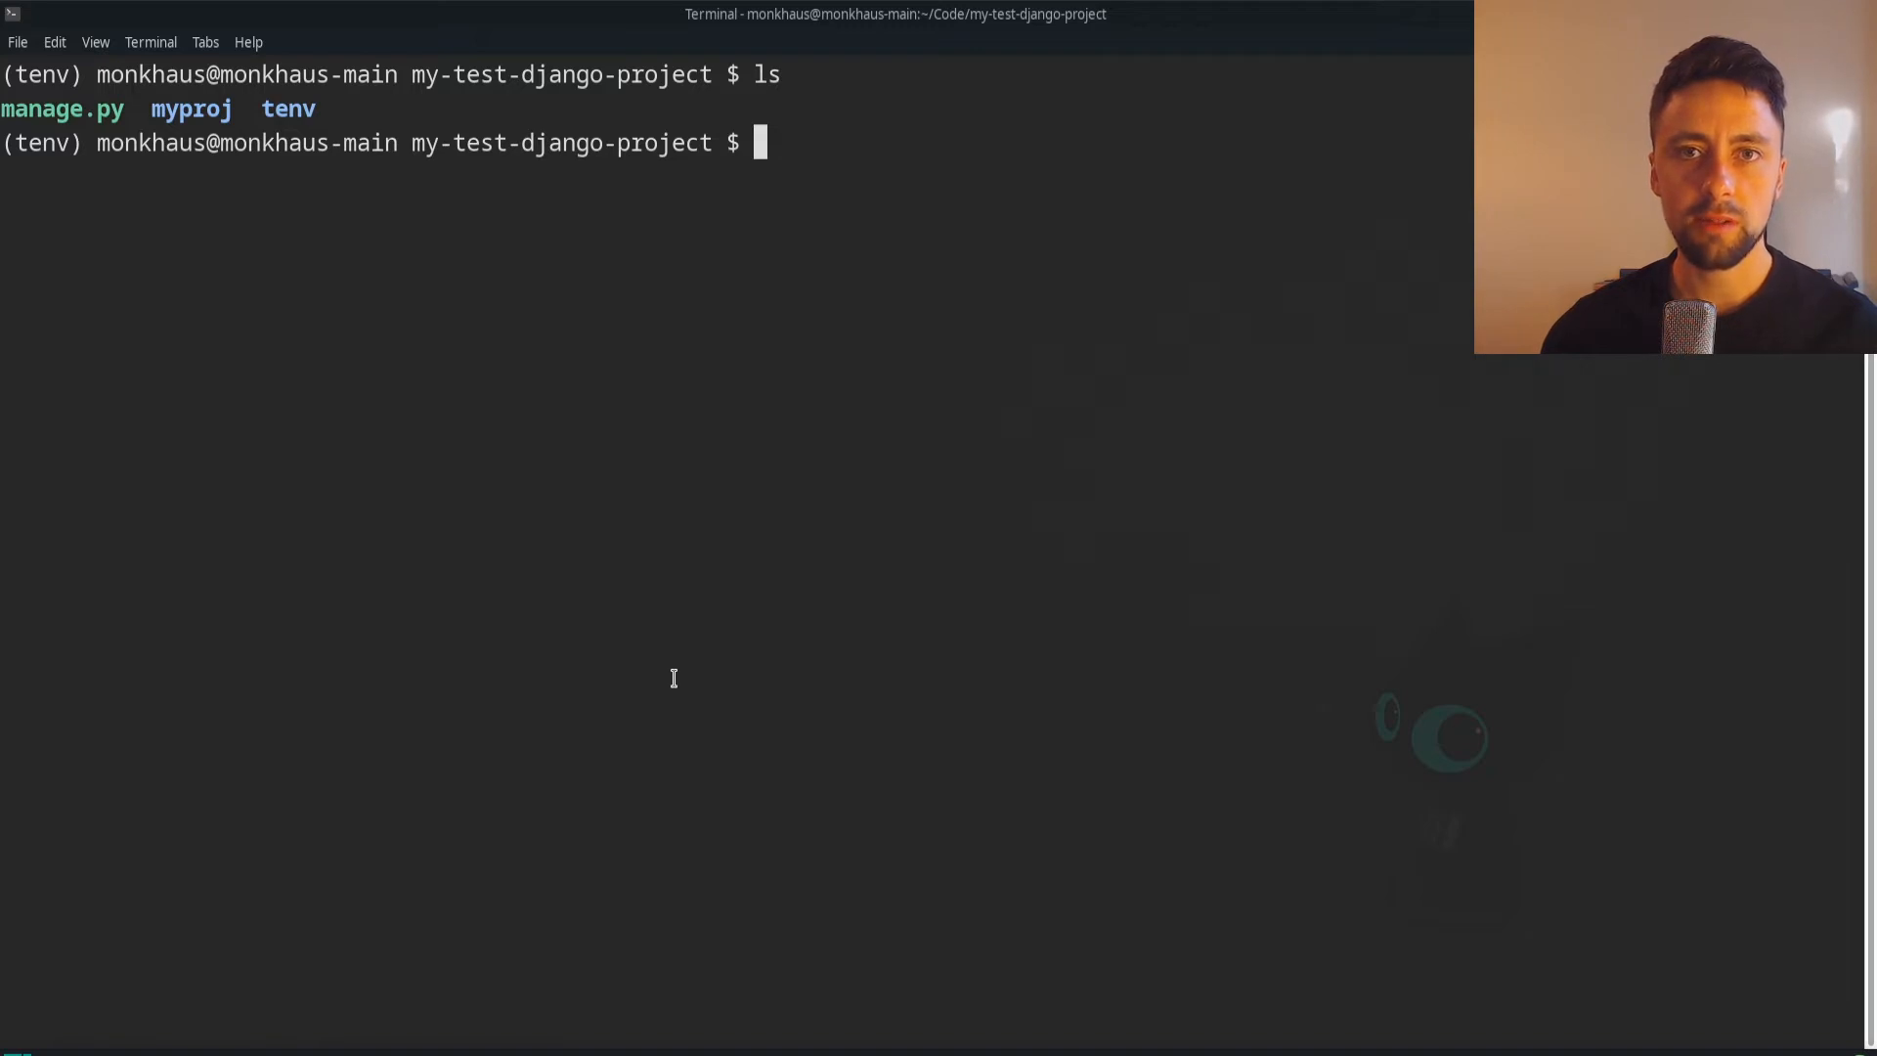
type("./../useful_scripts/create-api-project-structure.sh")
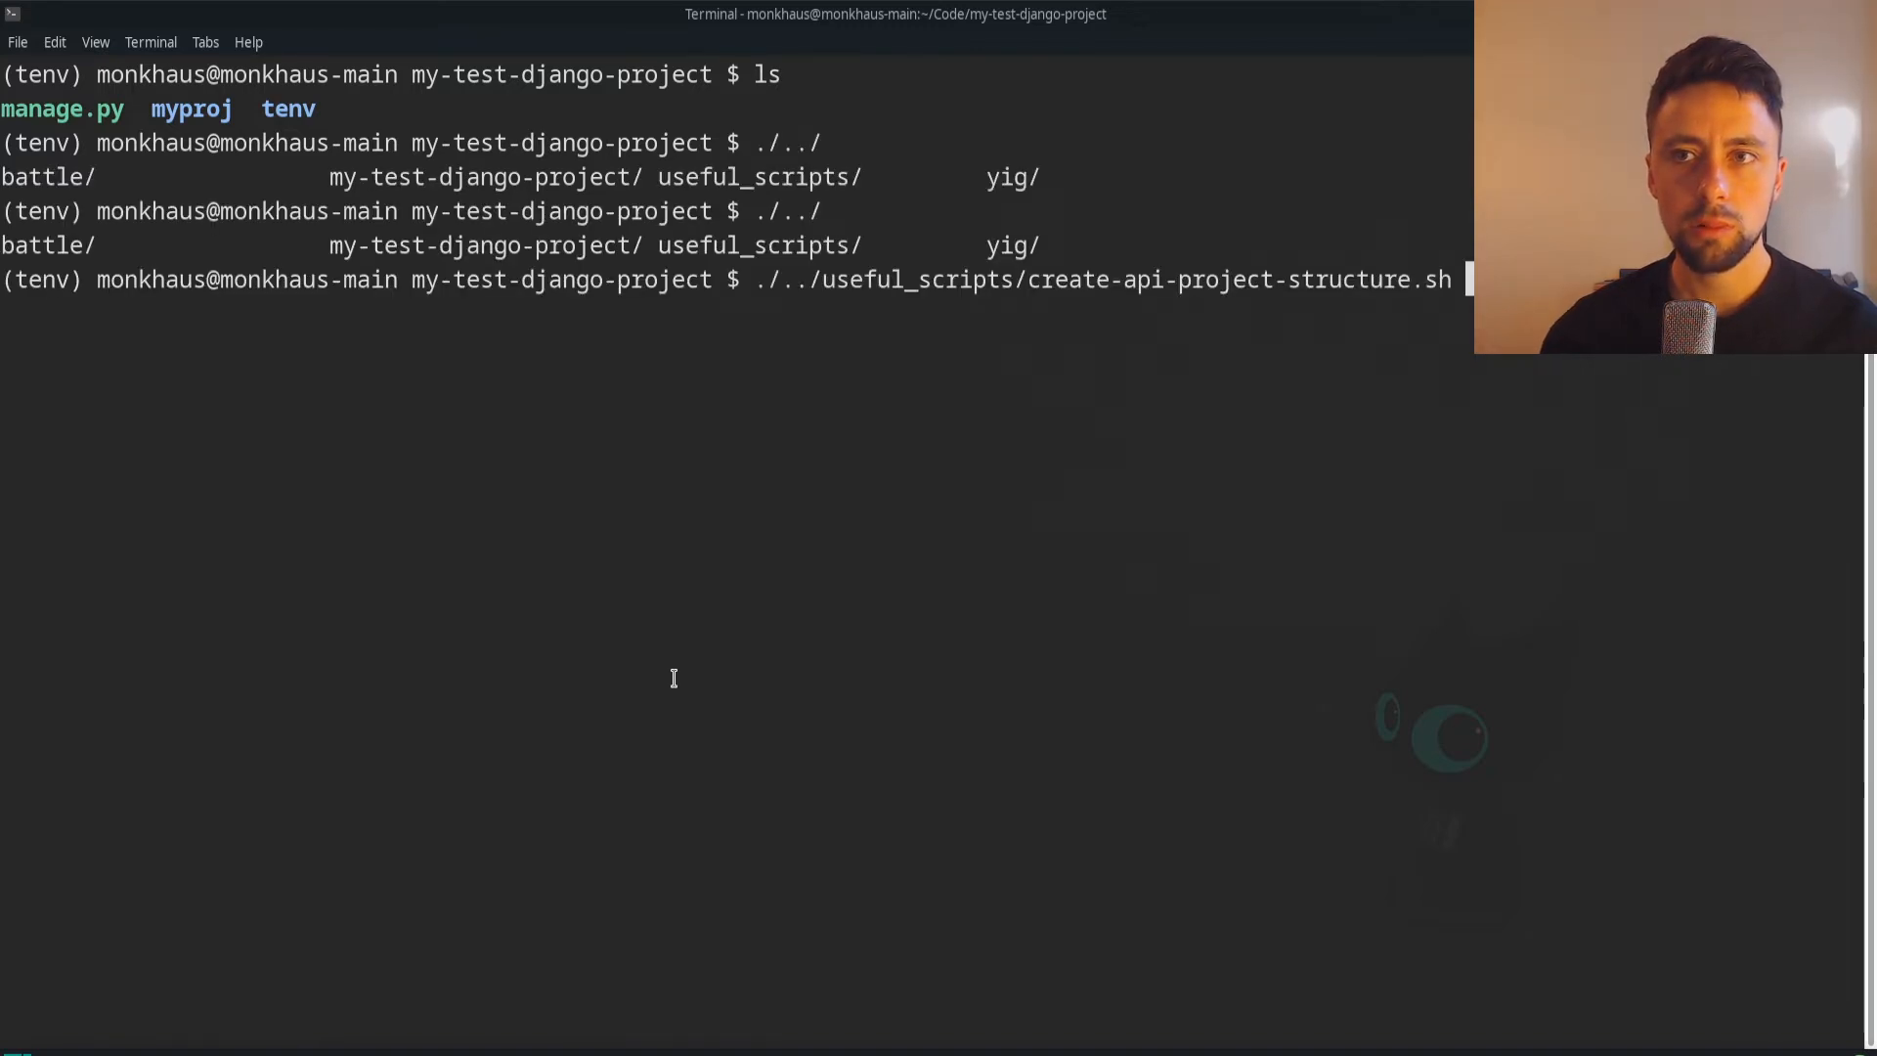
key("Return")
type("ls")
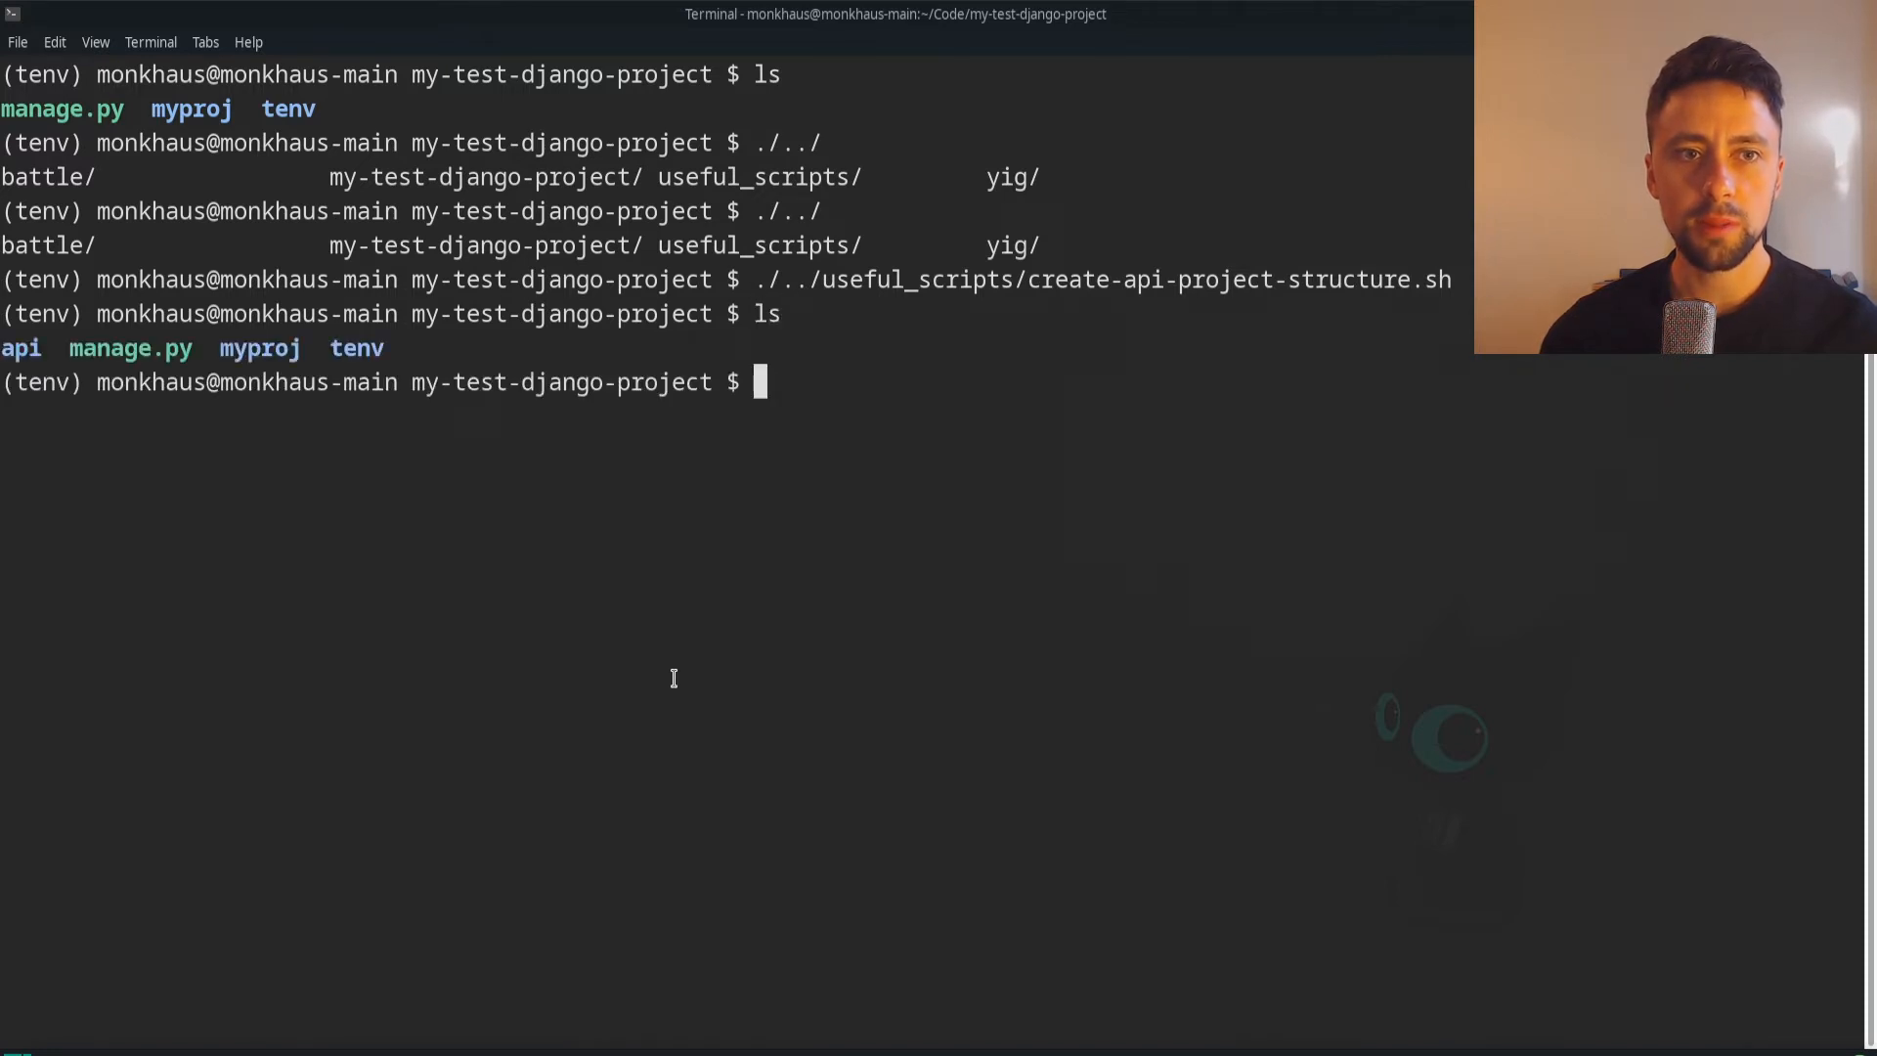
Enter the newly created api folder to check its contents and begin the code api command
type("cd")
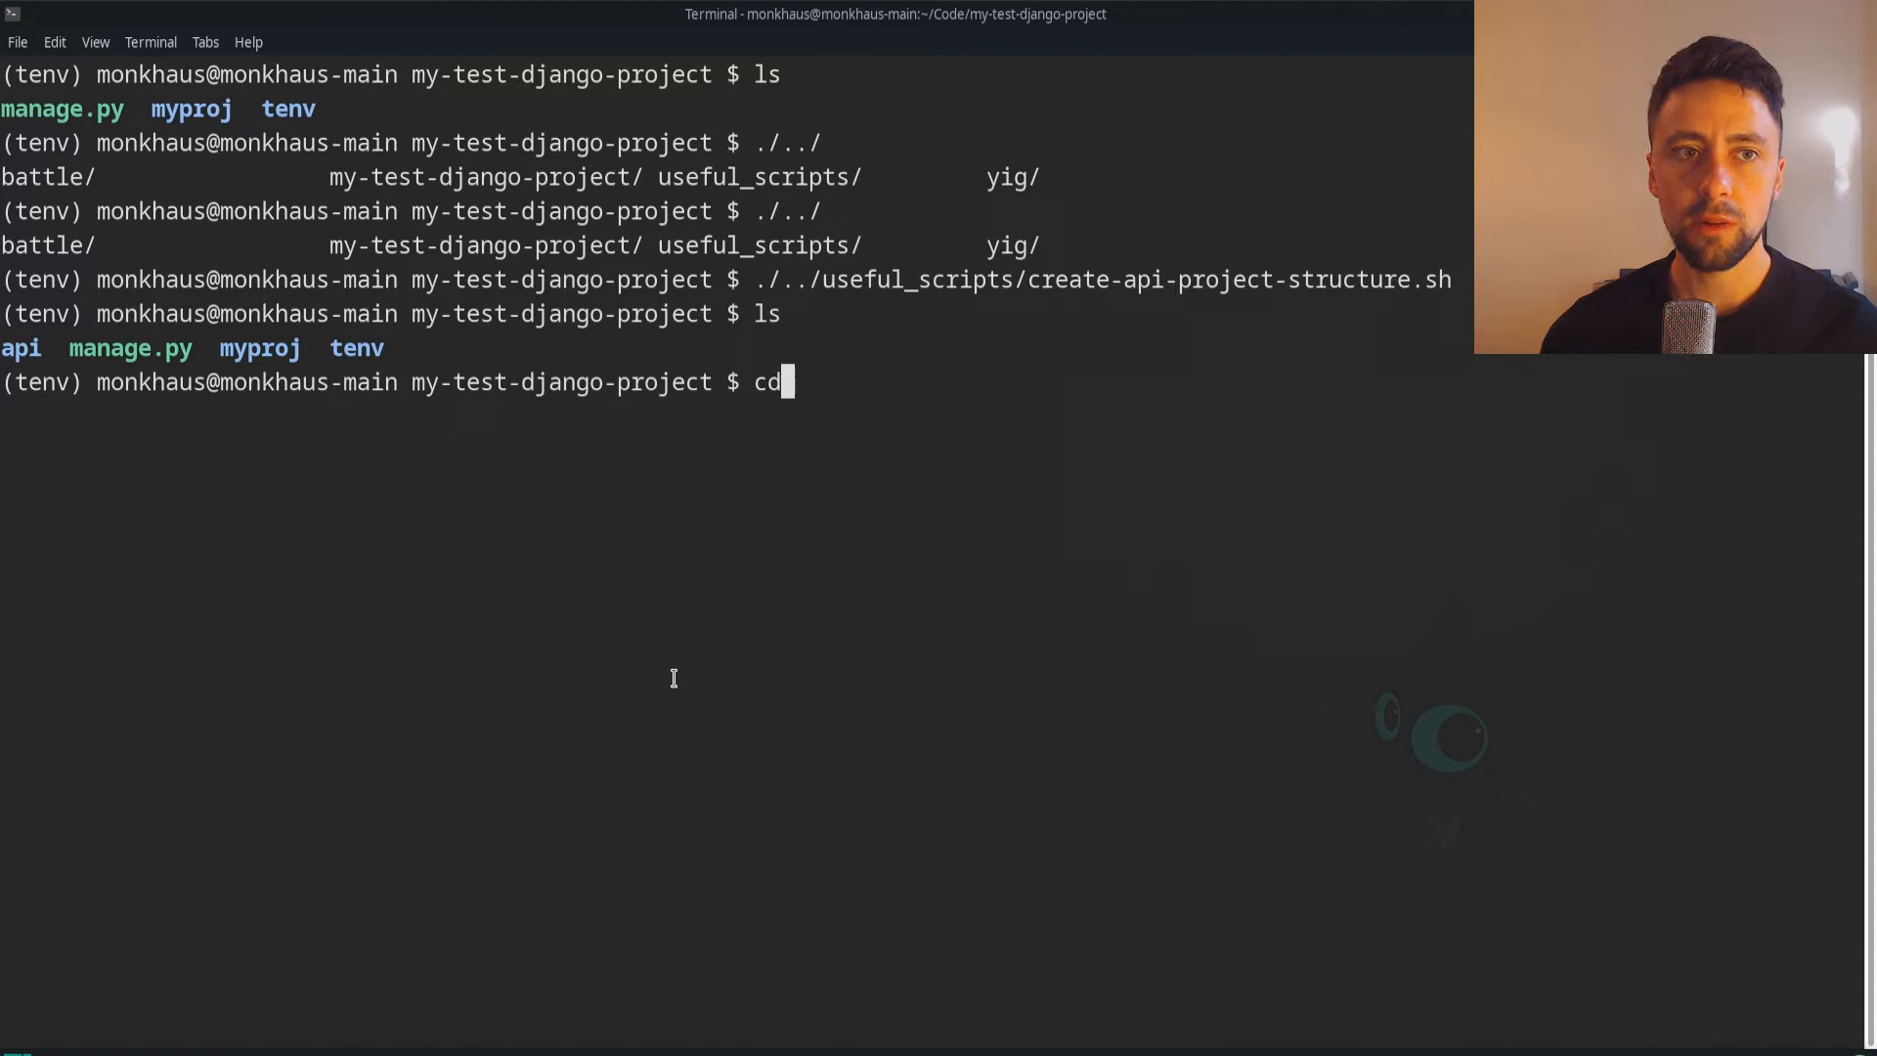
type("ap")
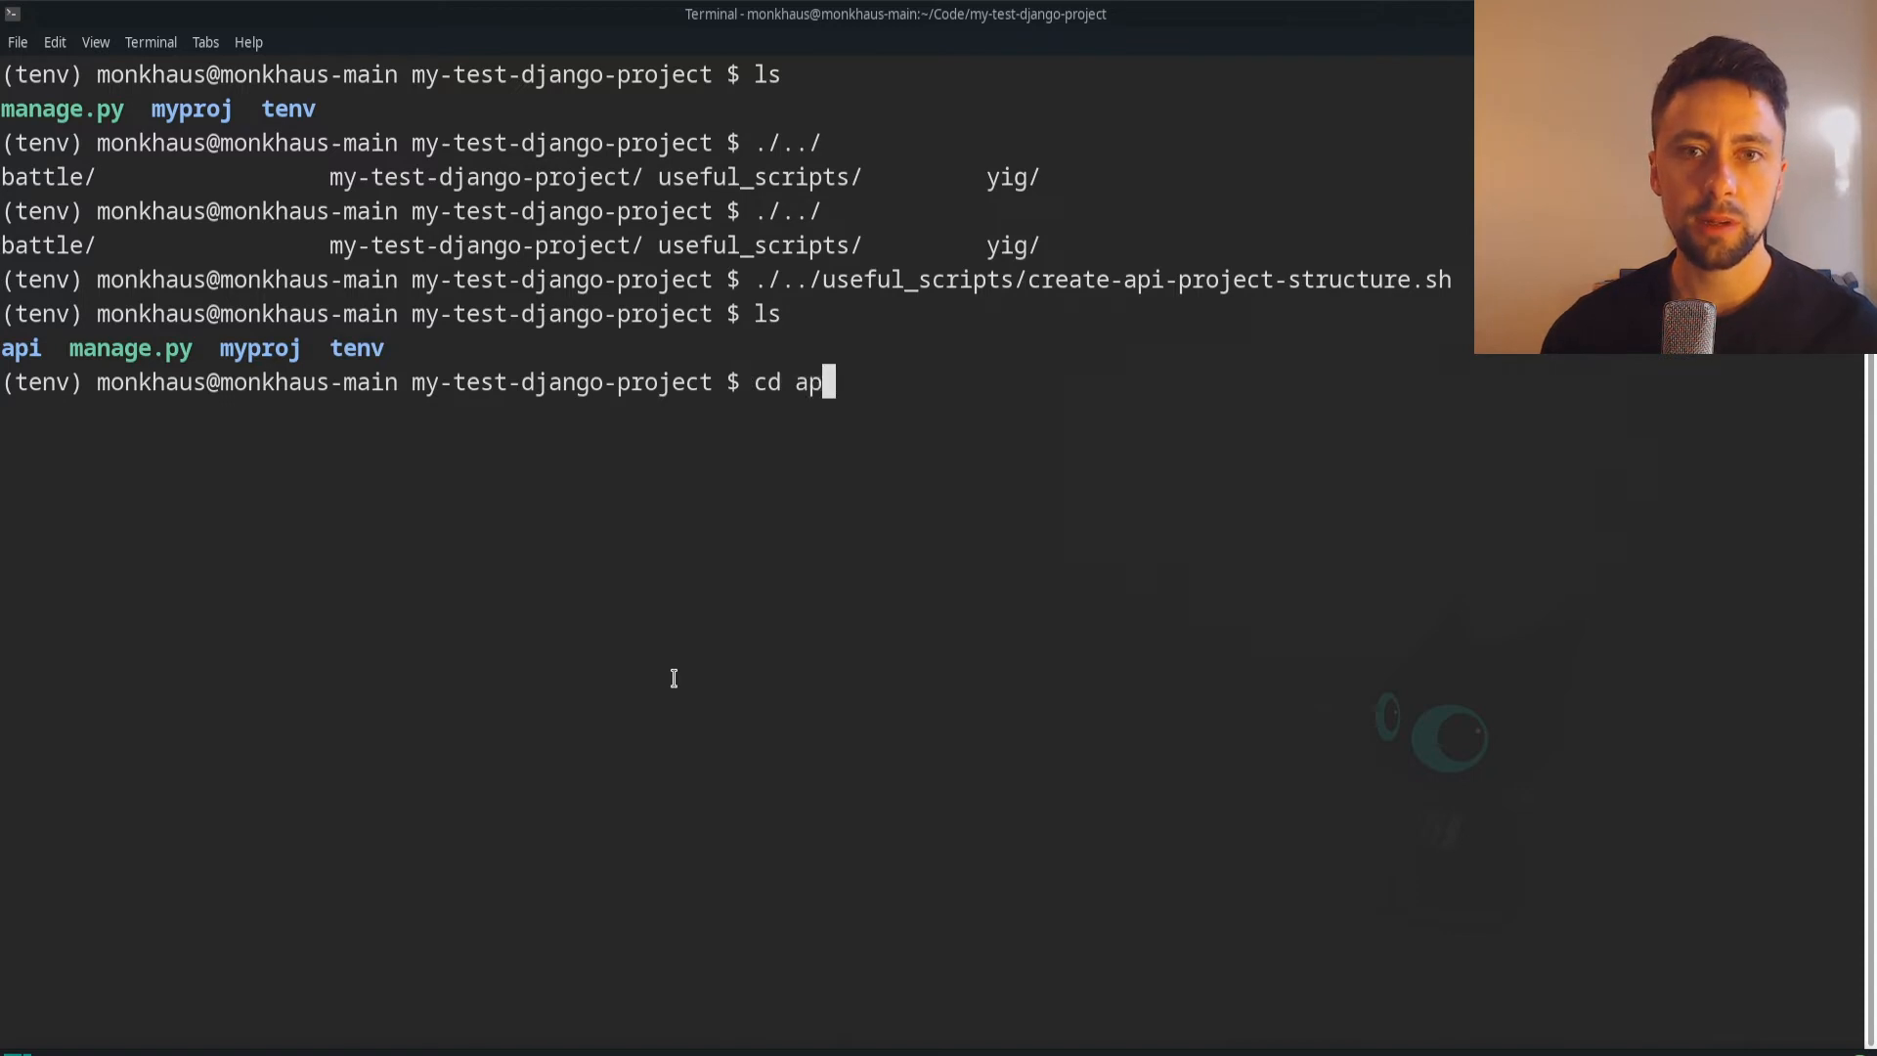
type("i")
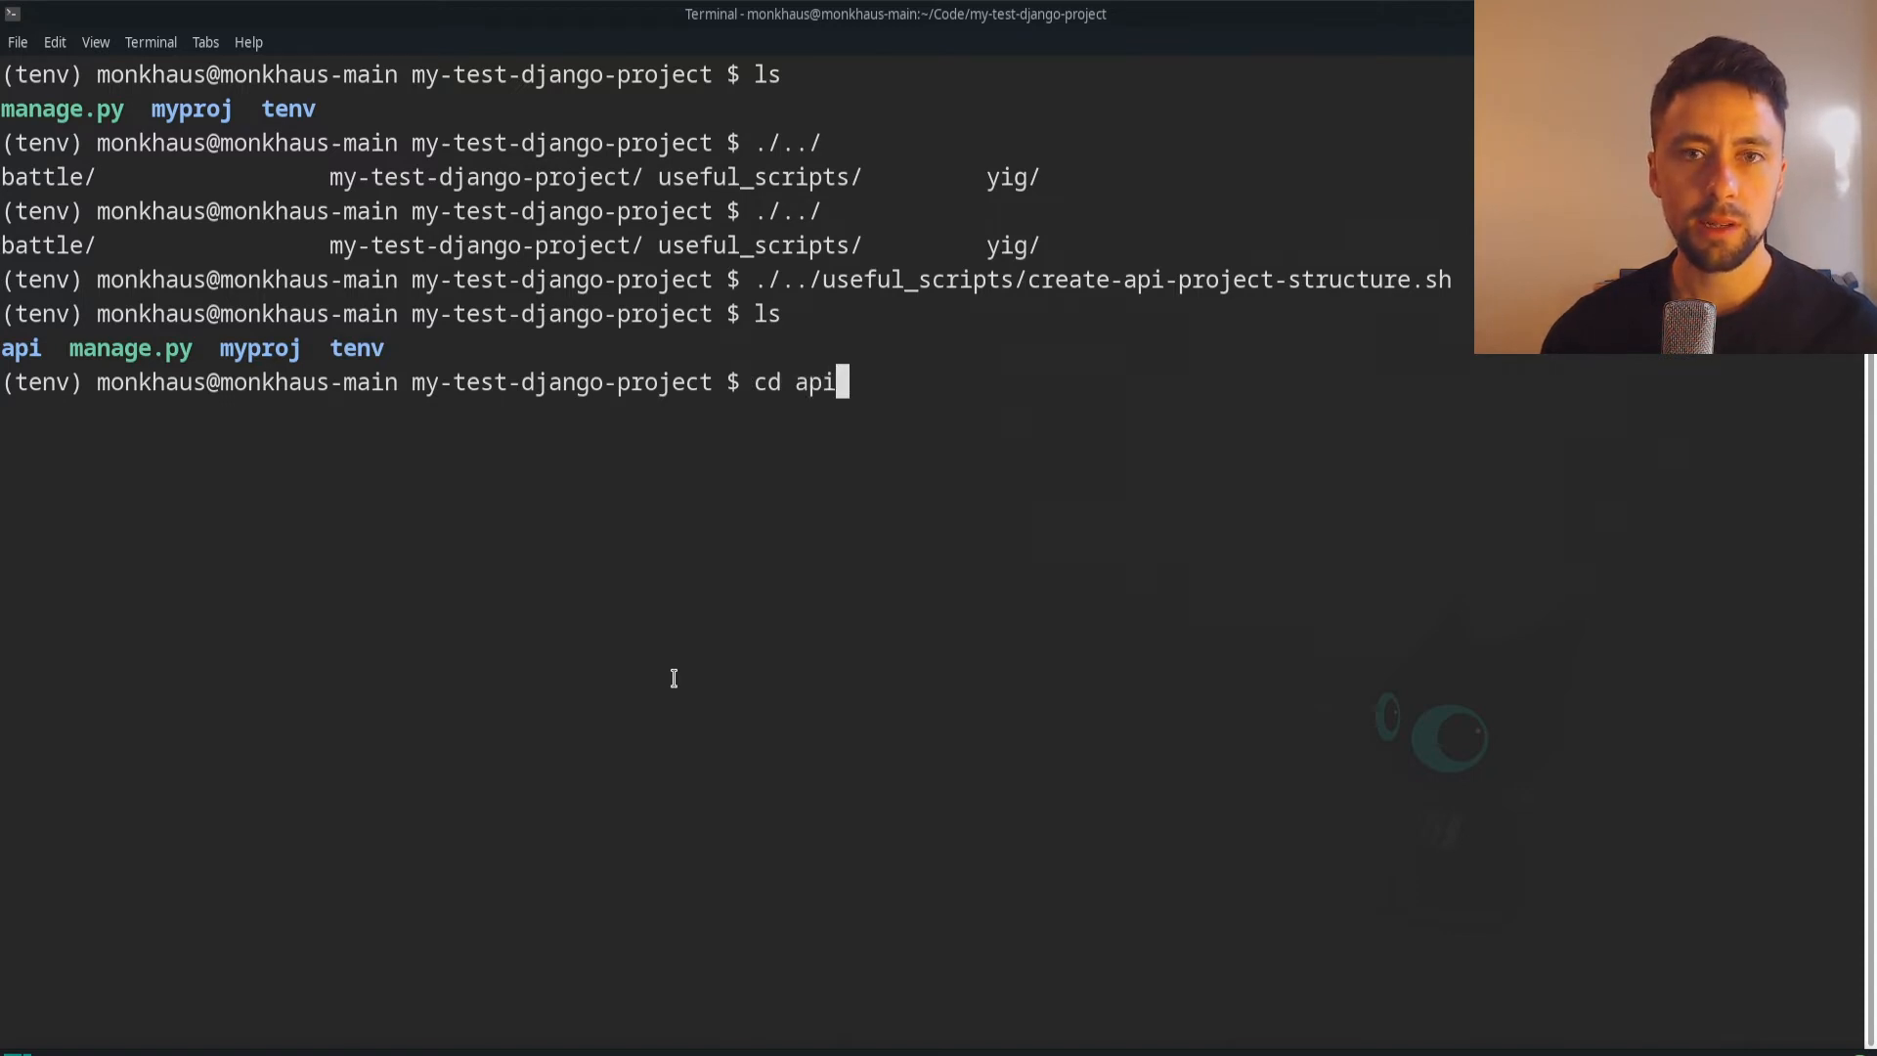
key("Return")
type("code")
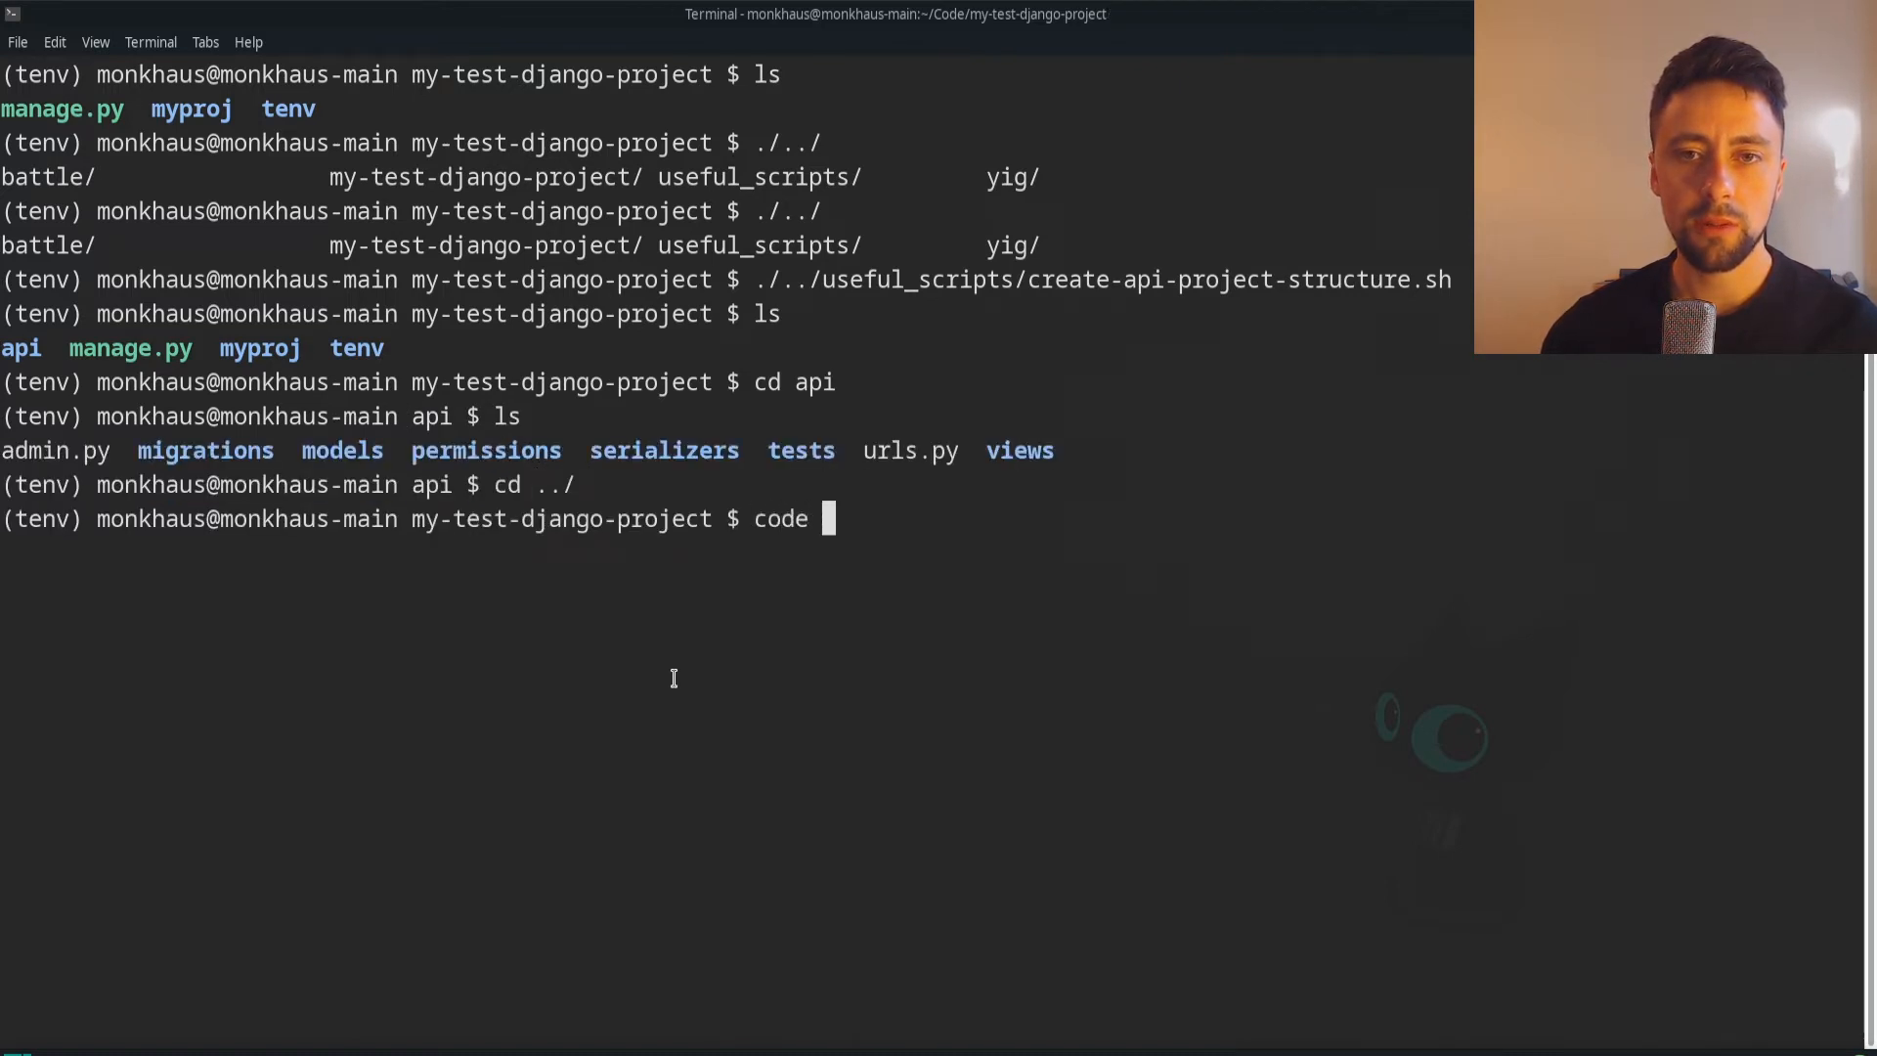
type("ap")
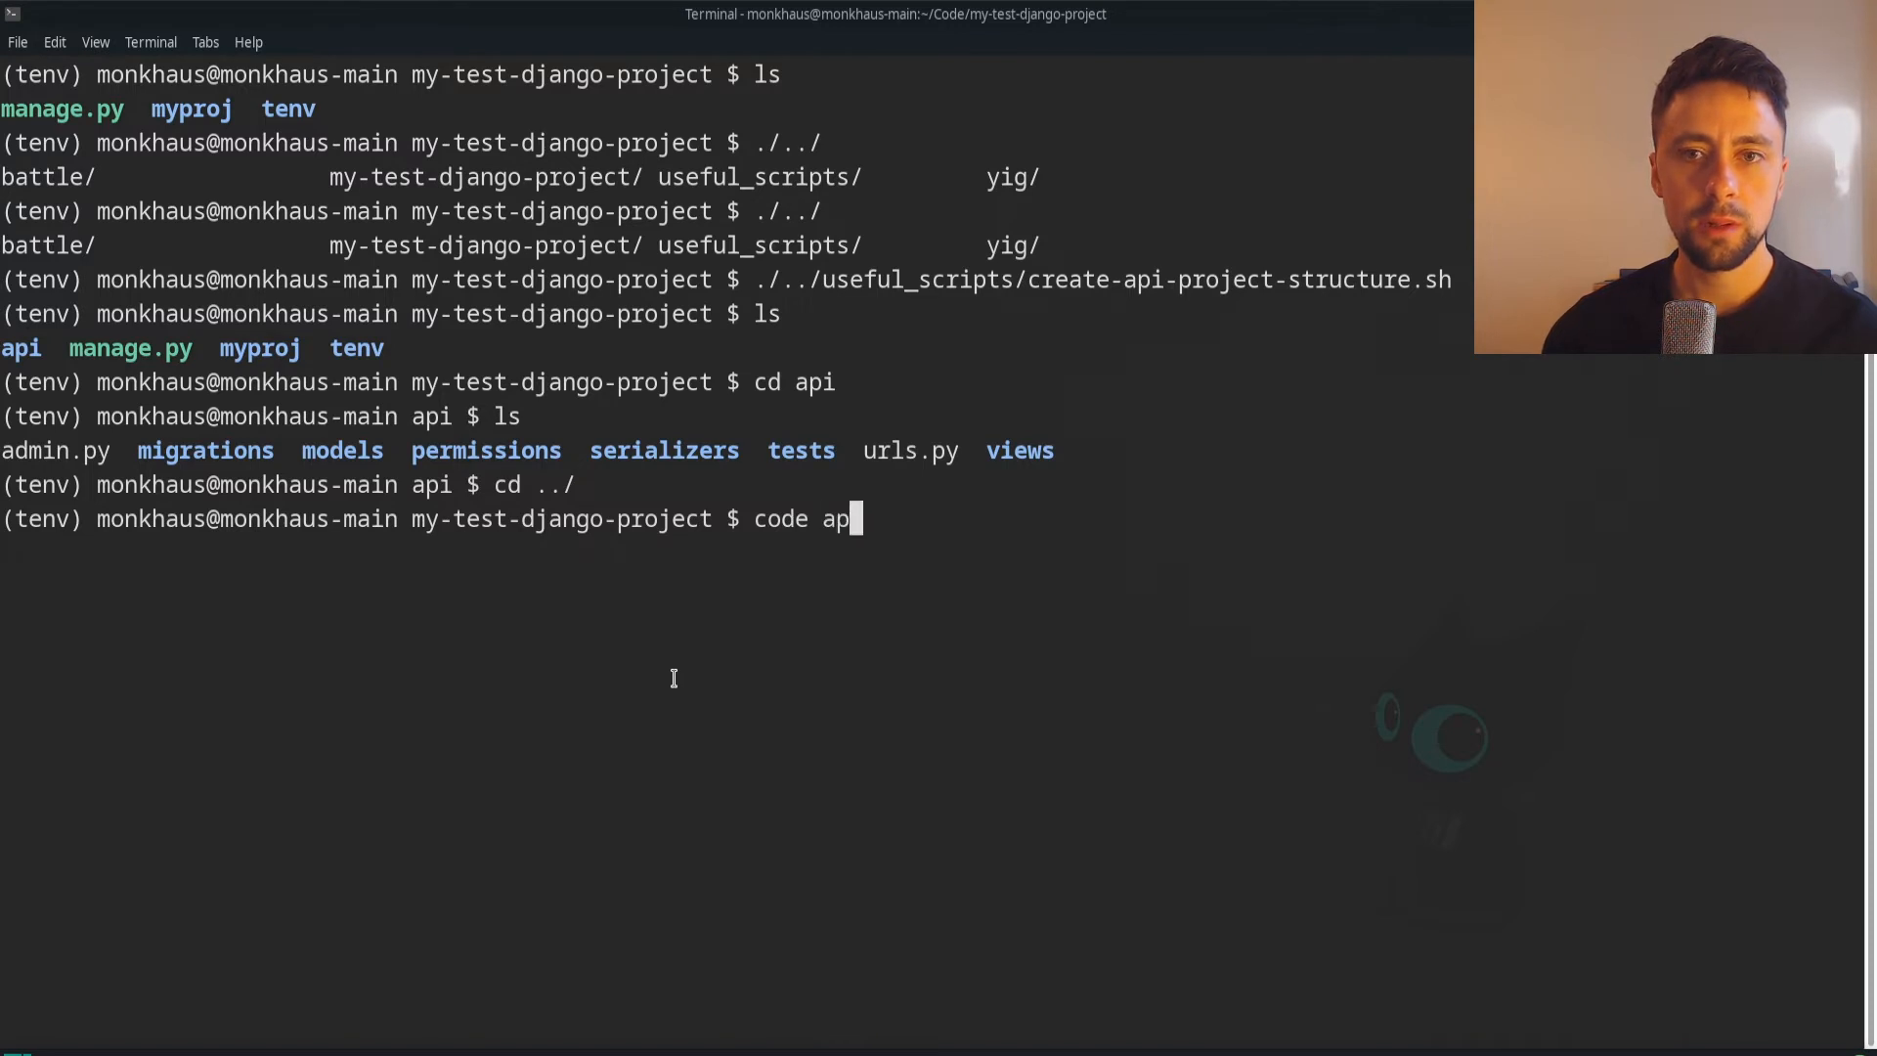
Open the api folder in Code - OSS, expand migrations and models, and start a new untitled file
key("Return")
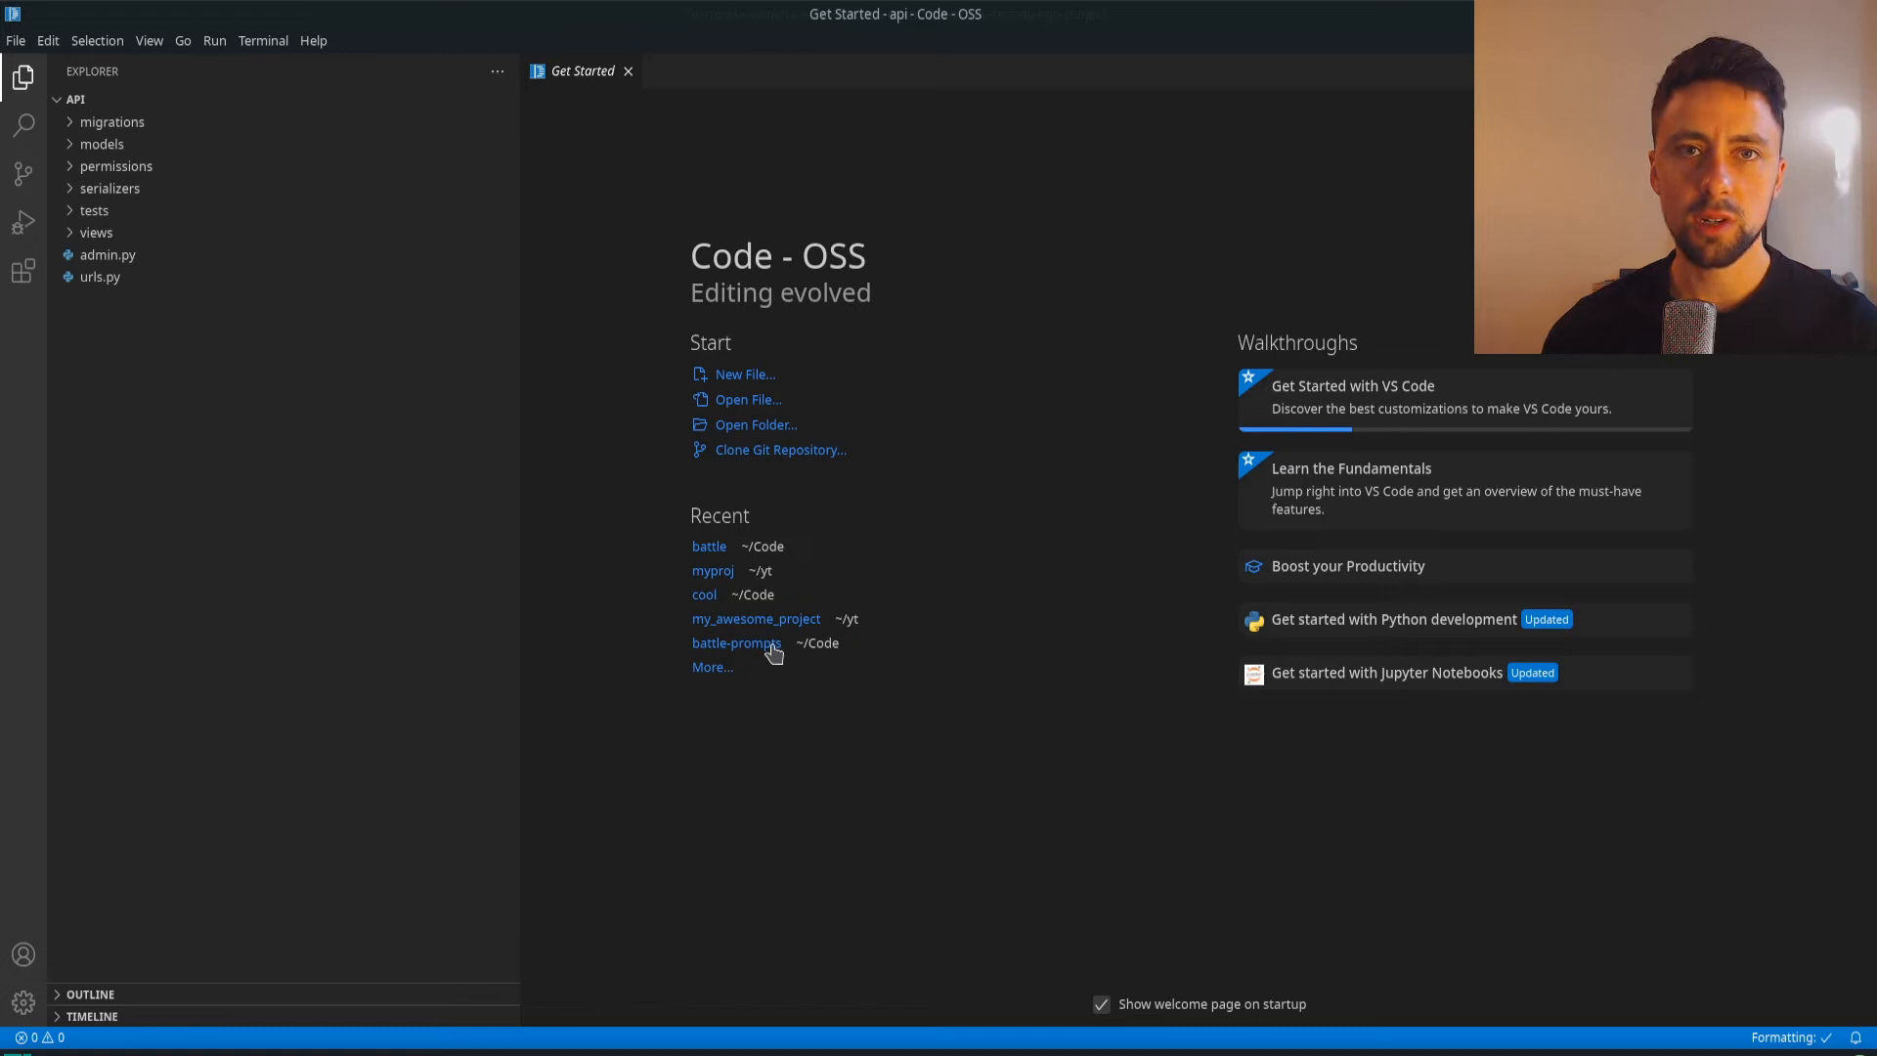
mouse_move(153, 120)
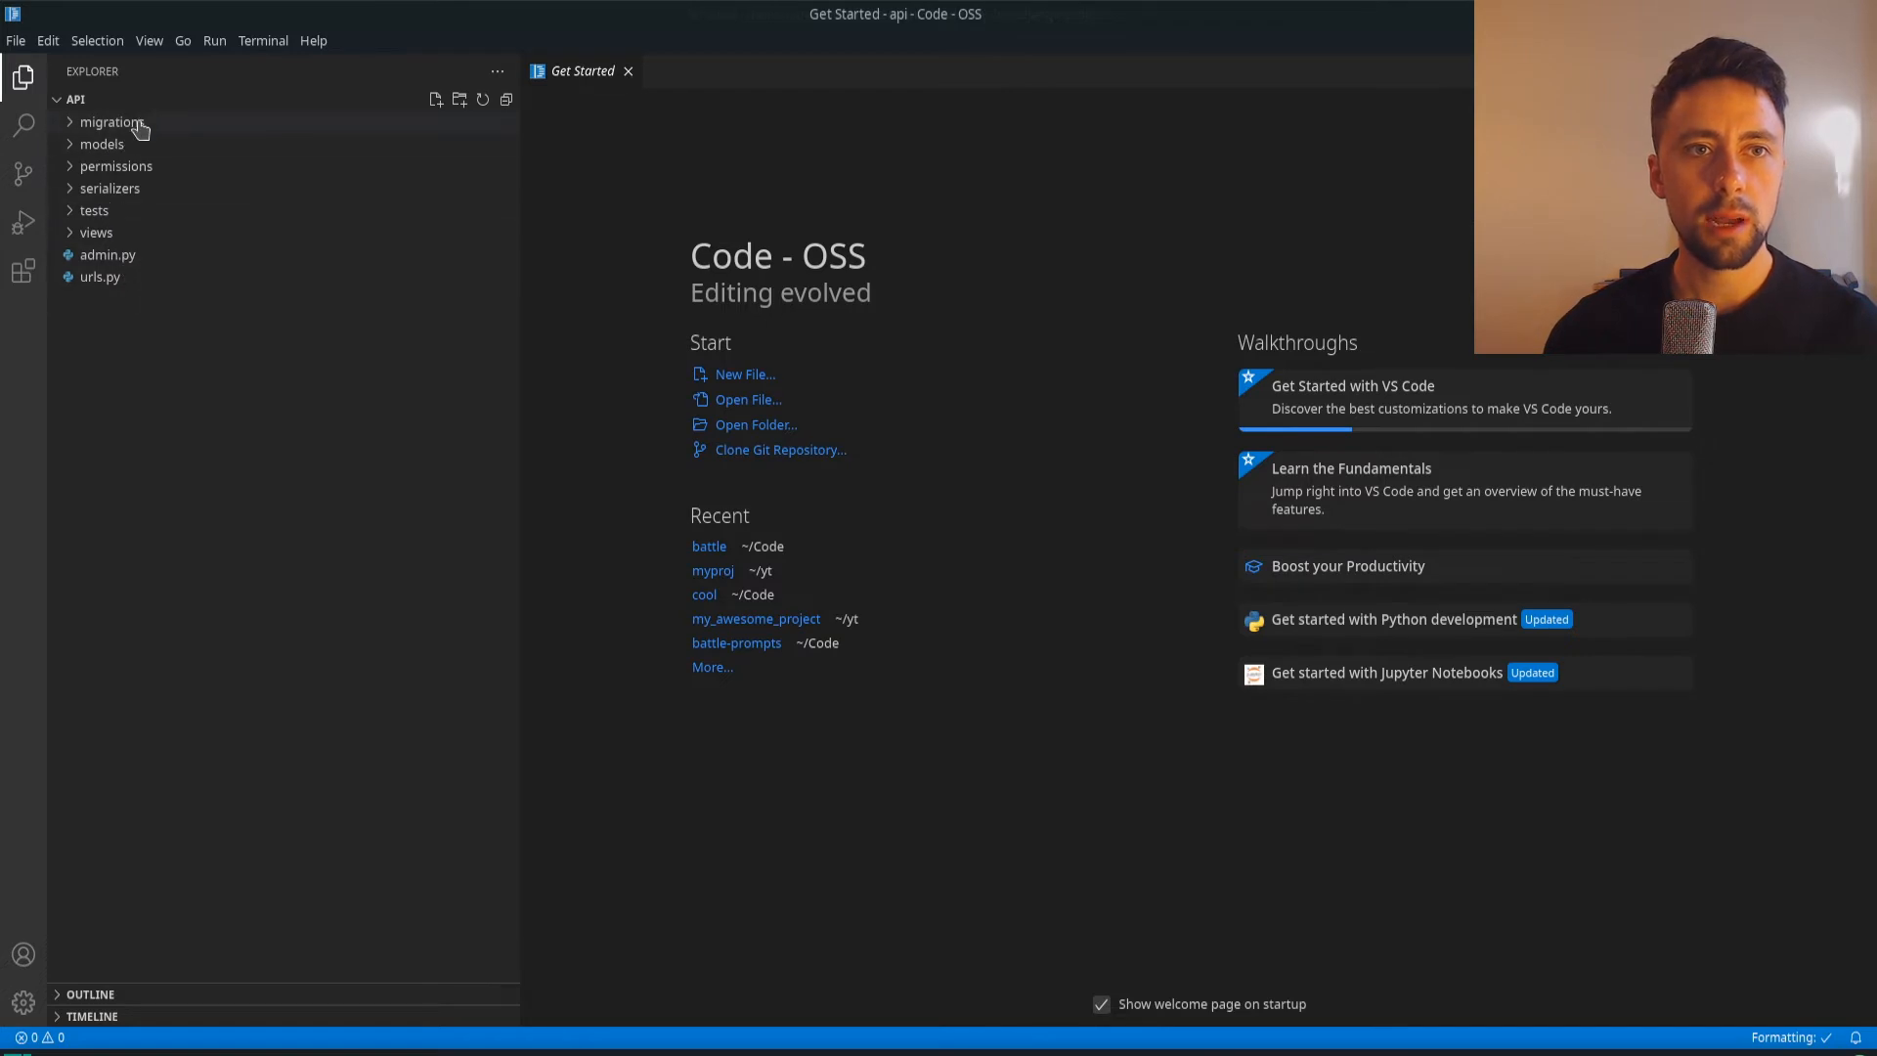
left_click(112, 121)
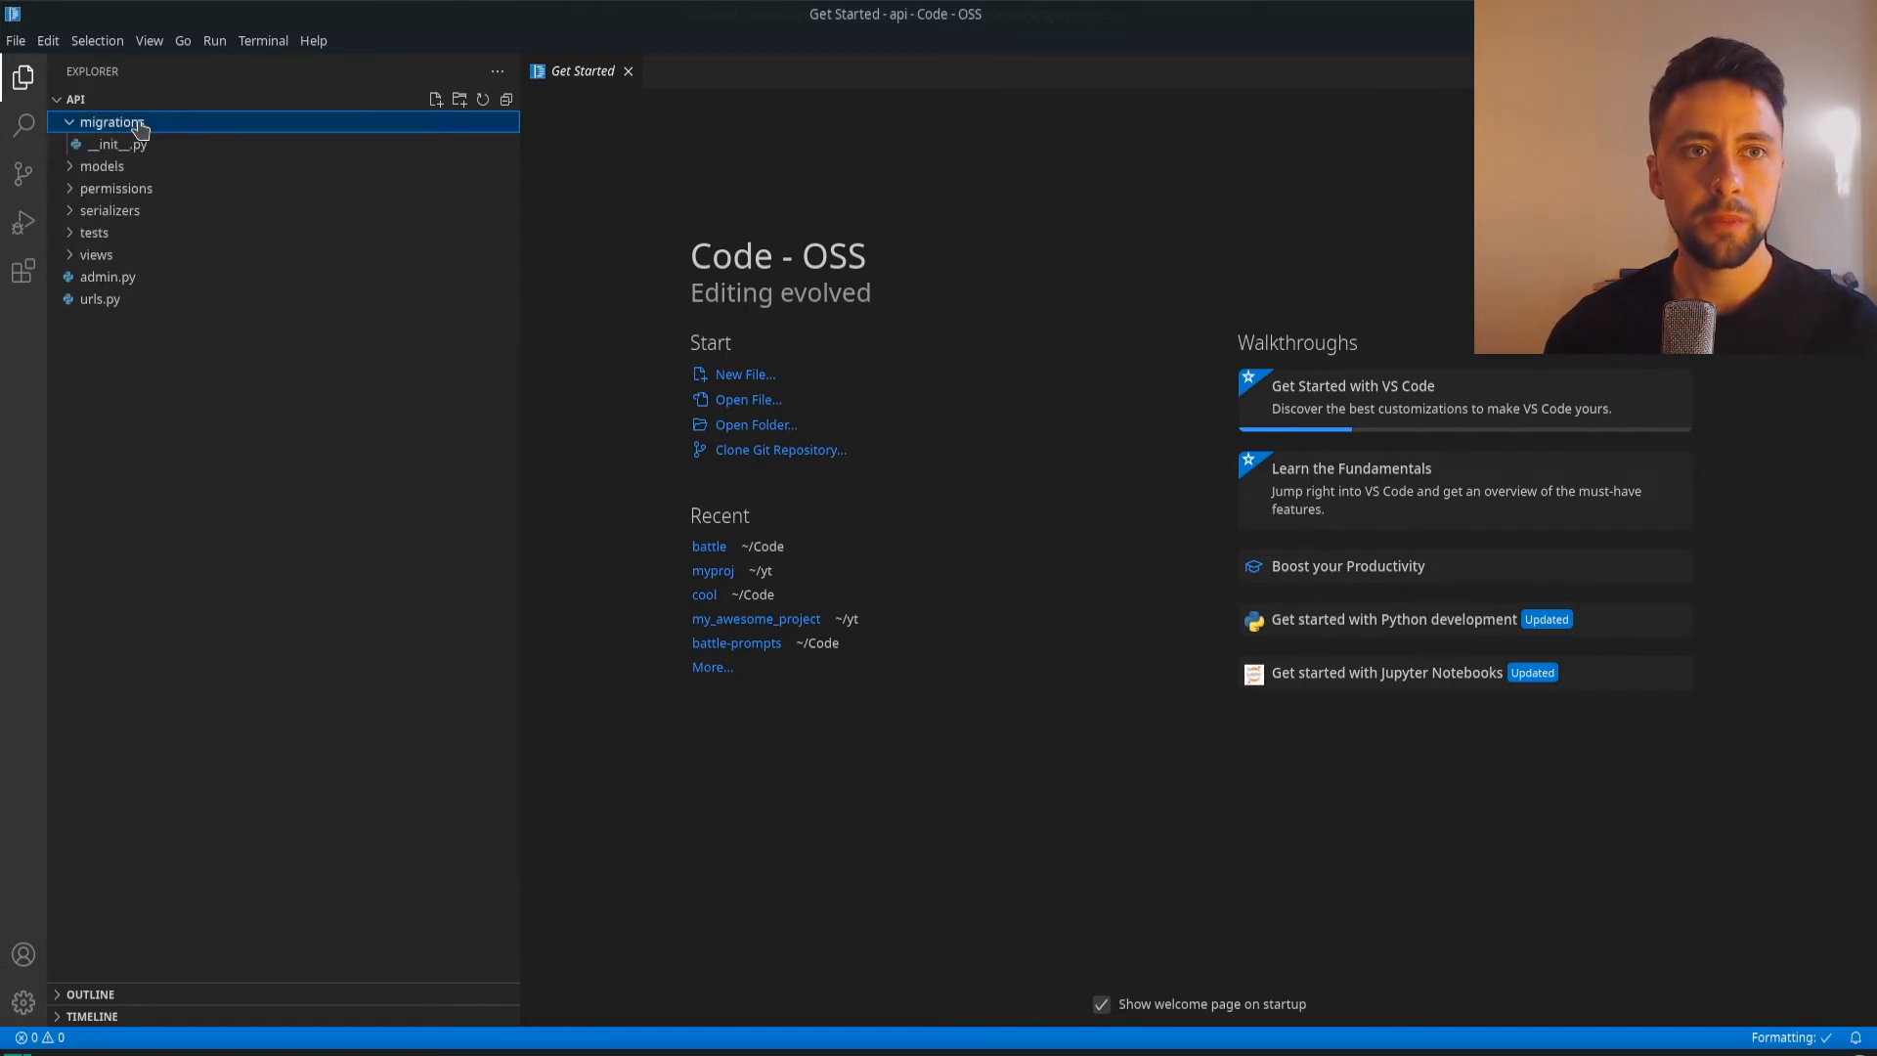
left_click(101, 164)
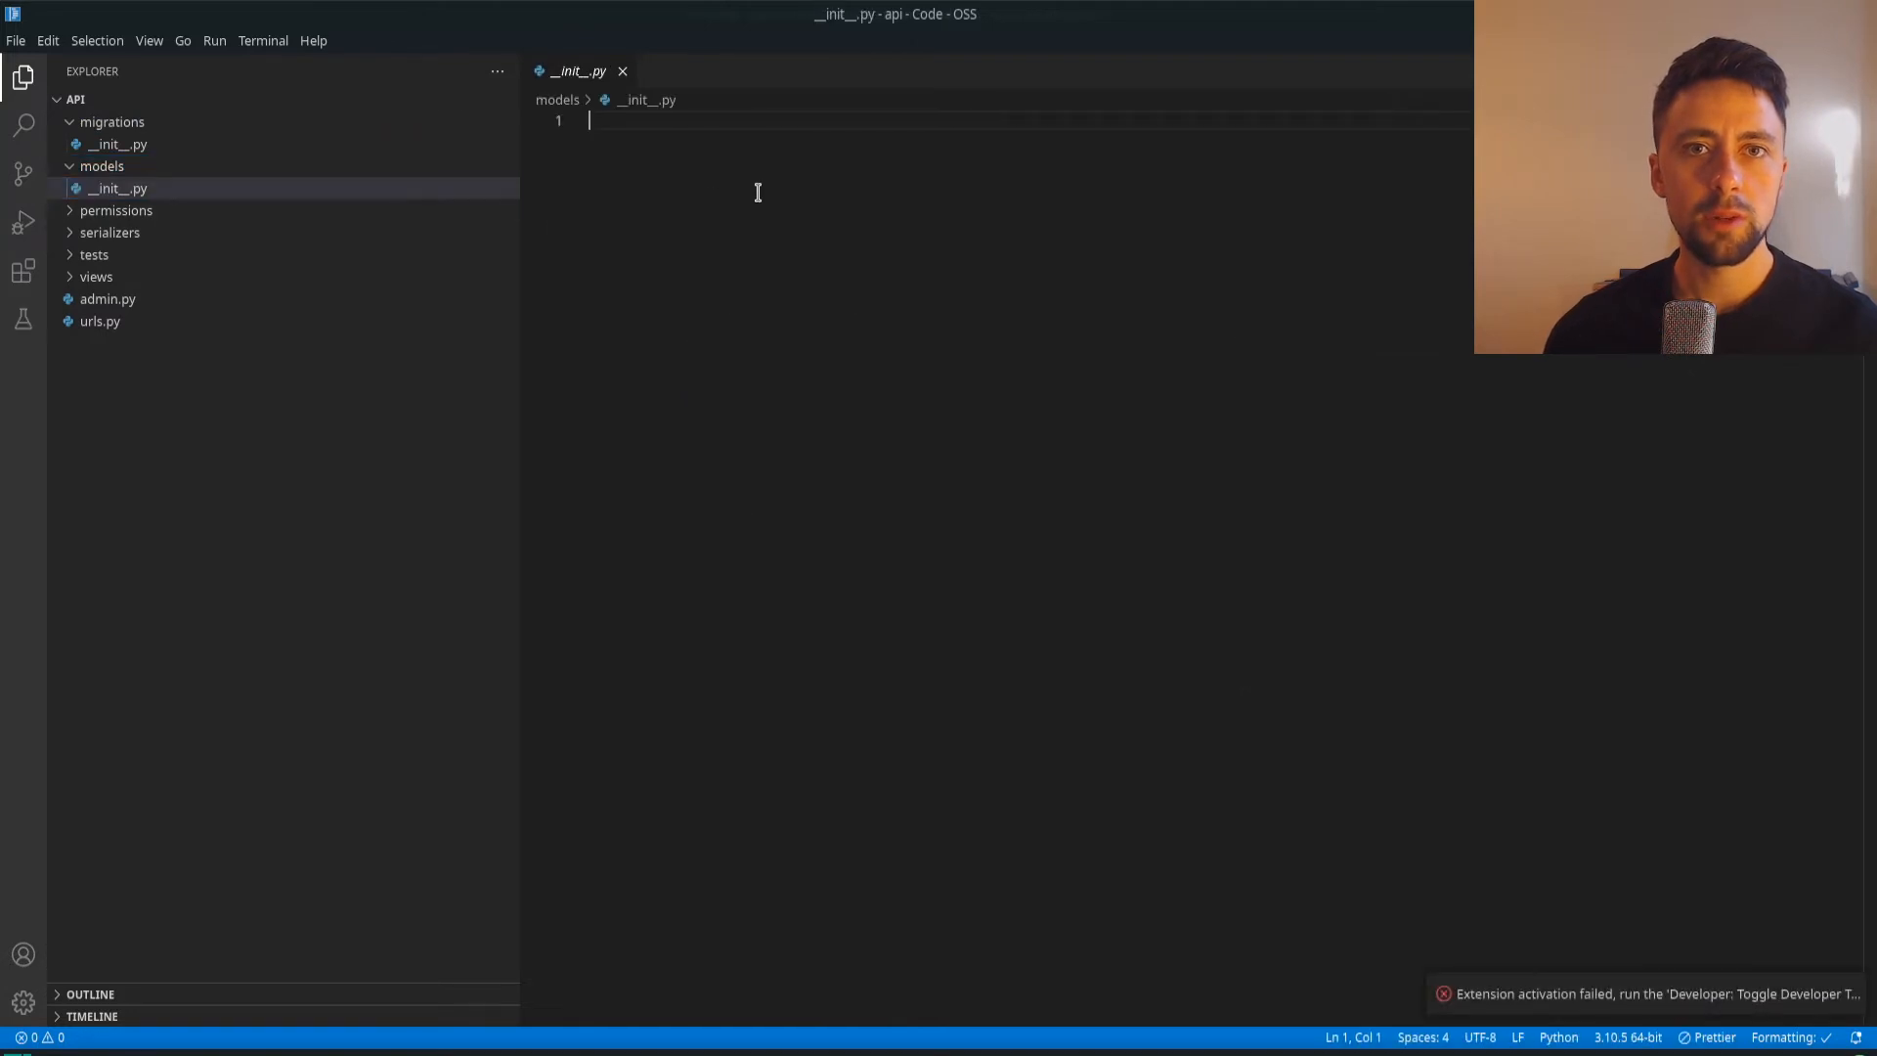
mouse_move(868, 164)
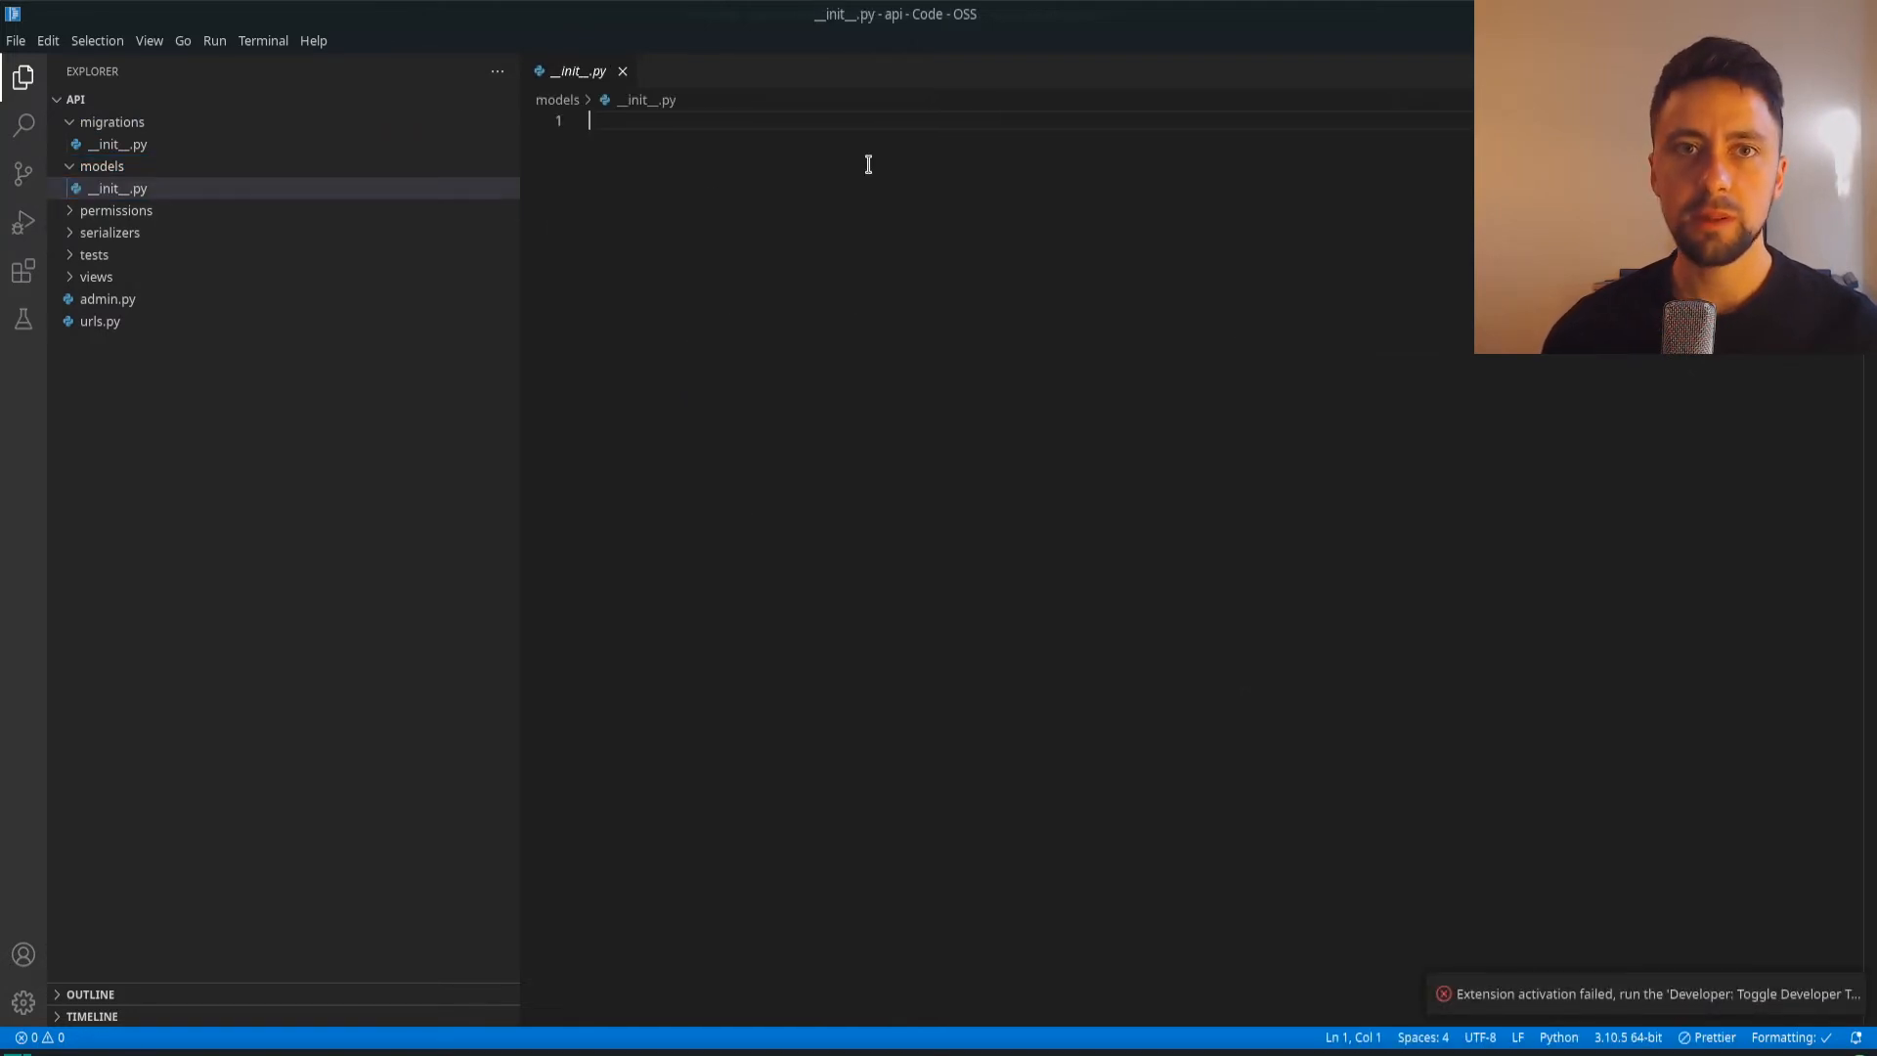
key("ctrl+n")
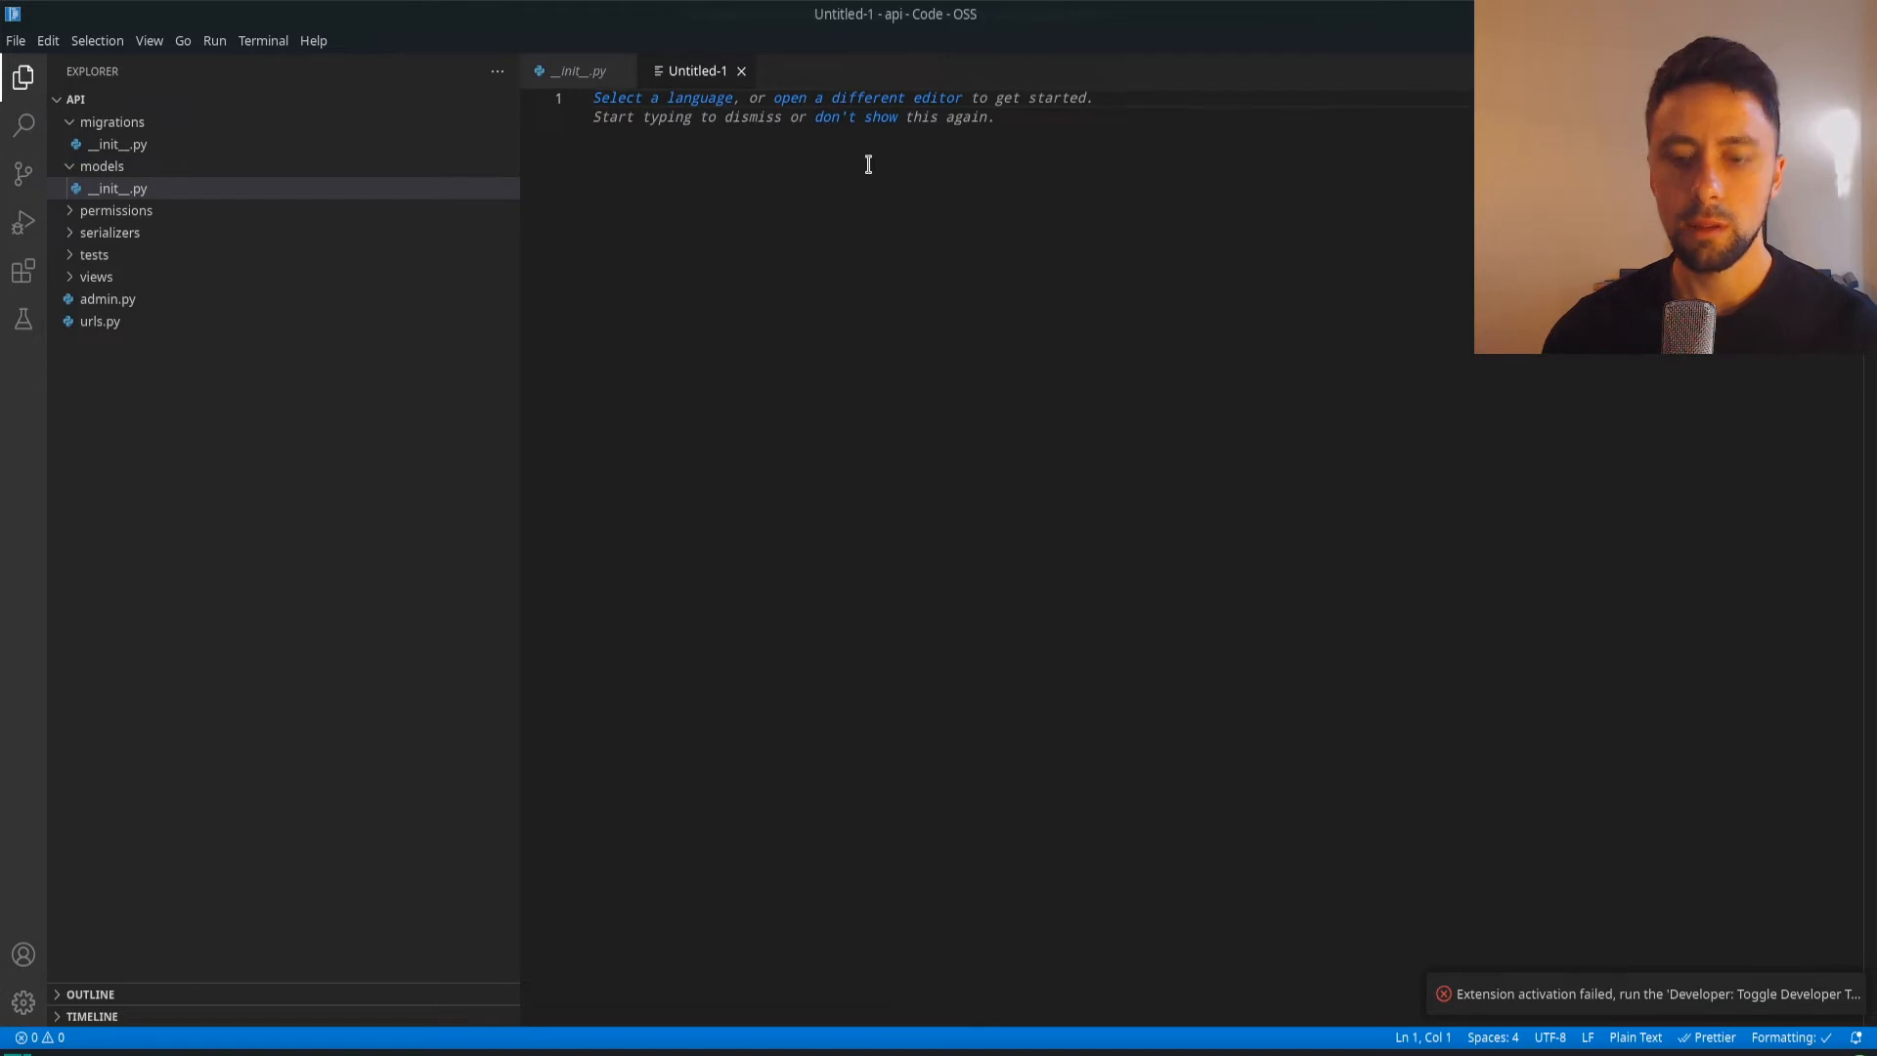
Name the file profile.py in models and add the django.db import with a Profile class
type("profile.py")
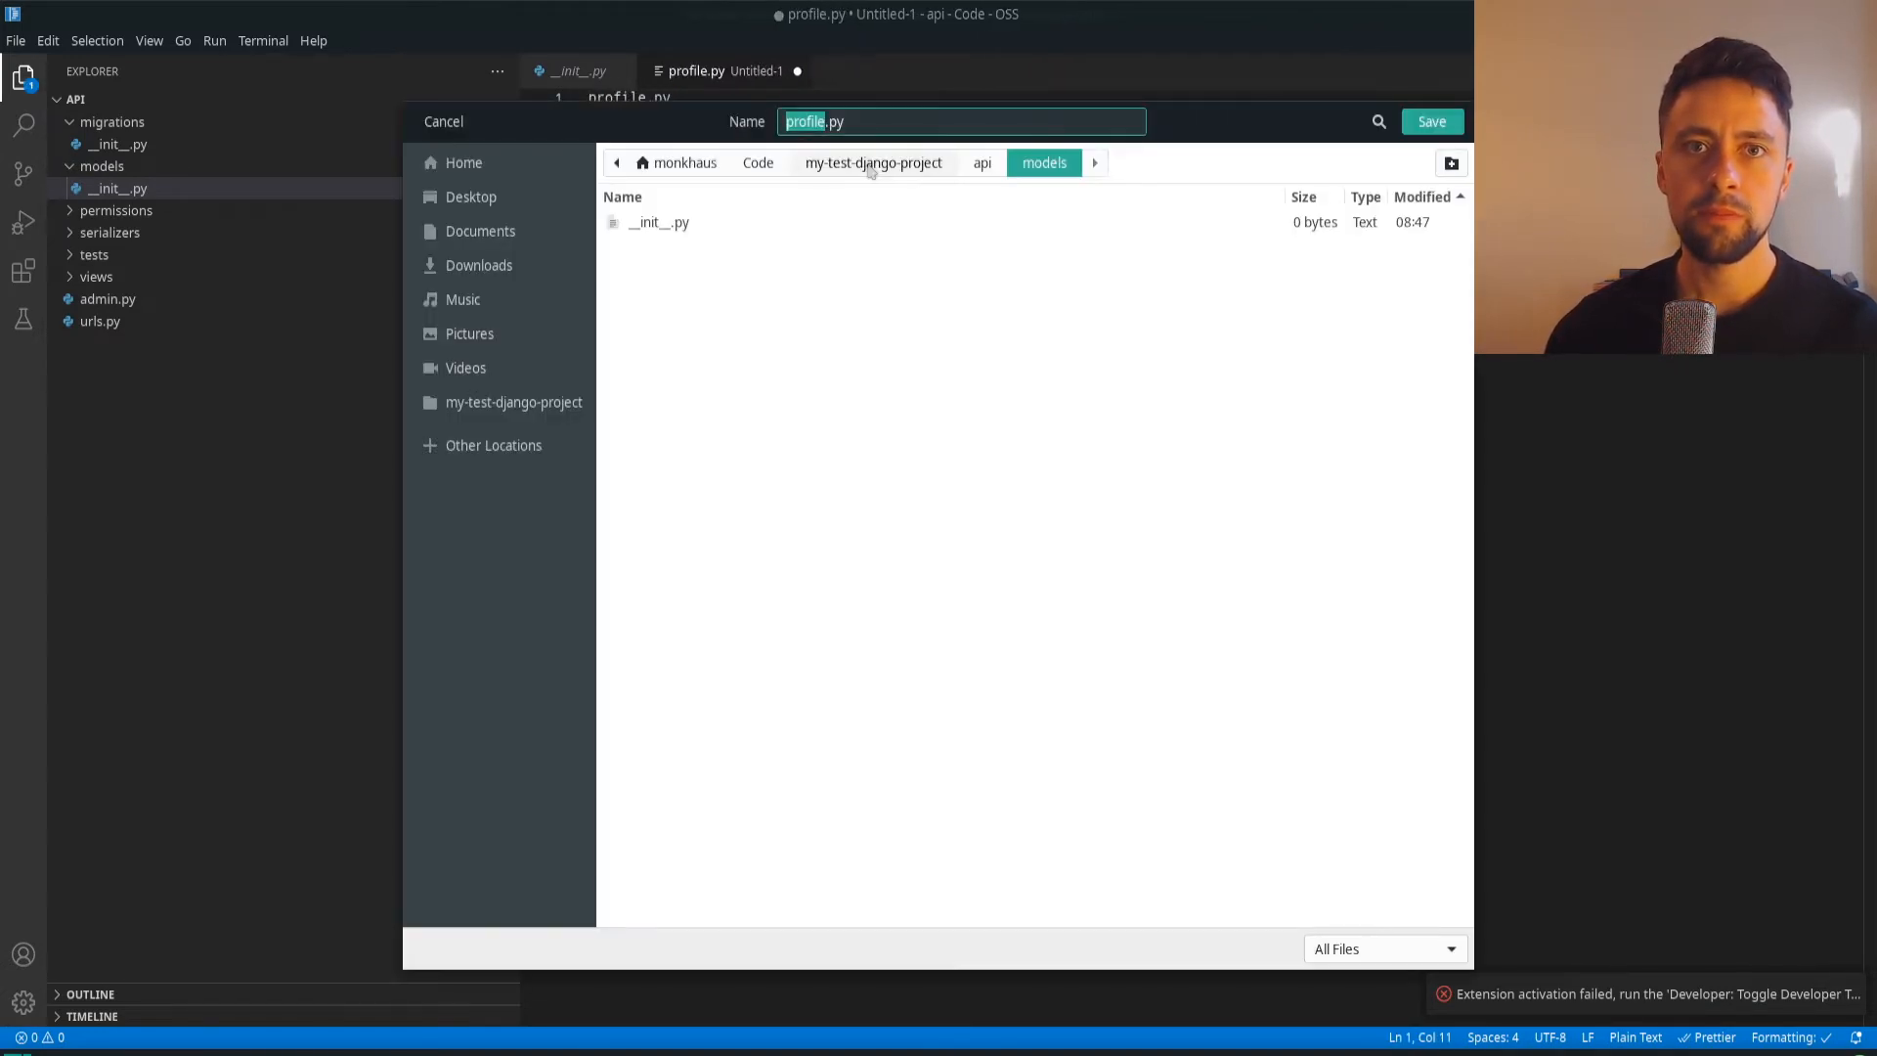
left_click(1431, 122)
type("clk")
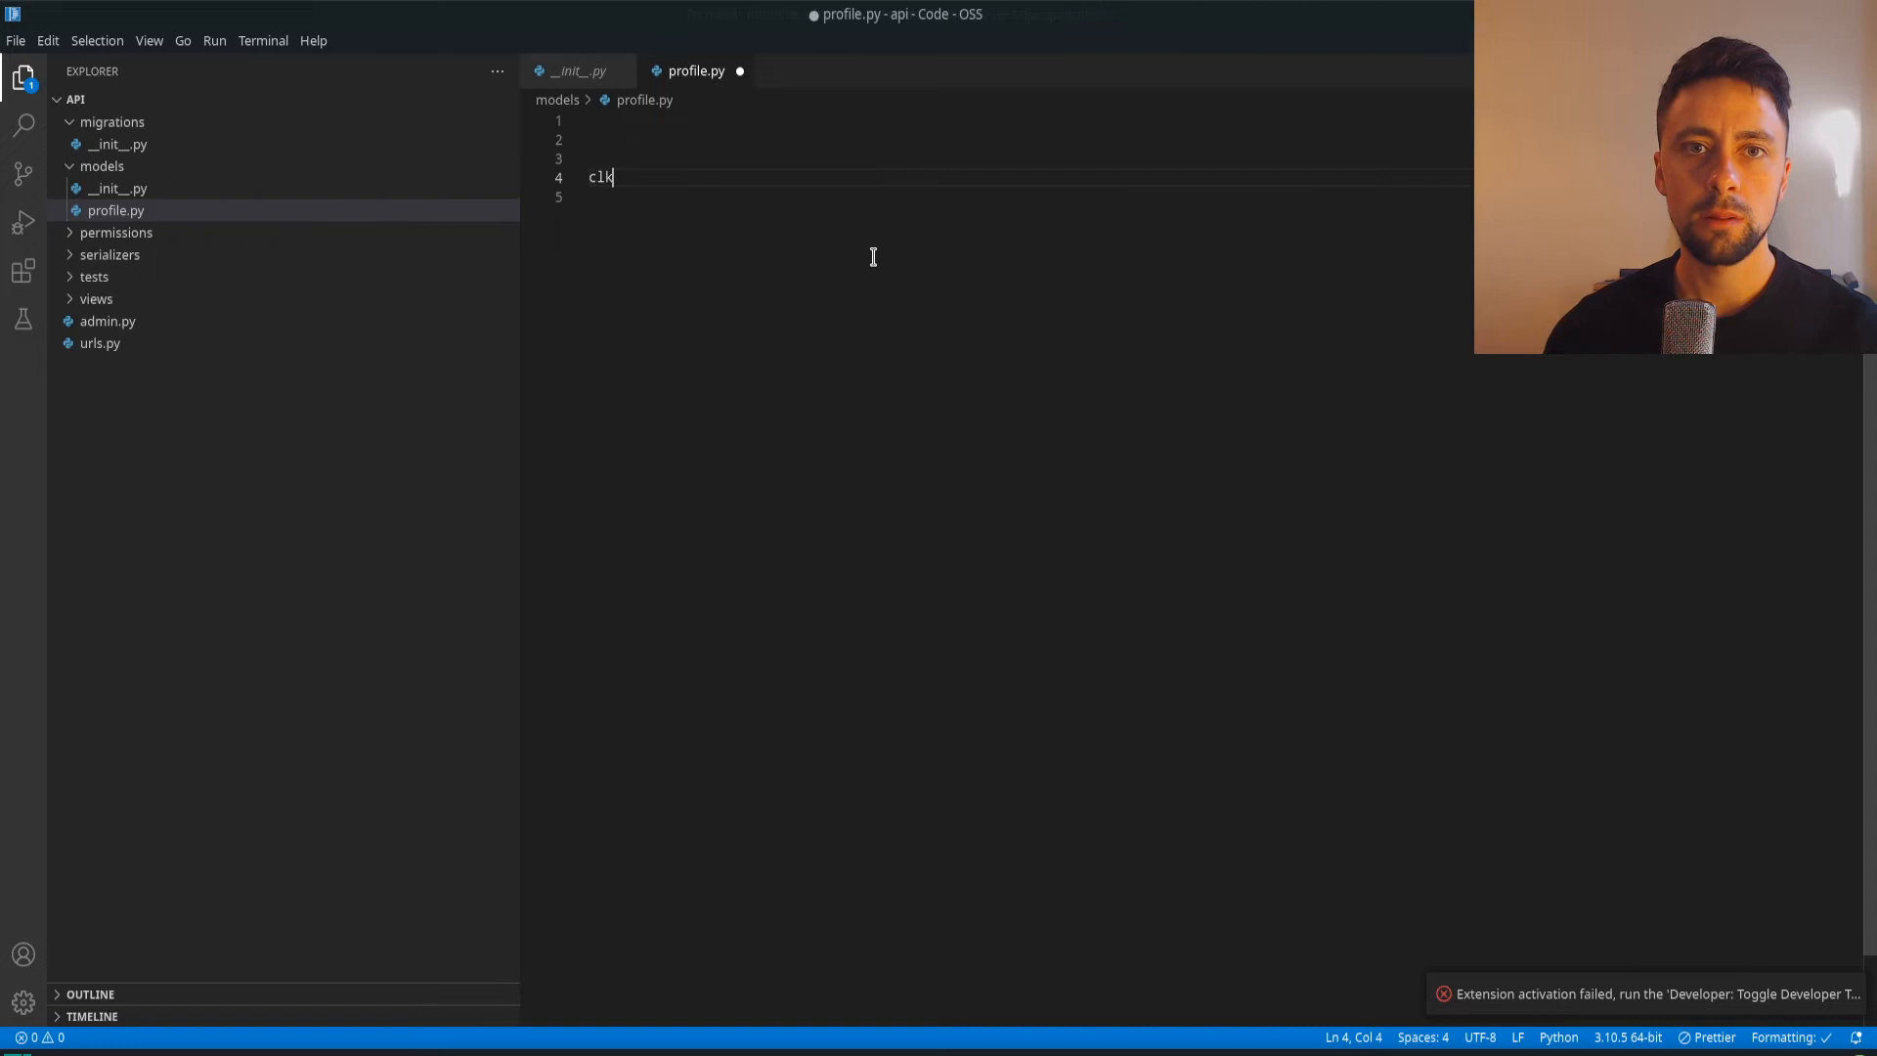
type("class Pr")
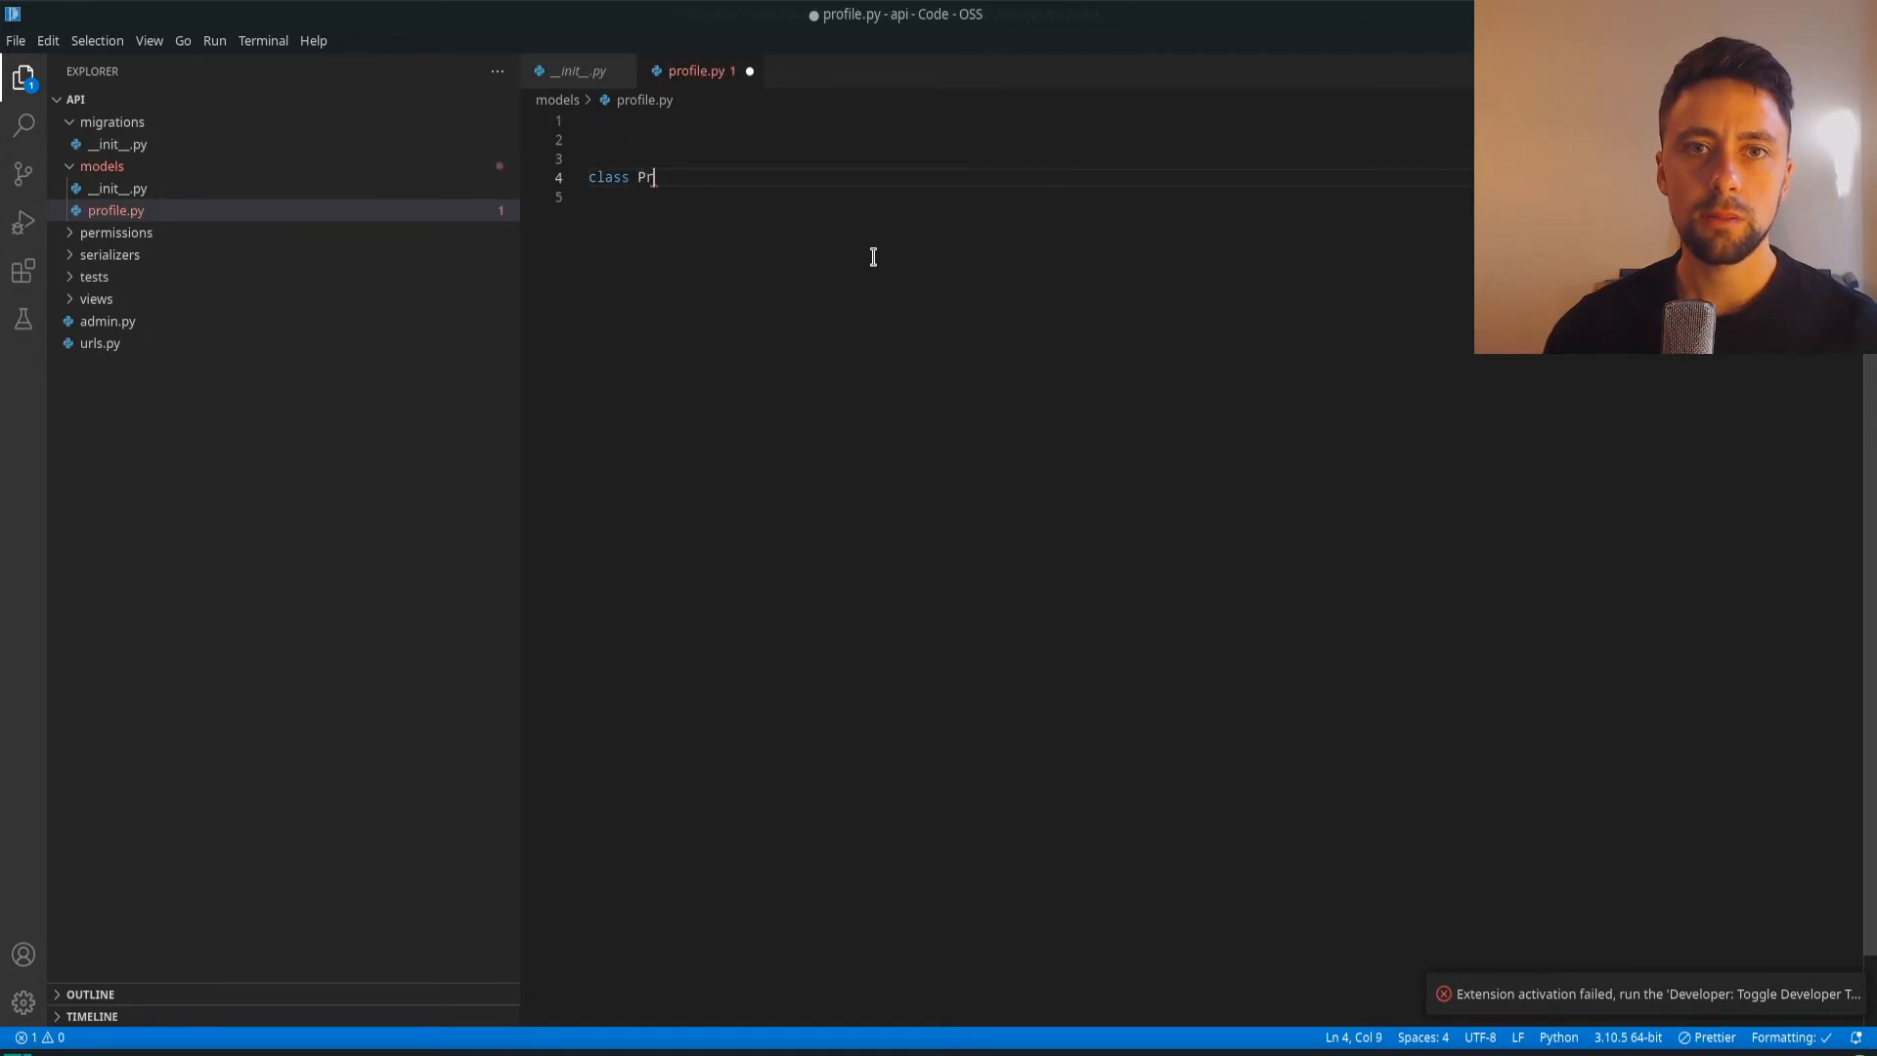
type("ofile():")
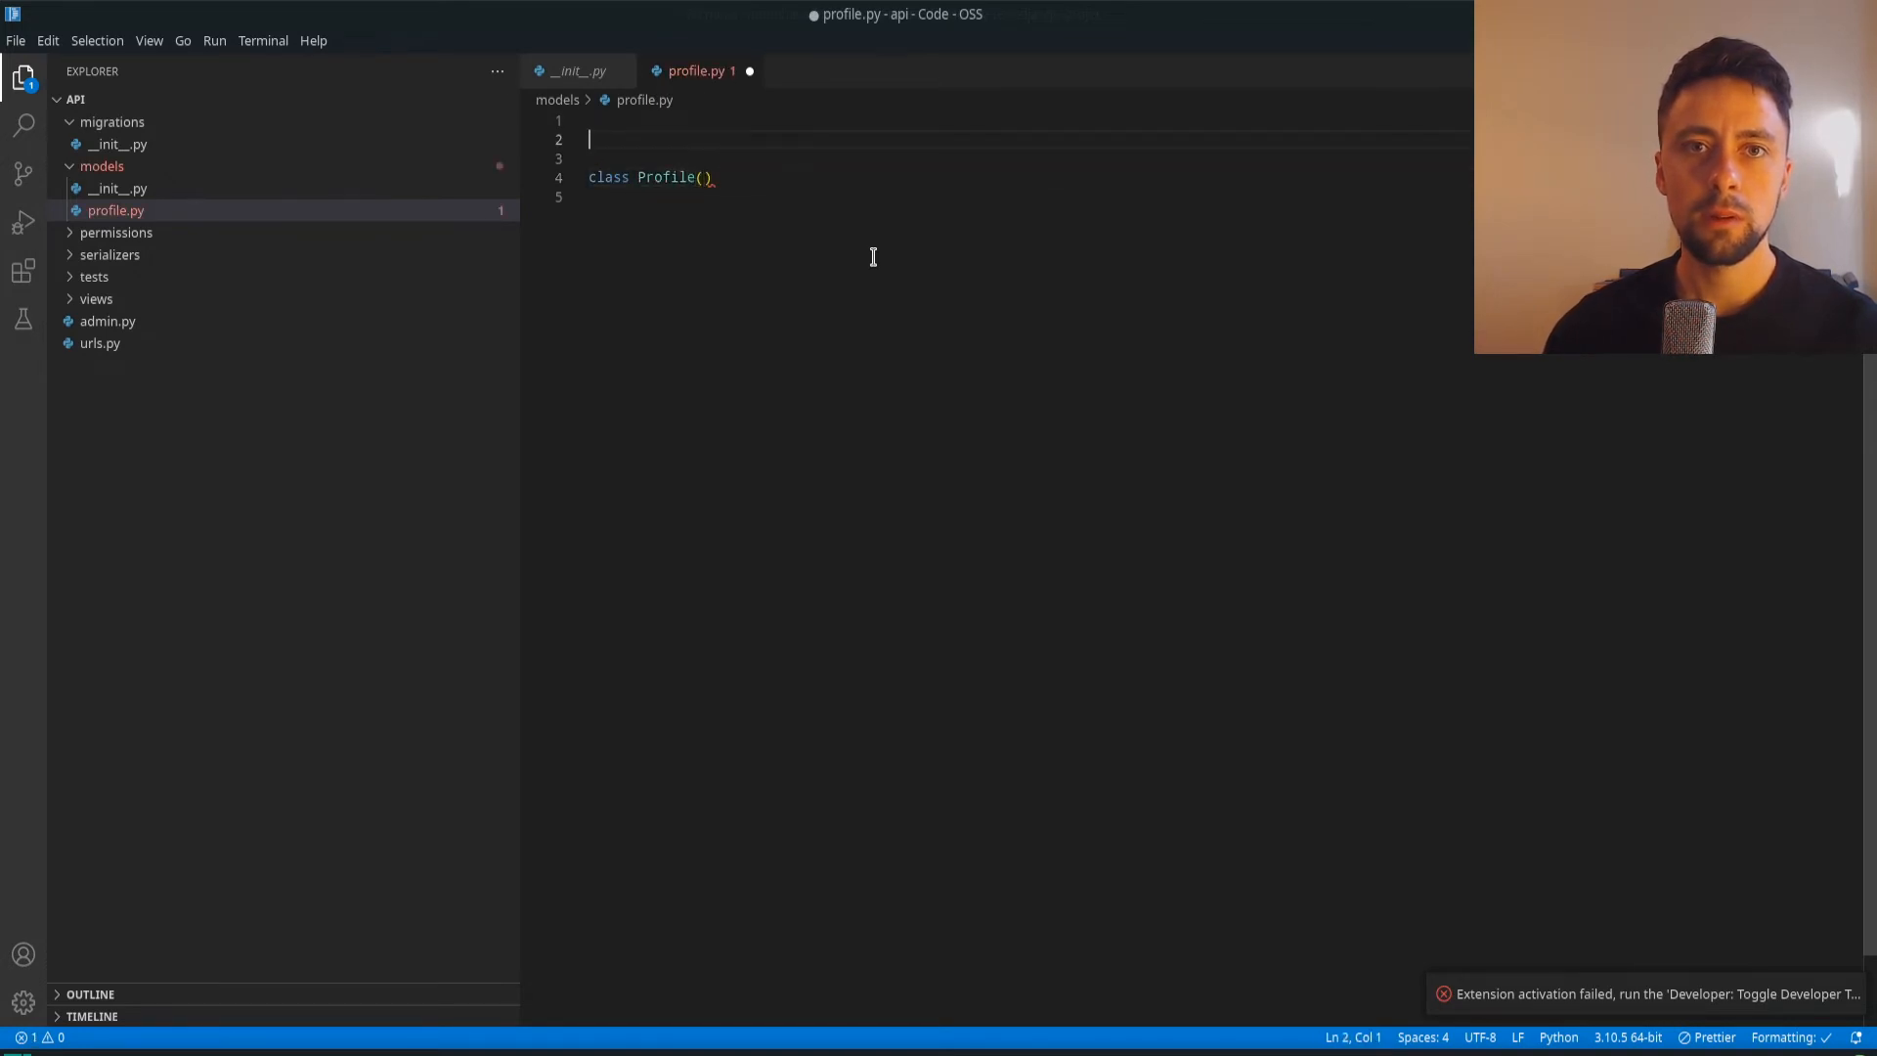
type("from django.db import")
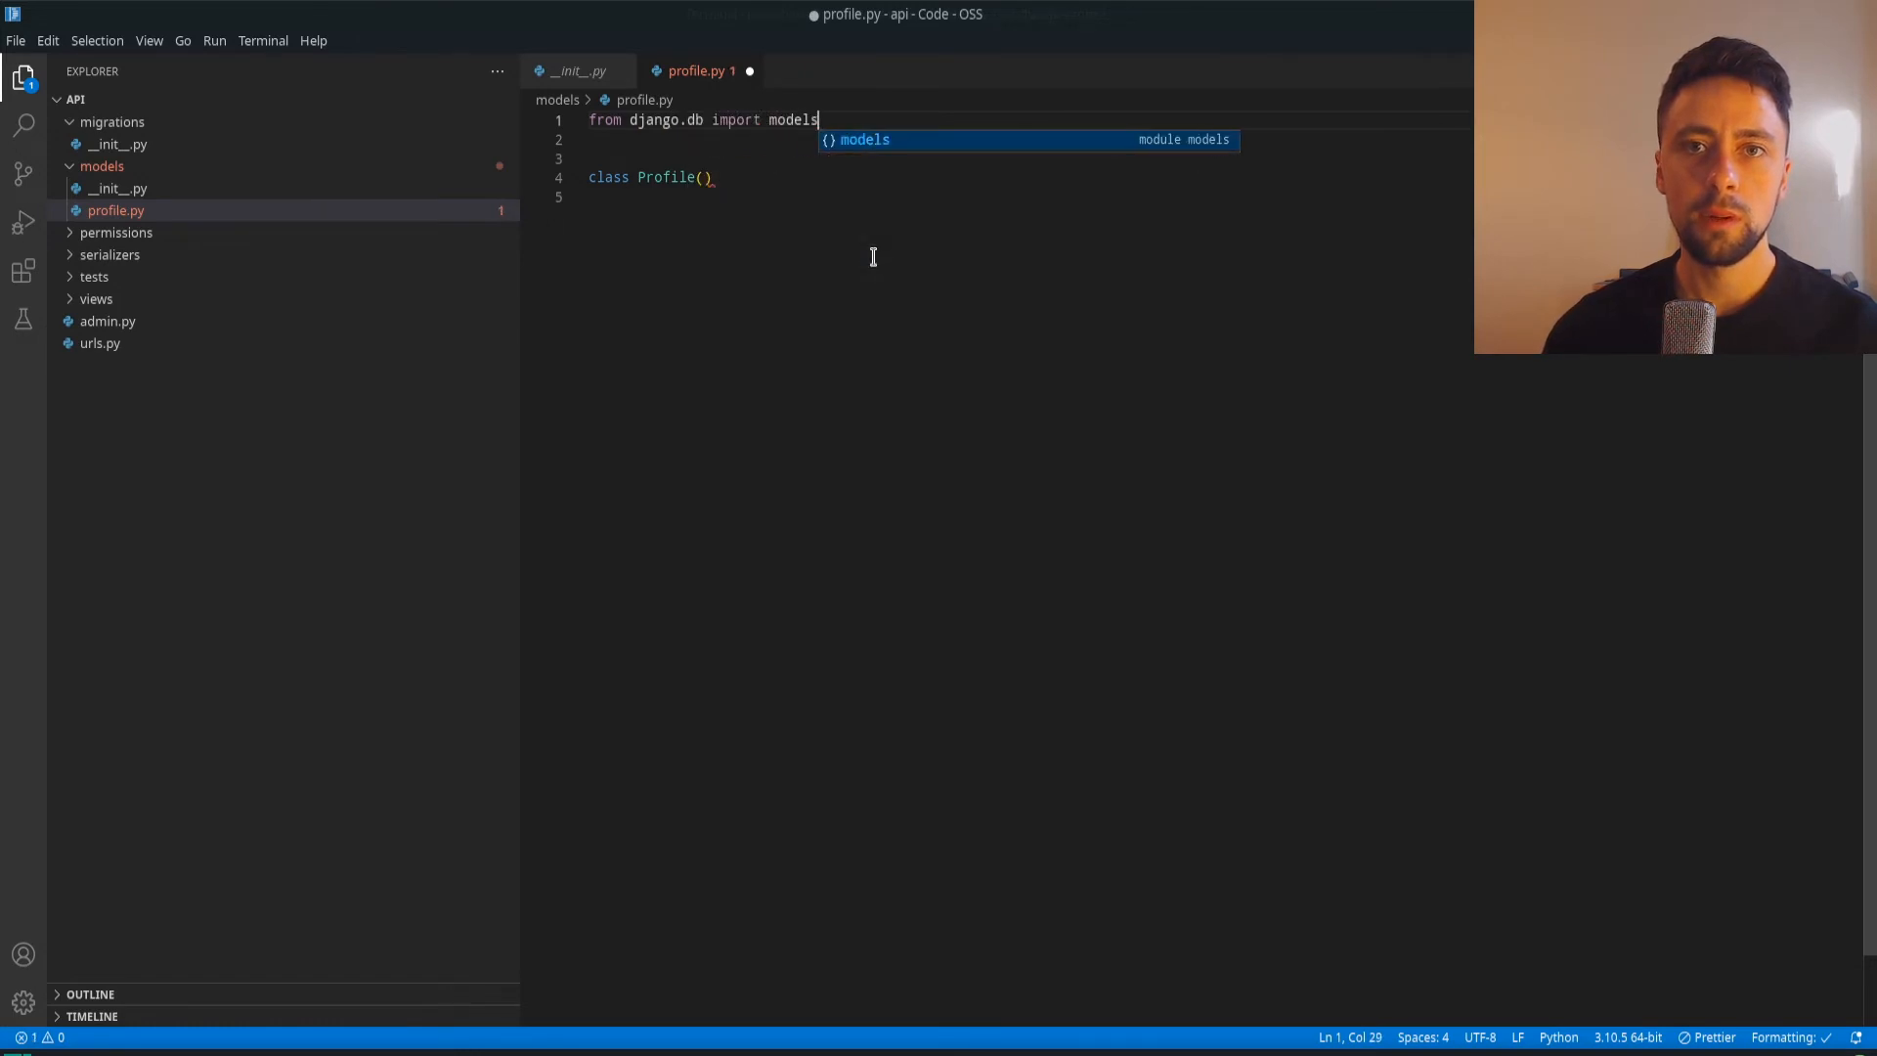
Derive Profile from models.Model and add a placeholder attribute uhfdf = dfsdkf
type("models.Model")
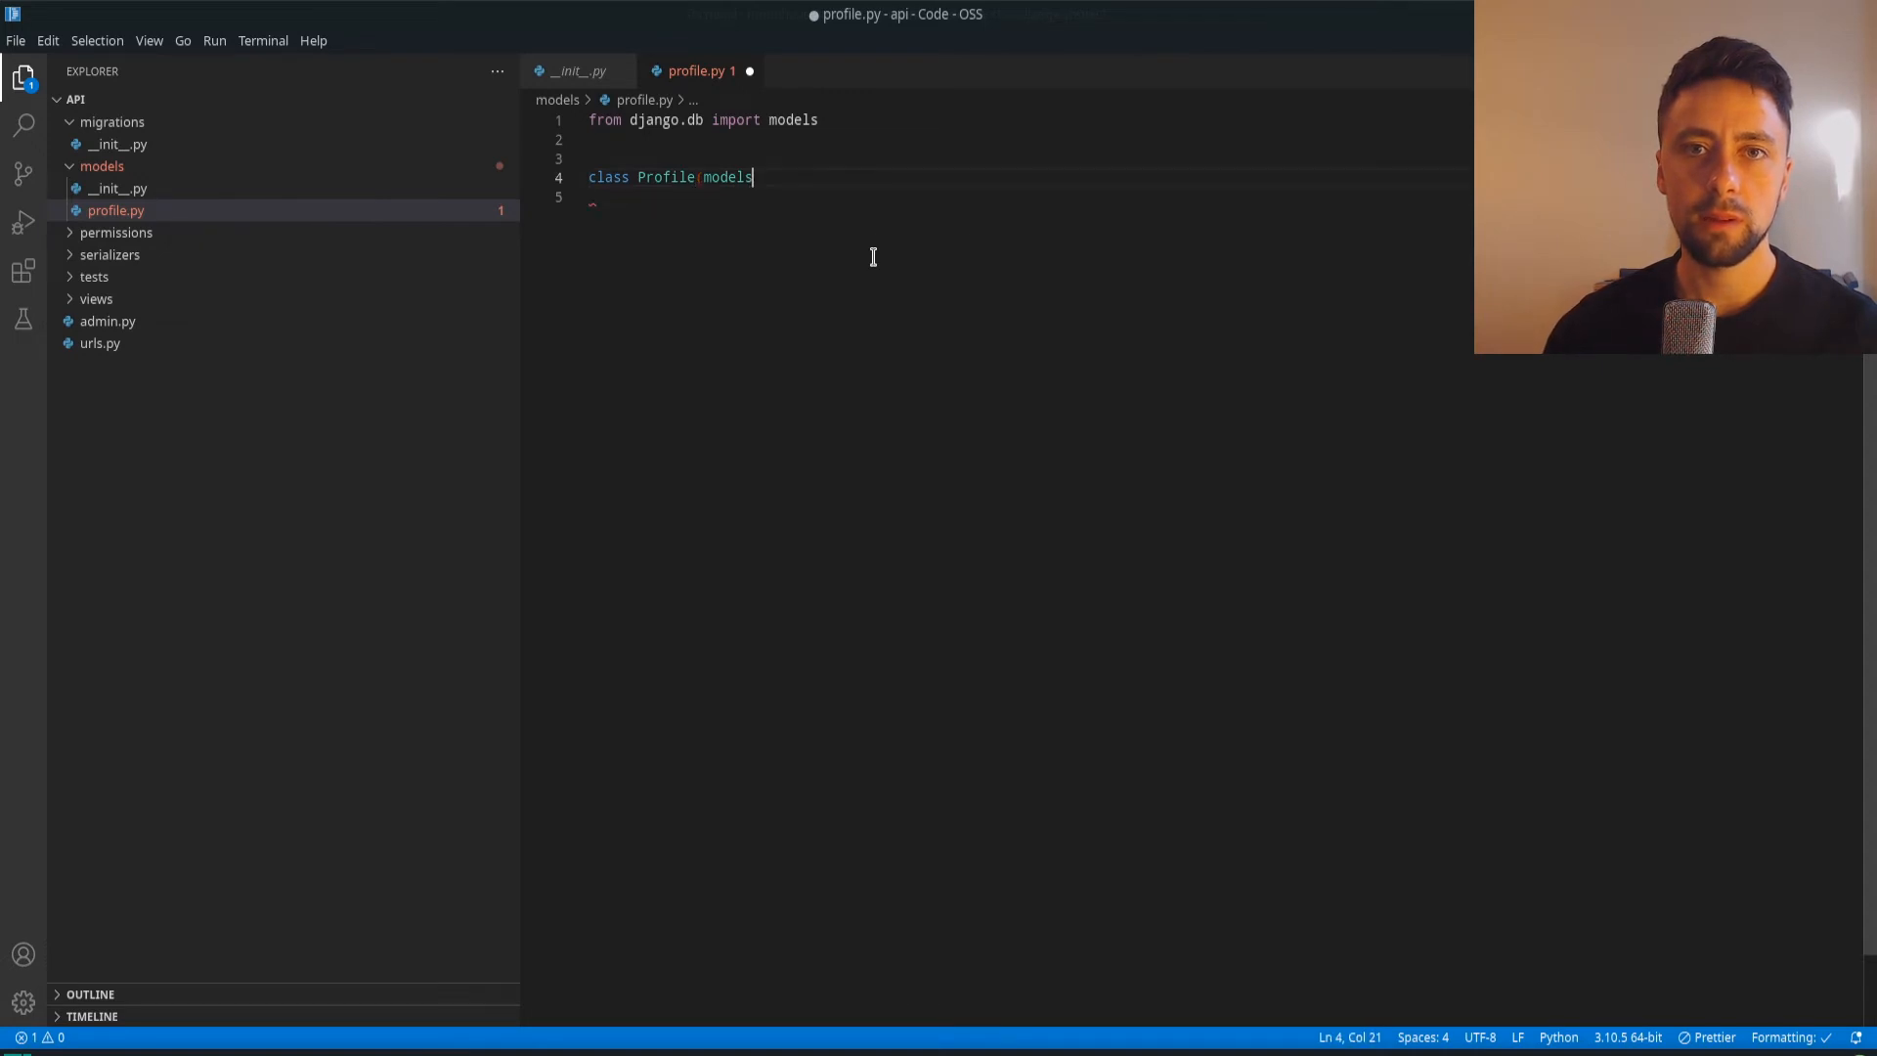
type("):")
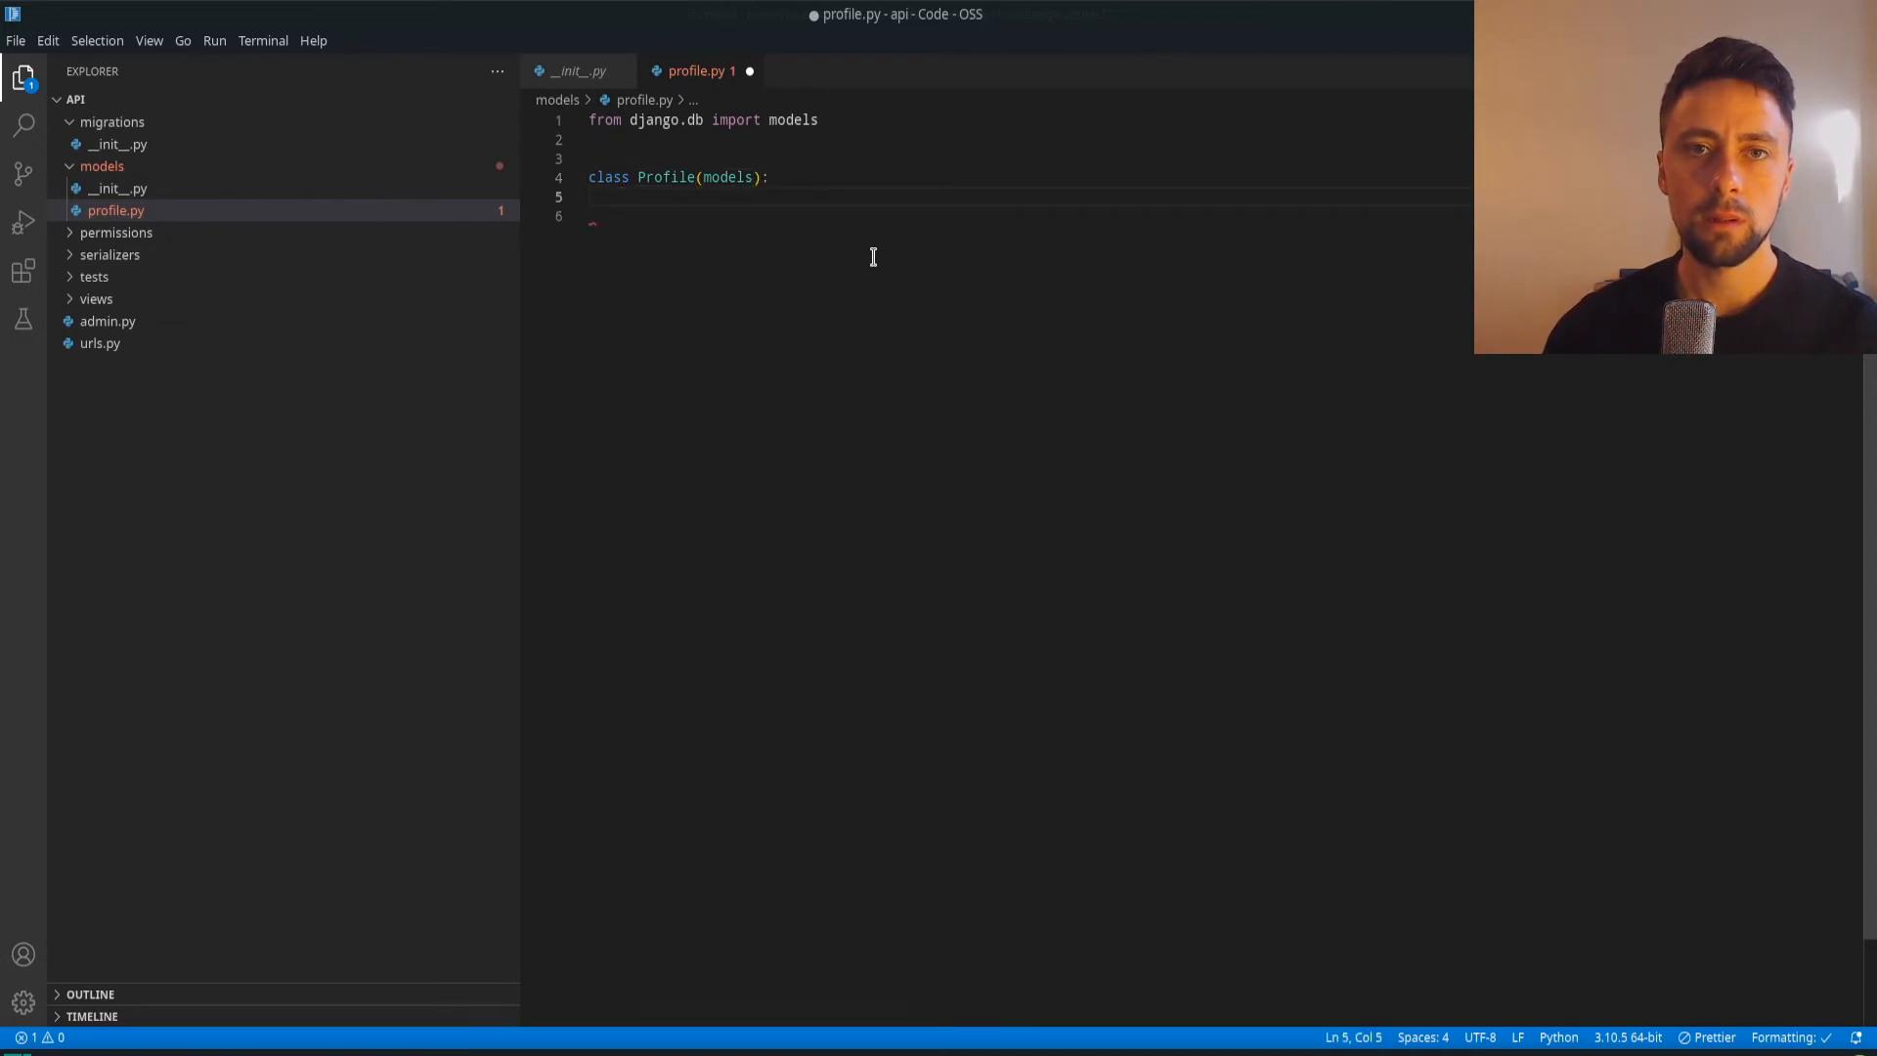
type("m")
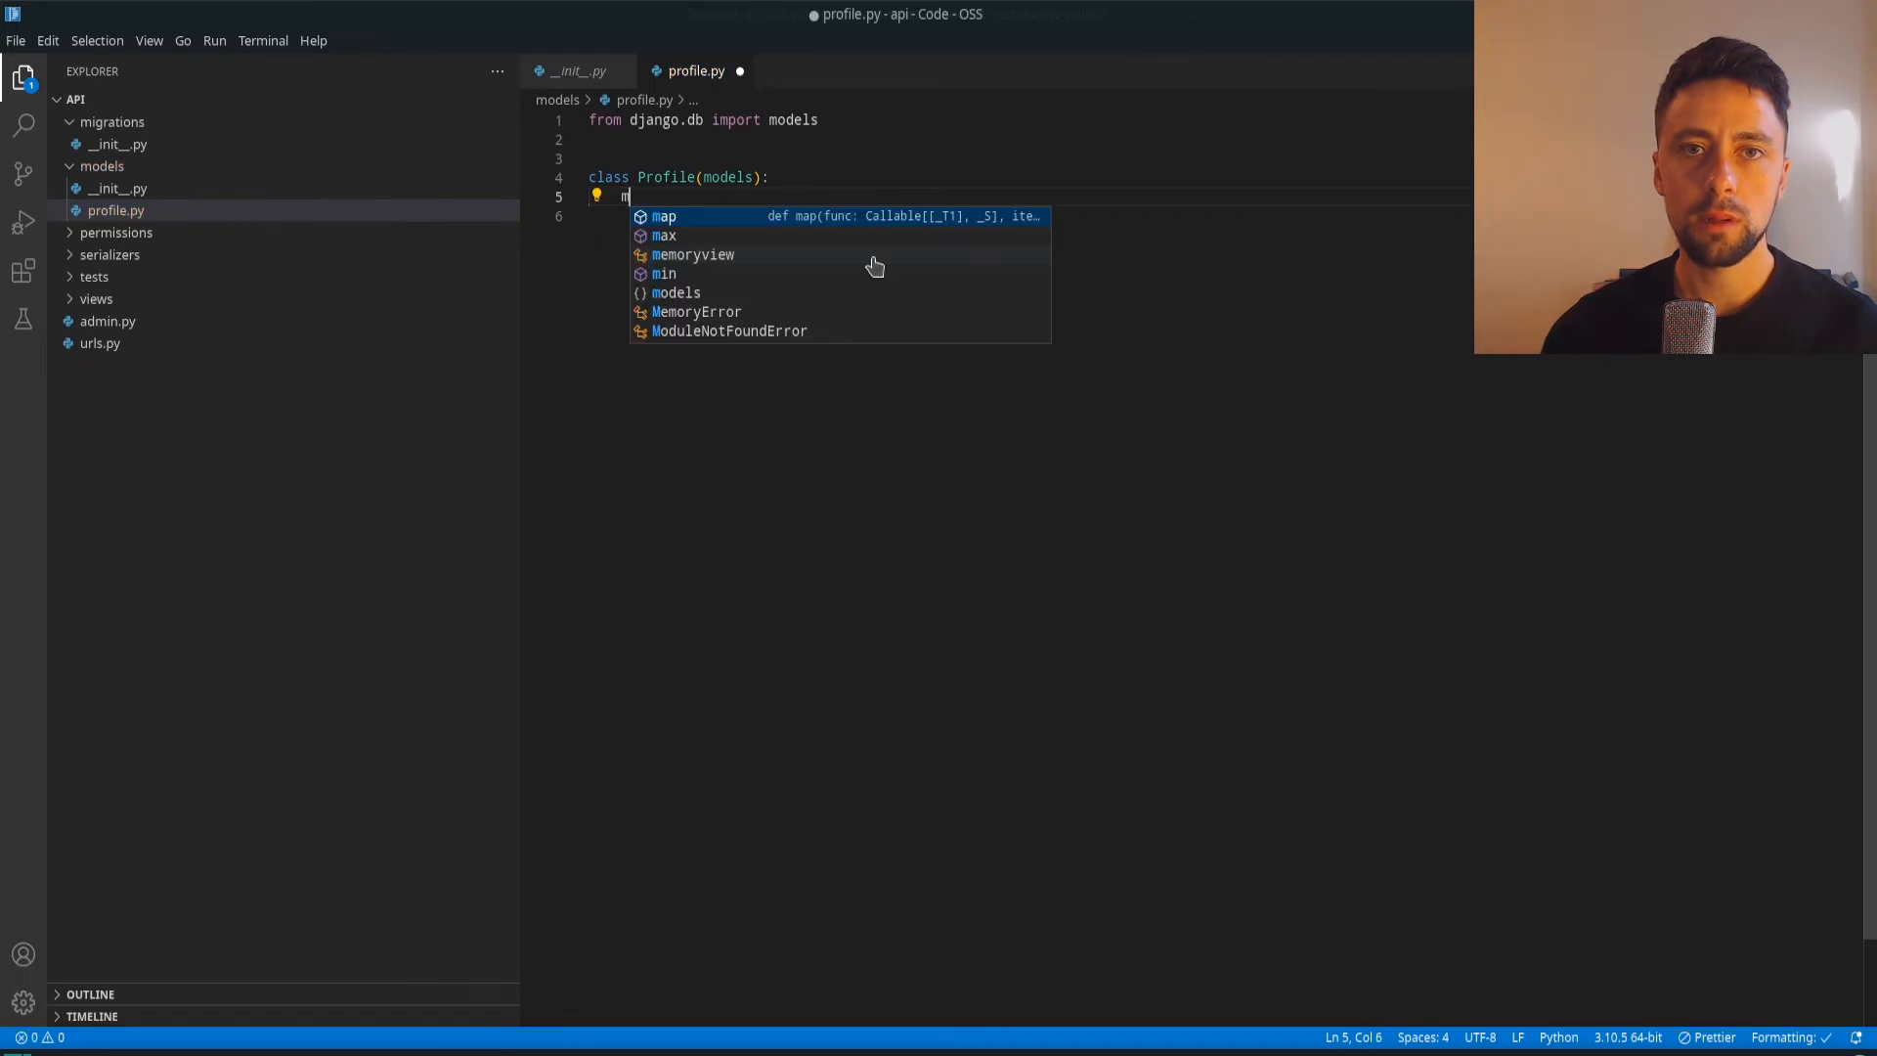
type("uhfdf = dfsdkf")
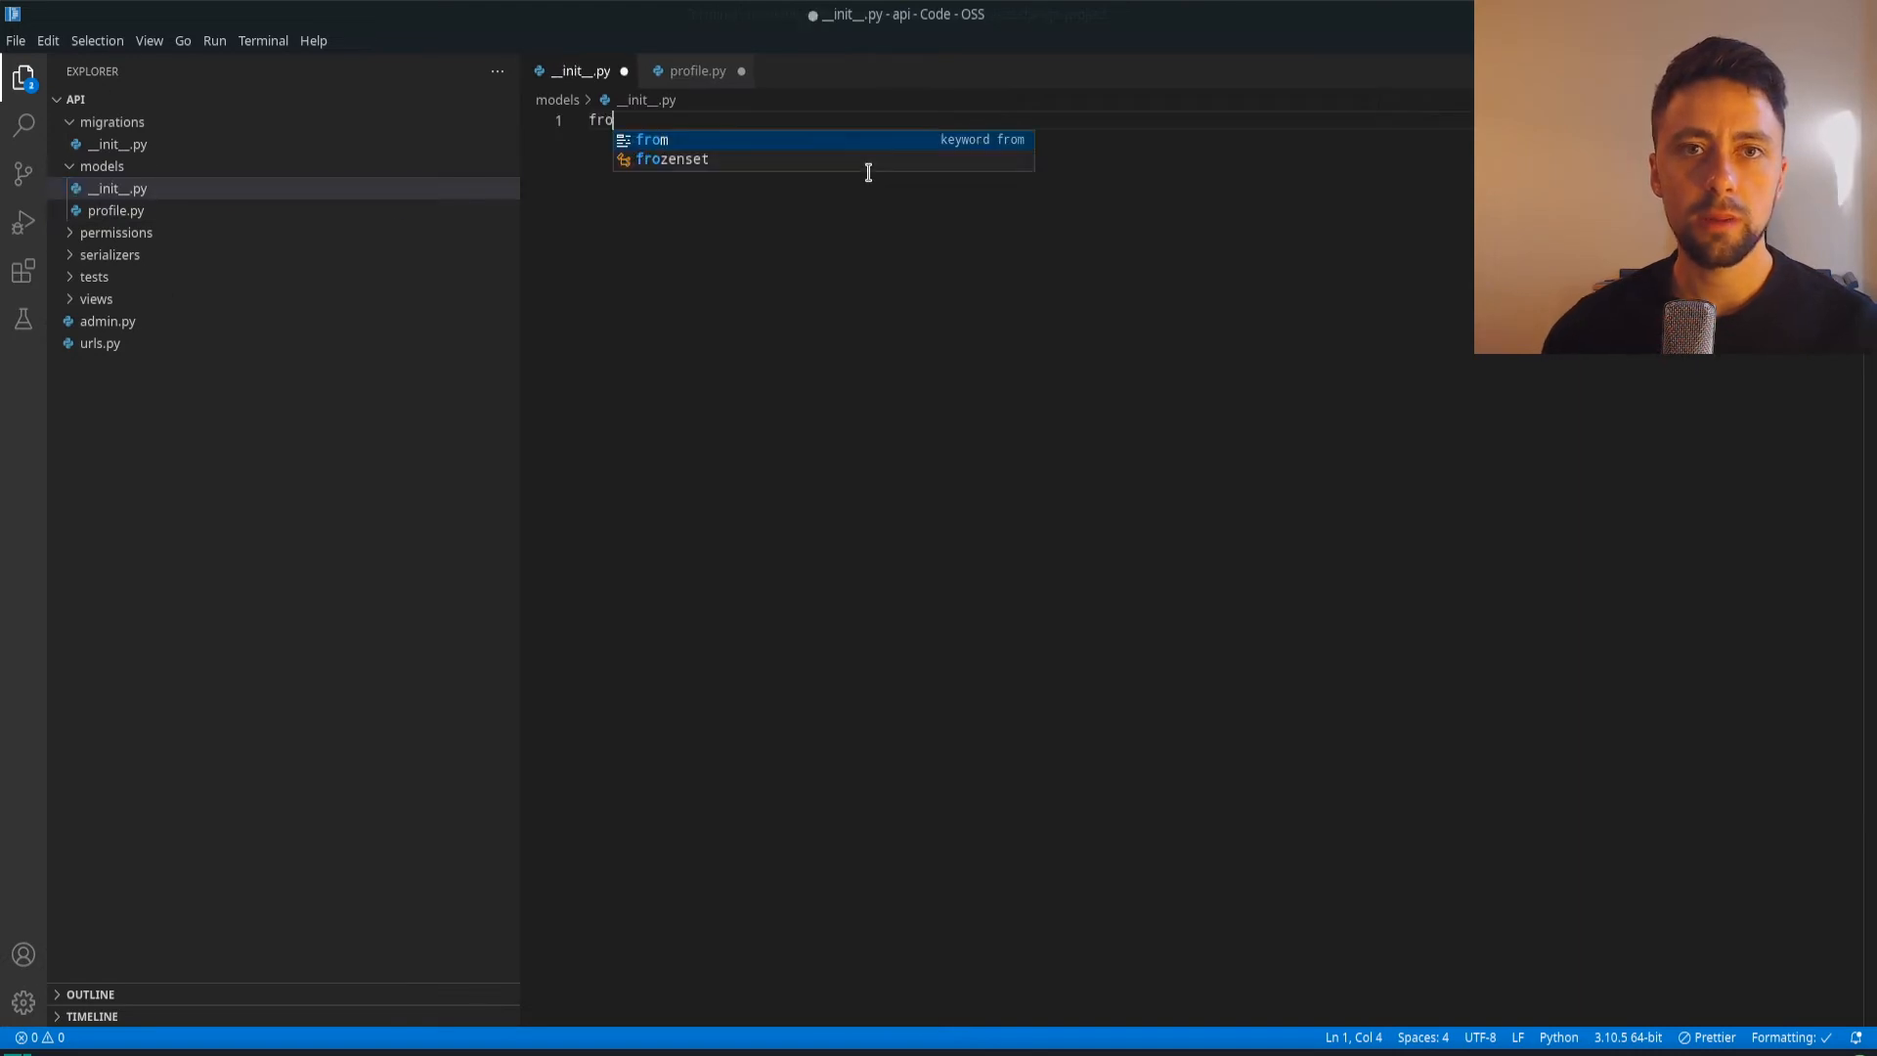
Add 'from .profile import Profile' to the models __init__.py
type("m .profile")
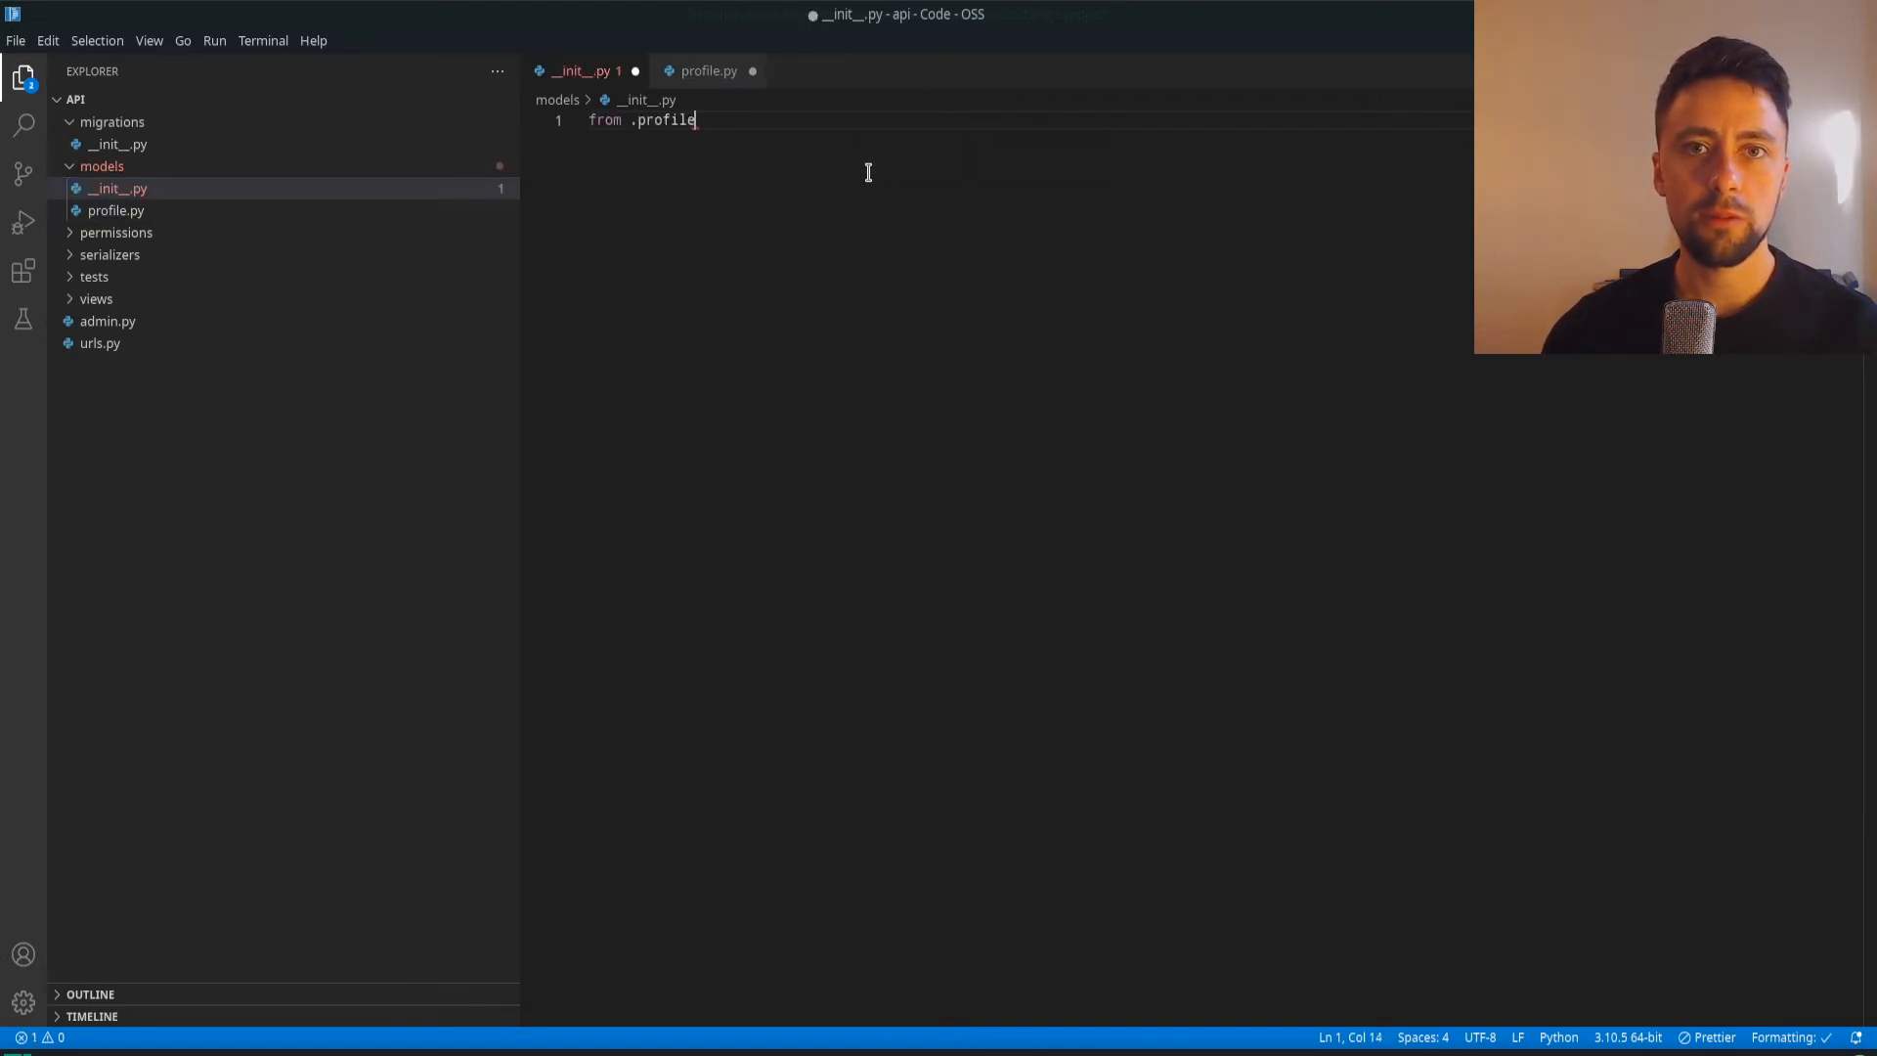
type("import")
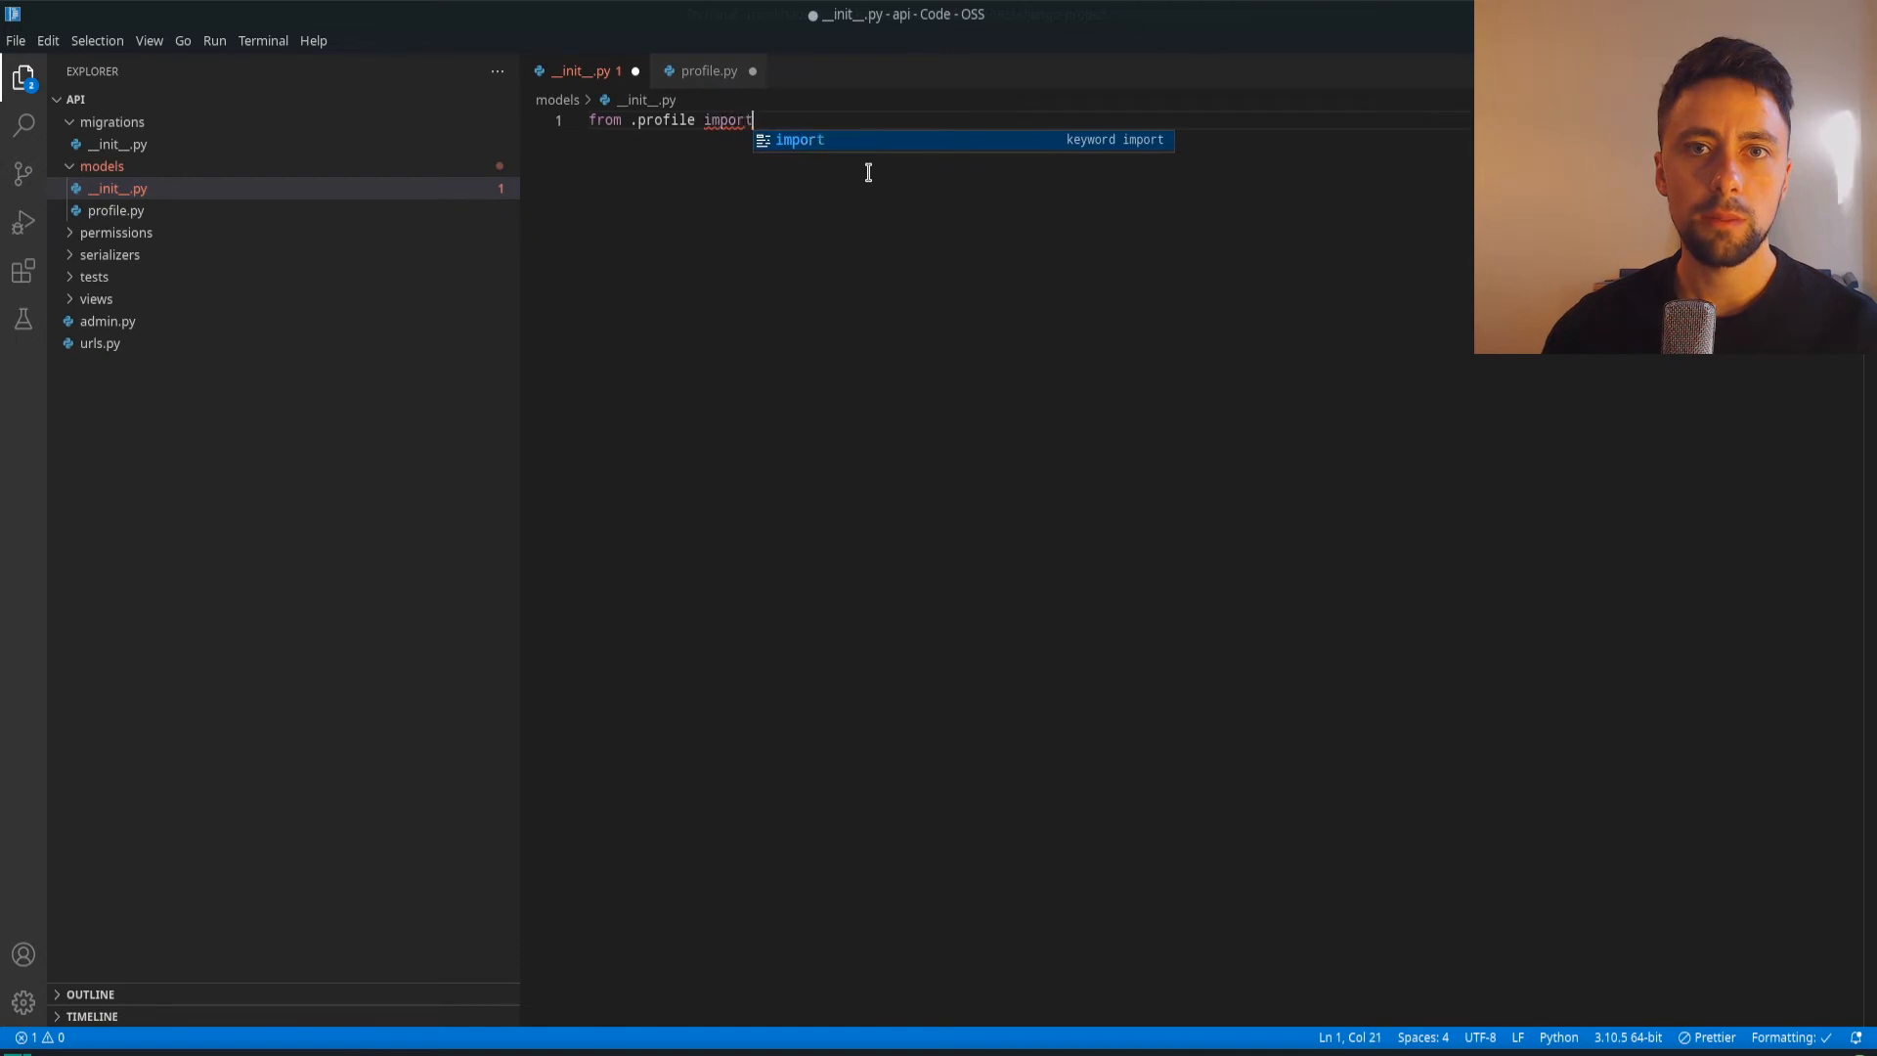
type("Profile")
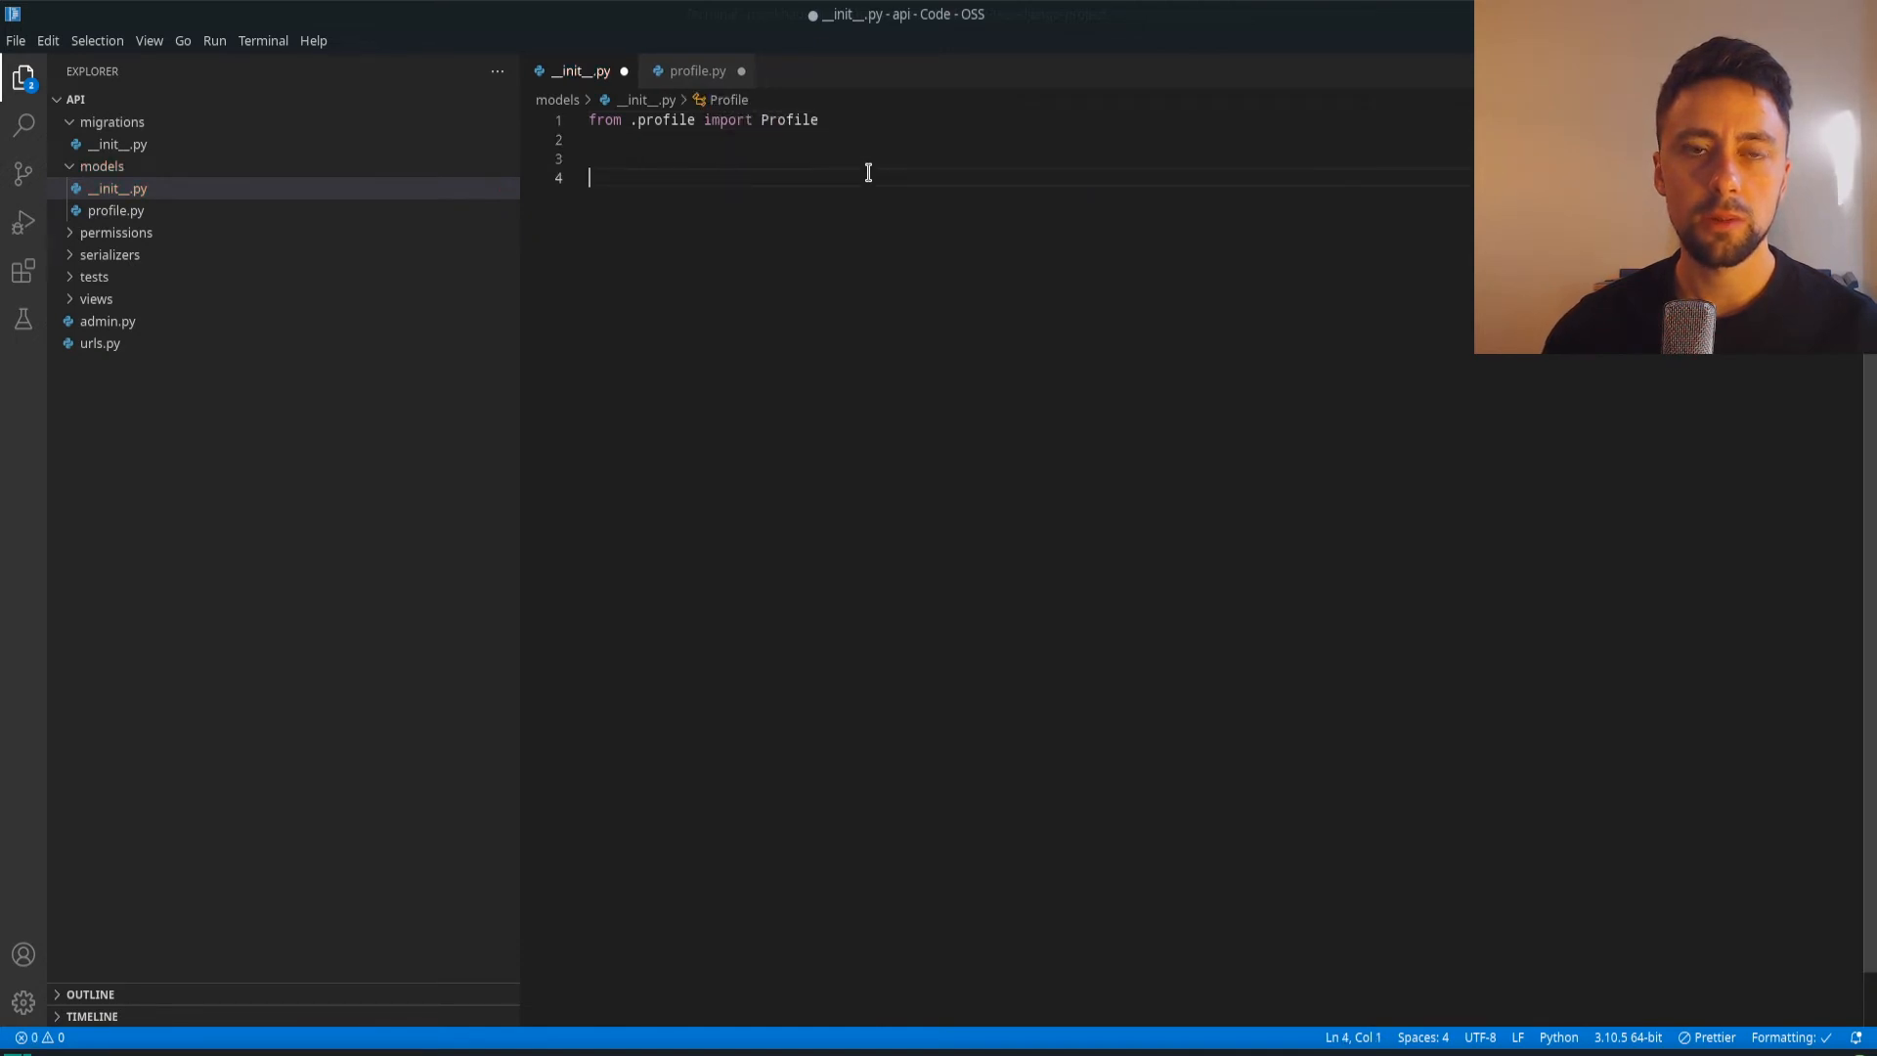
Define __all__ = [ 'Profile' ] across lines in the models __init__.py
type("__all__")
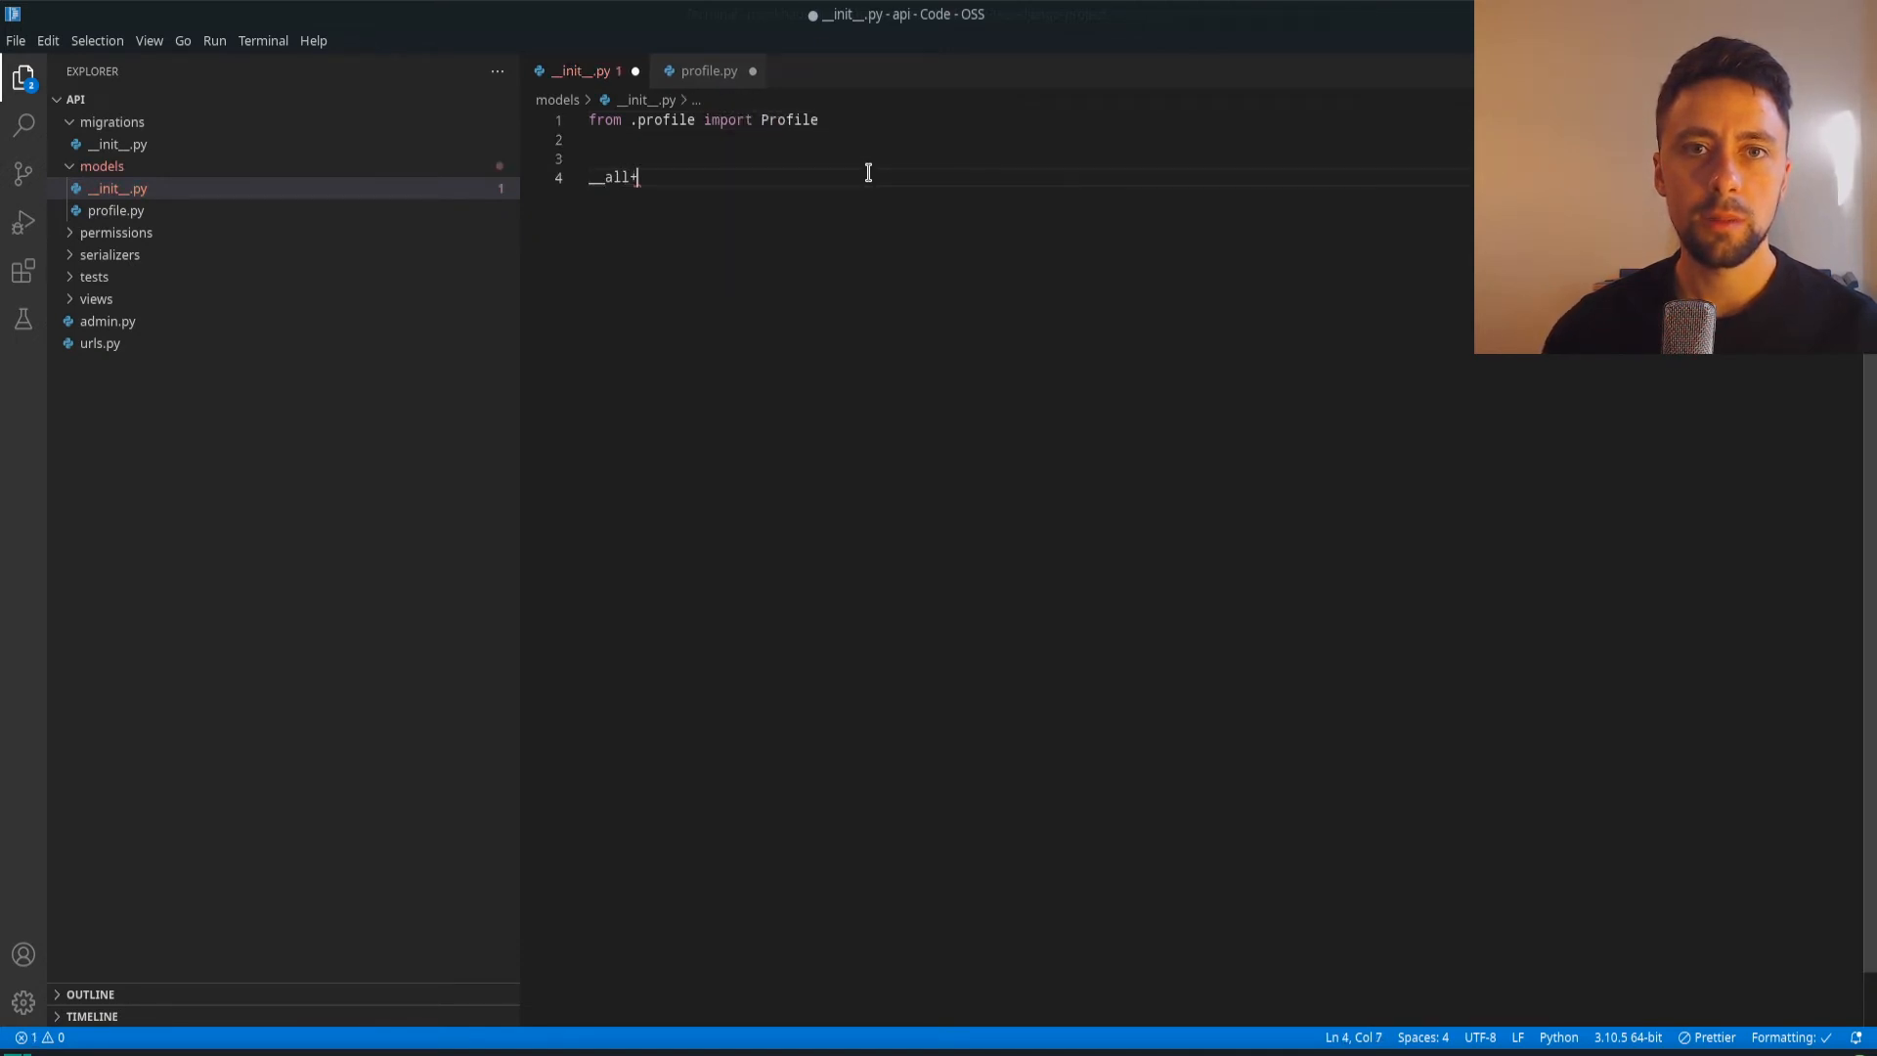
type("__ =")
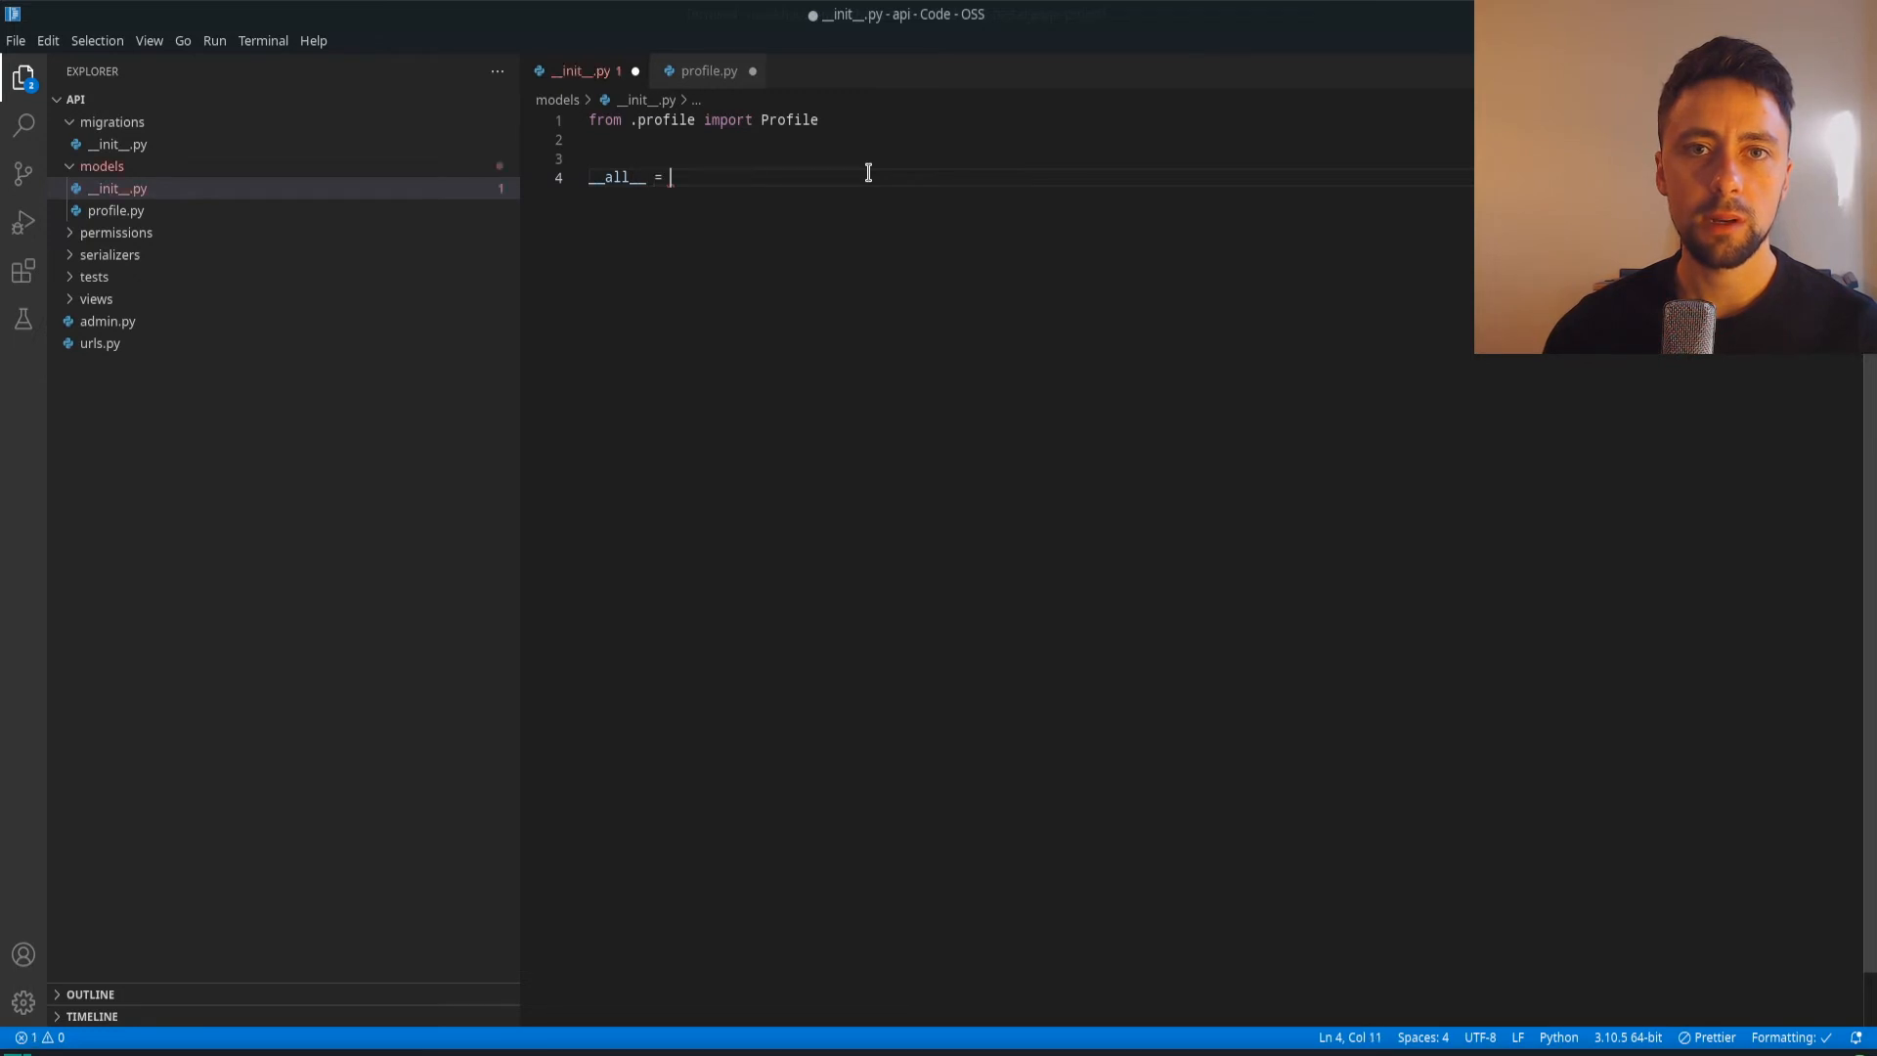
key("enter")
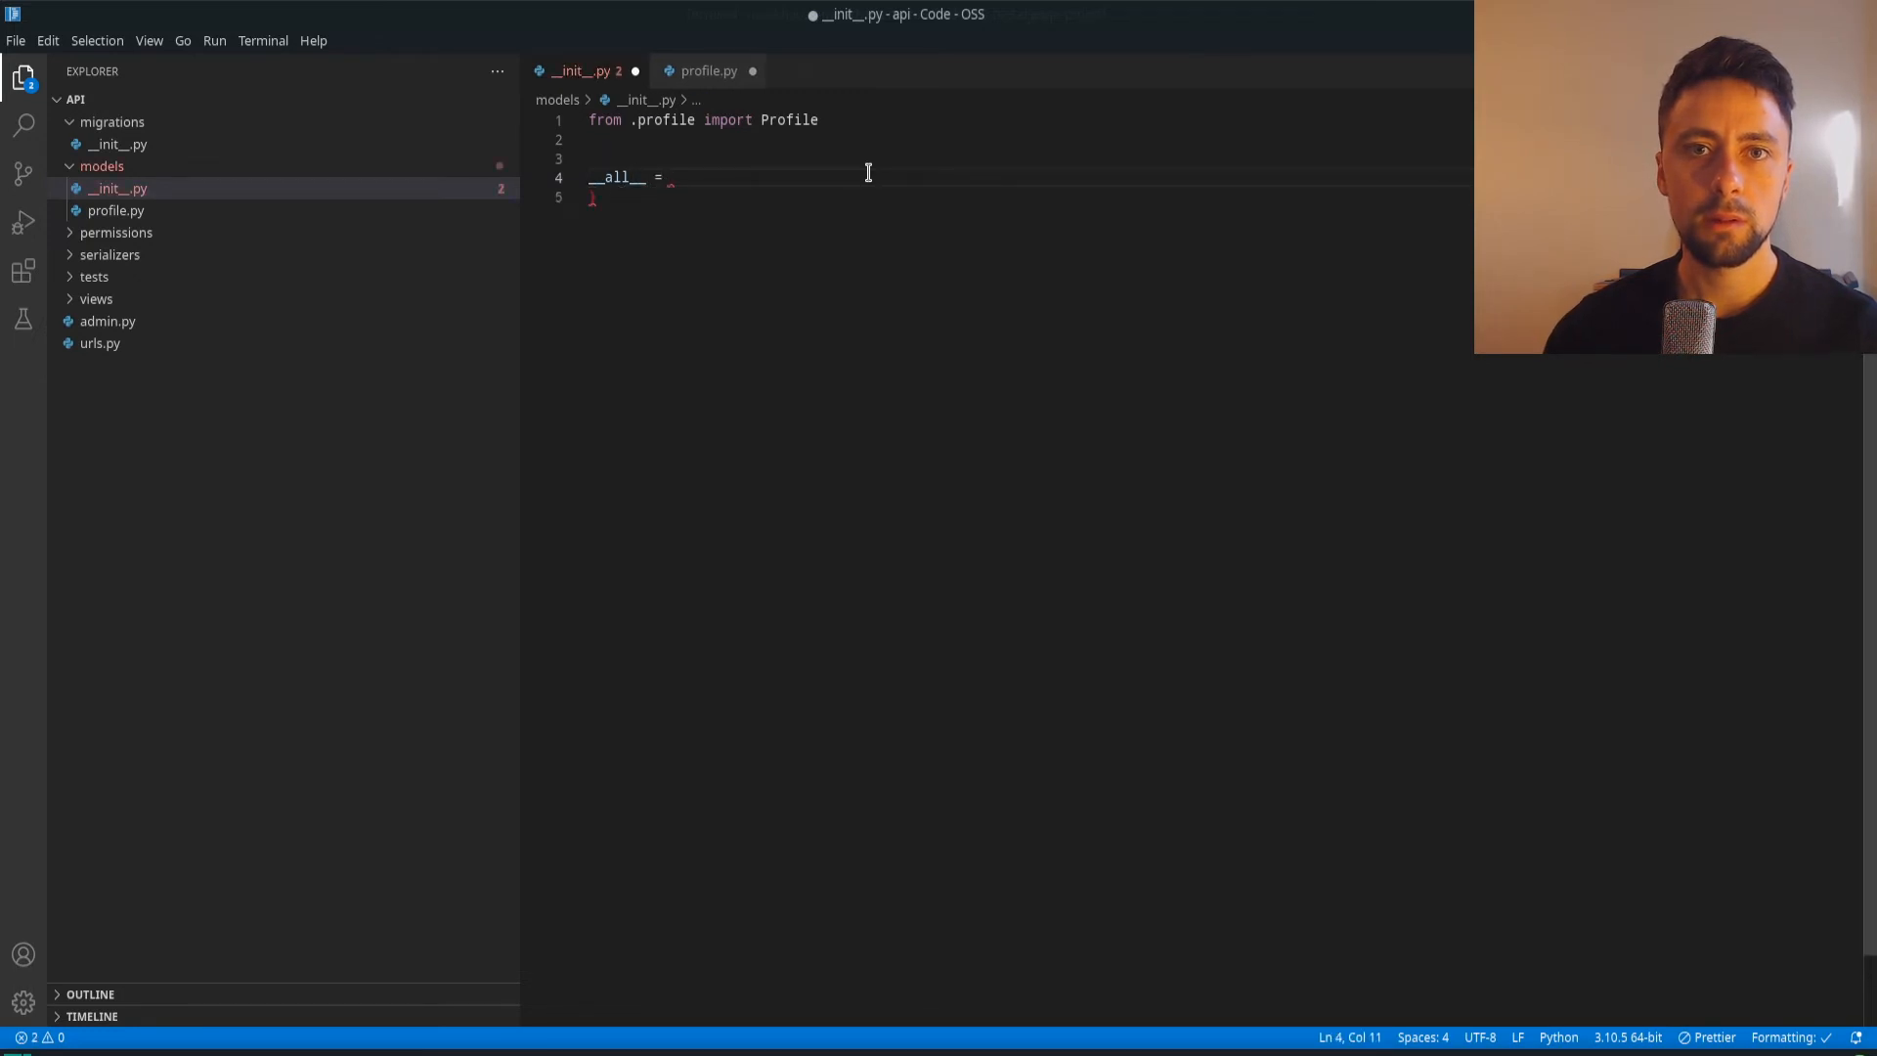
type("[")
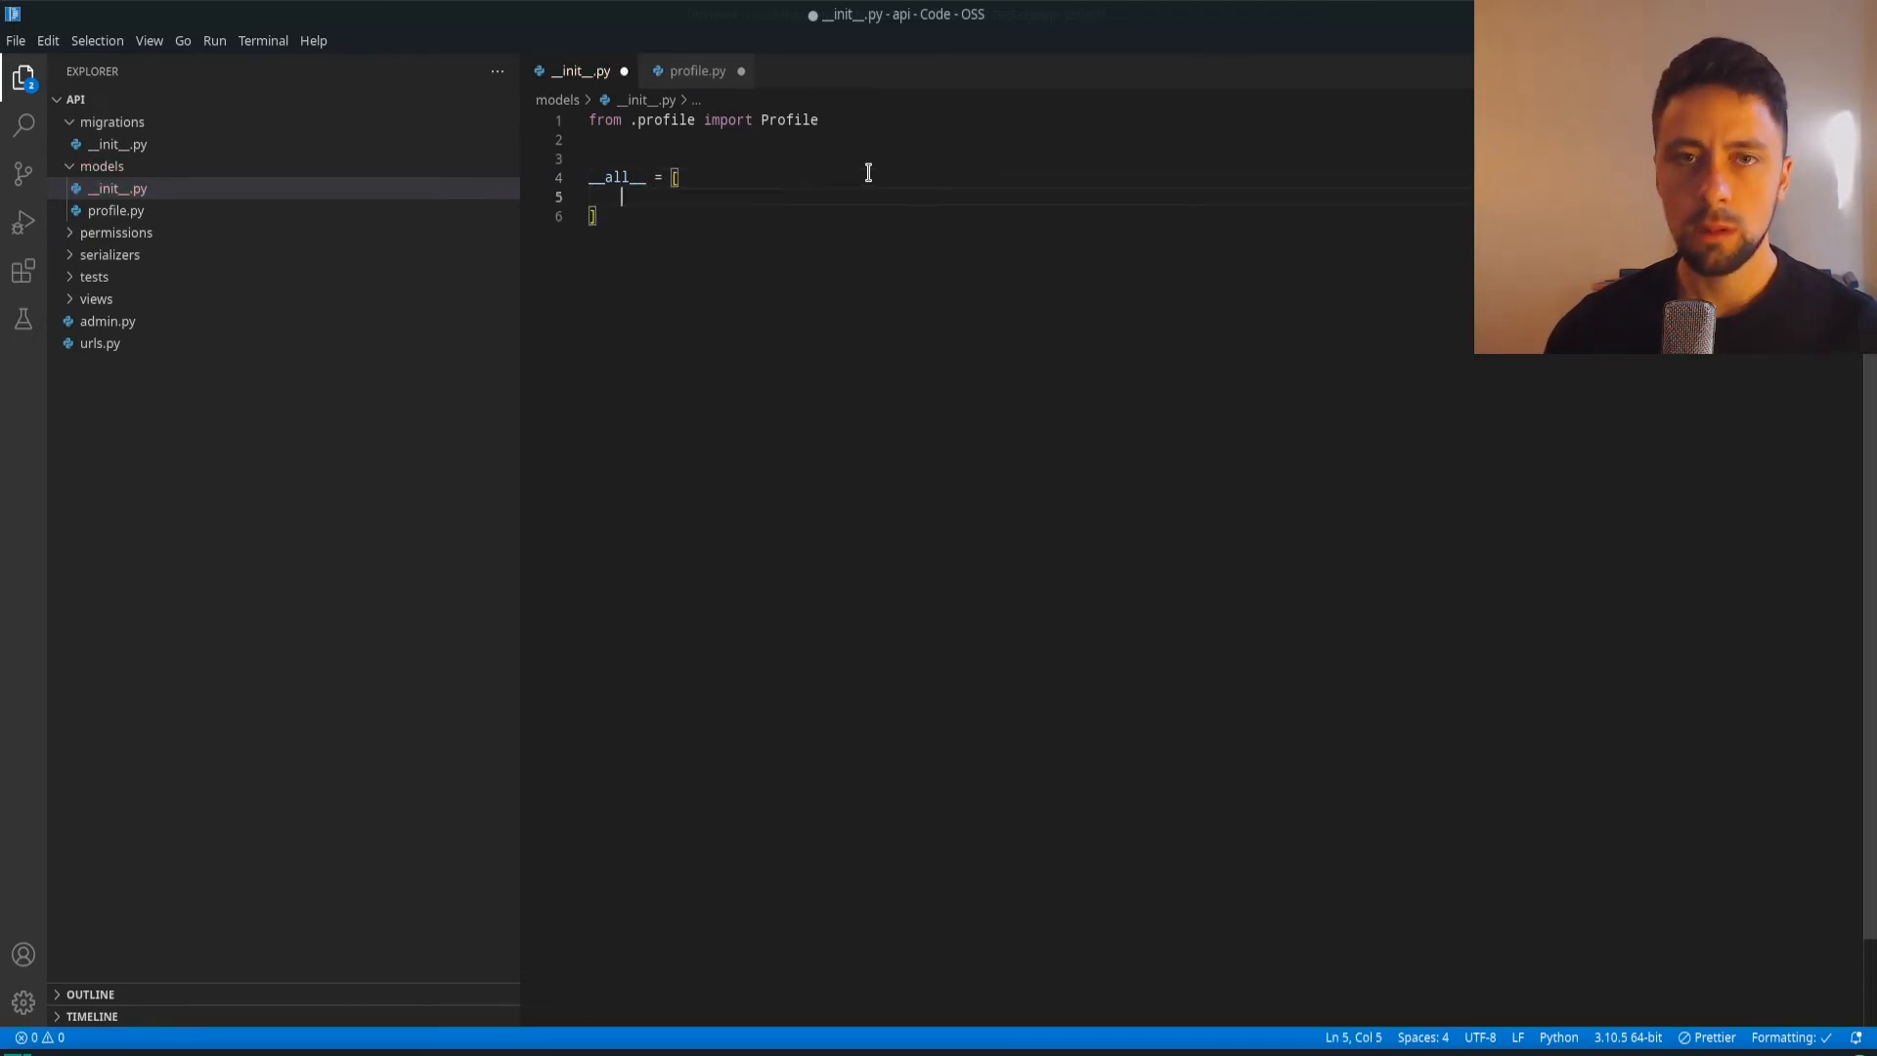
type("'Profile'")
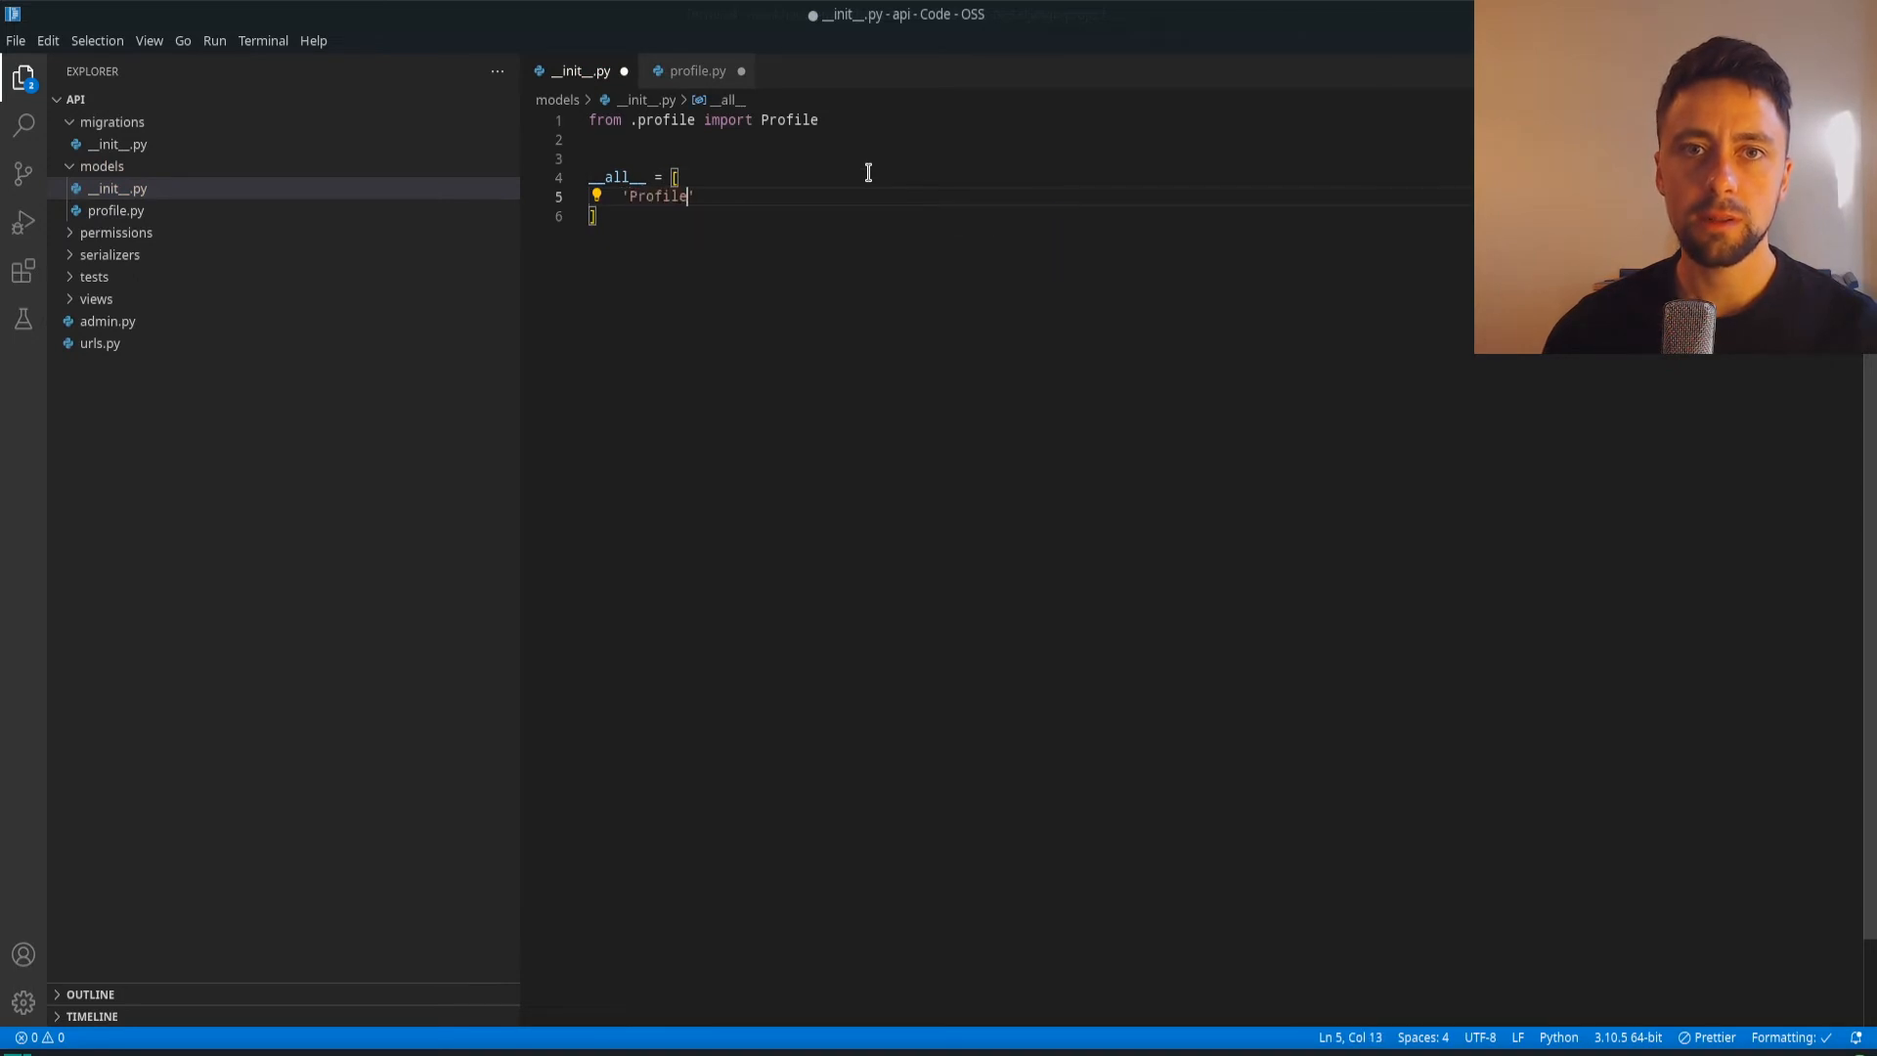
Empty the models __init__.py and reveal the serializers and permissions folder contents
key("ctrl+a")
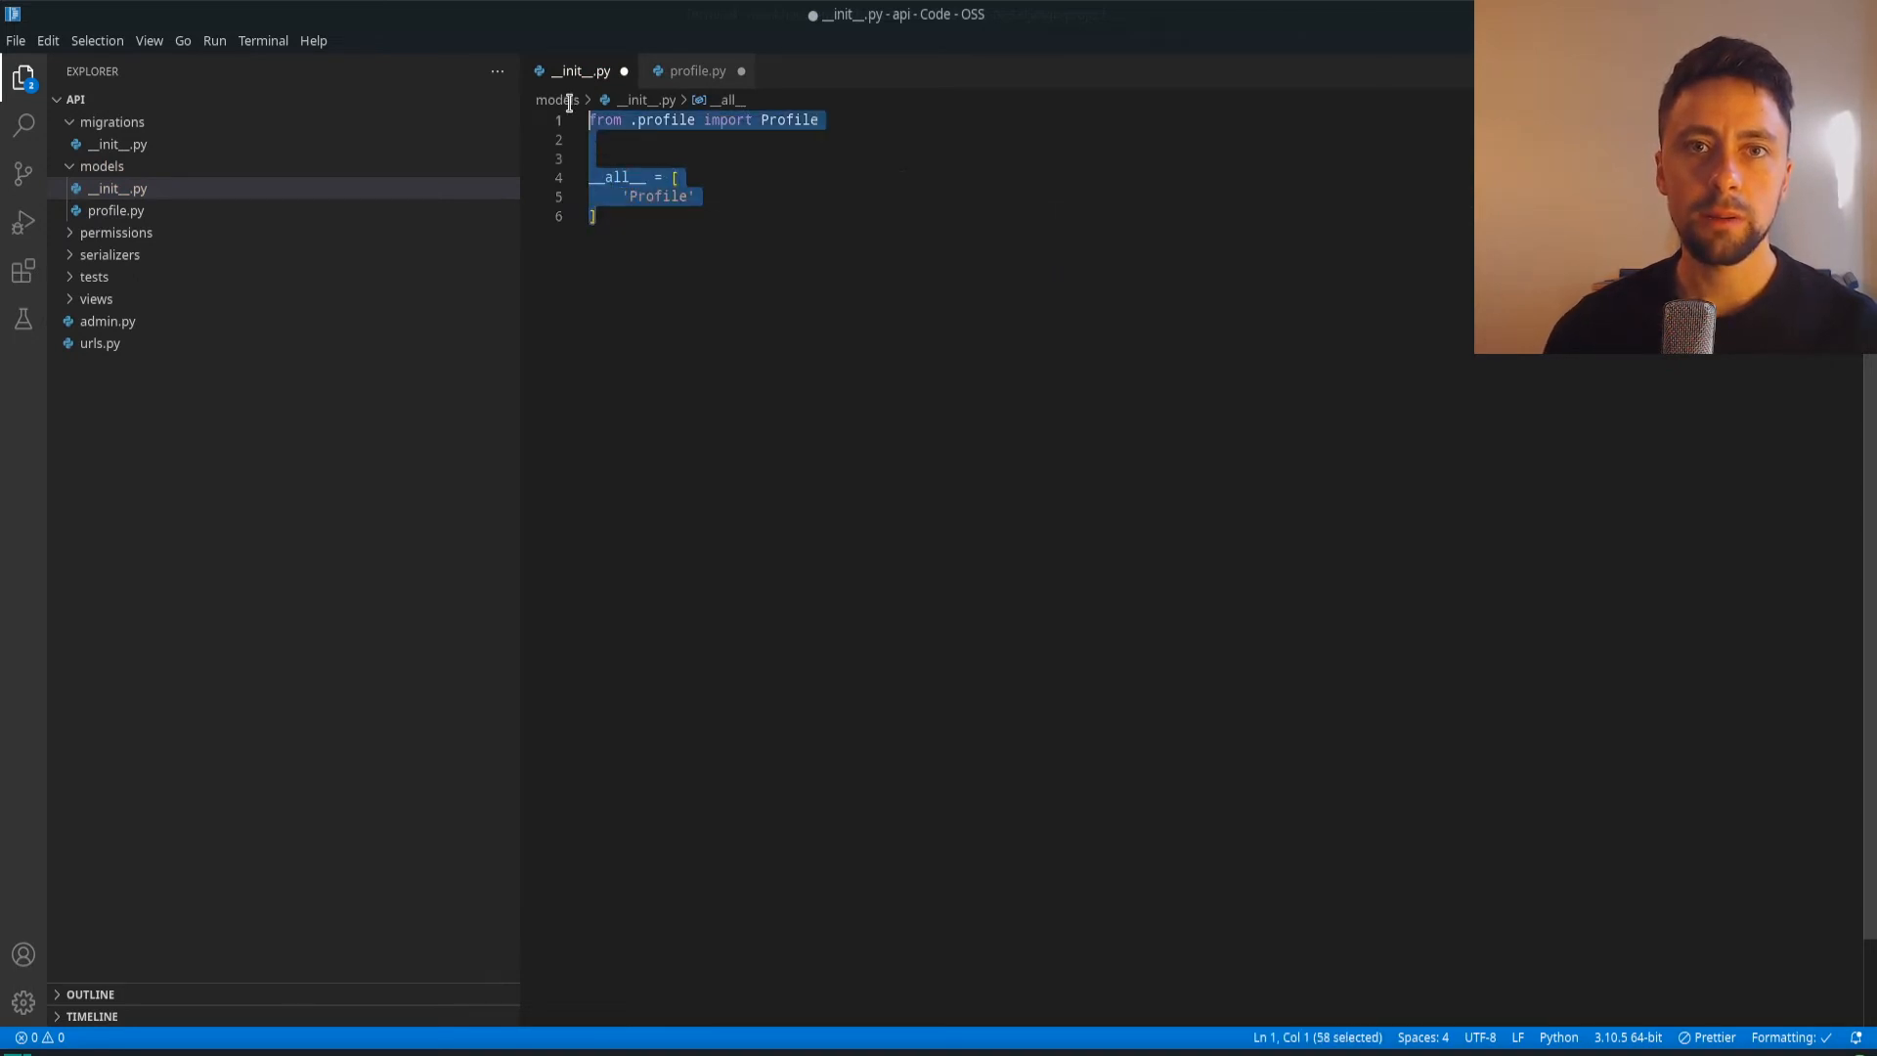
key("Delete")
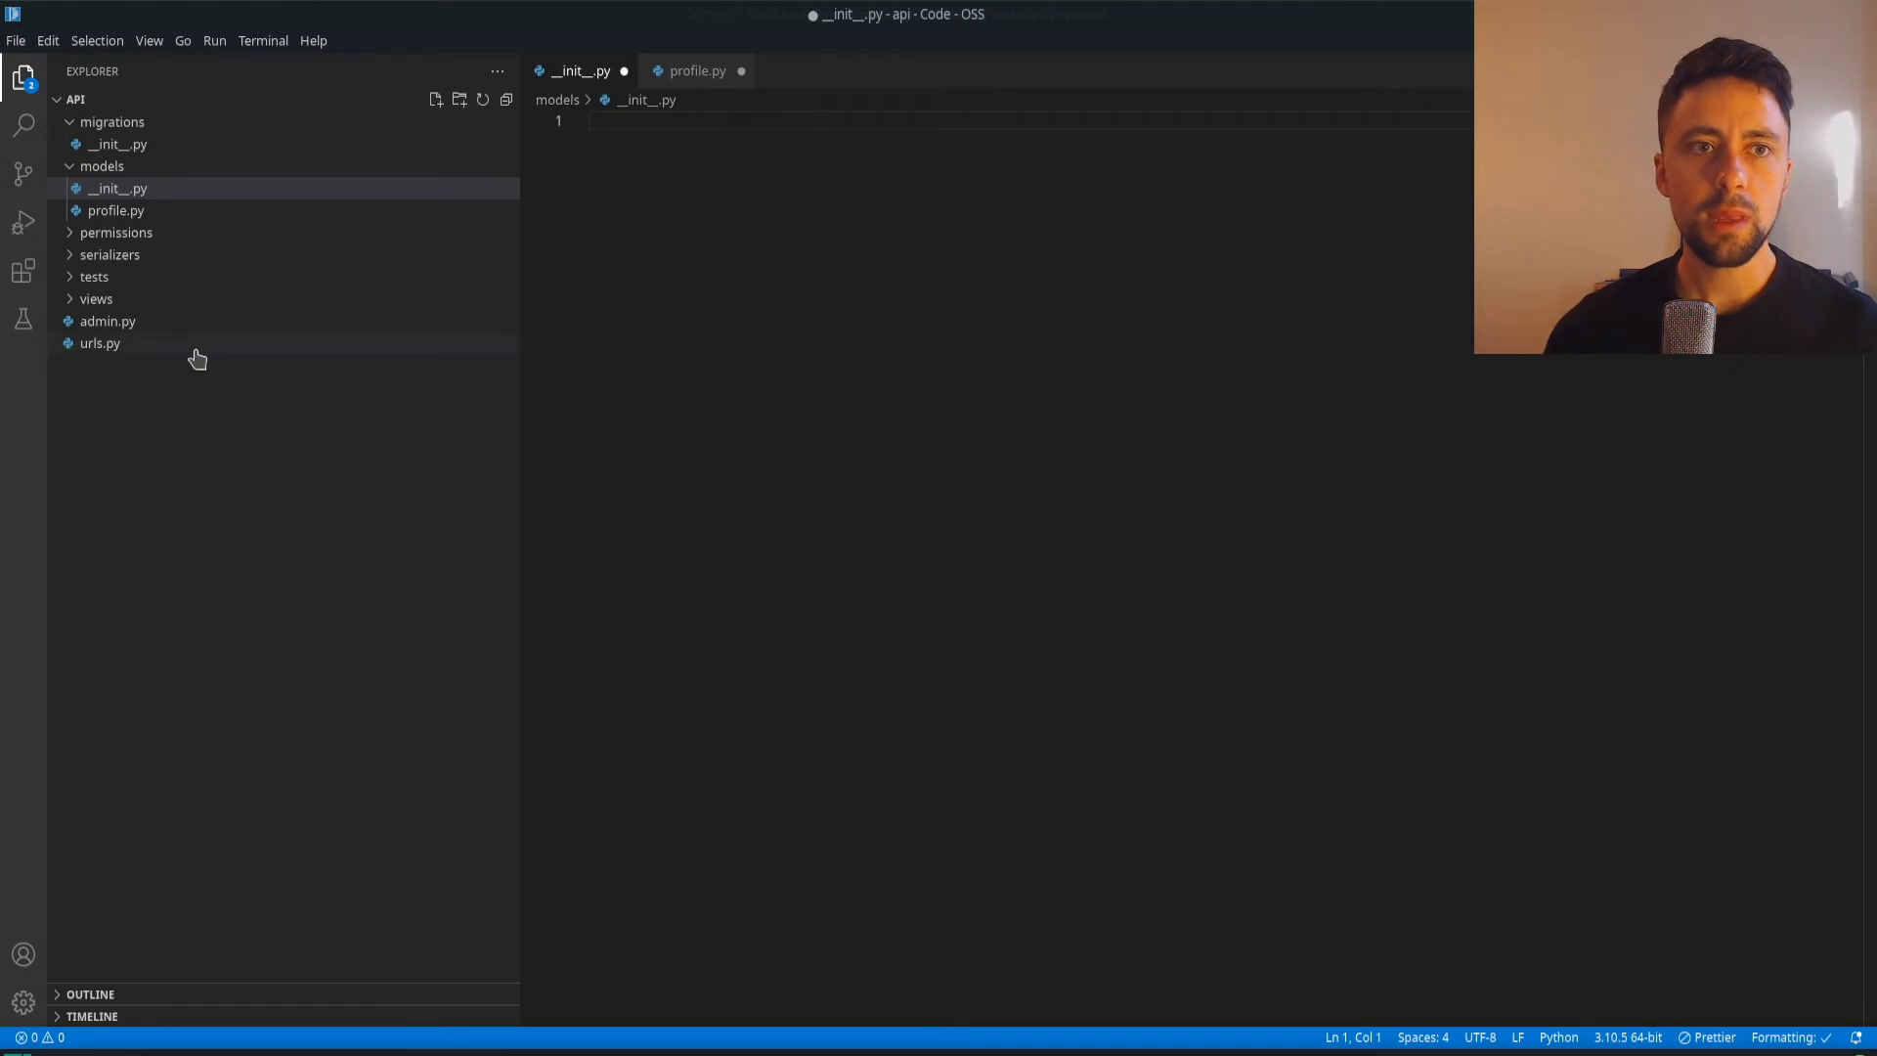
left_click(110, 254)
type("profile.py")
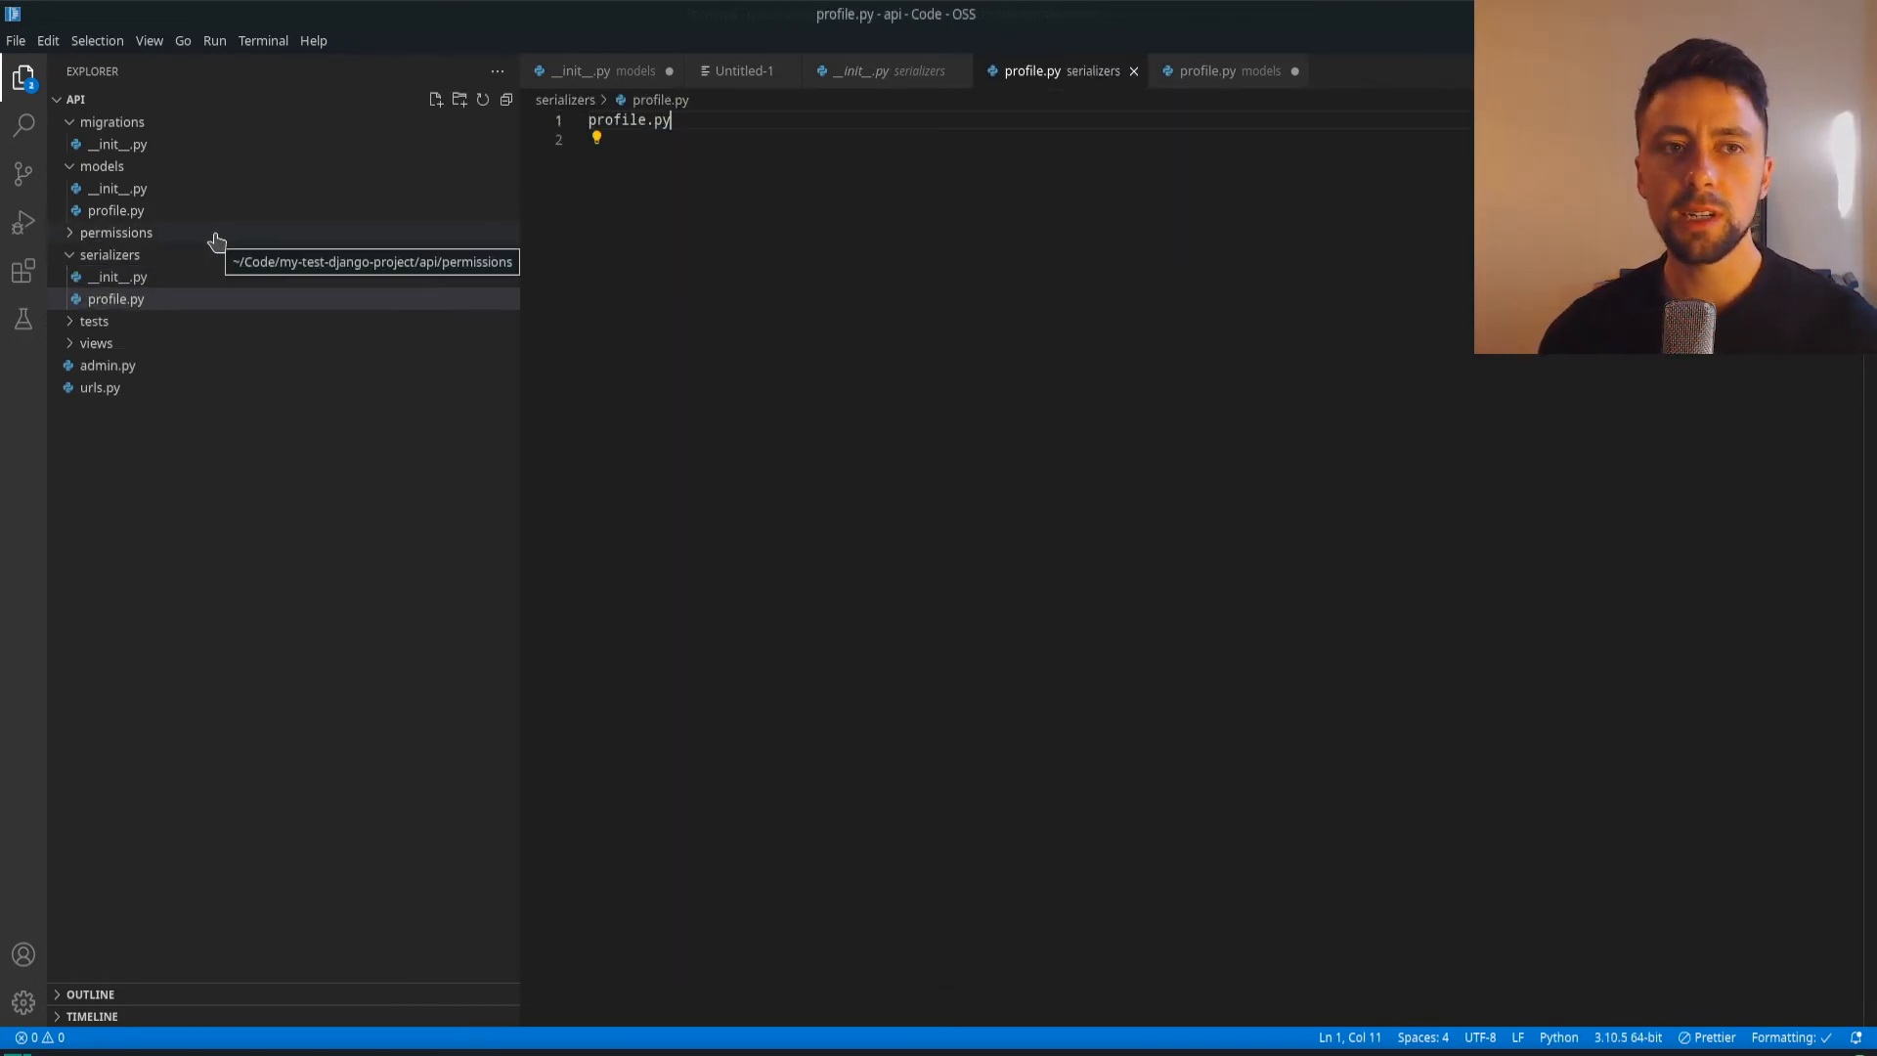
left_click(115, 233)
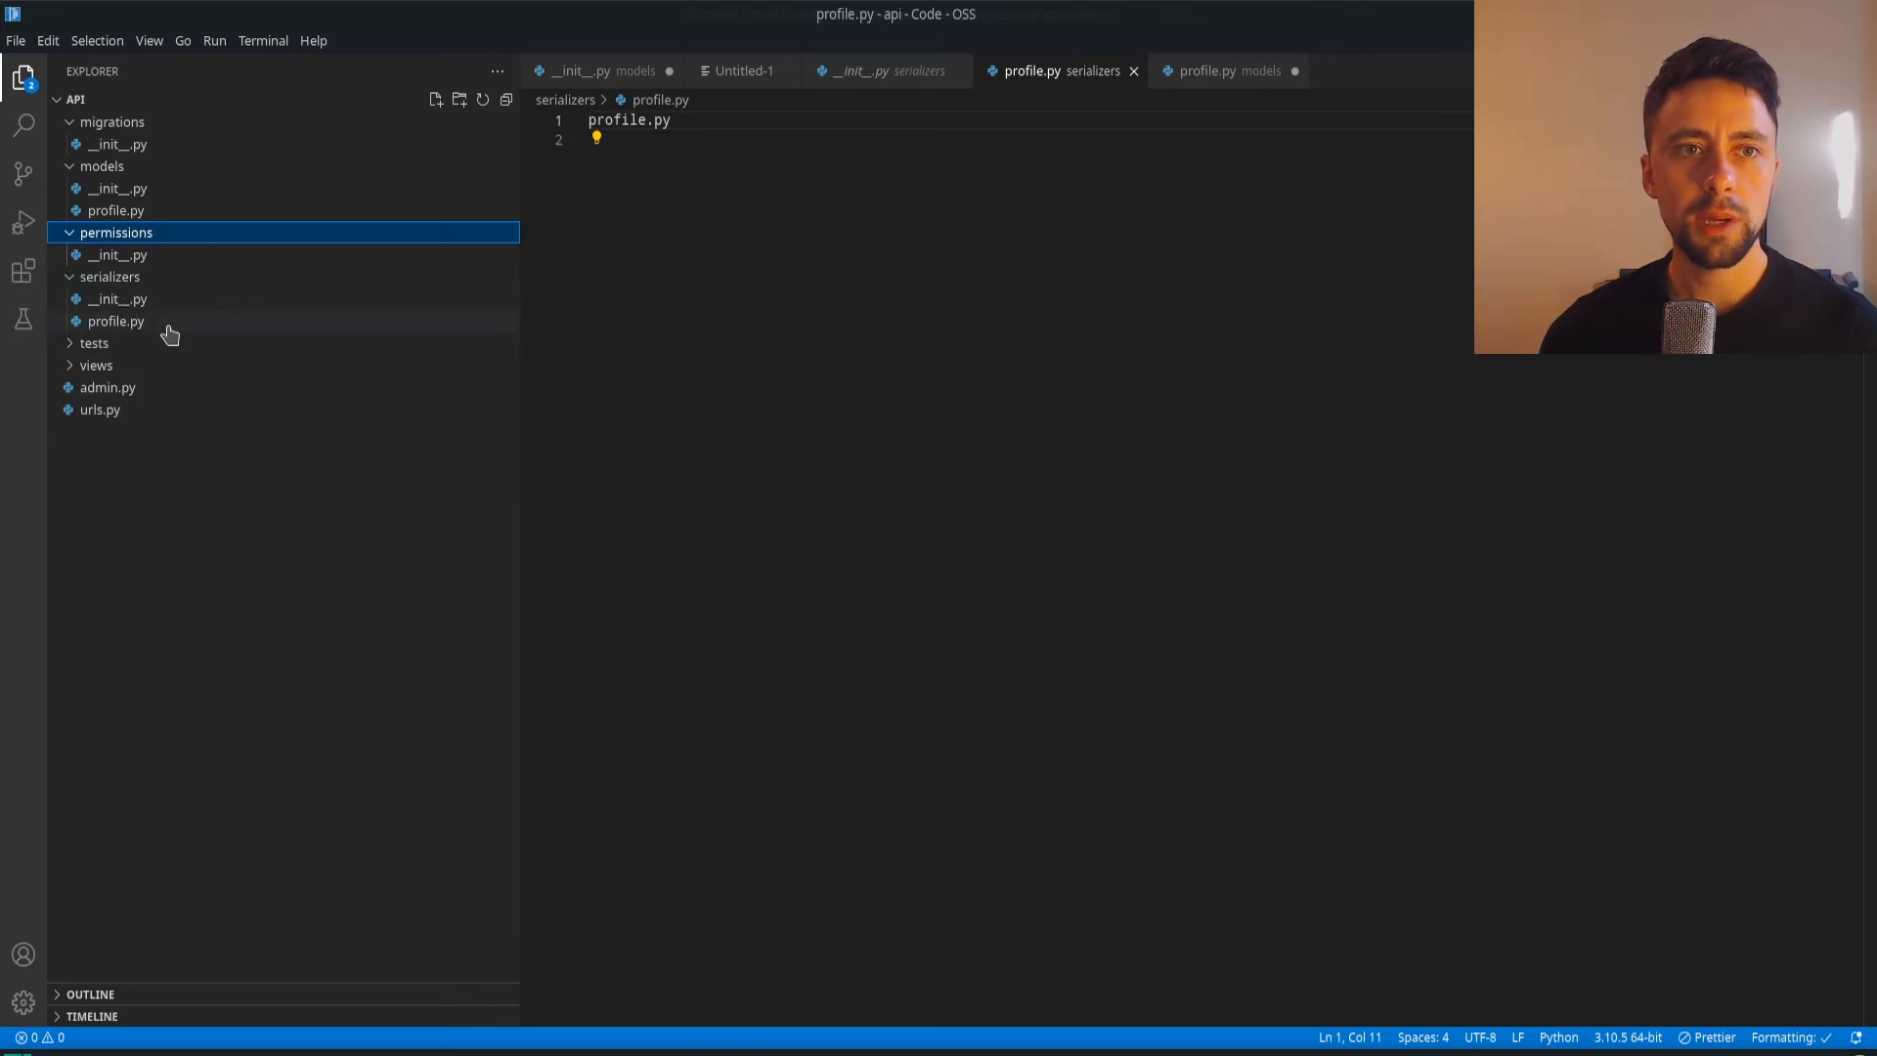
Open the profile.py file and expand the tests and views folders showing their __init__.py files
left_click(115, 209)
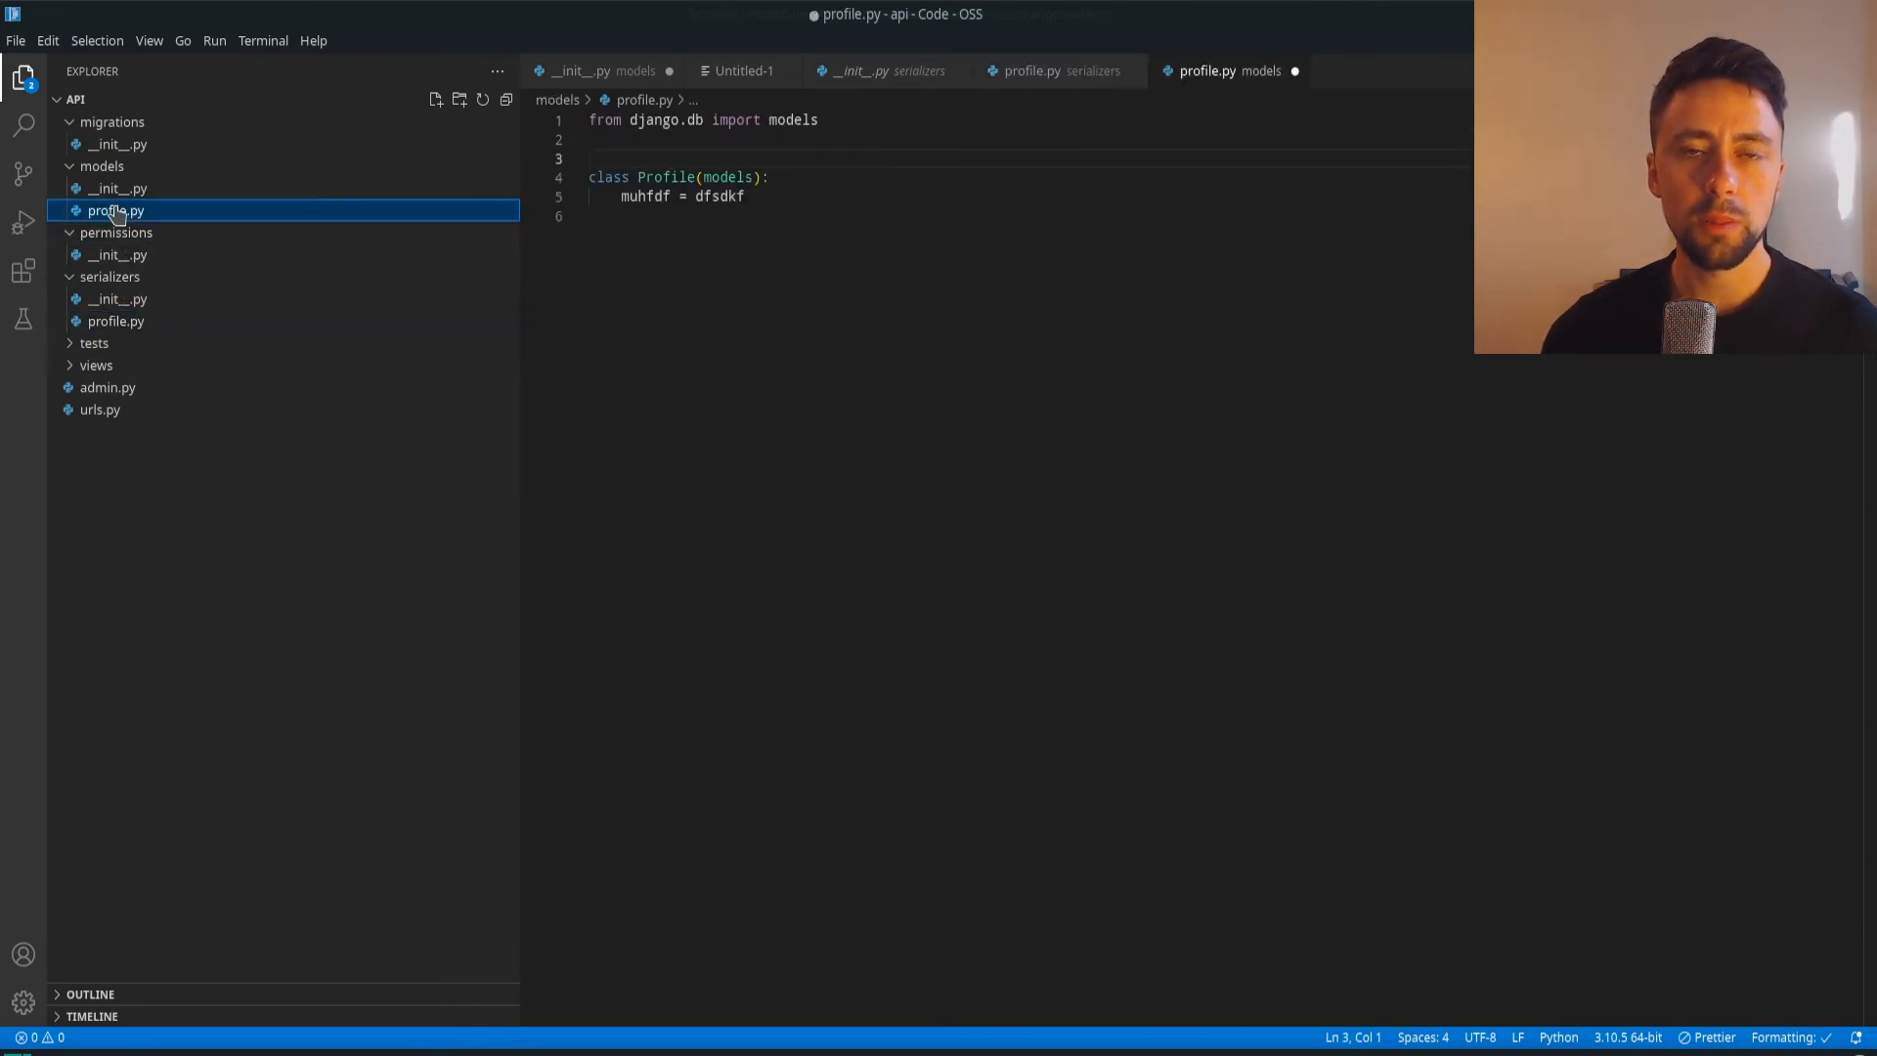
mouse_move(116, 320)
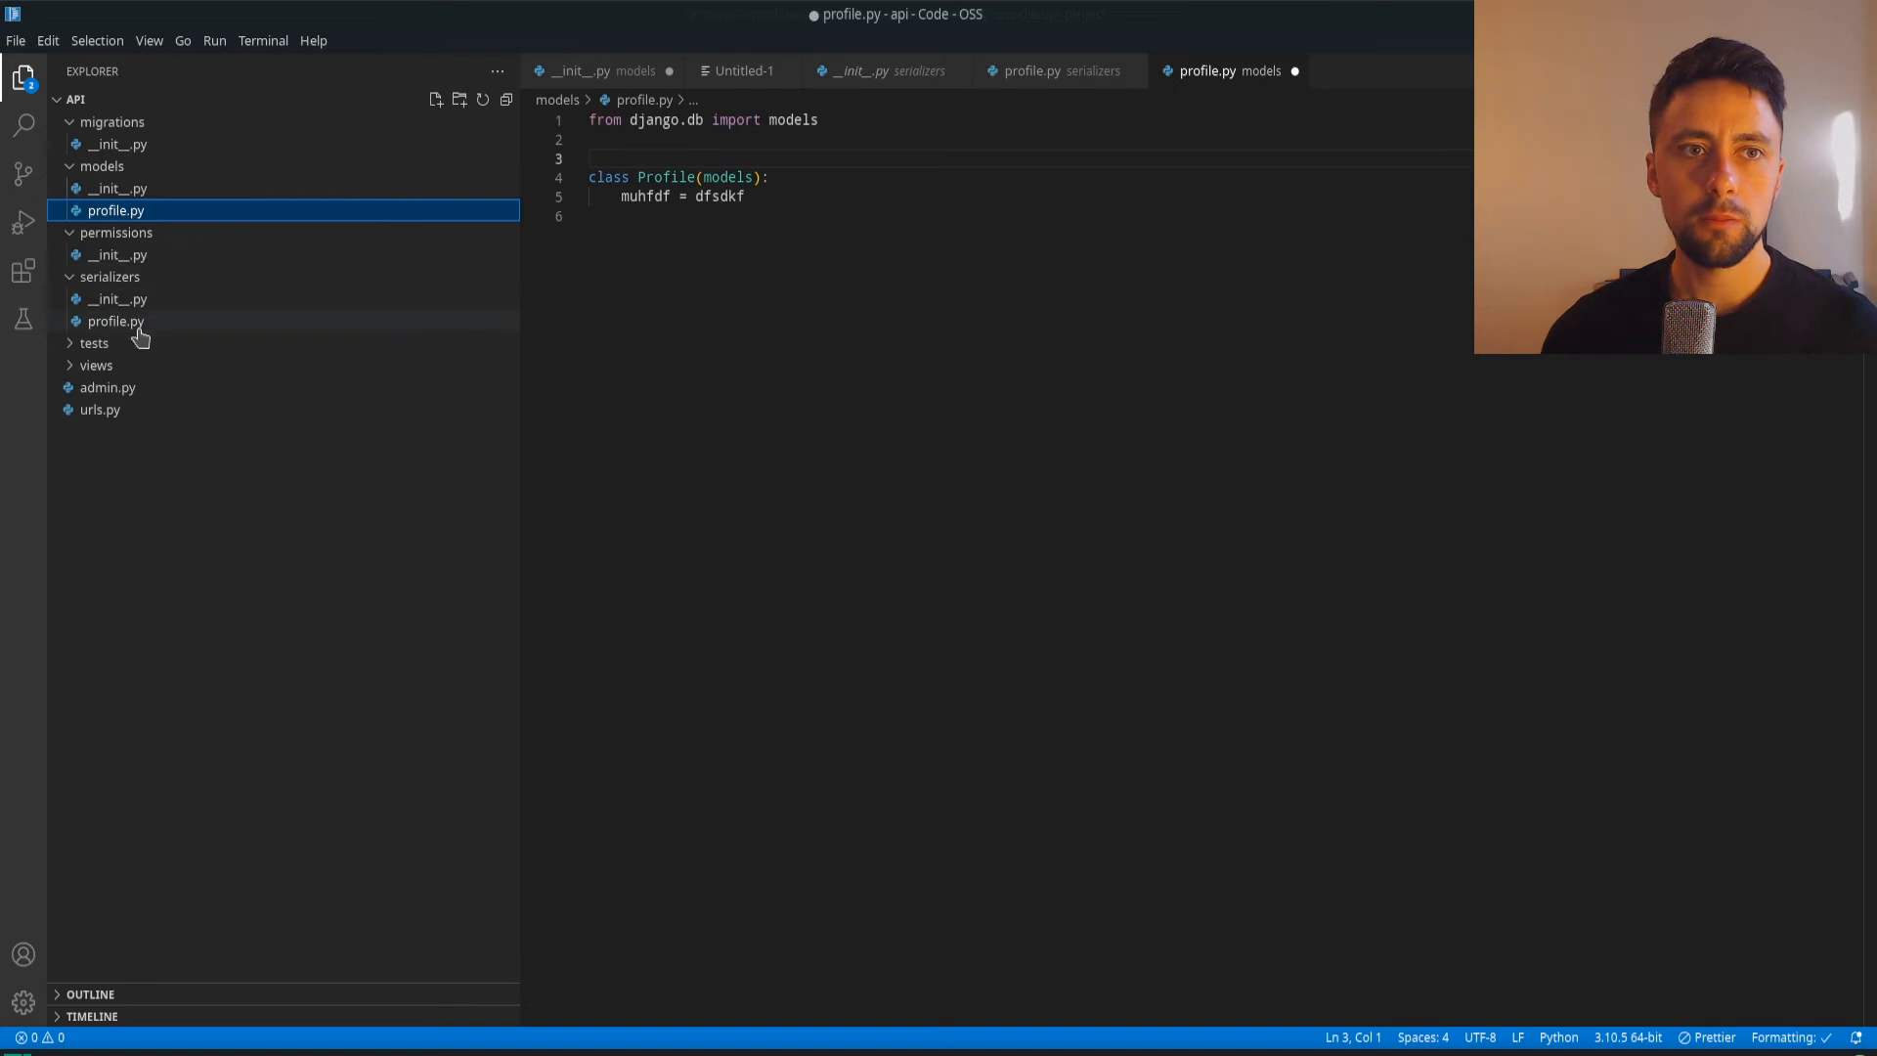
left_click(94, 342)
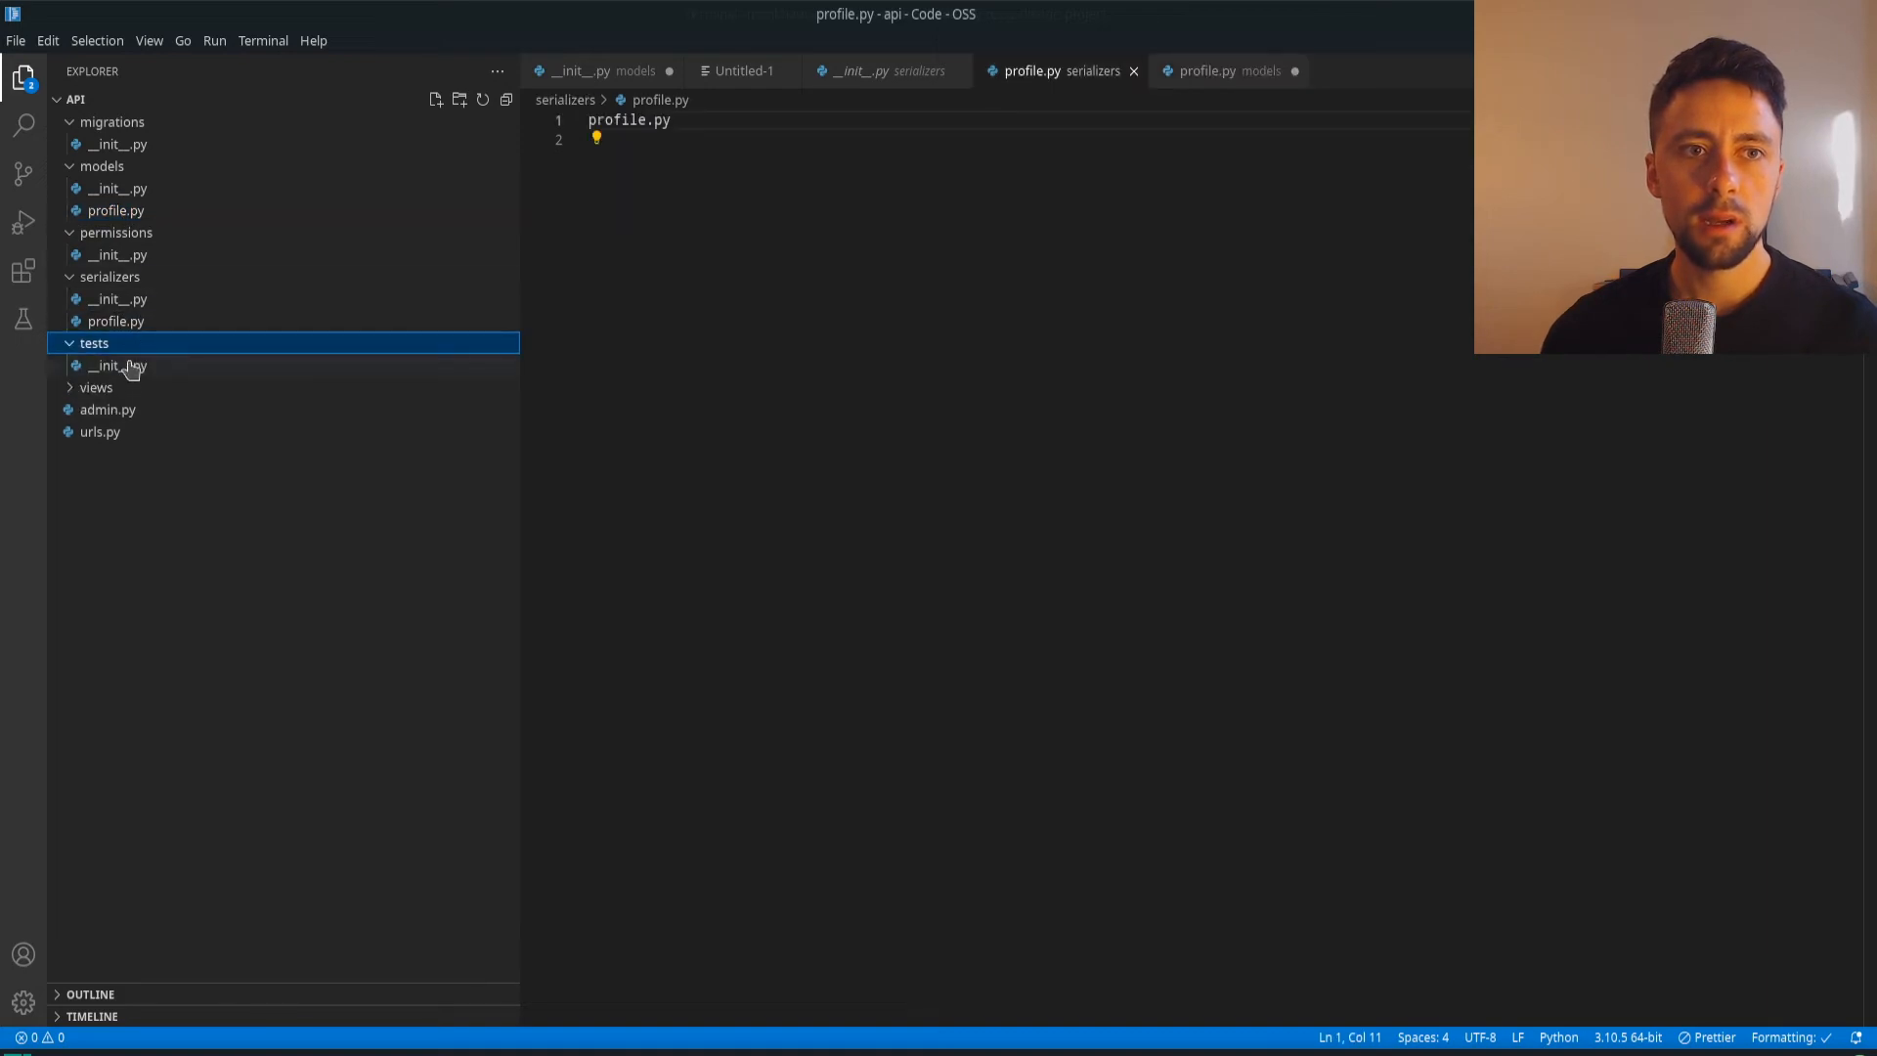
mouse_move(127, 383)
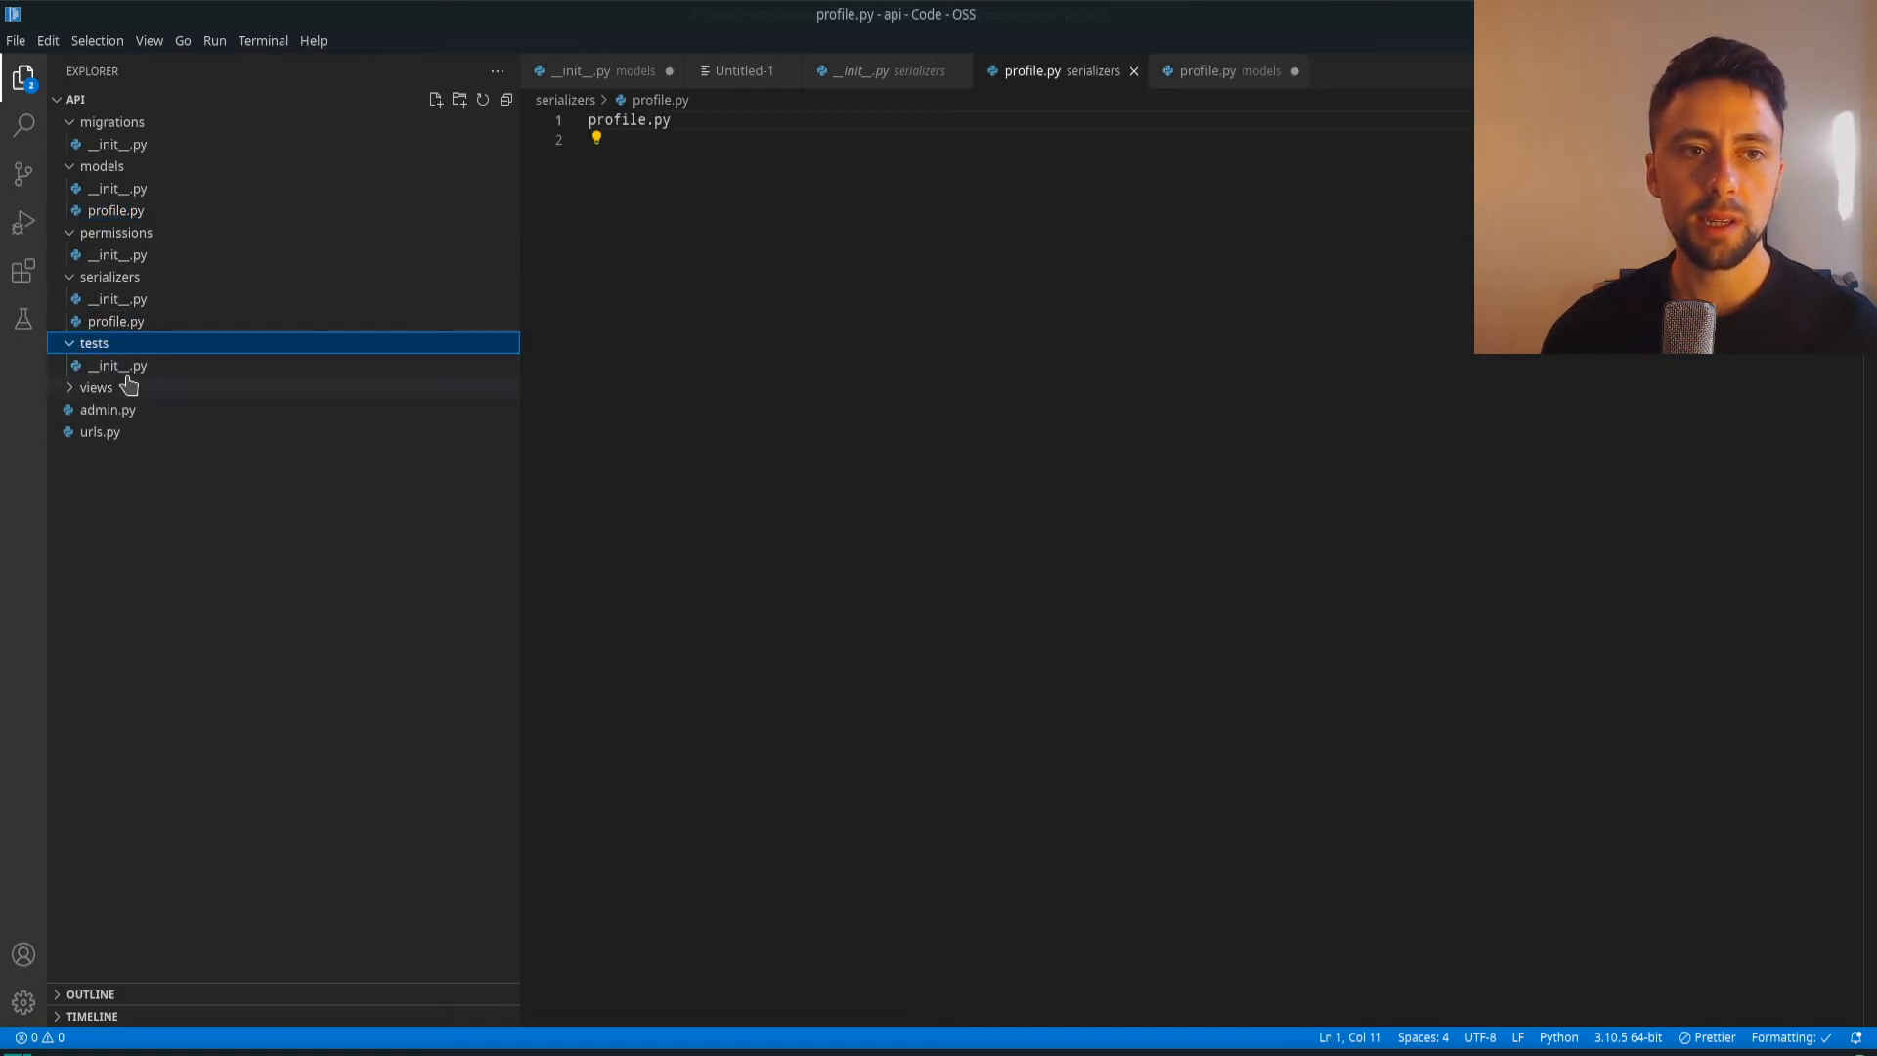
left_click(96, 388)
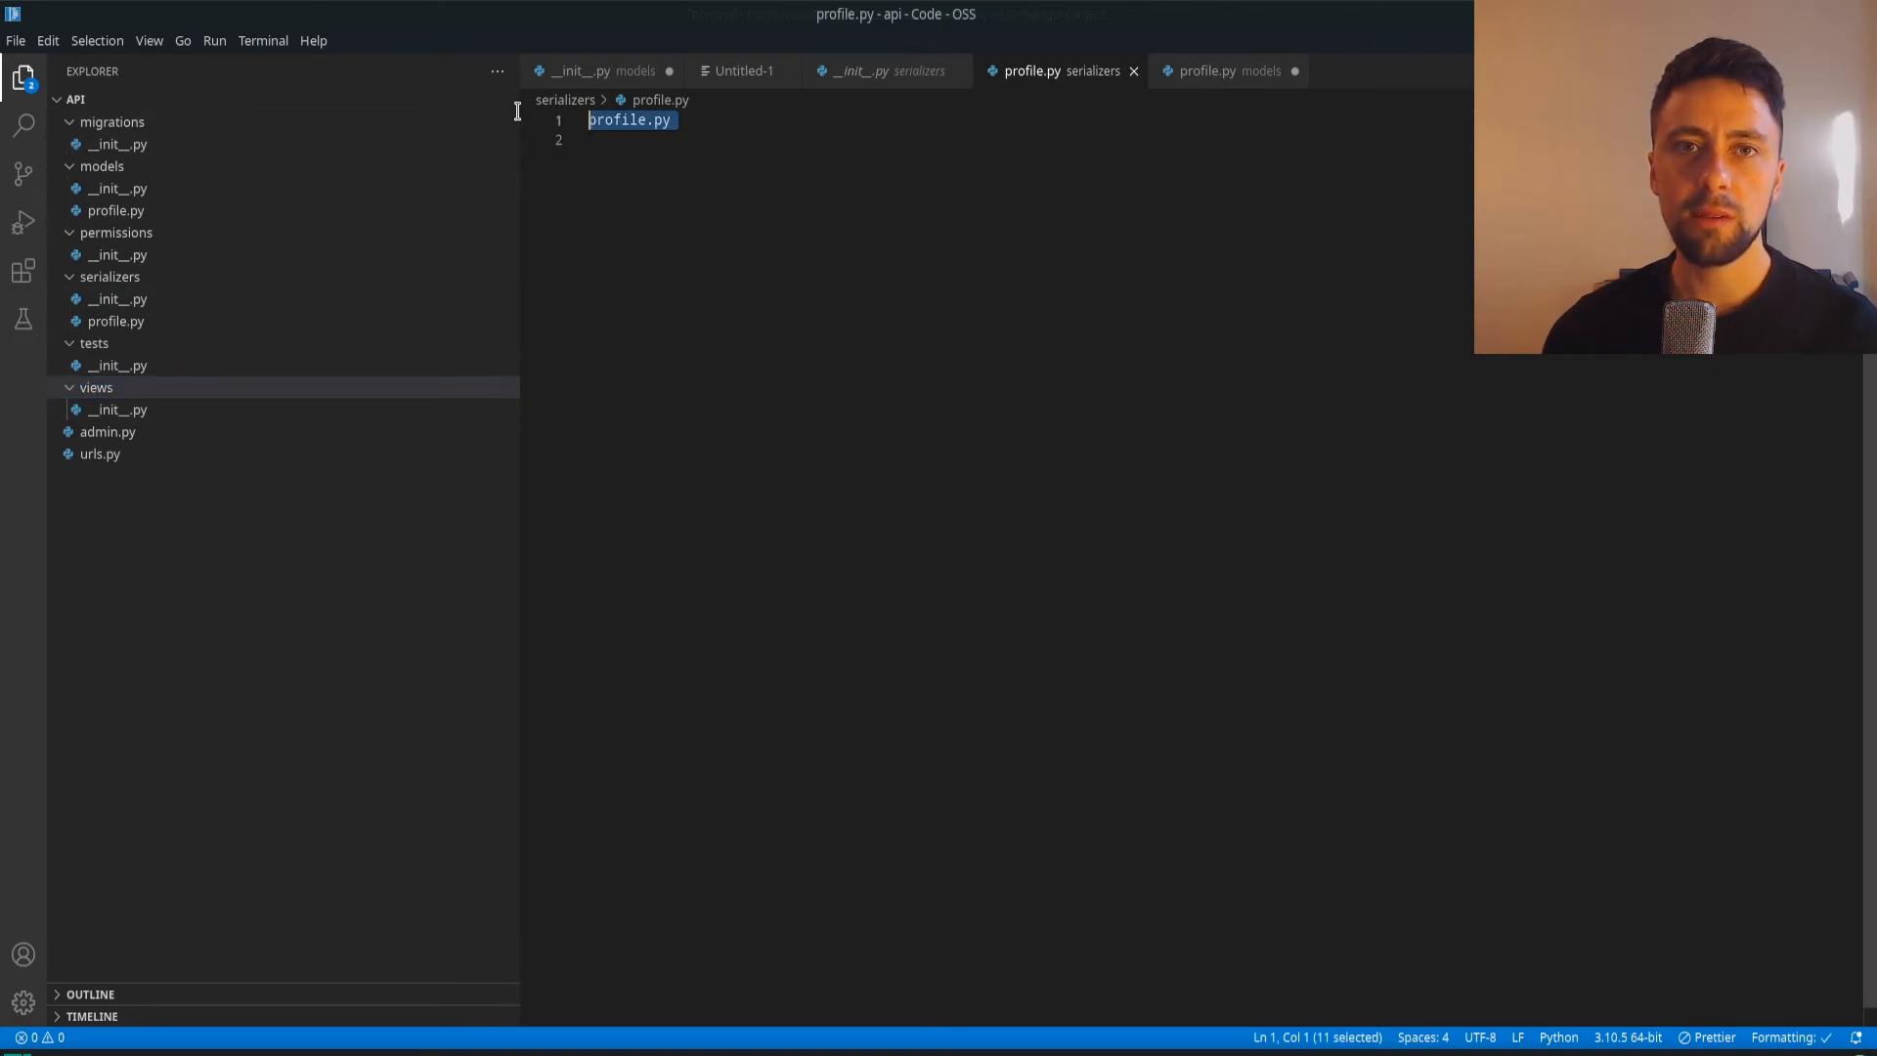
Clear the stray text in serializers profile.py and open the serializers and views __init__.py files
key("Delete")
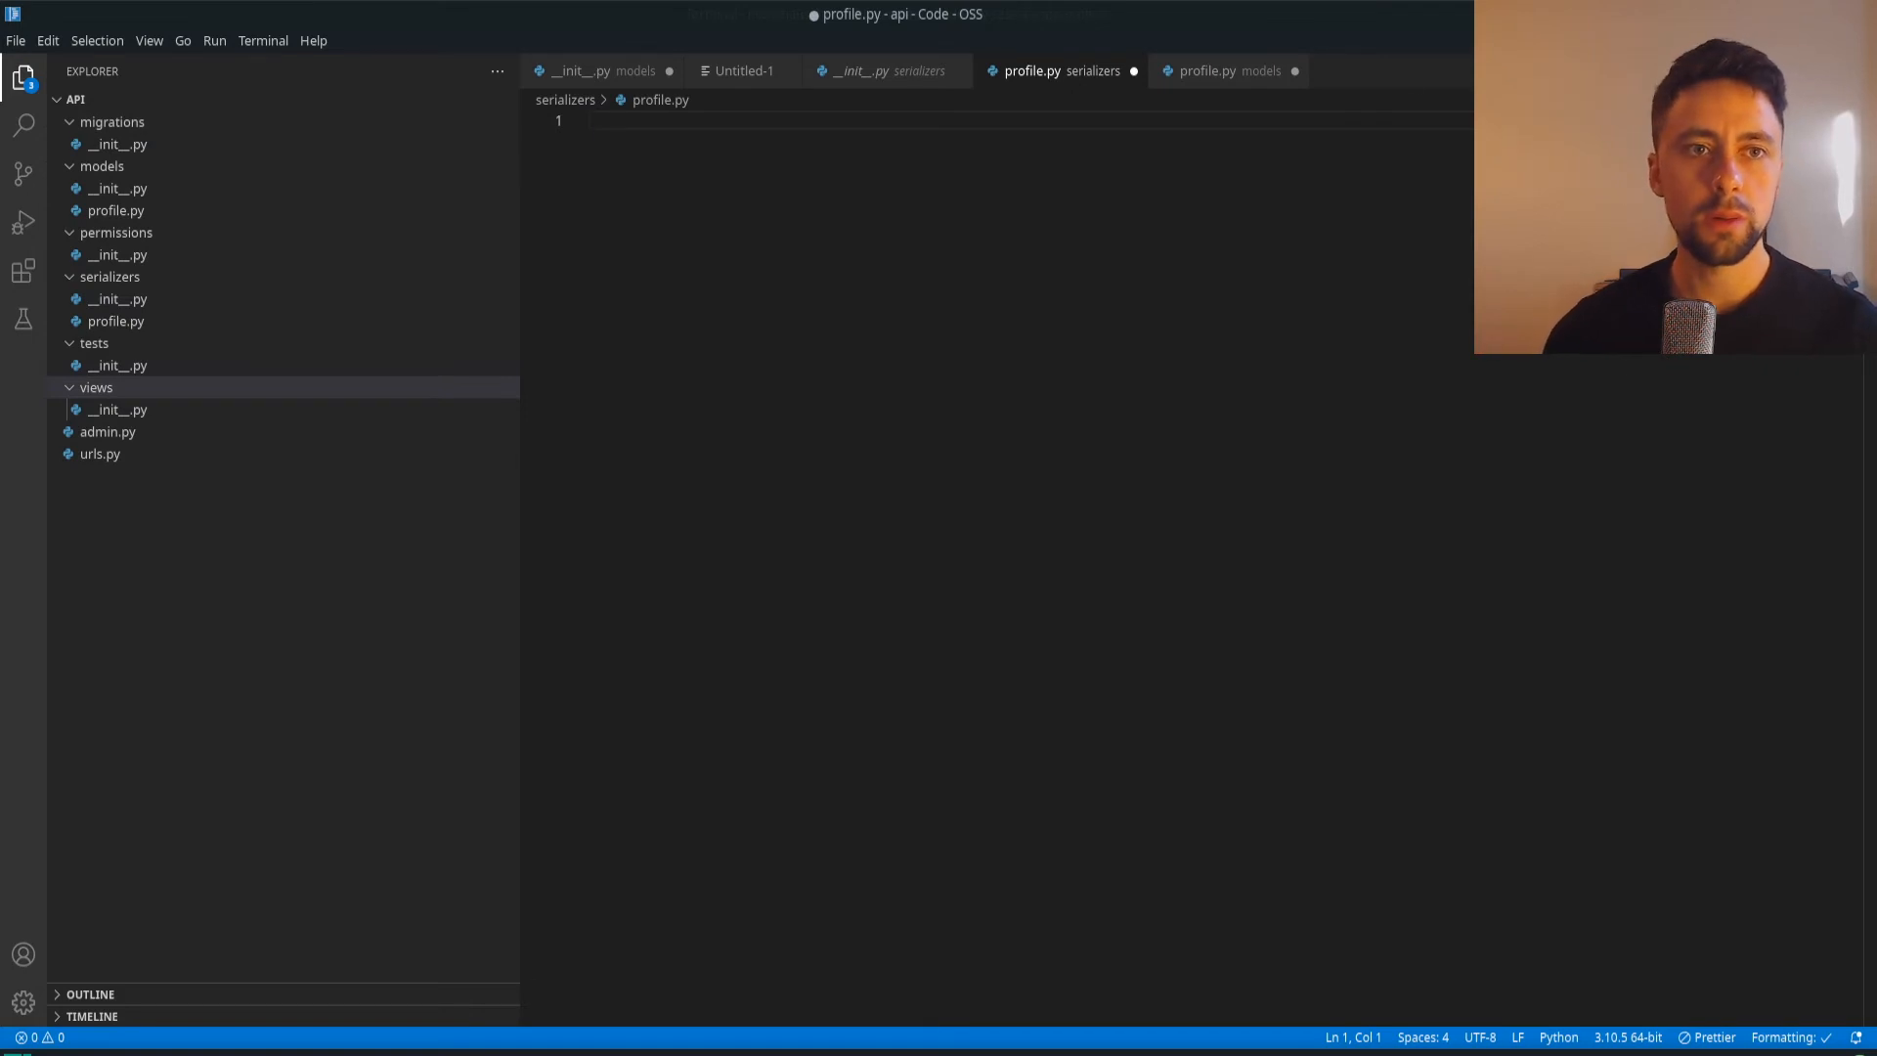
left_click(115, 298)
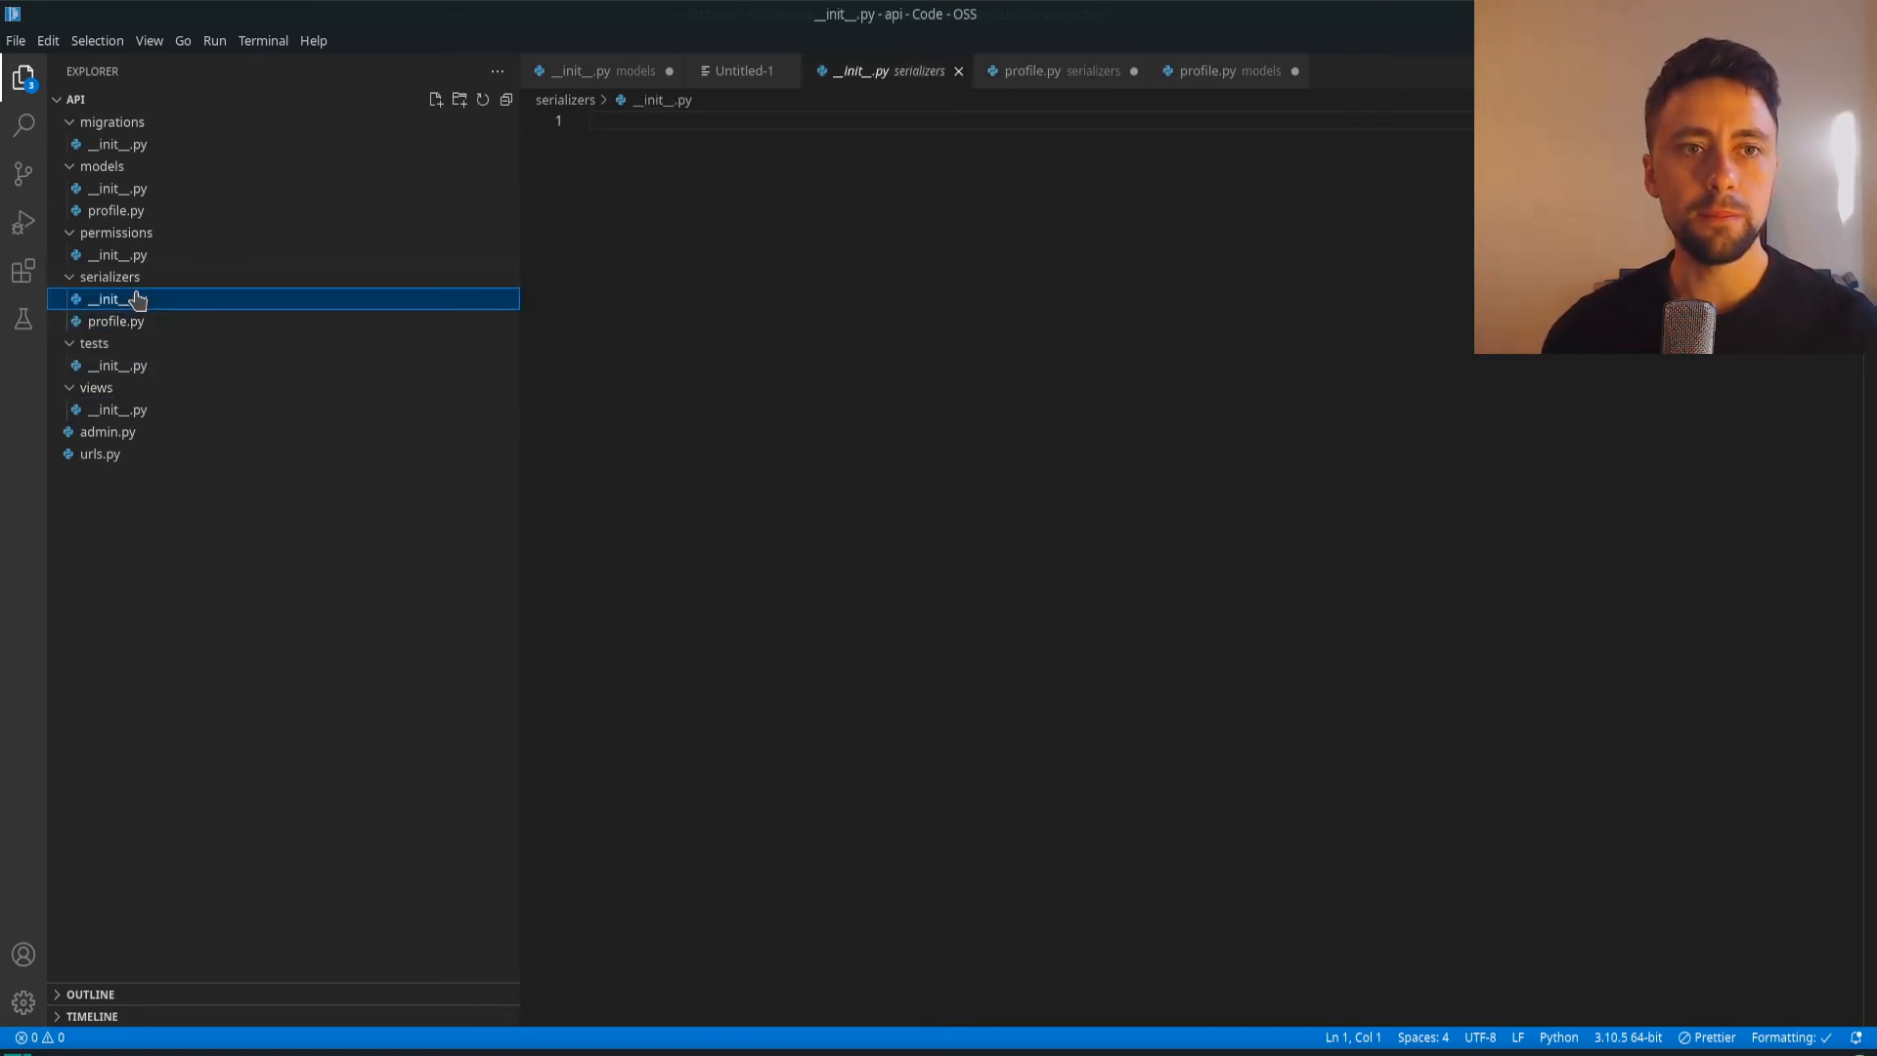
mouse_move(119, 409)
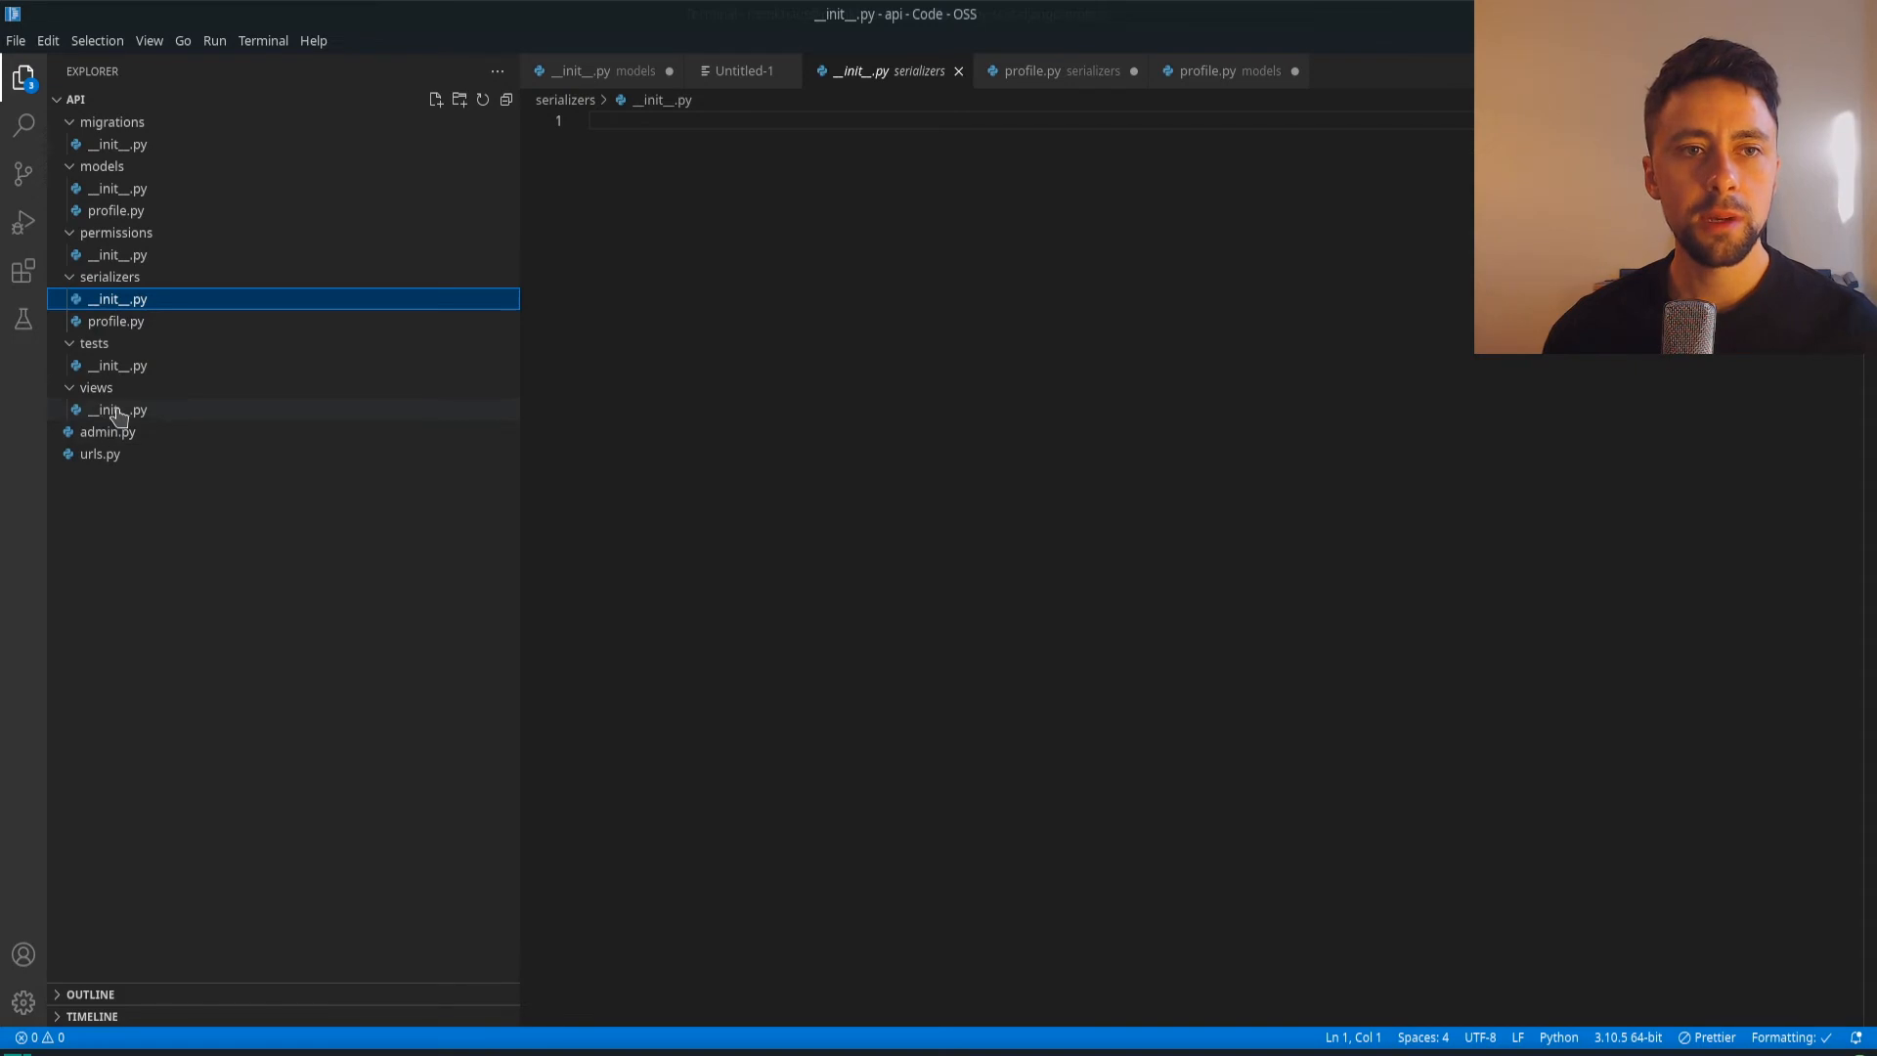
left_click(119, 409)
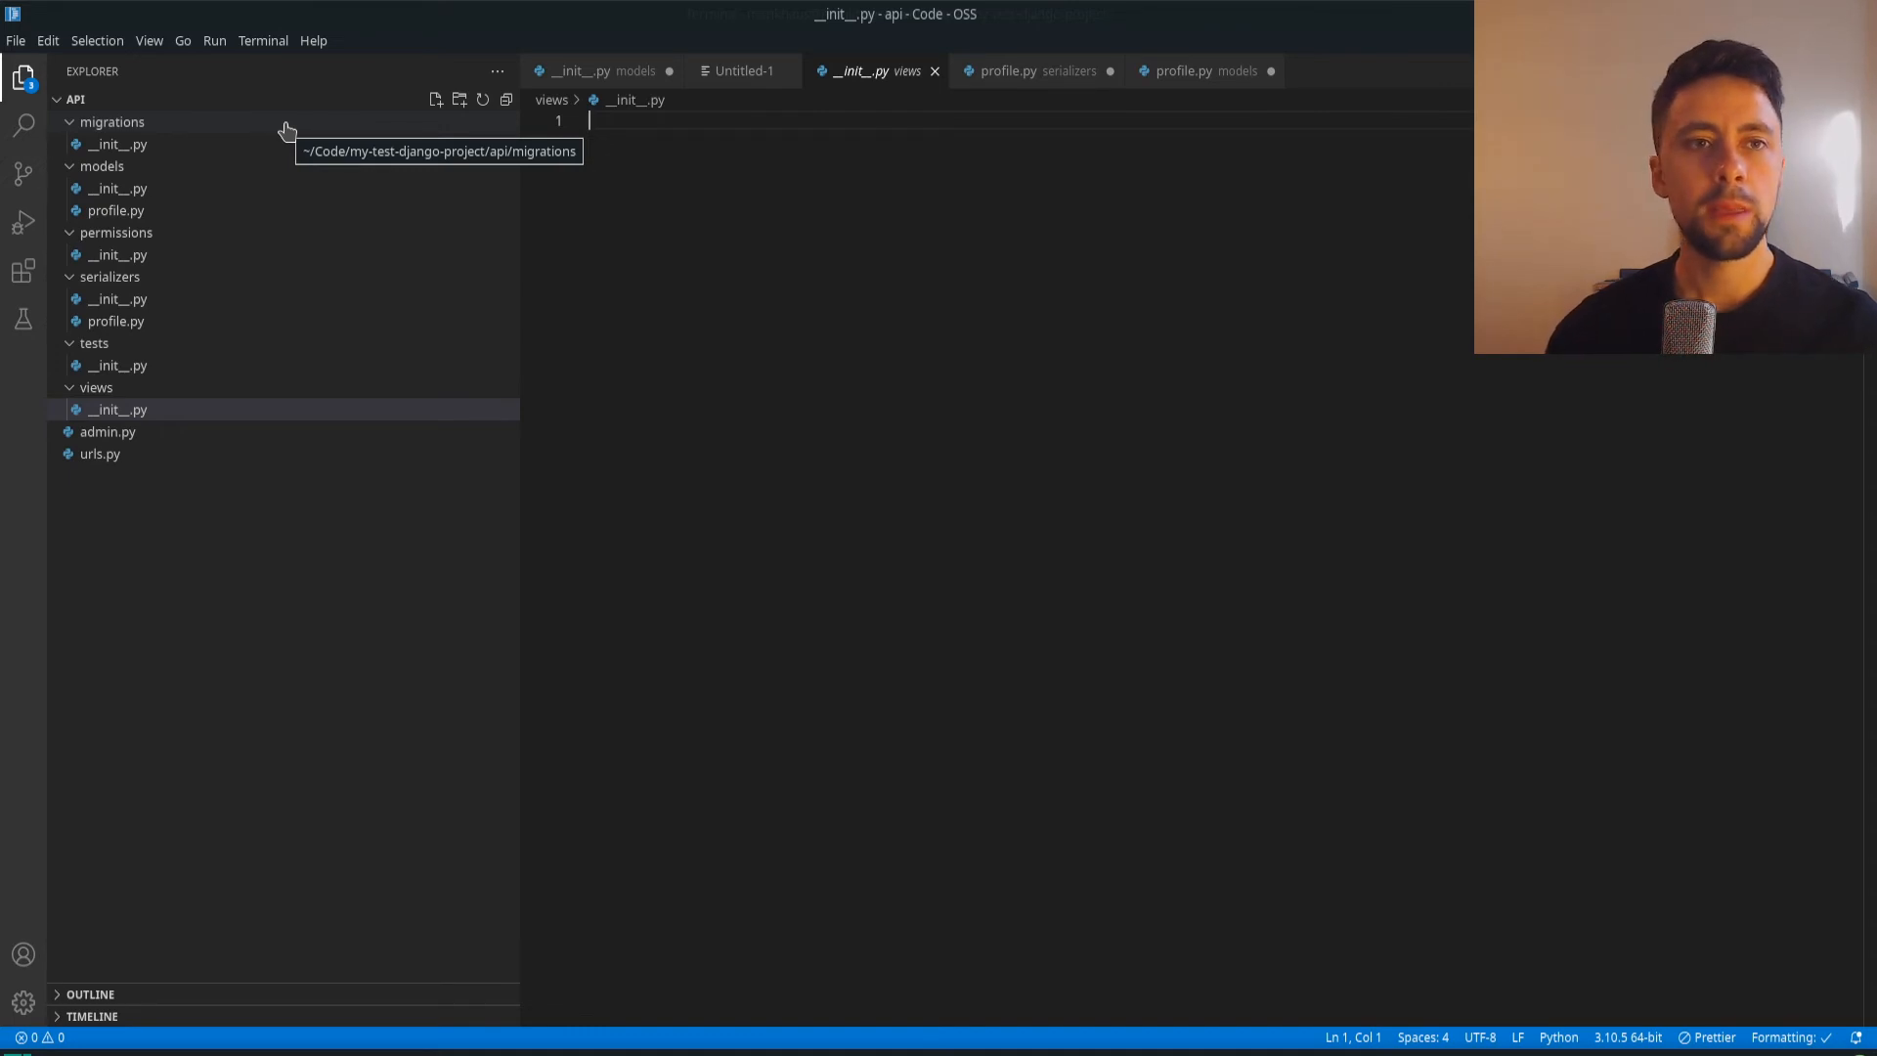
mouse_move(678, 135)
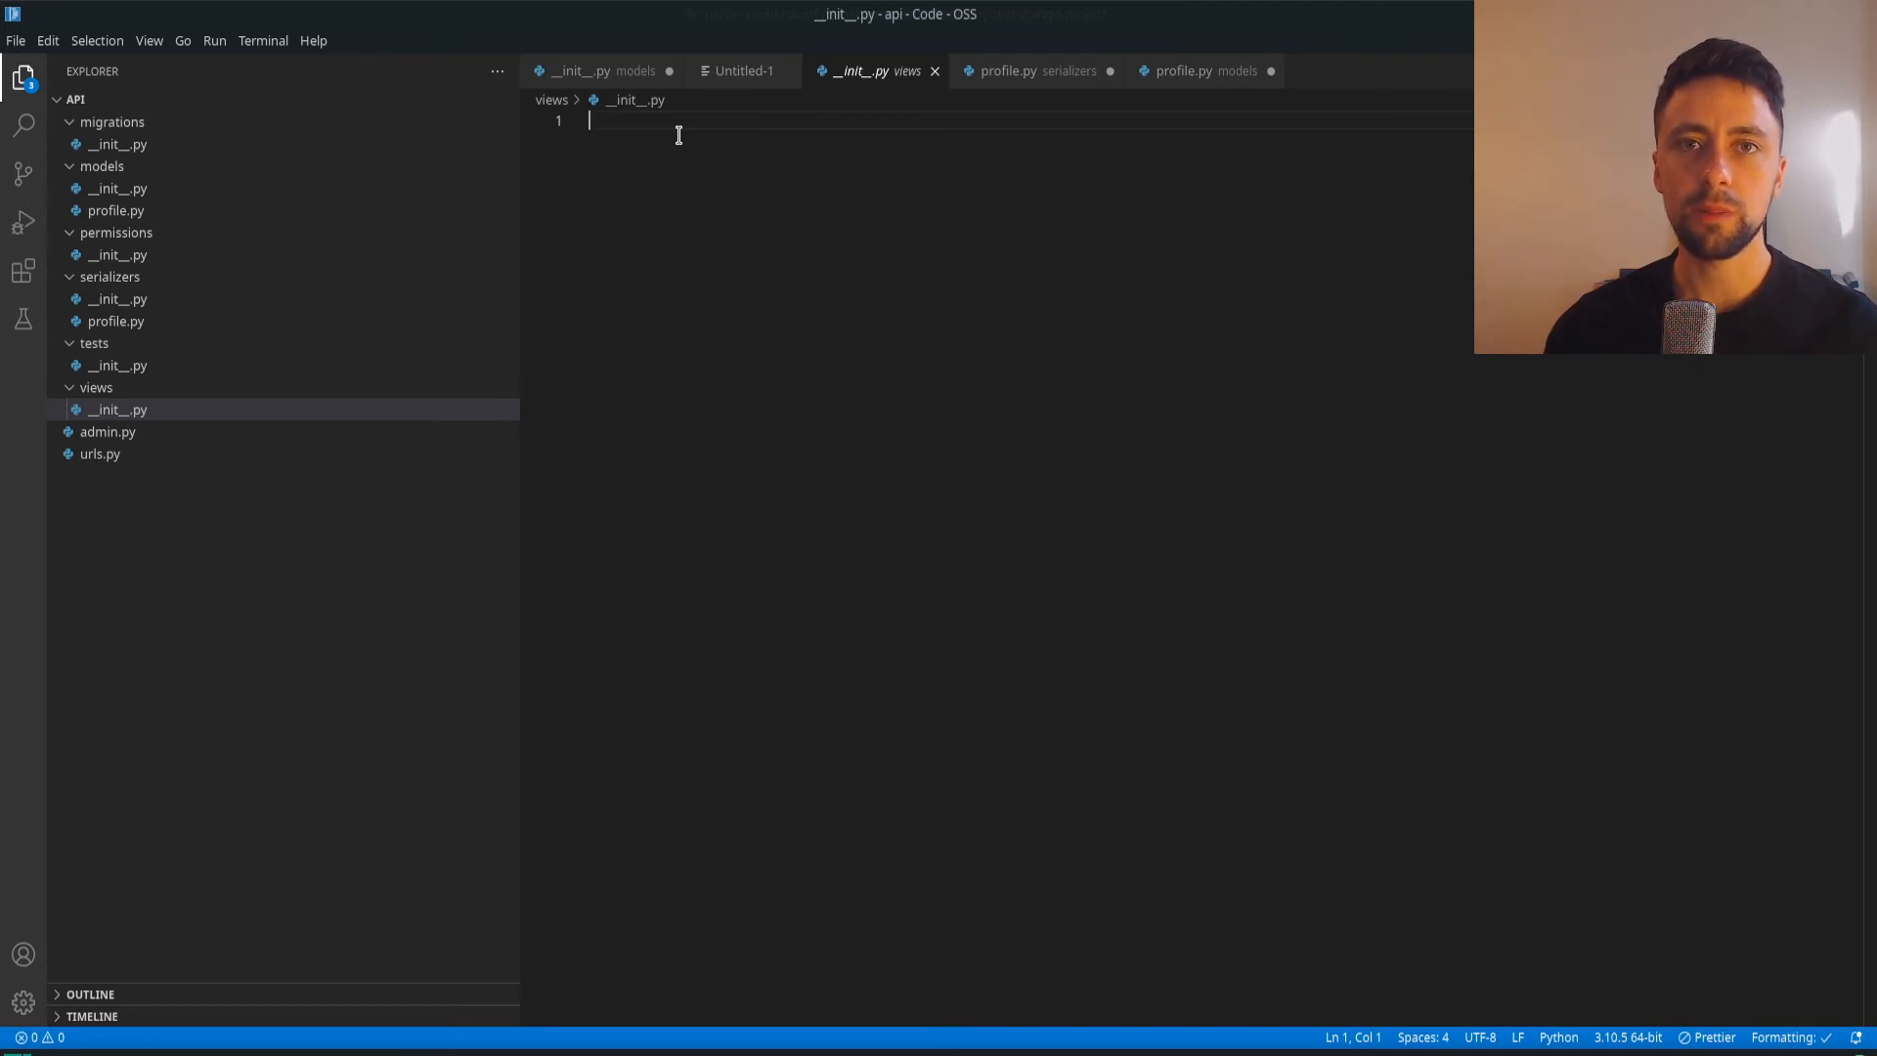
mouse_move(115, 212)
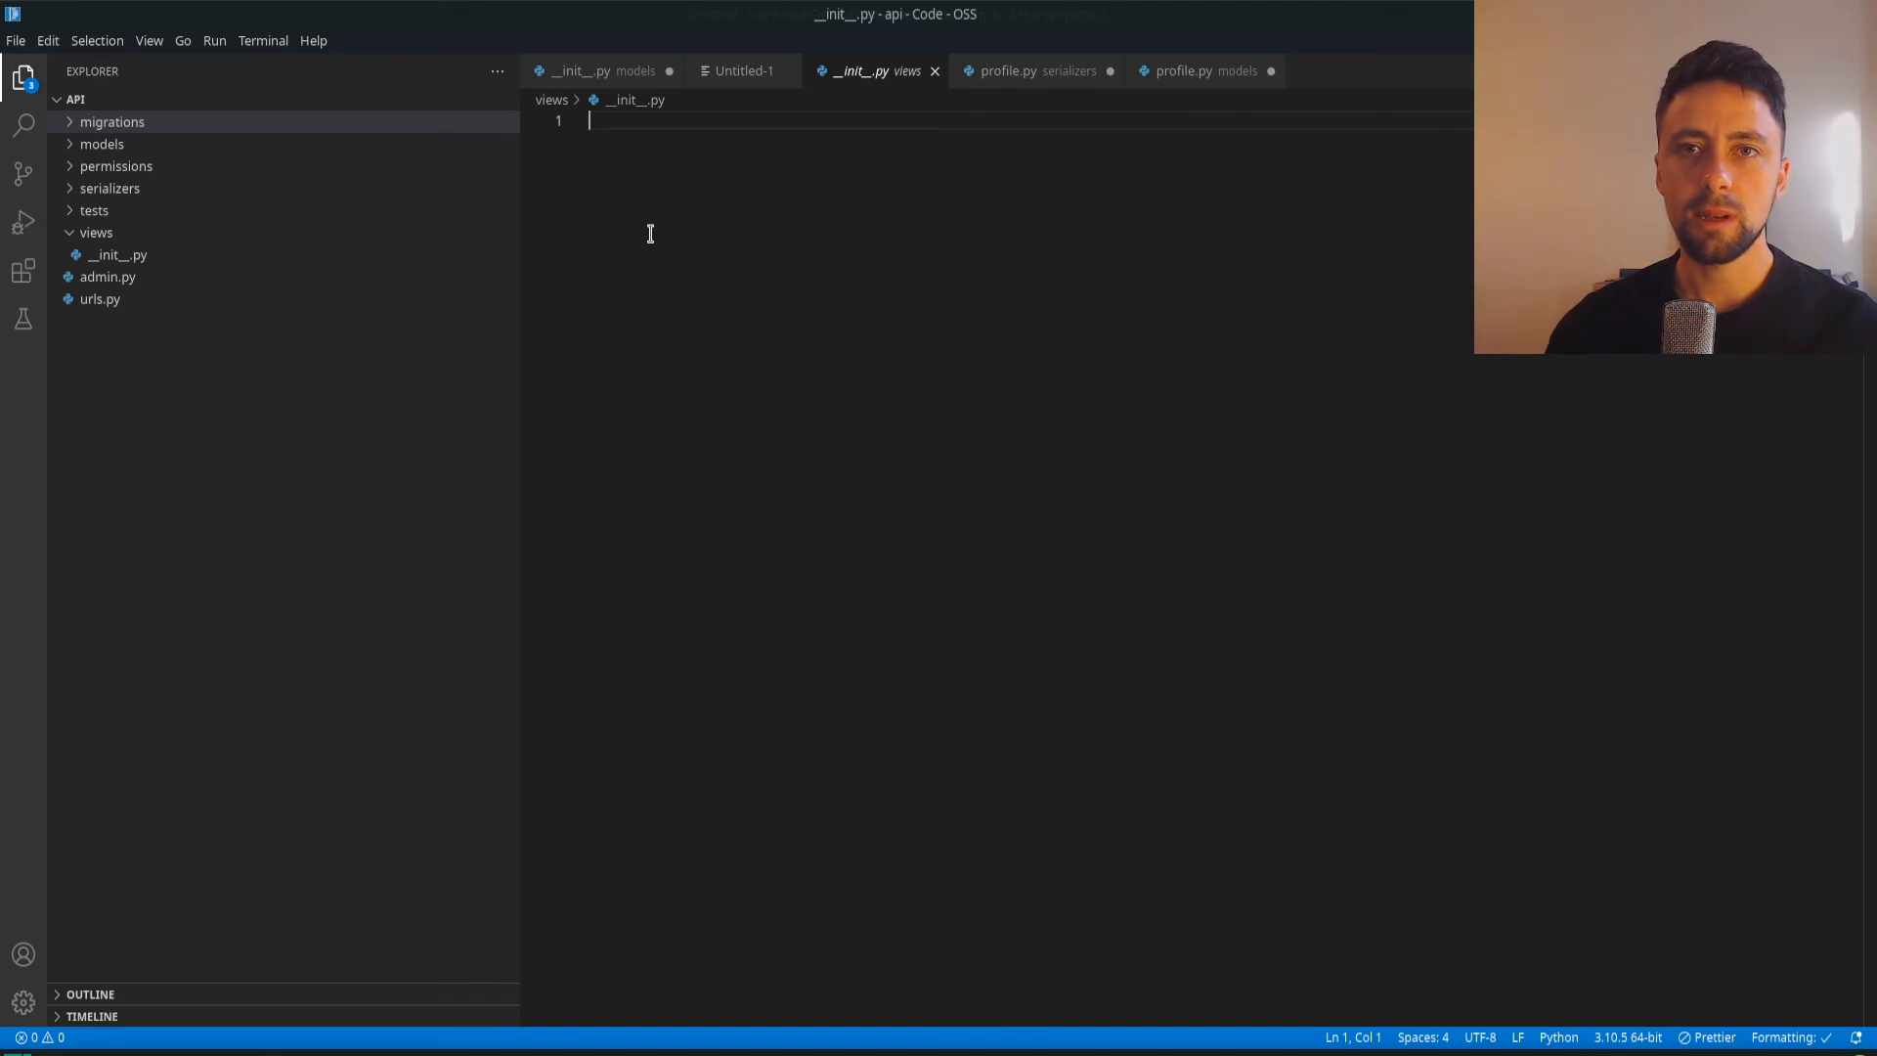
mouse_move(235, 192)
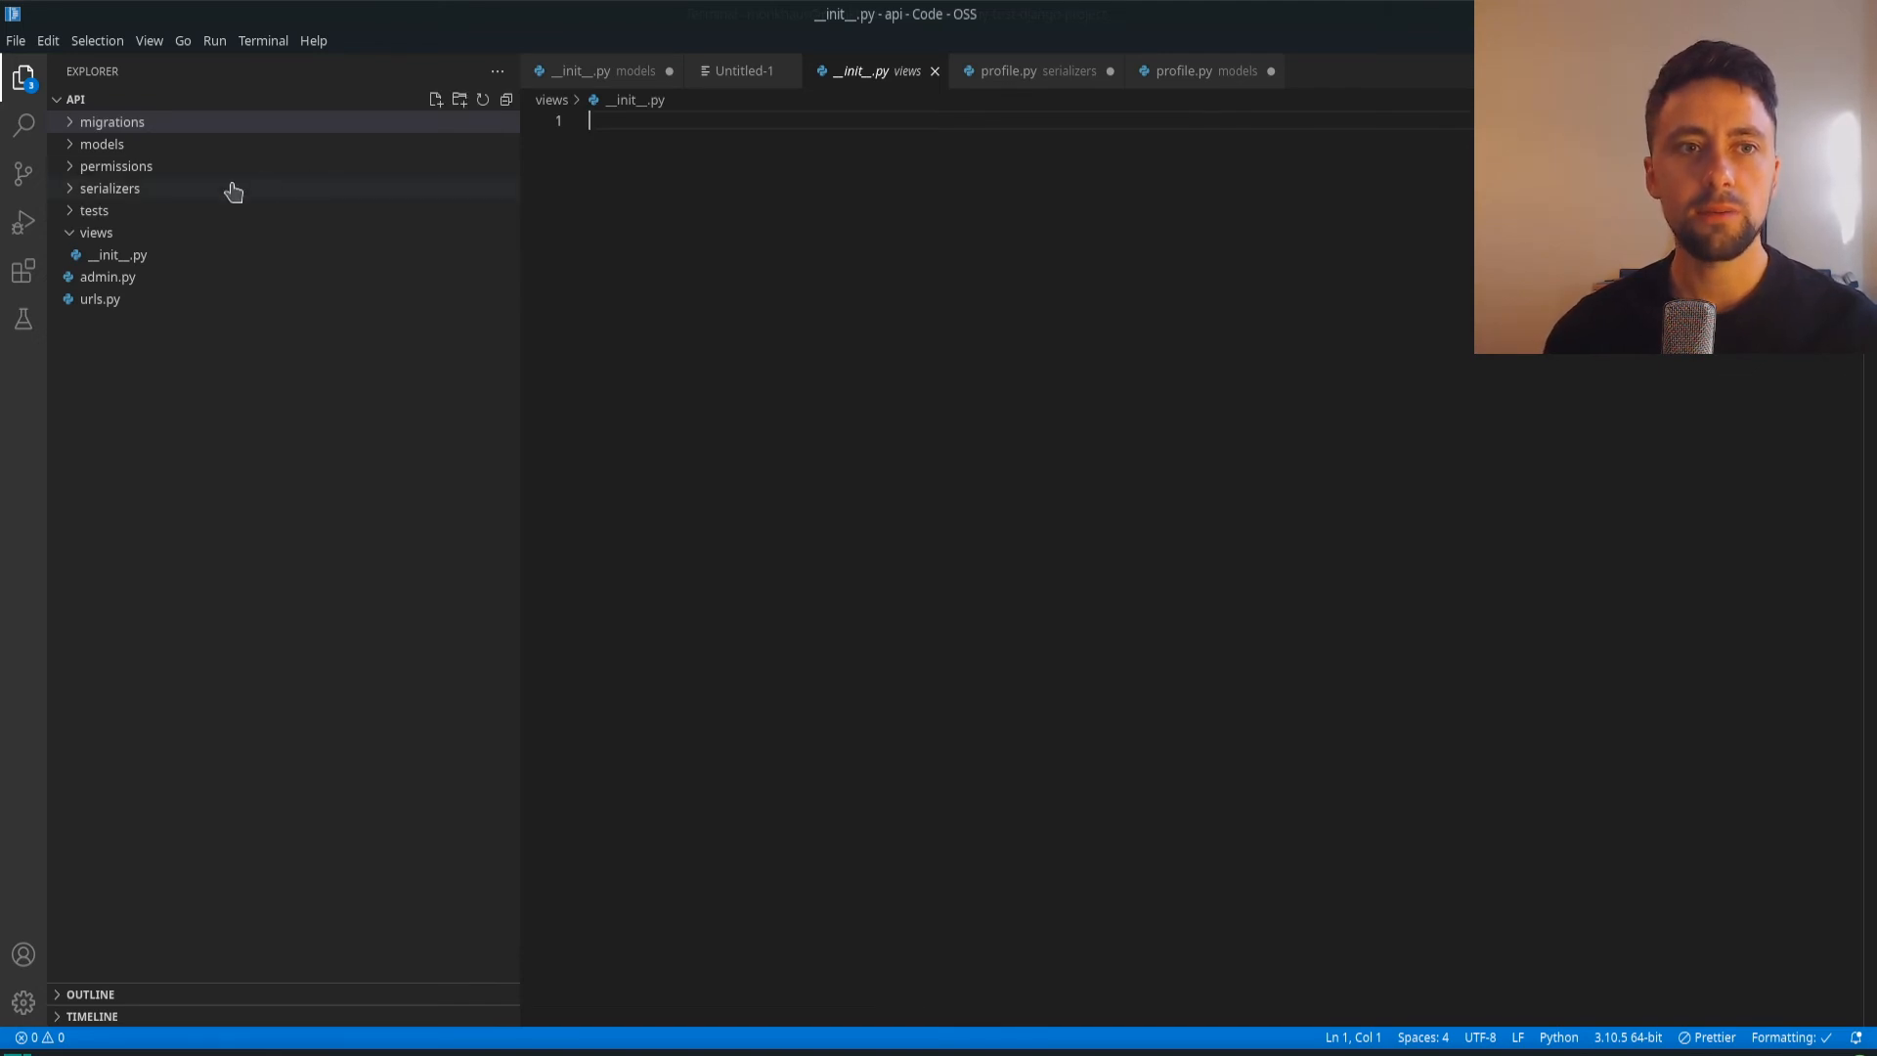
Collapse the views and serializers folders and close the empty Untitled-1 document
left_click(96, 233)
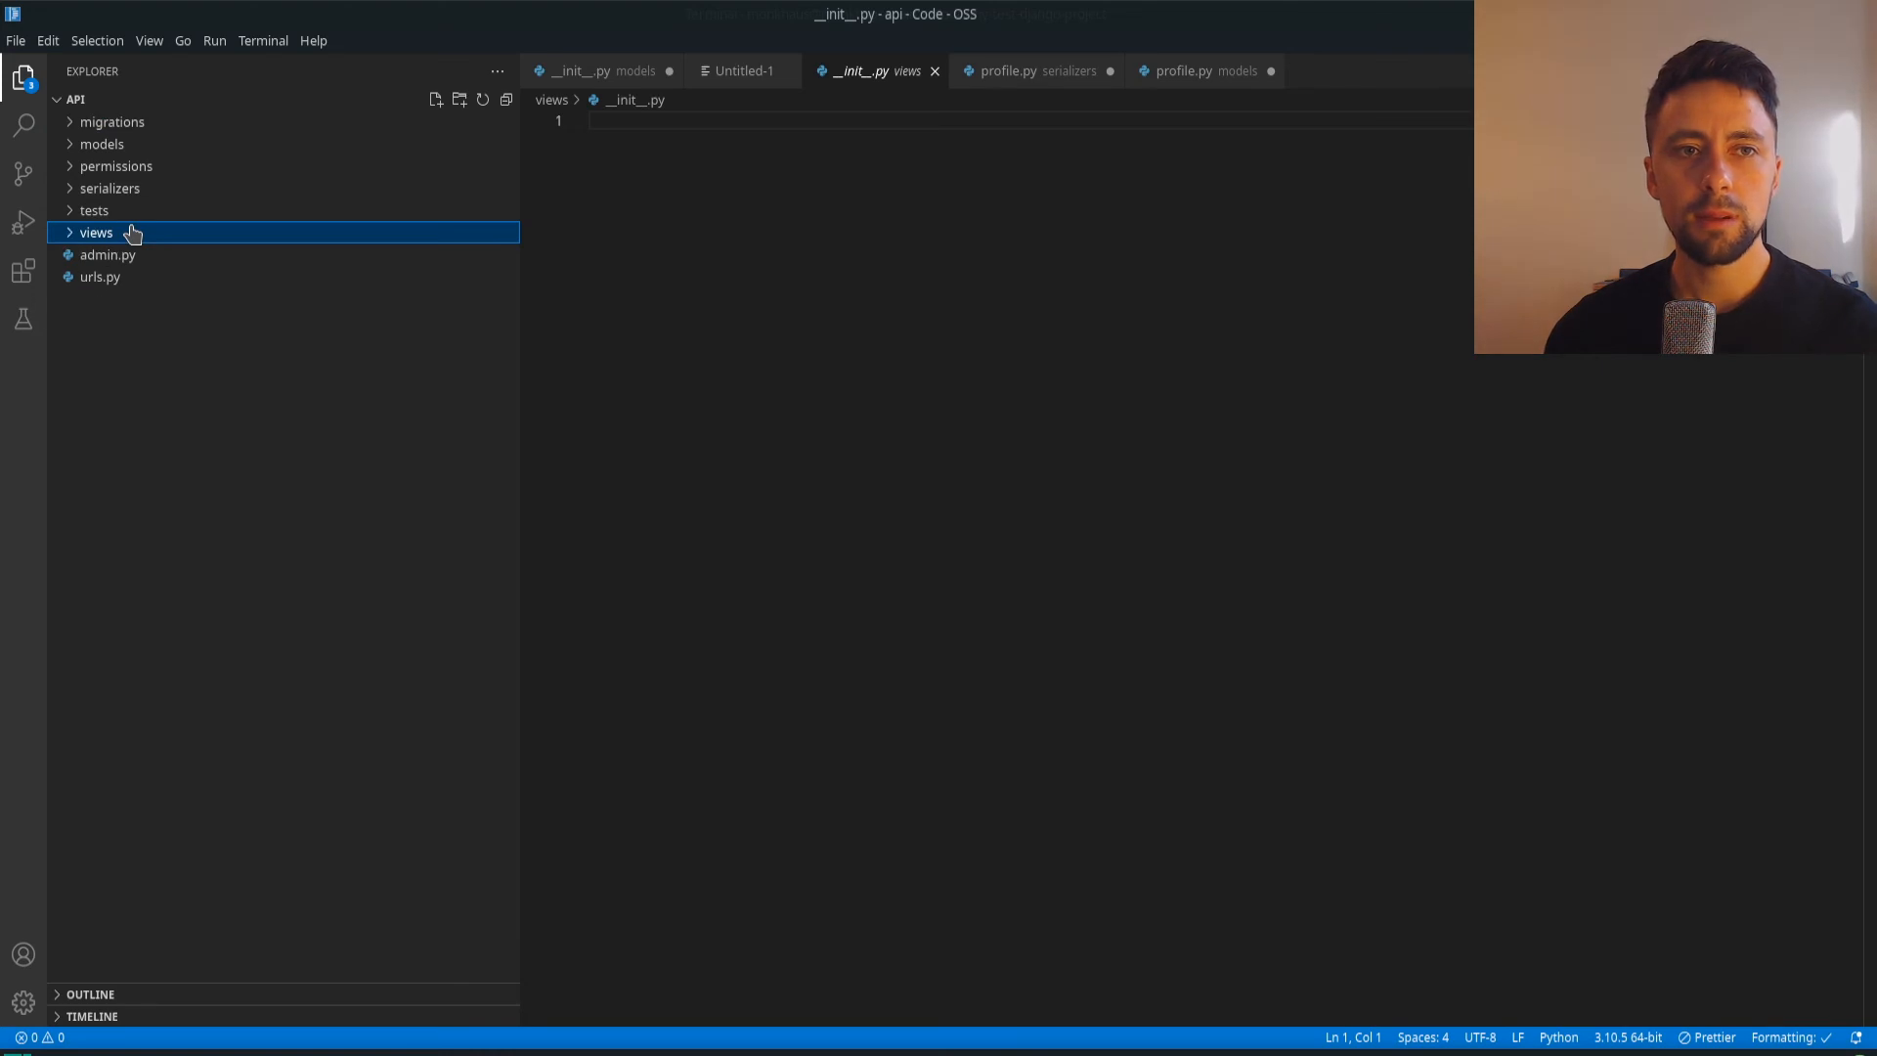
left_click(96, 233)
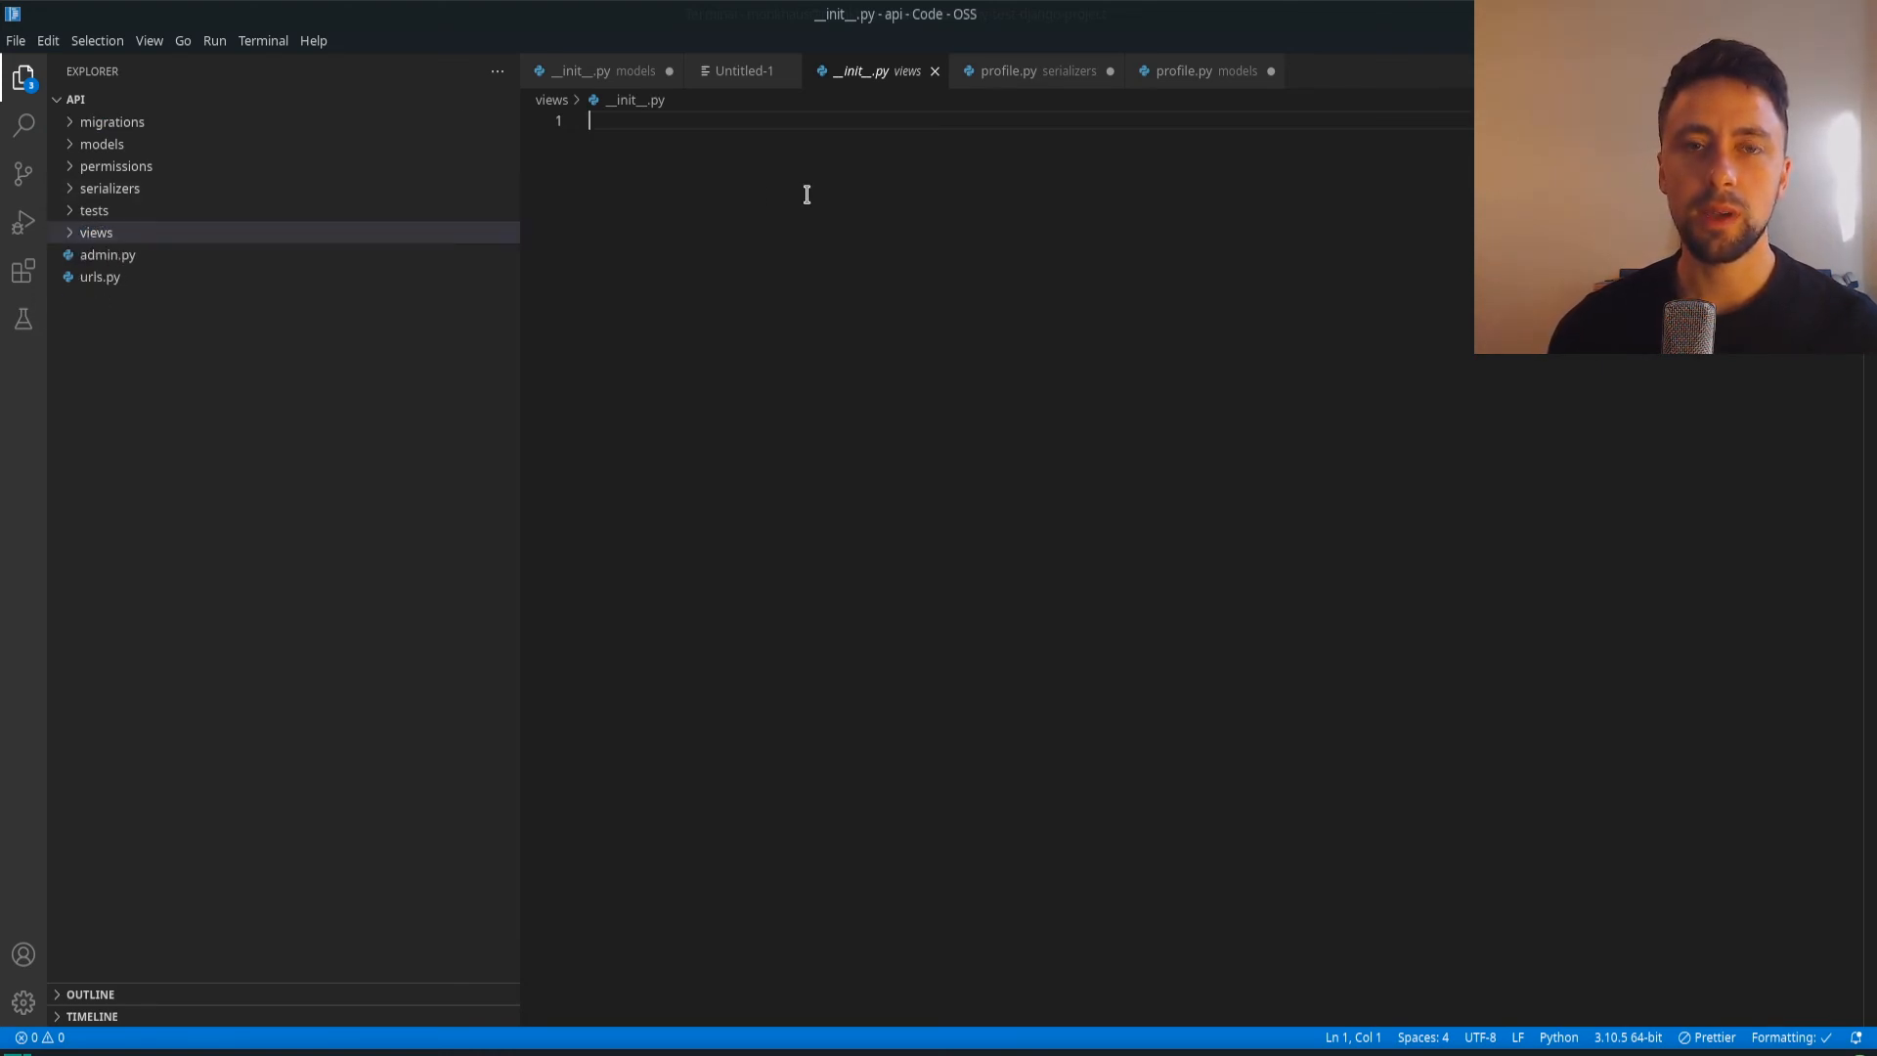
mouse_move(702, 131)
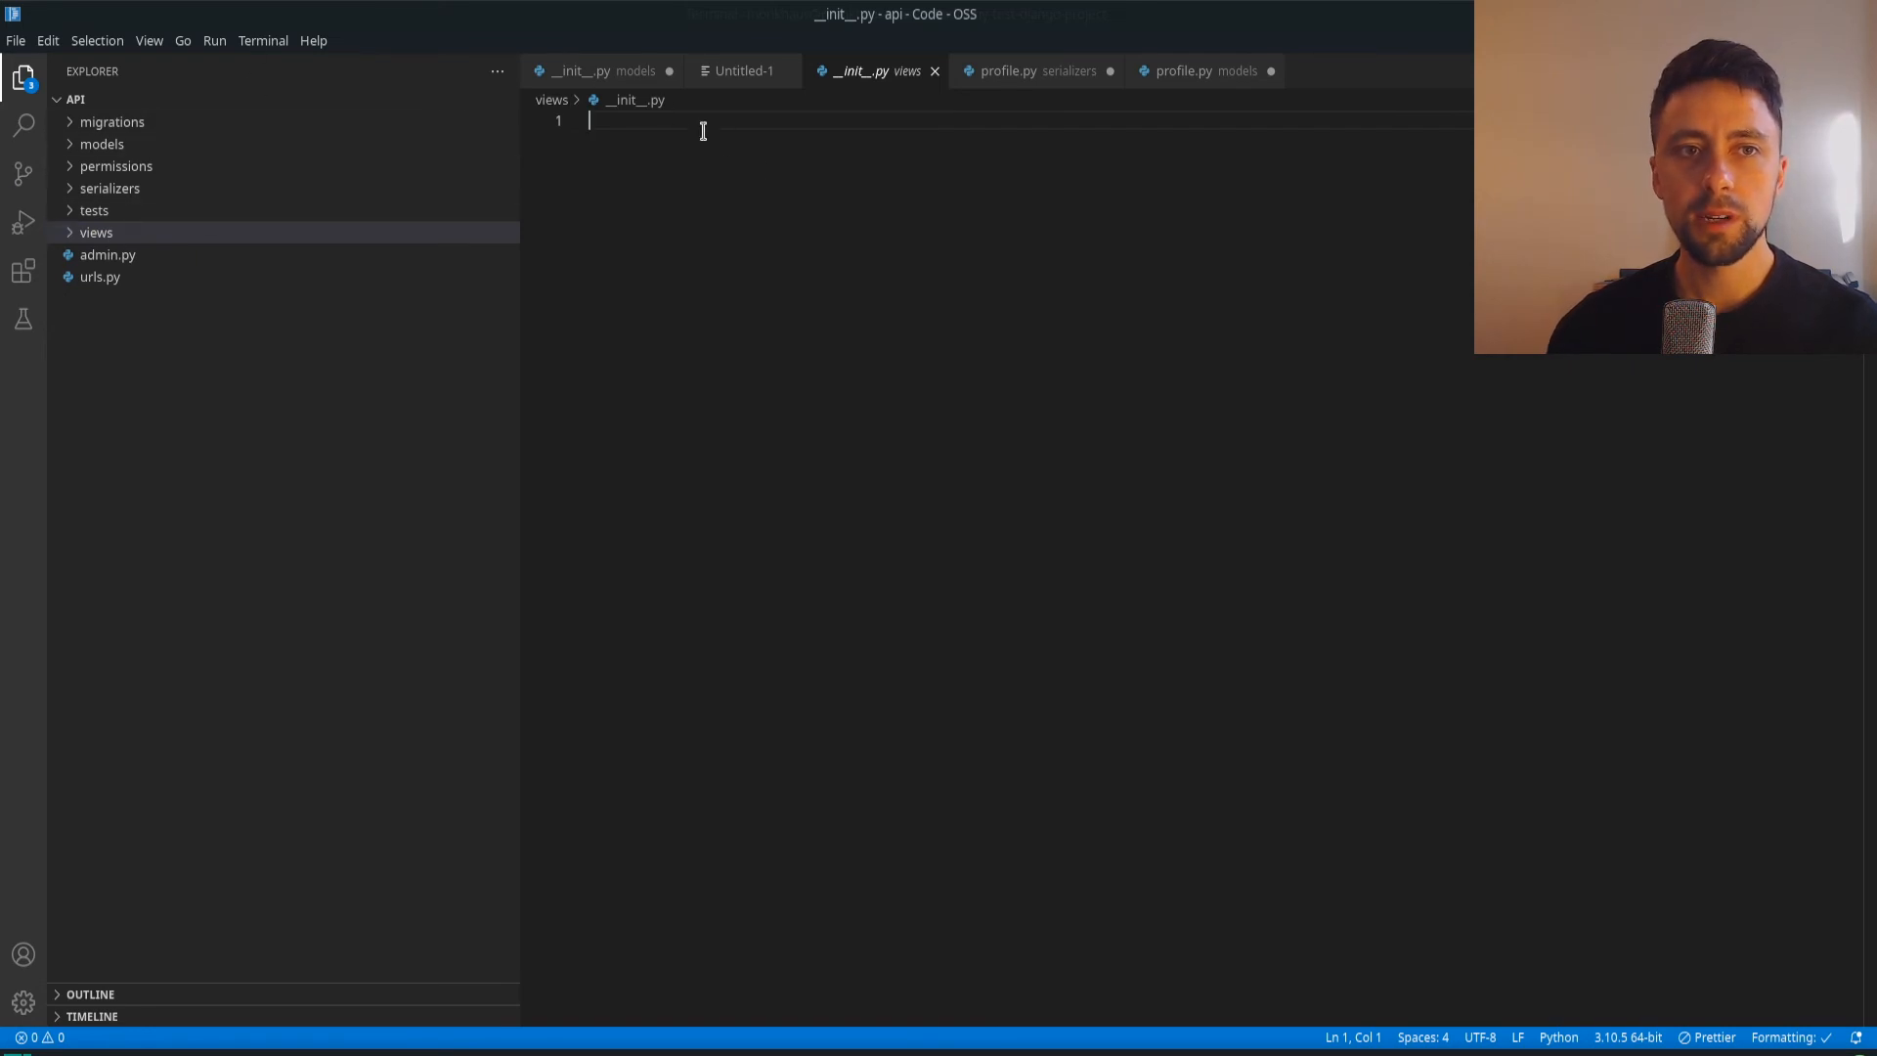
left_click(109, 187)
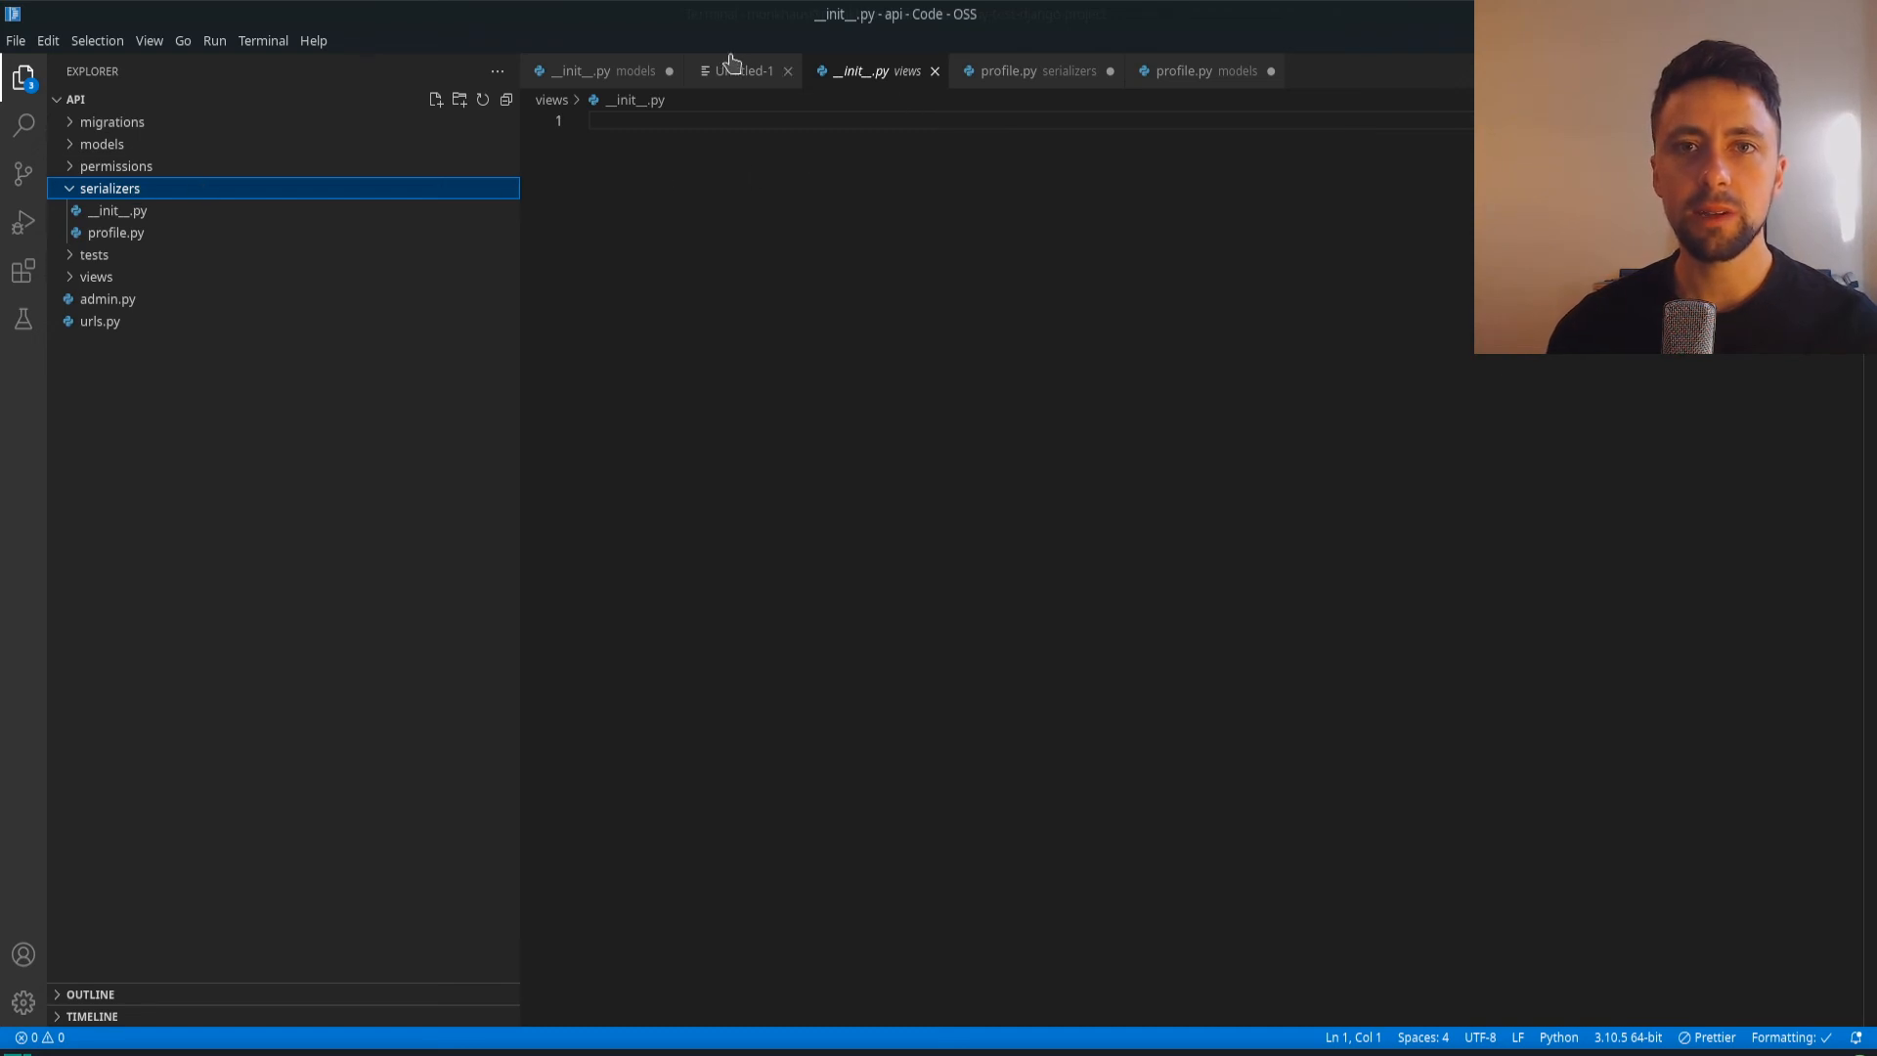
left_click(786, 71)
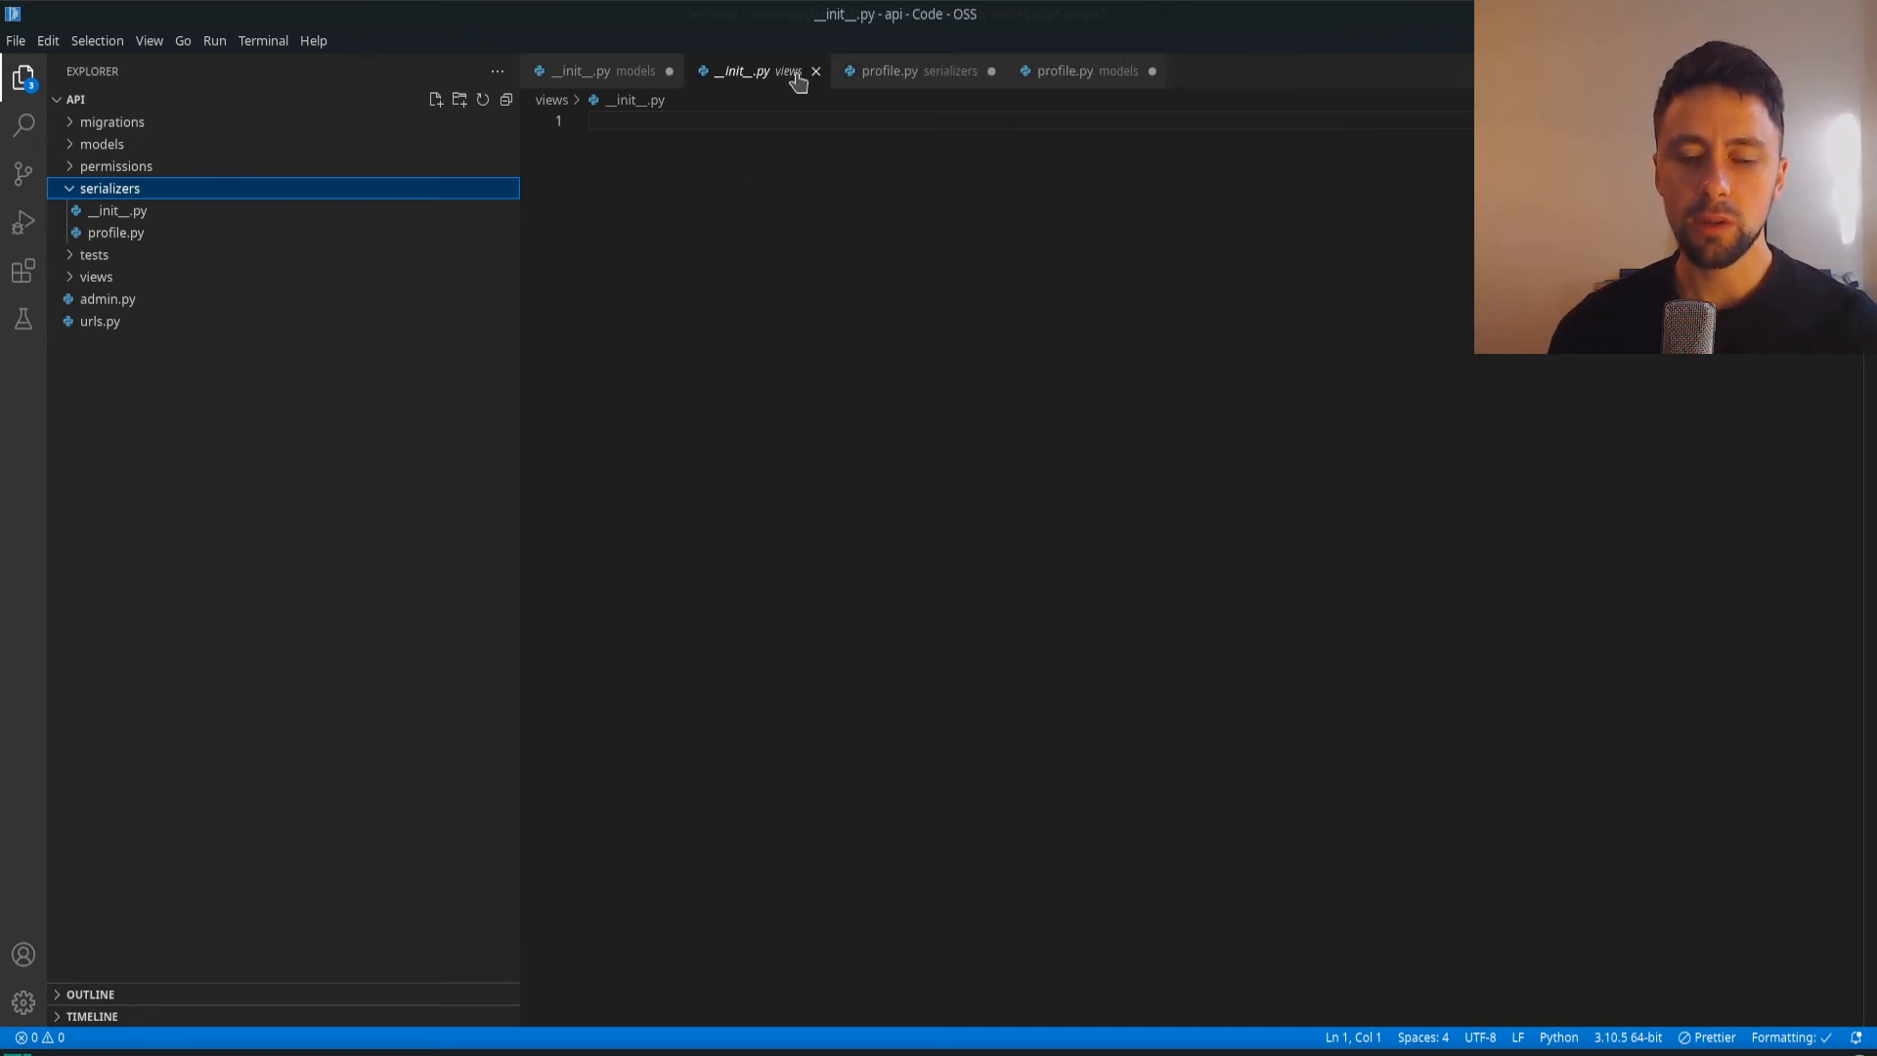
mouse_move(748, 71)
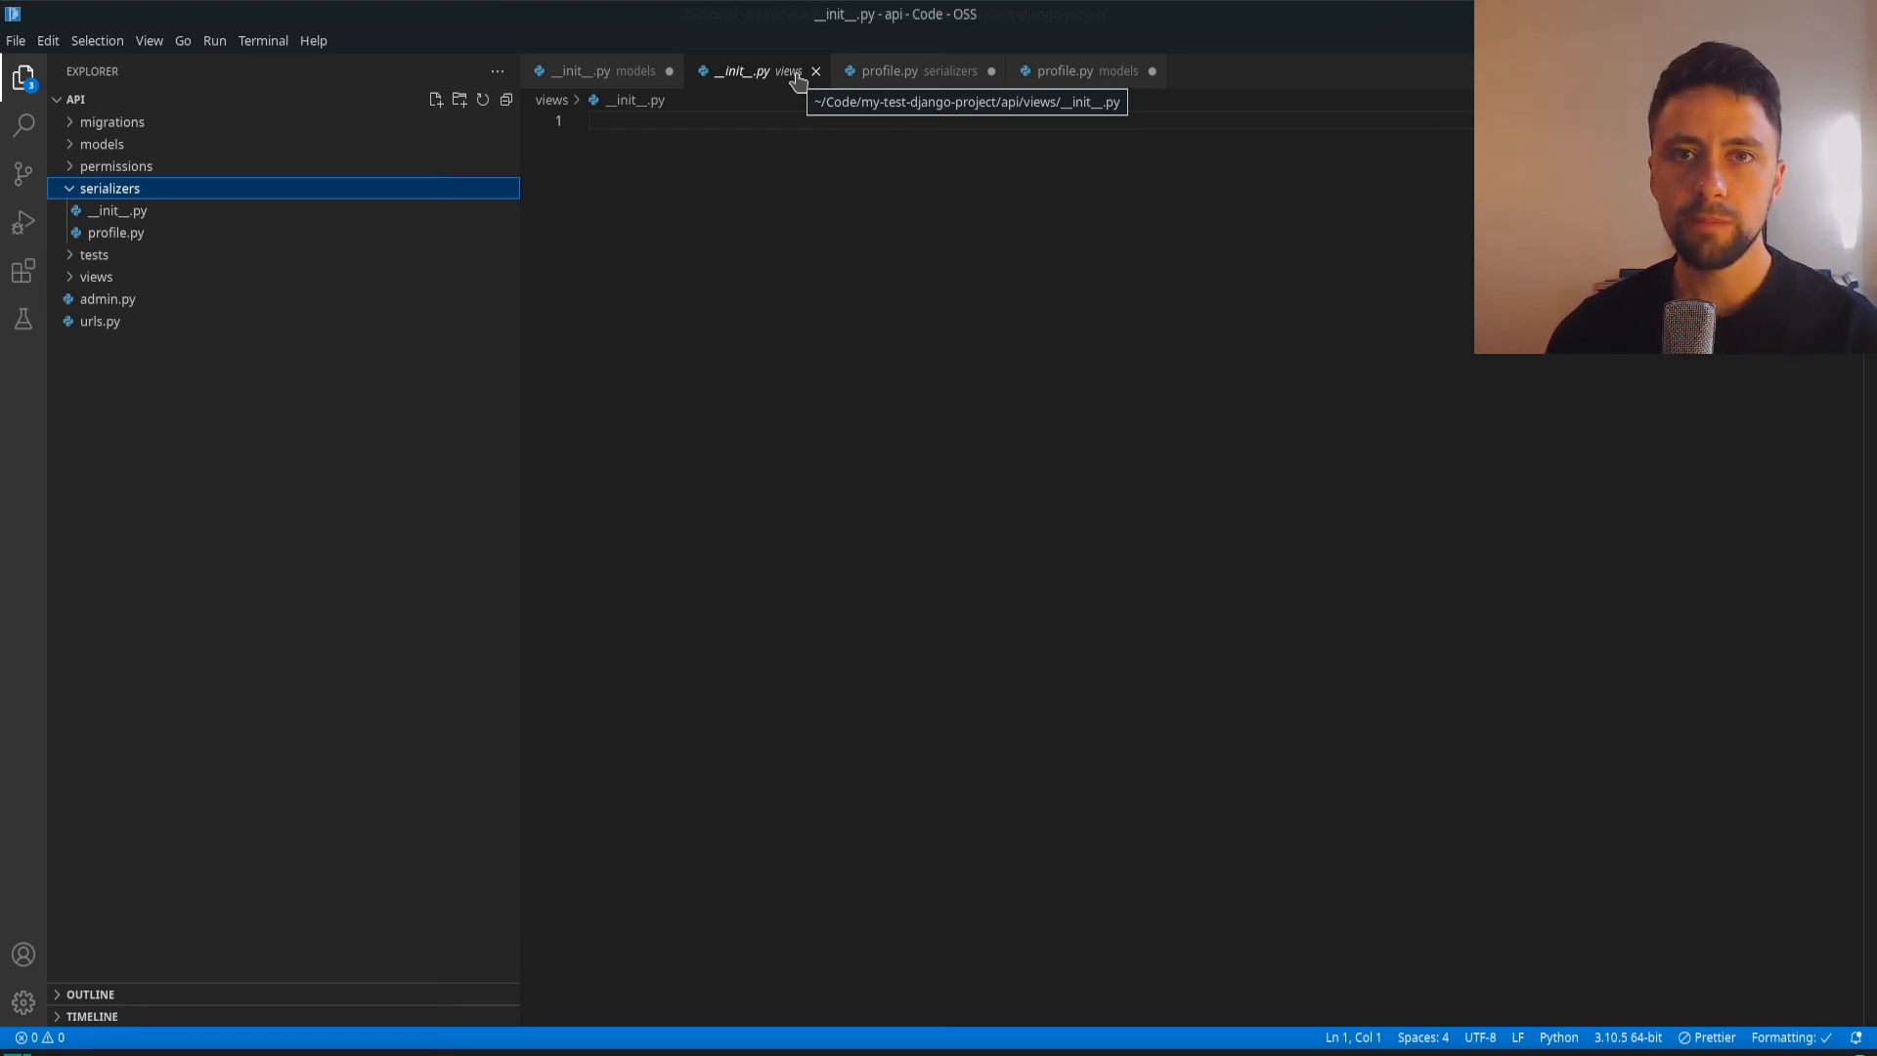
mouse_move(248, 191)
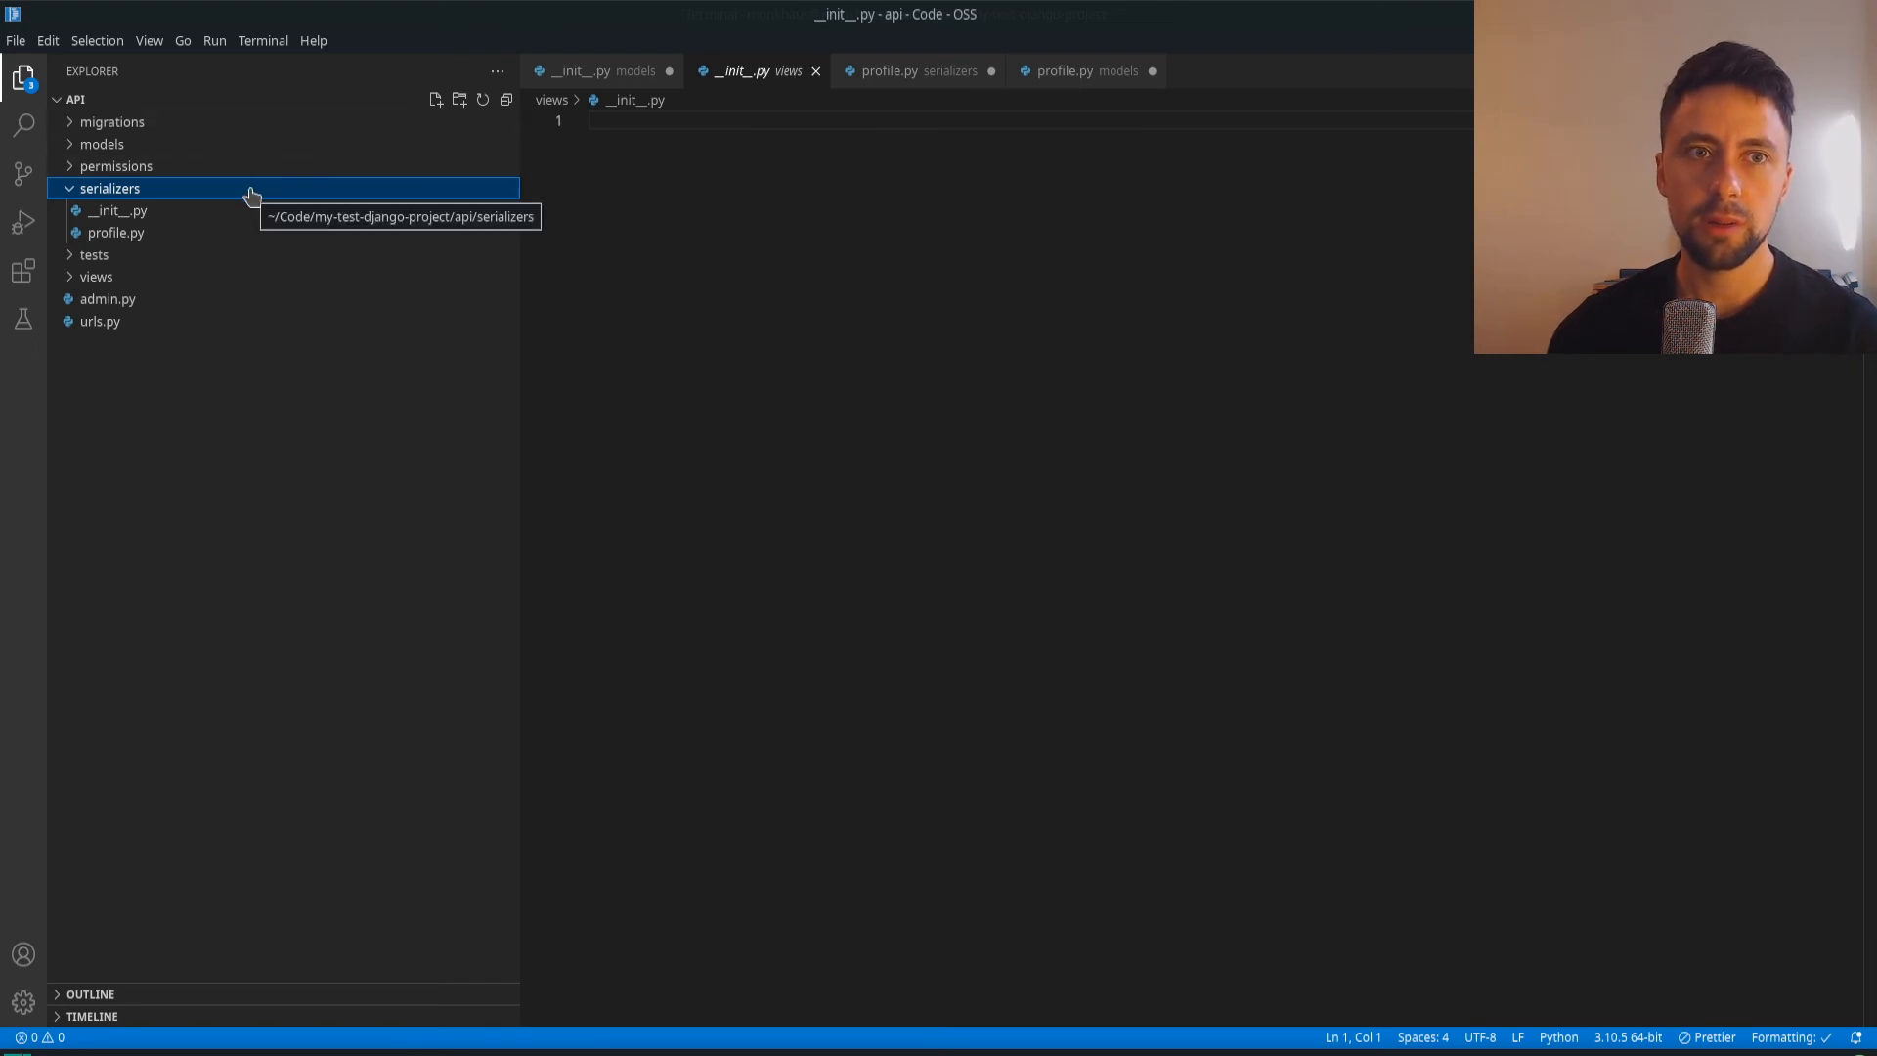
left_click(109, 188)
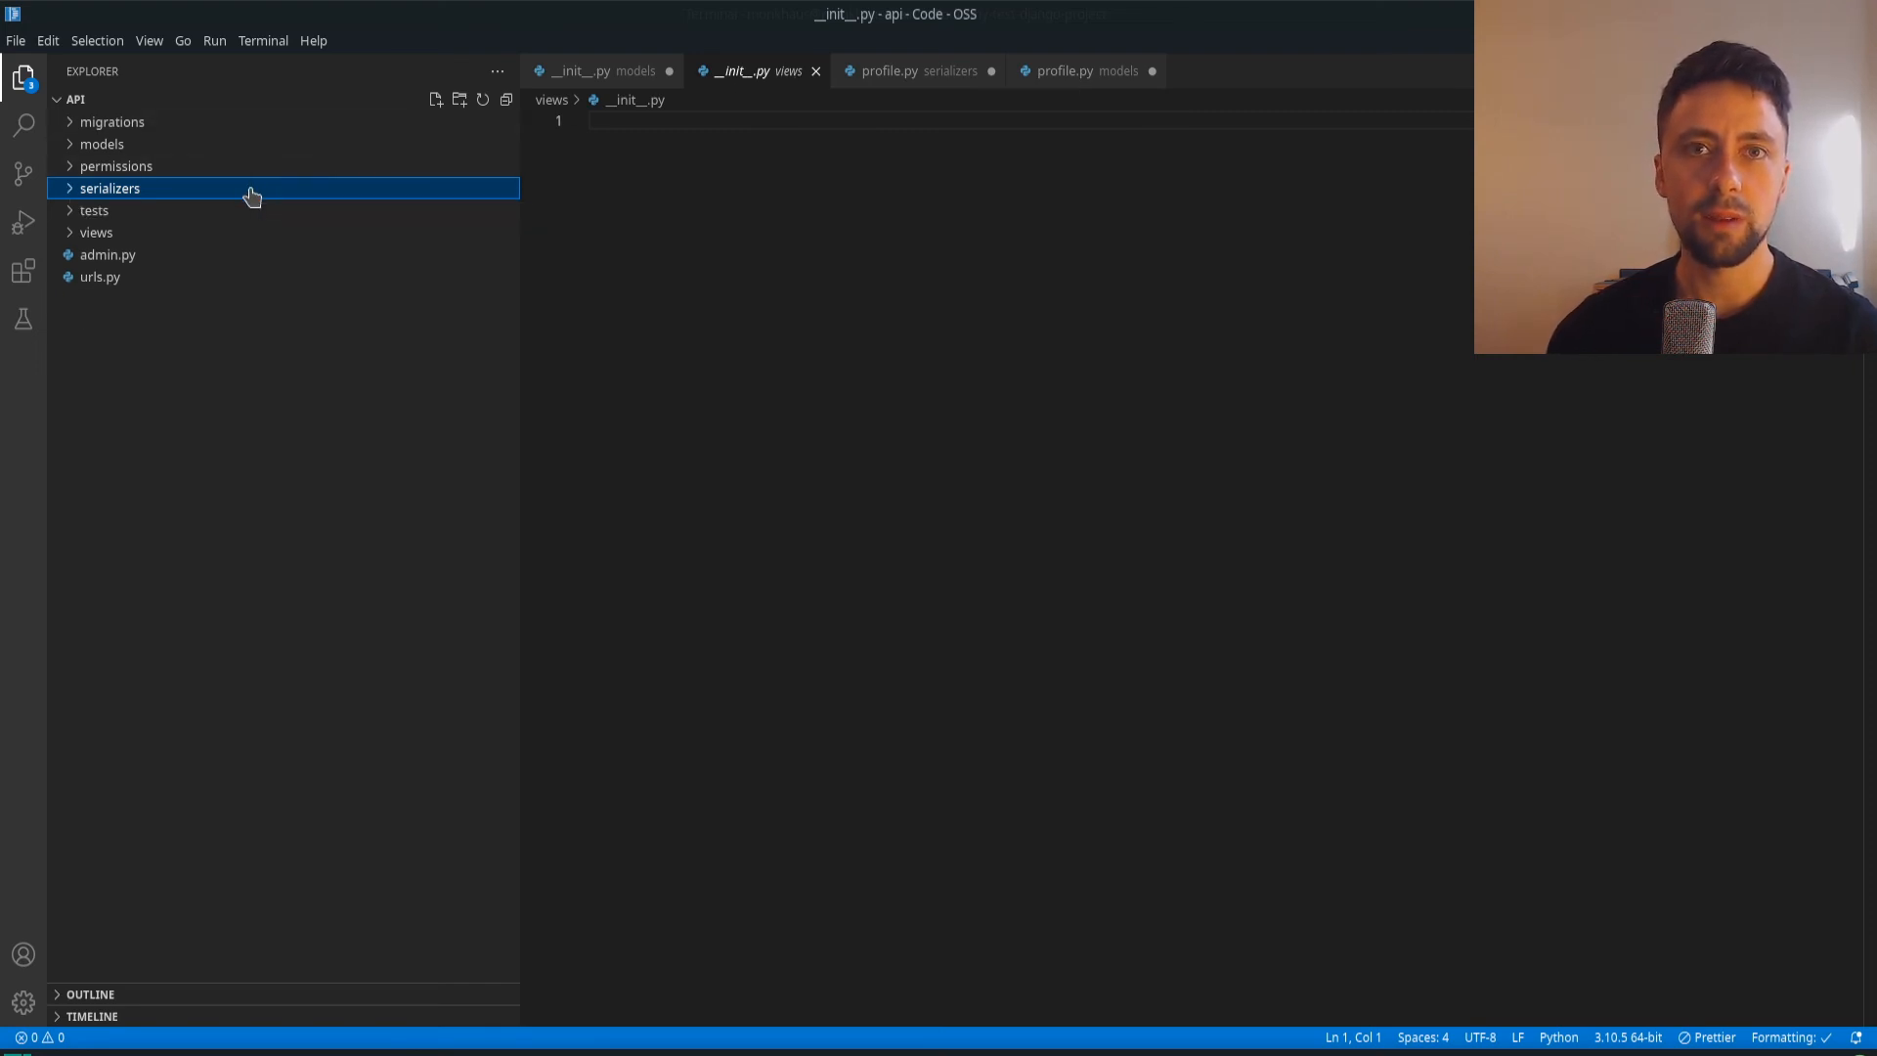
Open serializers/profile.py in the editor and close views/__init__.py
left_click(115, 164)
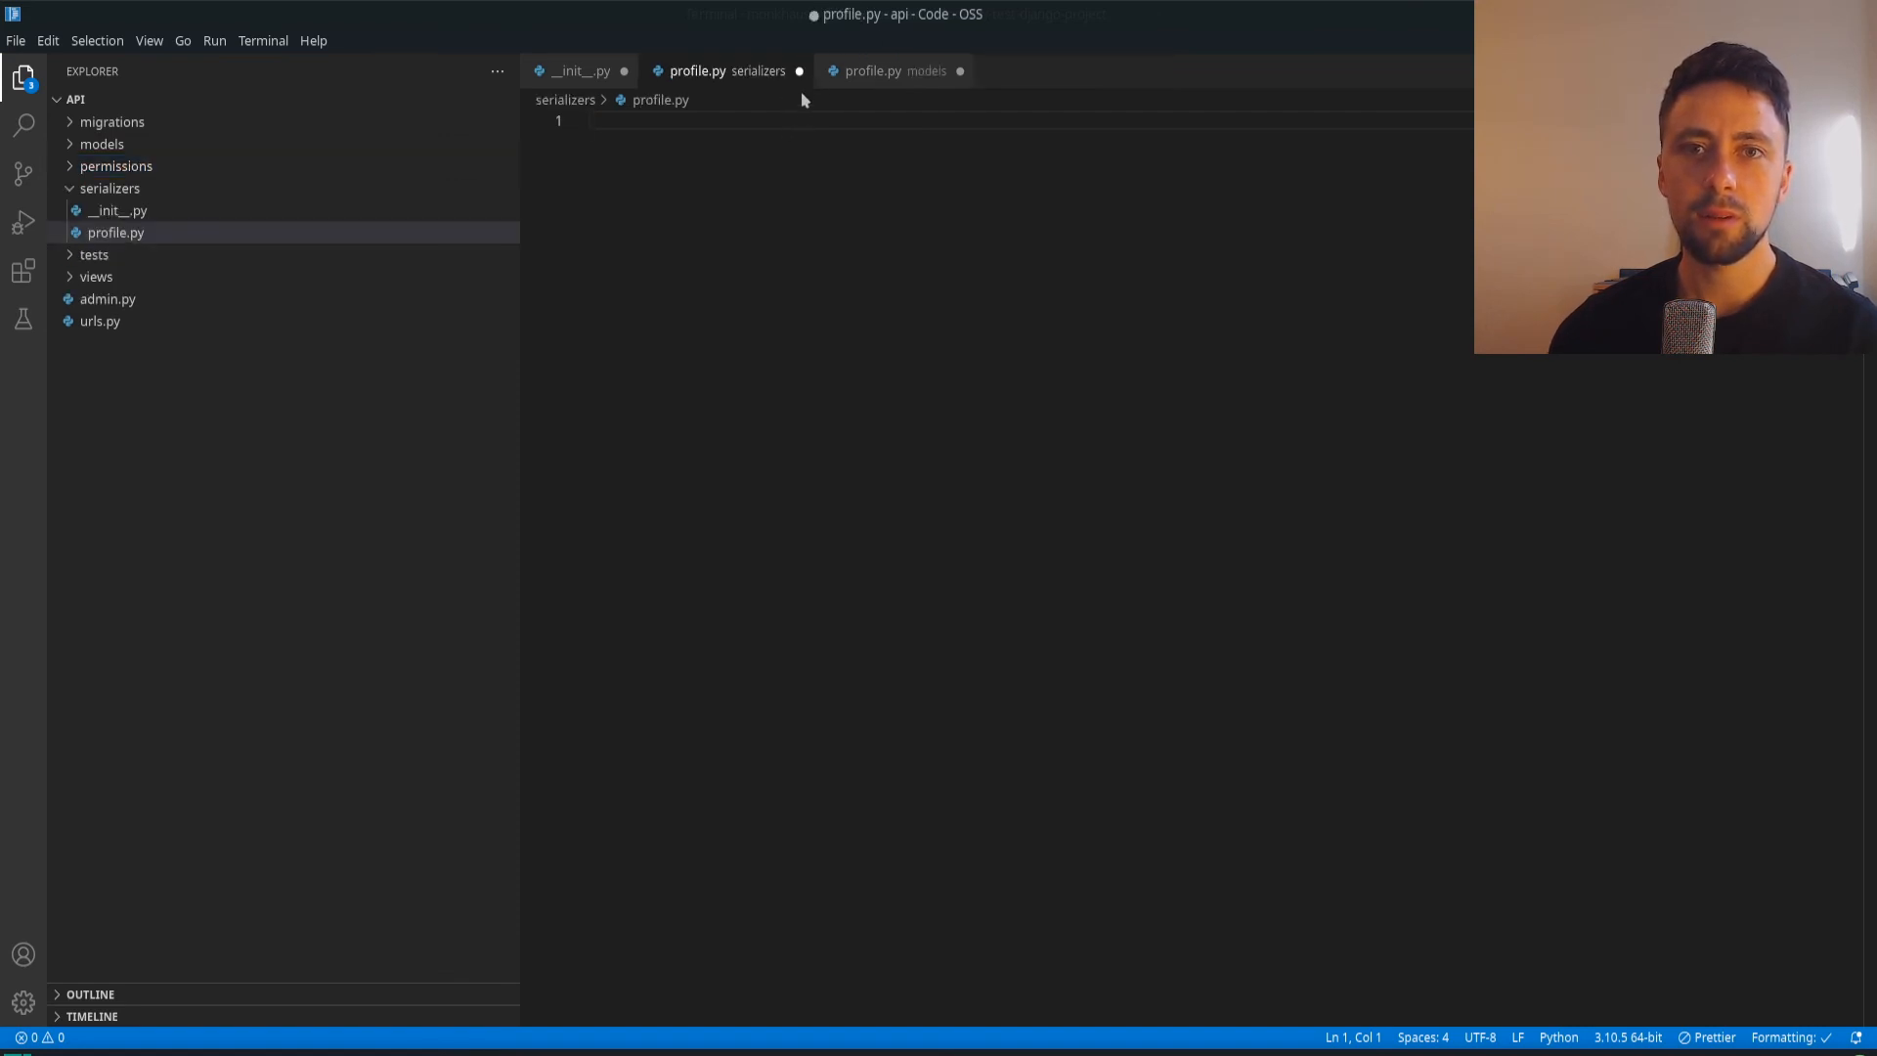
mouse_move(798, 70)
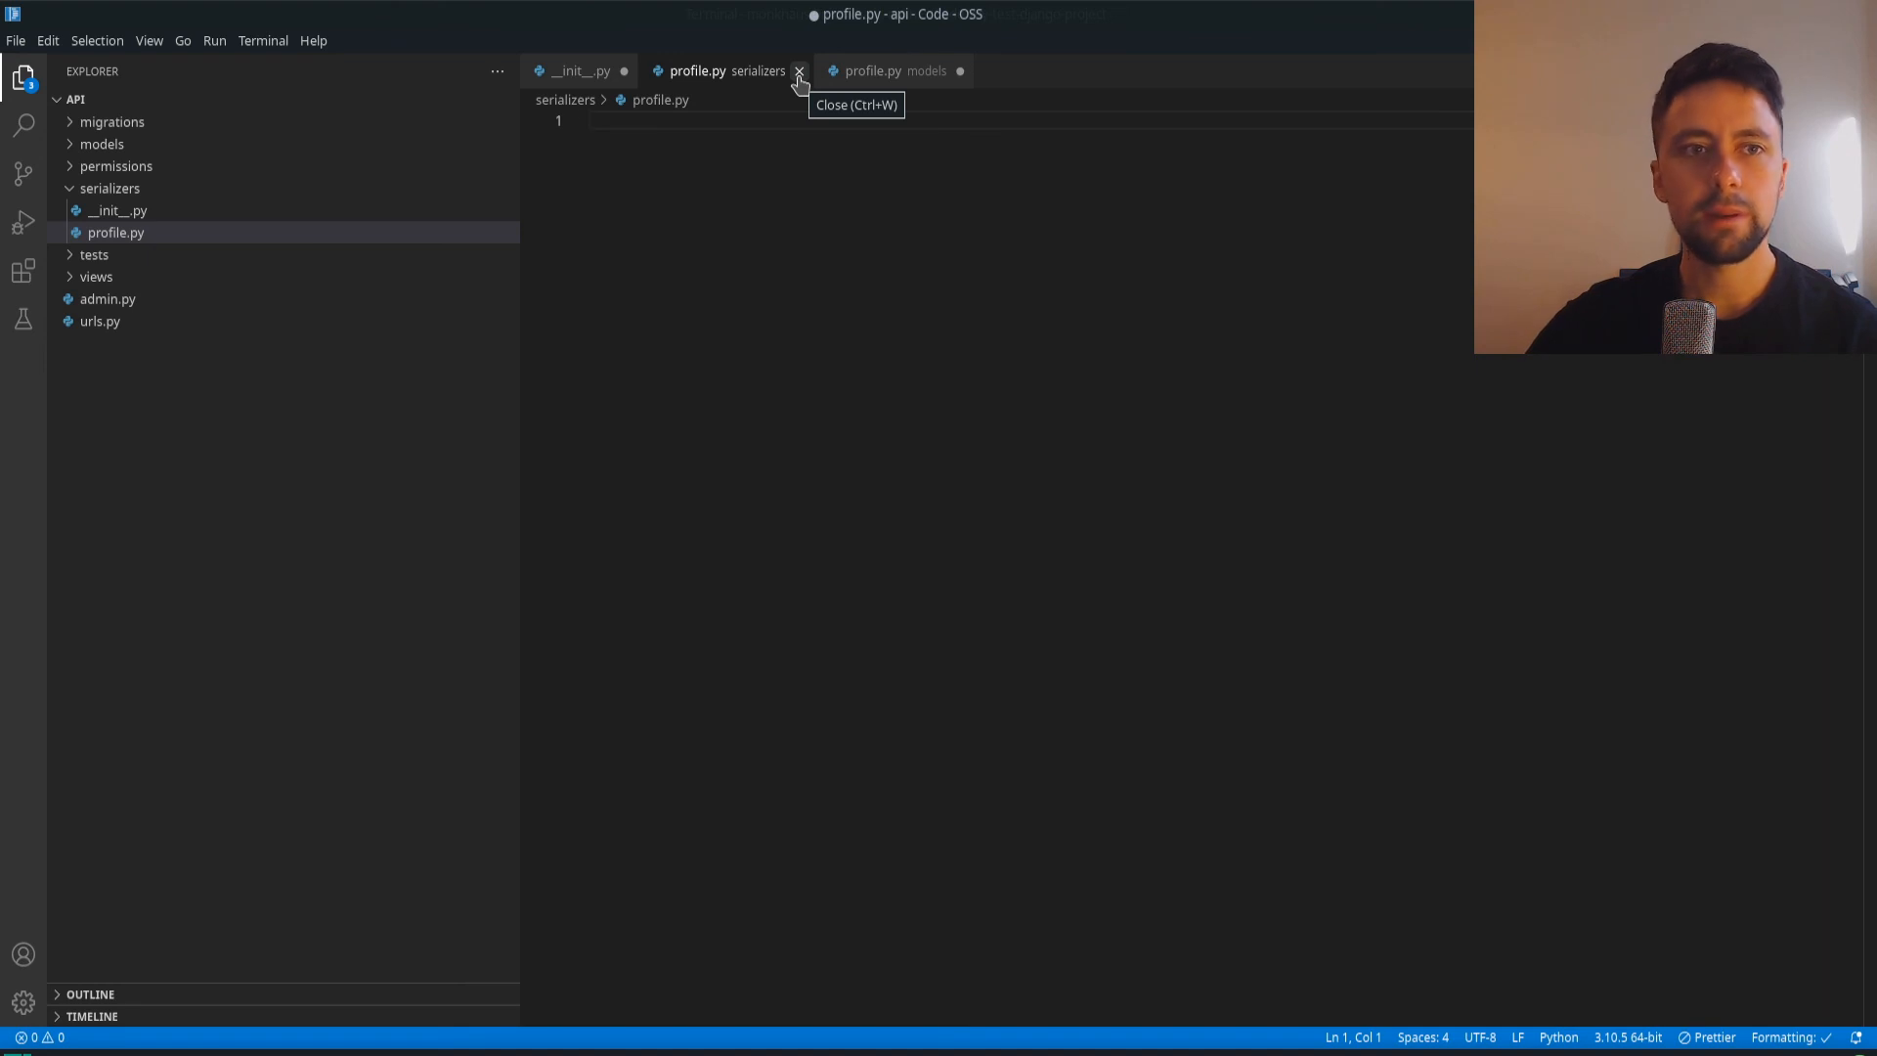
mouse_move(156, 209)
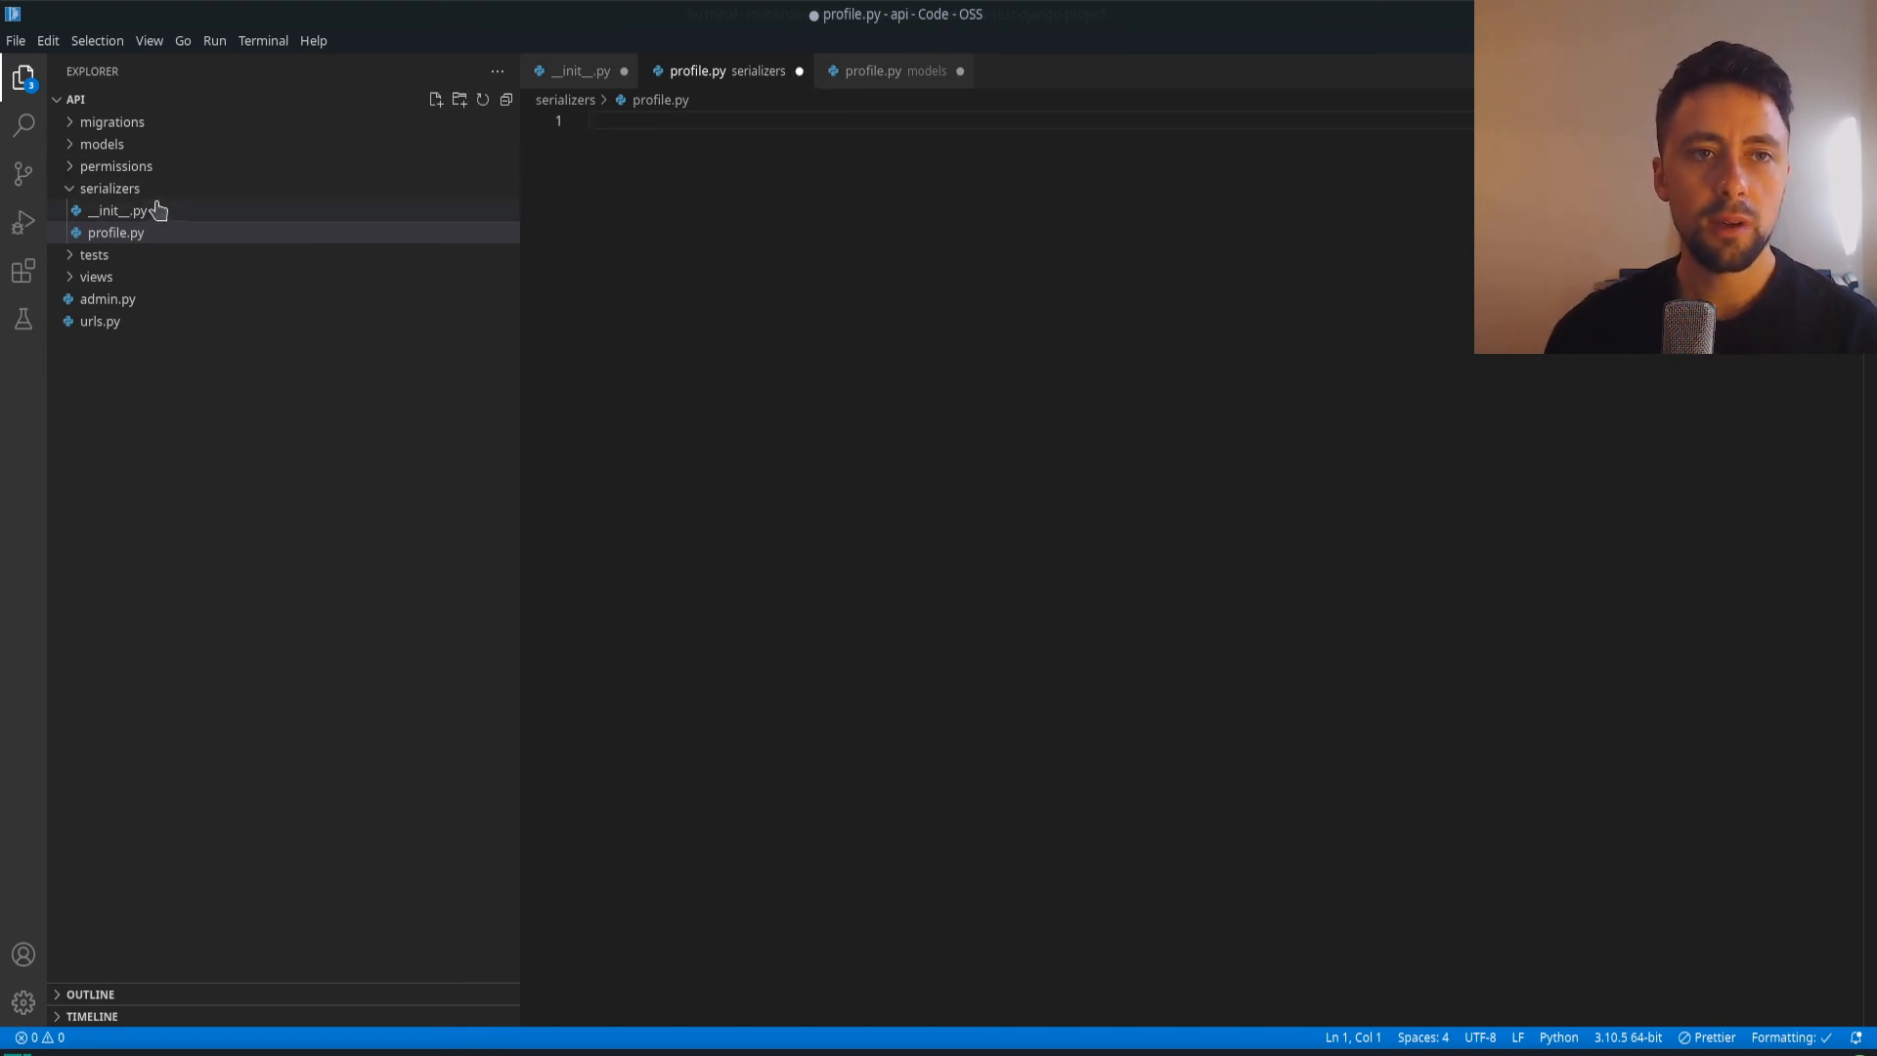
Toggle the models, migrations and serializers folders to reveal their __init__.py and profile.py files
left_click(109, 188)
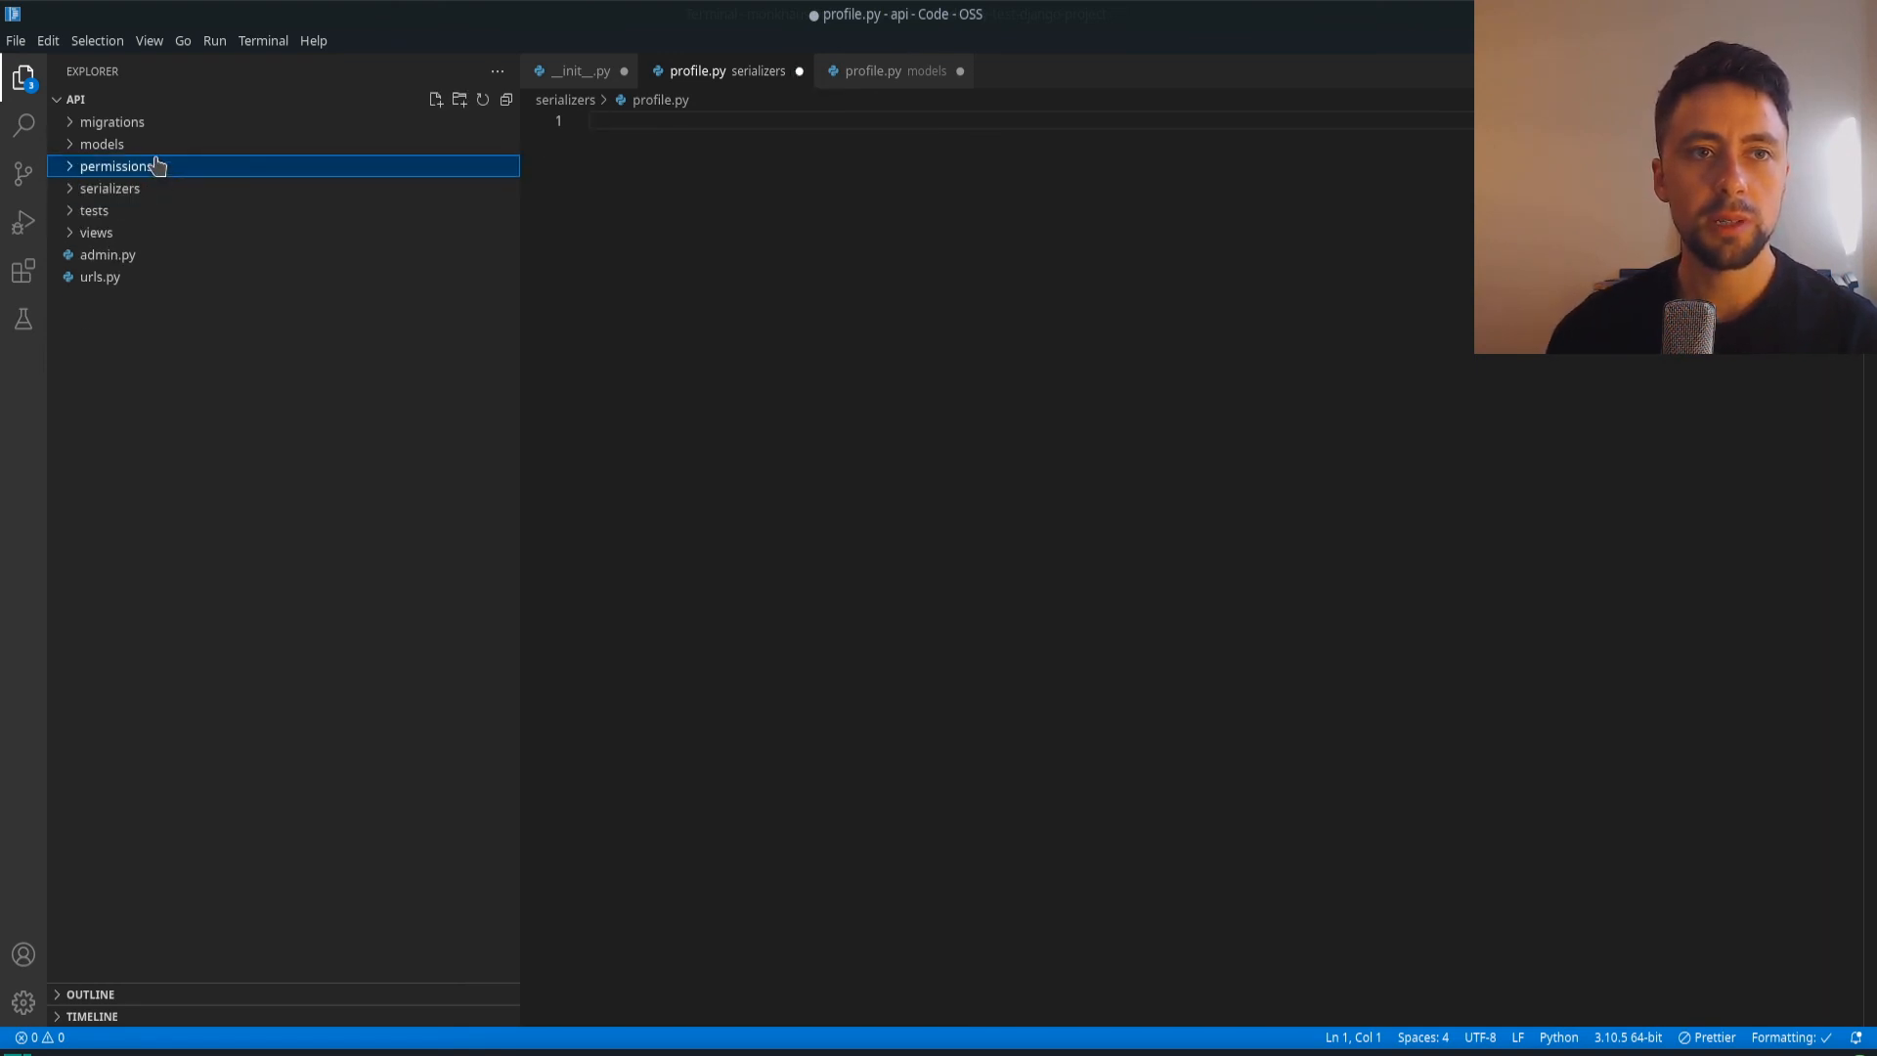
left_click(102, 143)
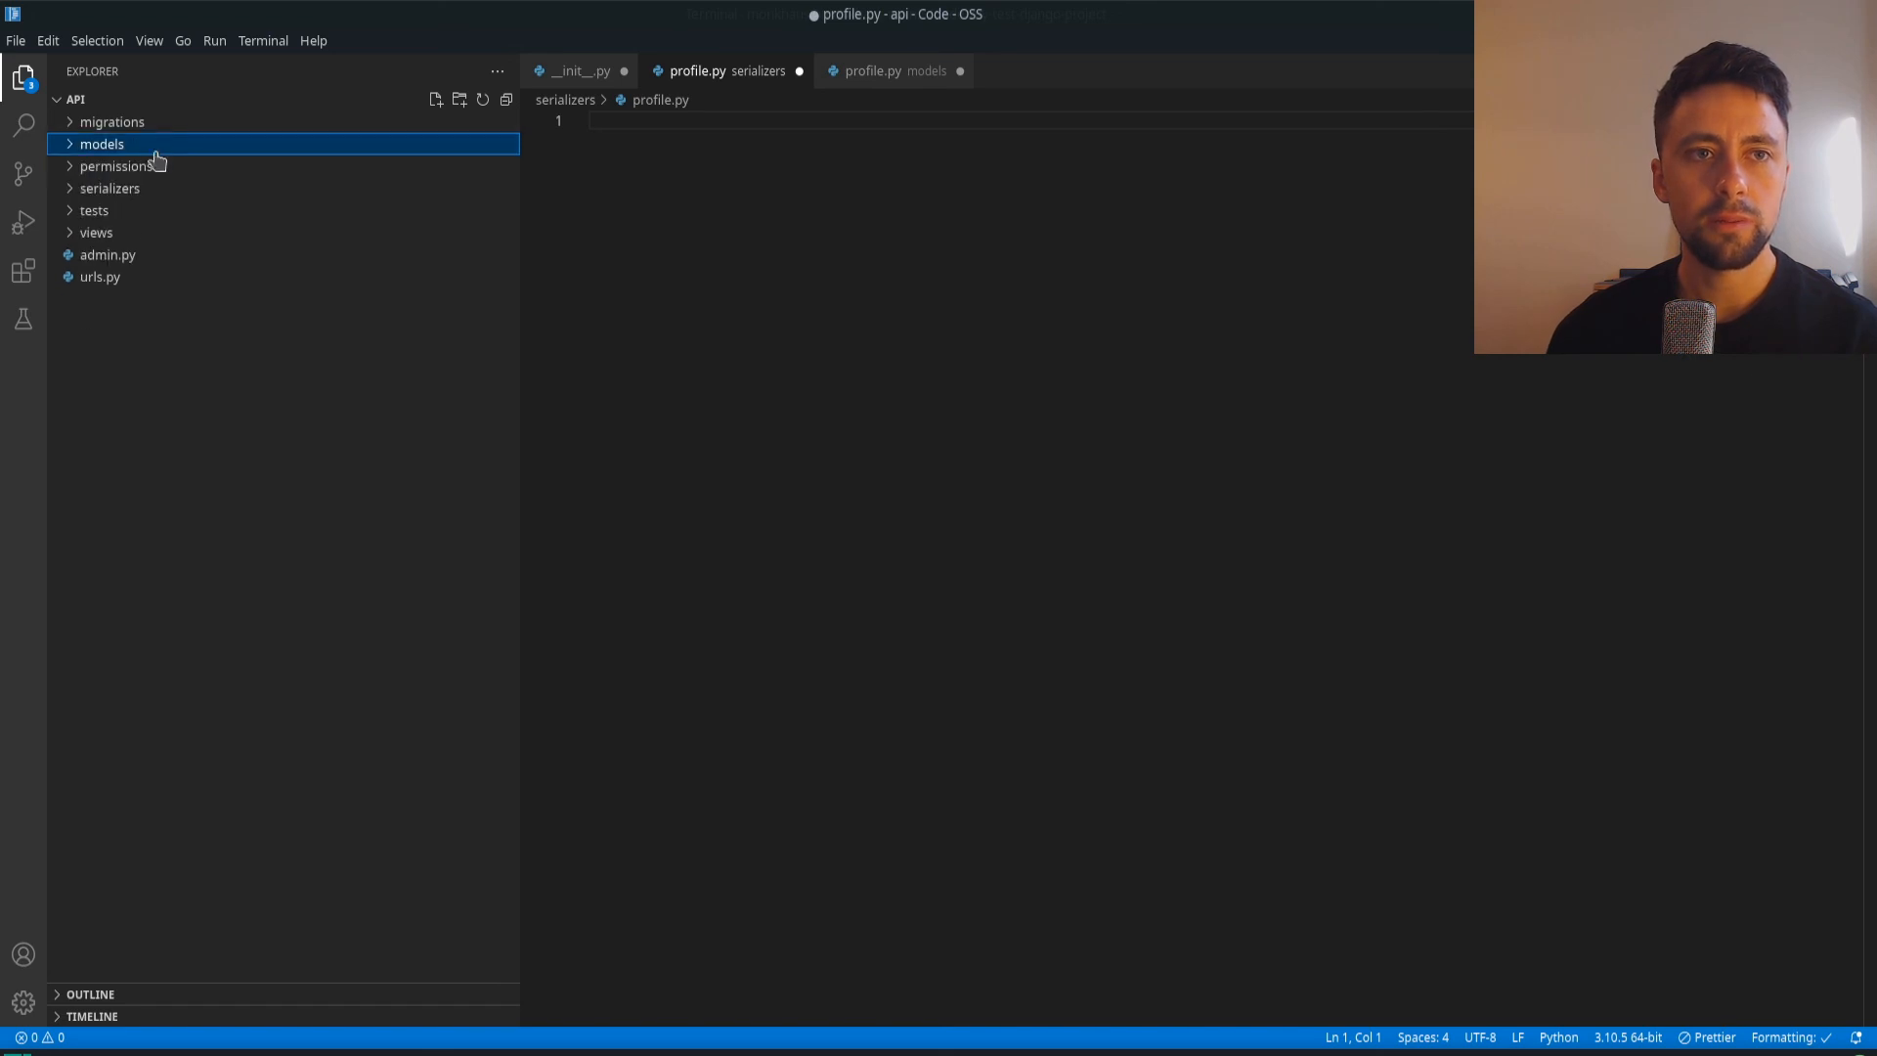
left_click(112, 121)
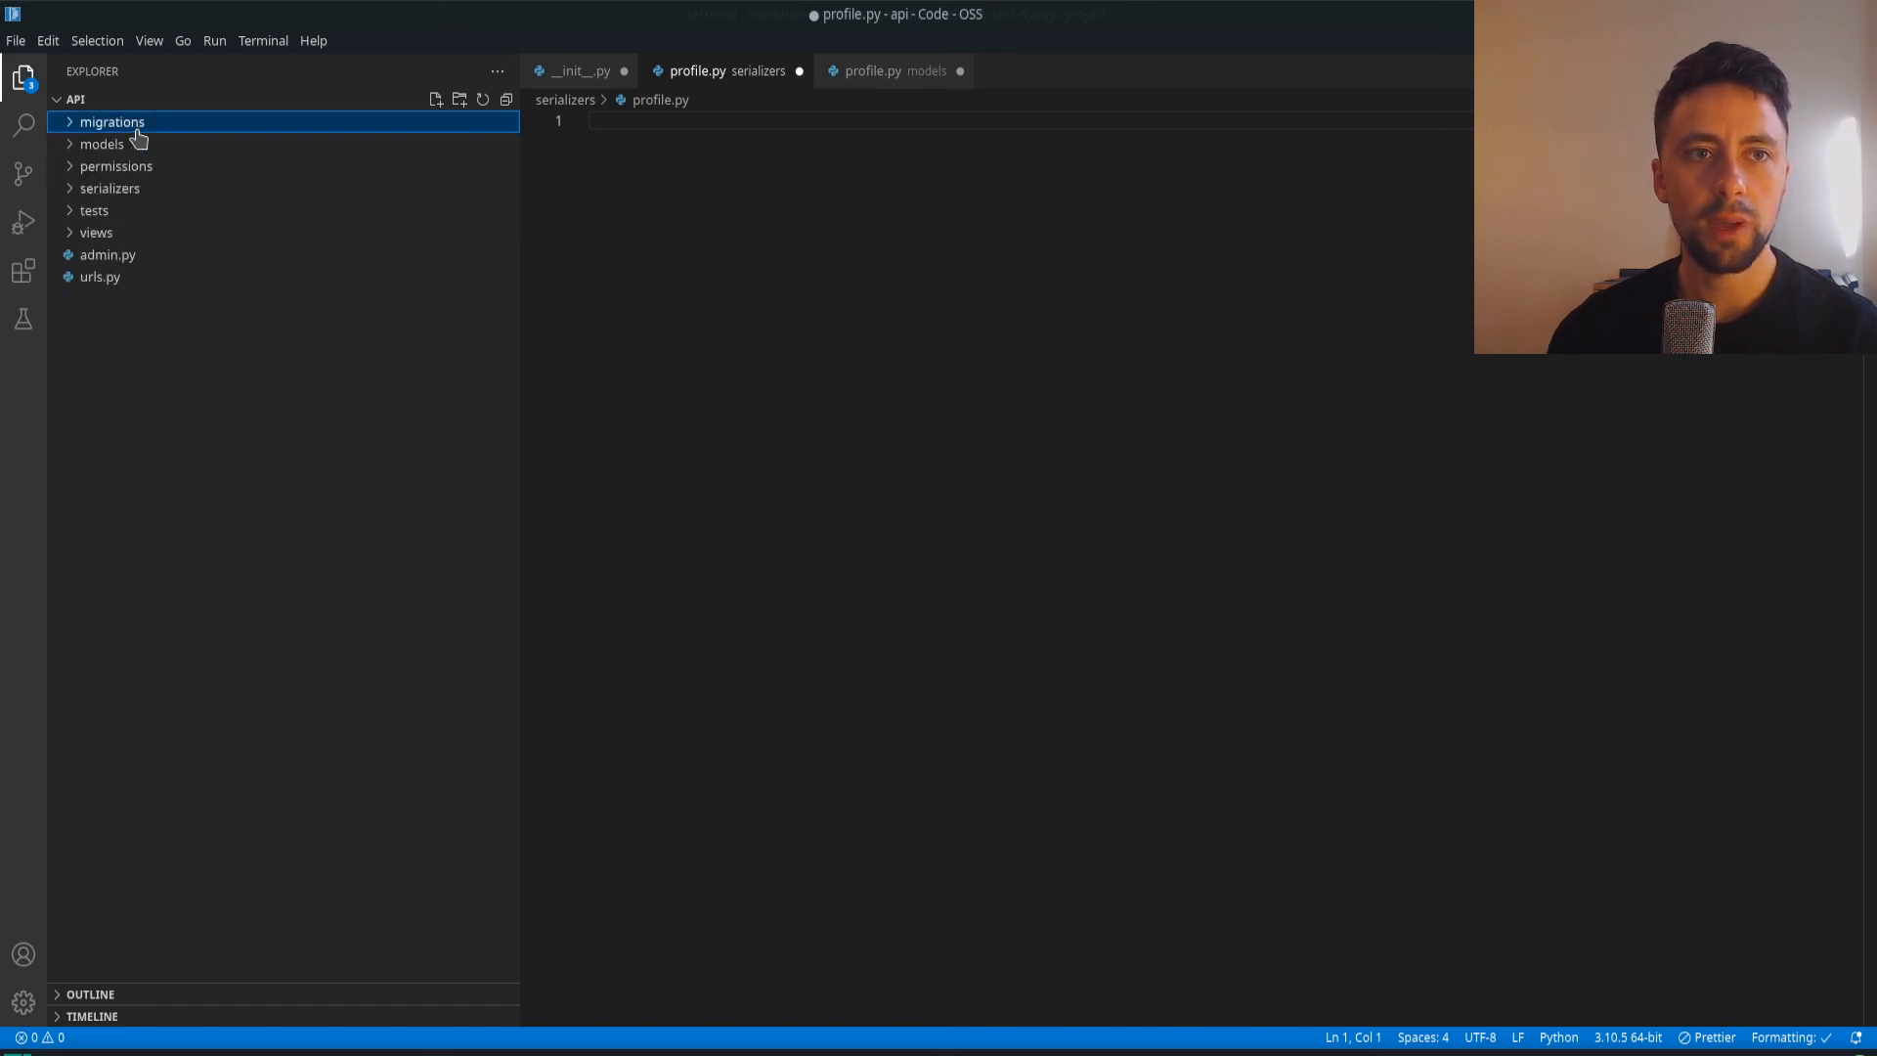
left_click(102, 143)
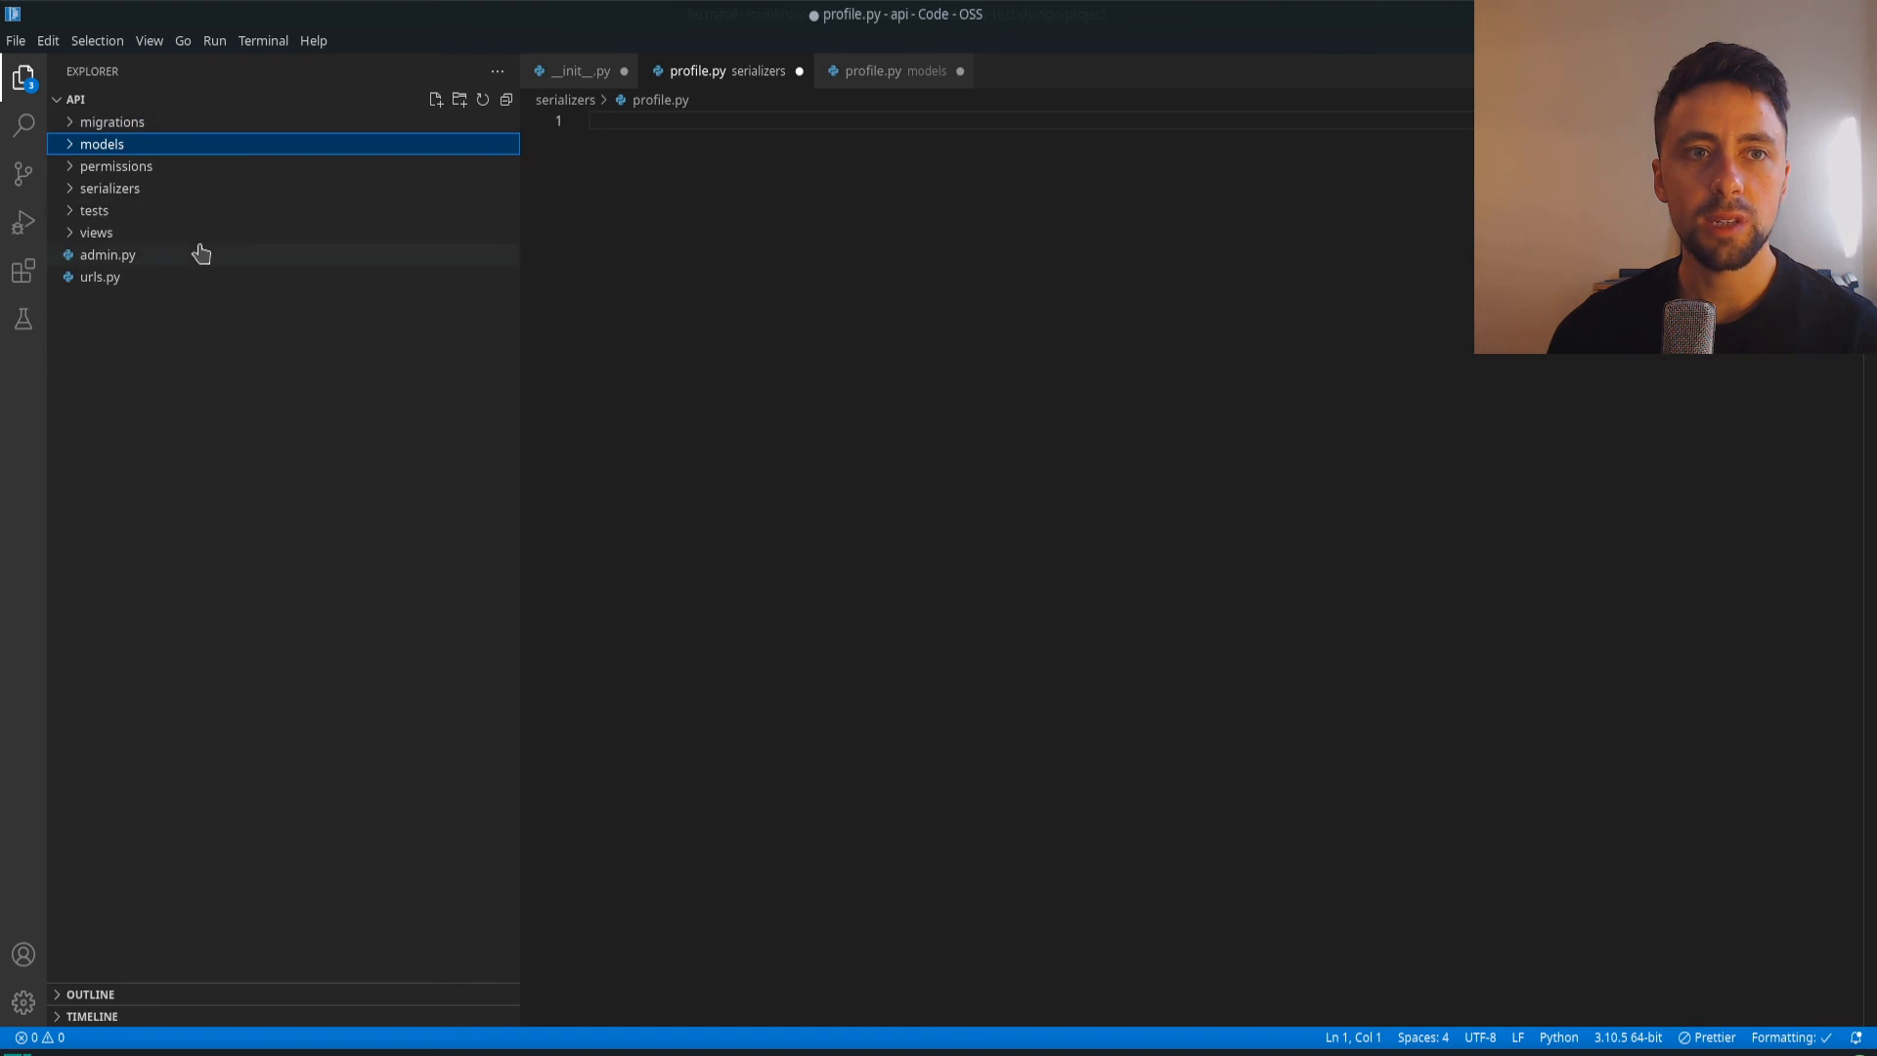
mouse_move(156, 227)
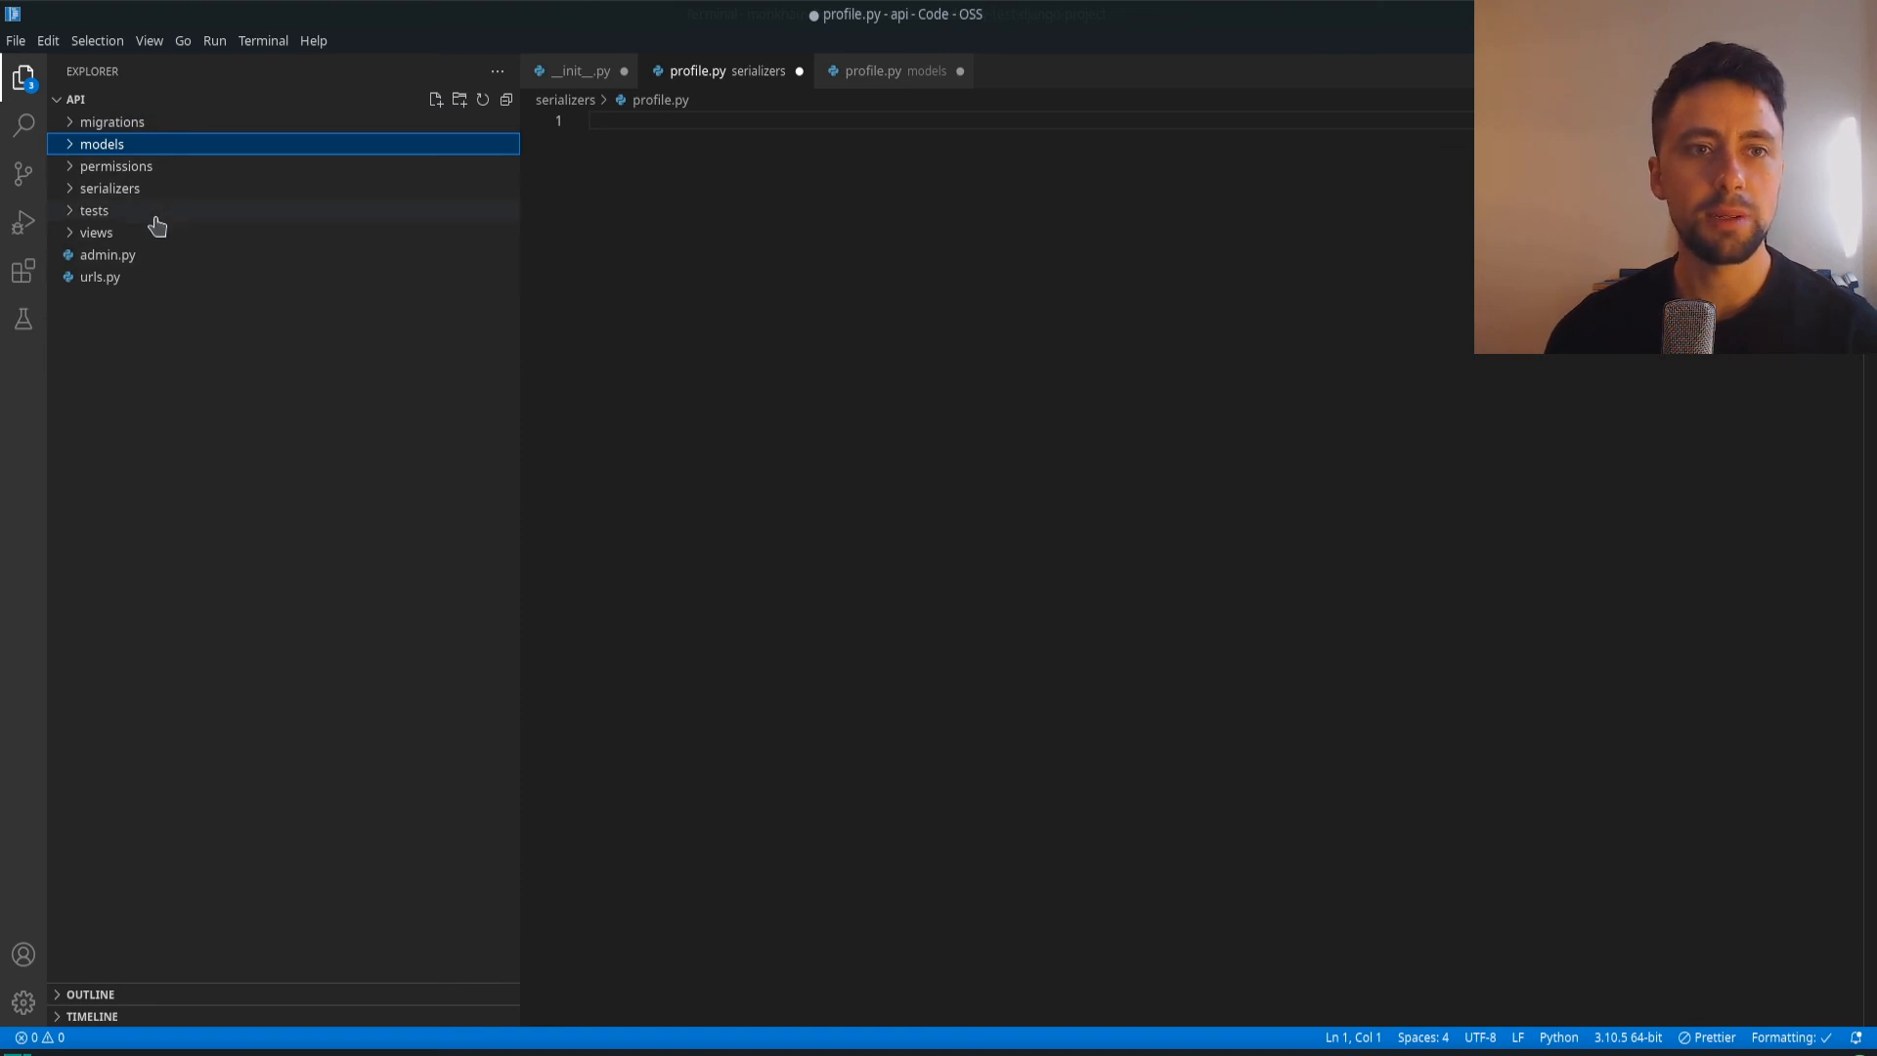
left_click(110, 188)
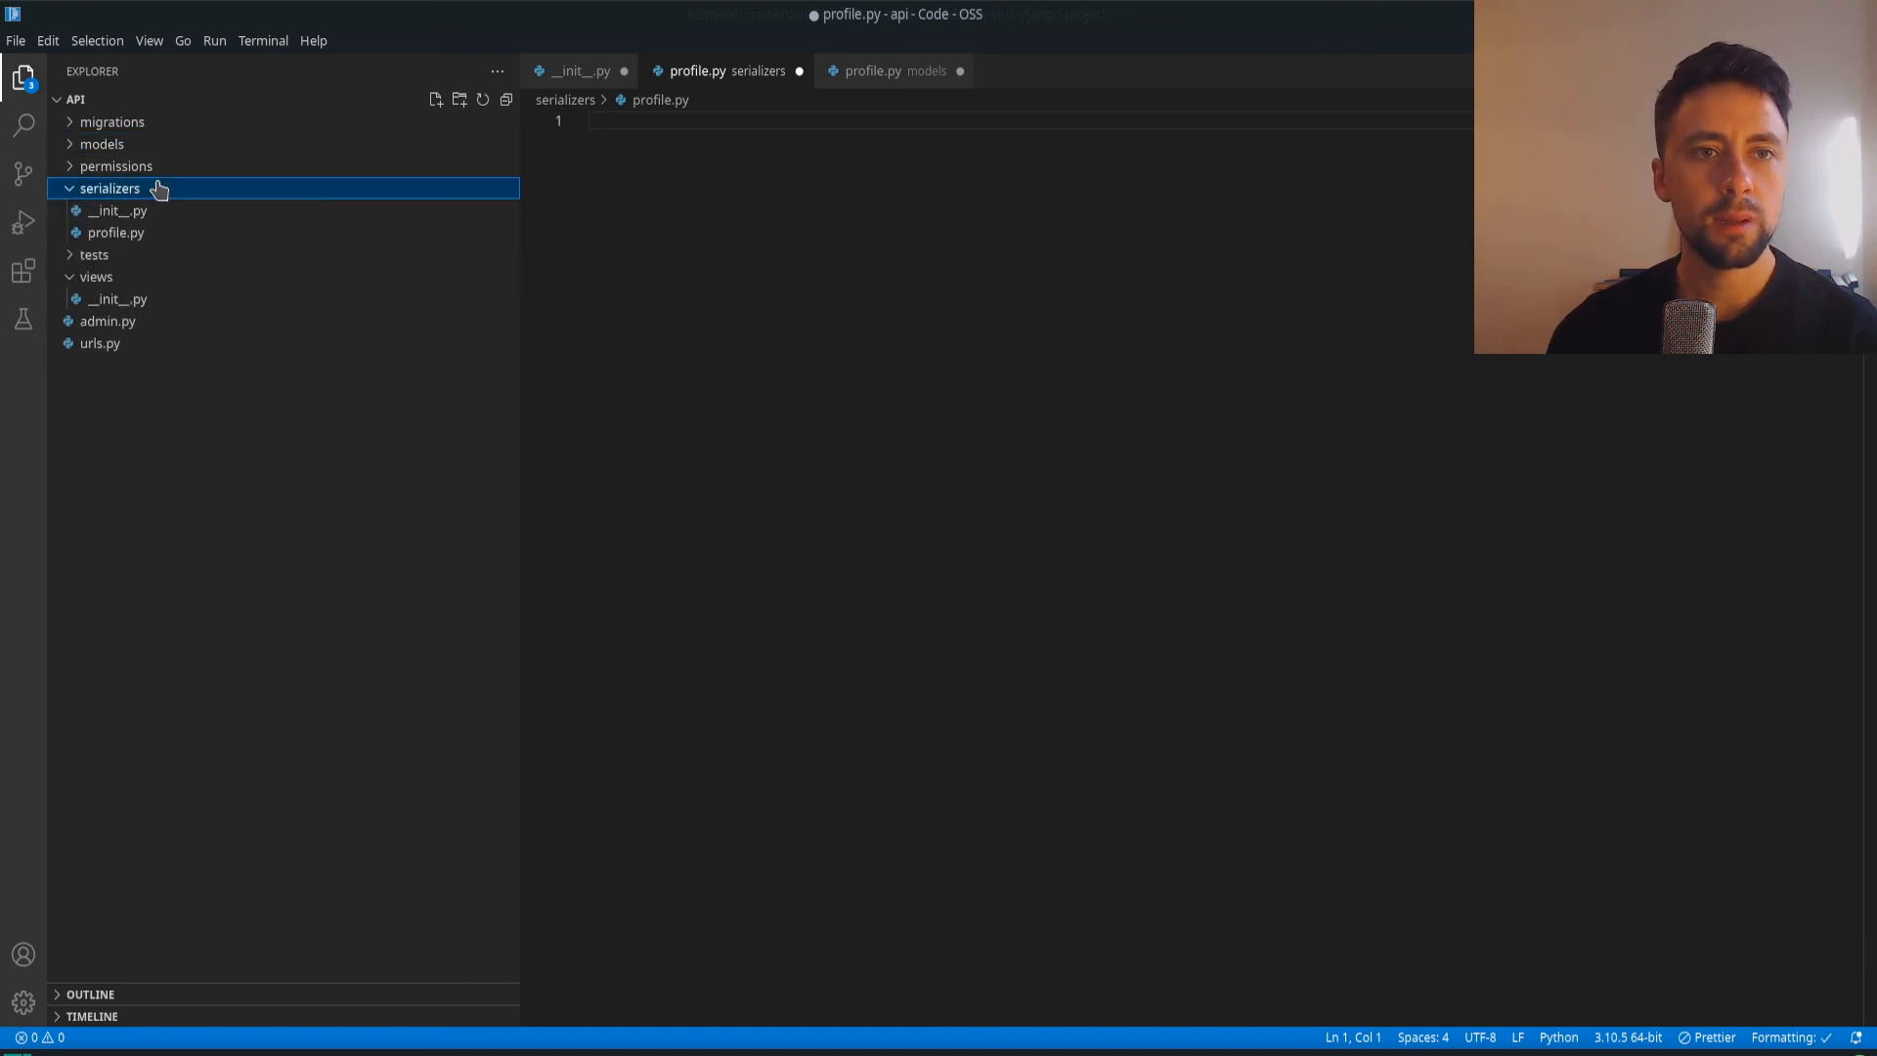
left_click(102, 143)
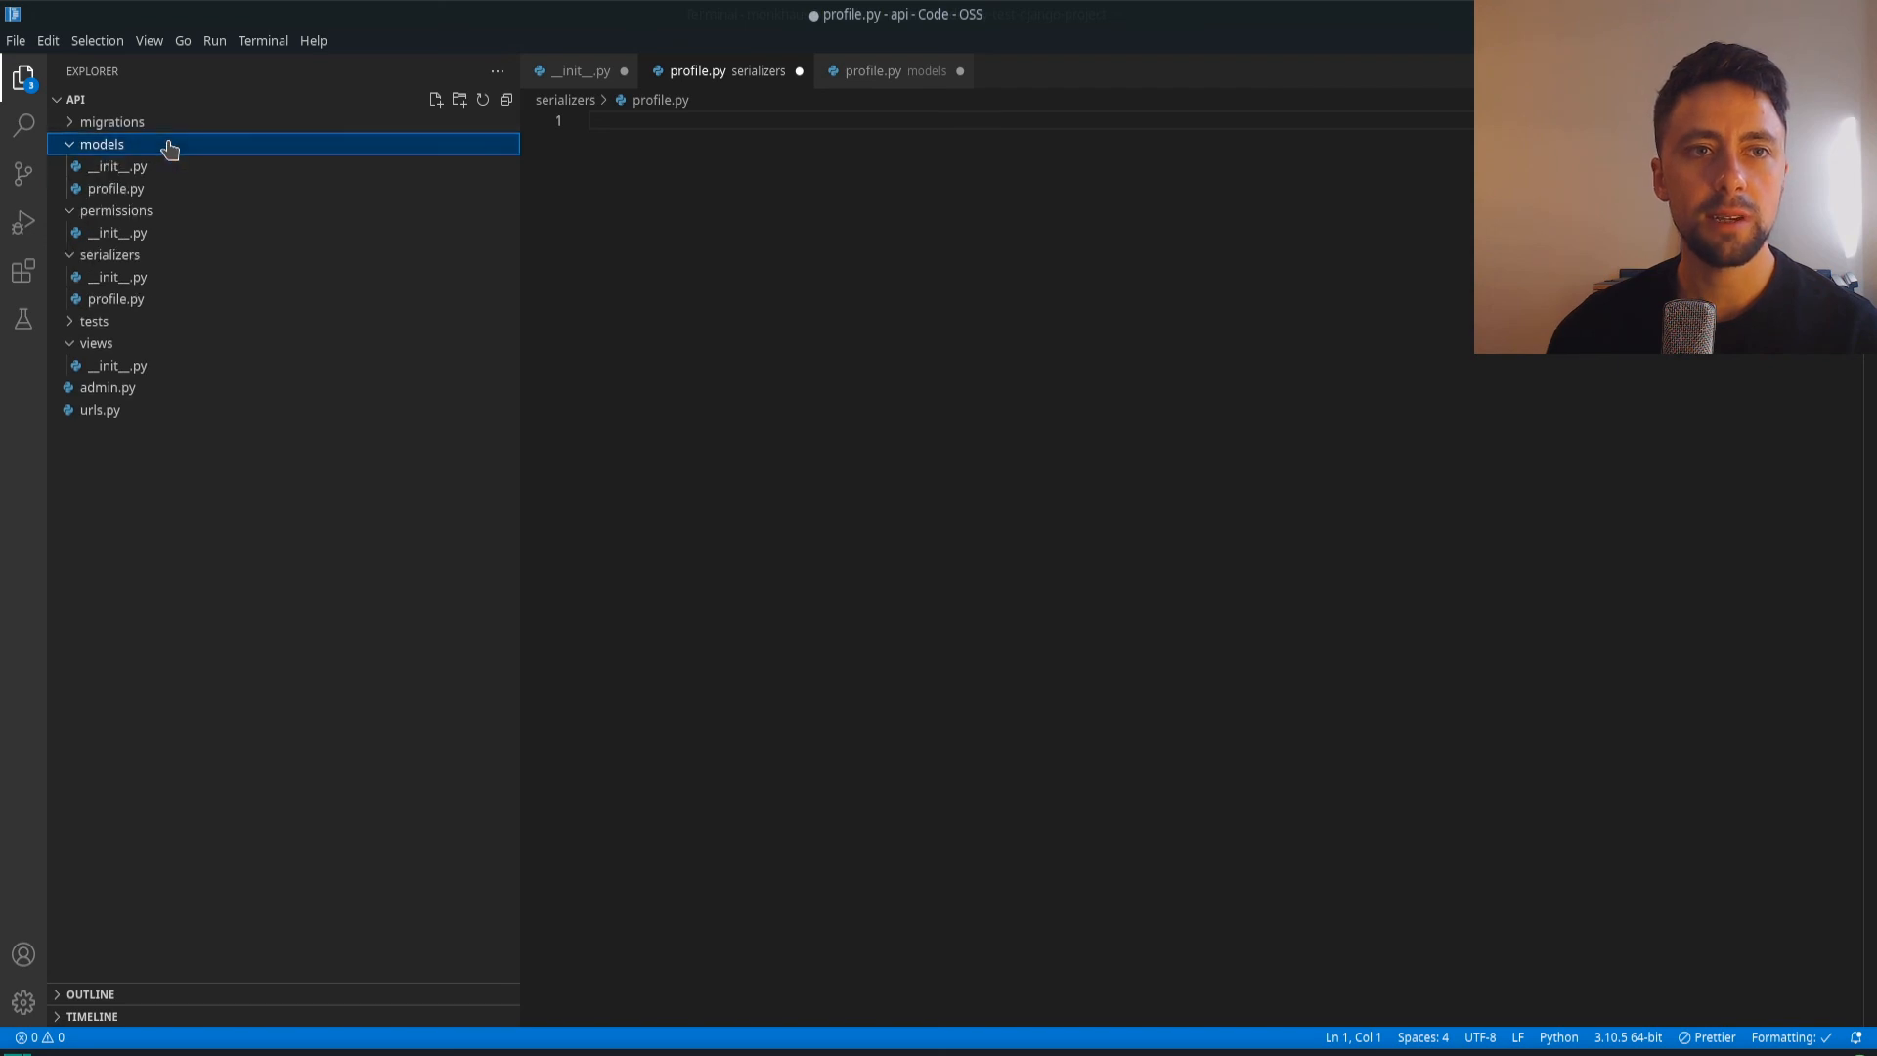
mouse_move(168, 143)
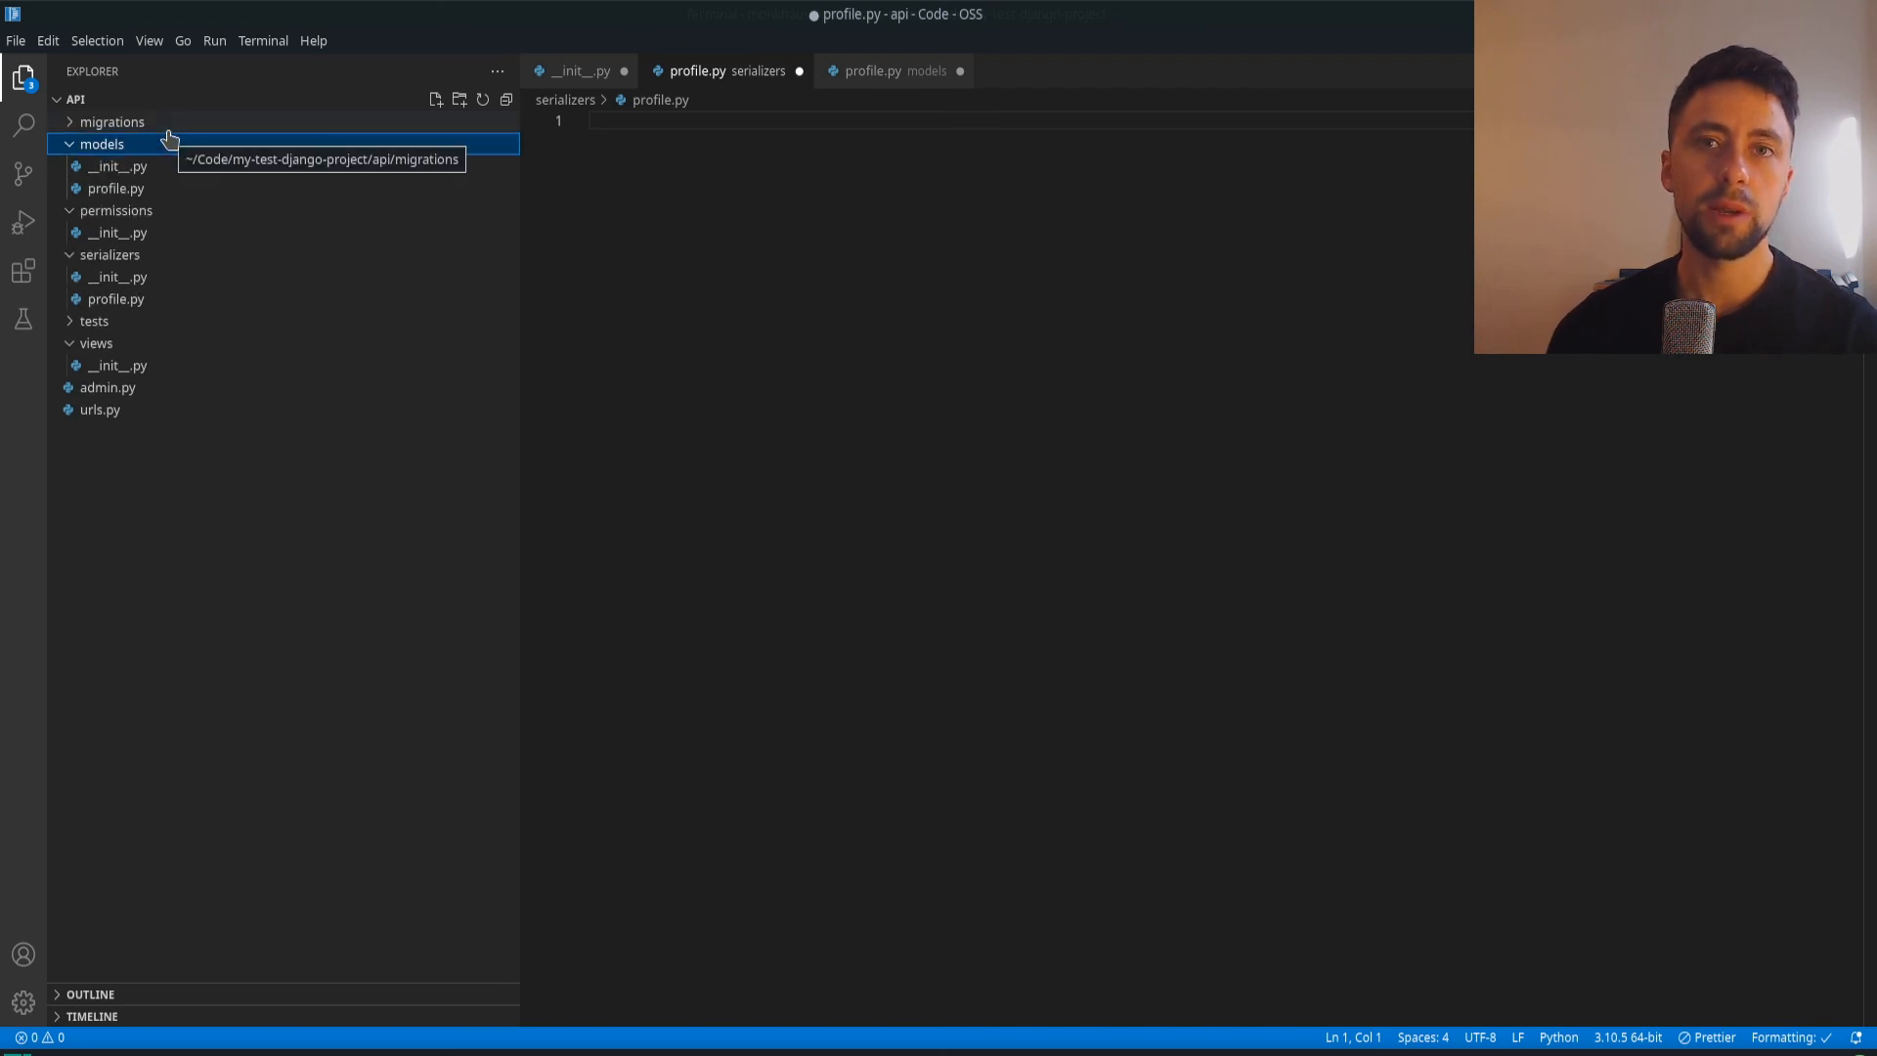